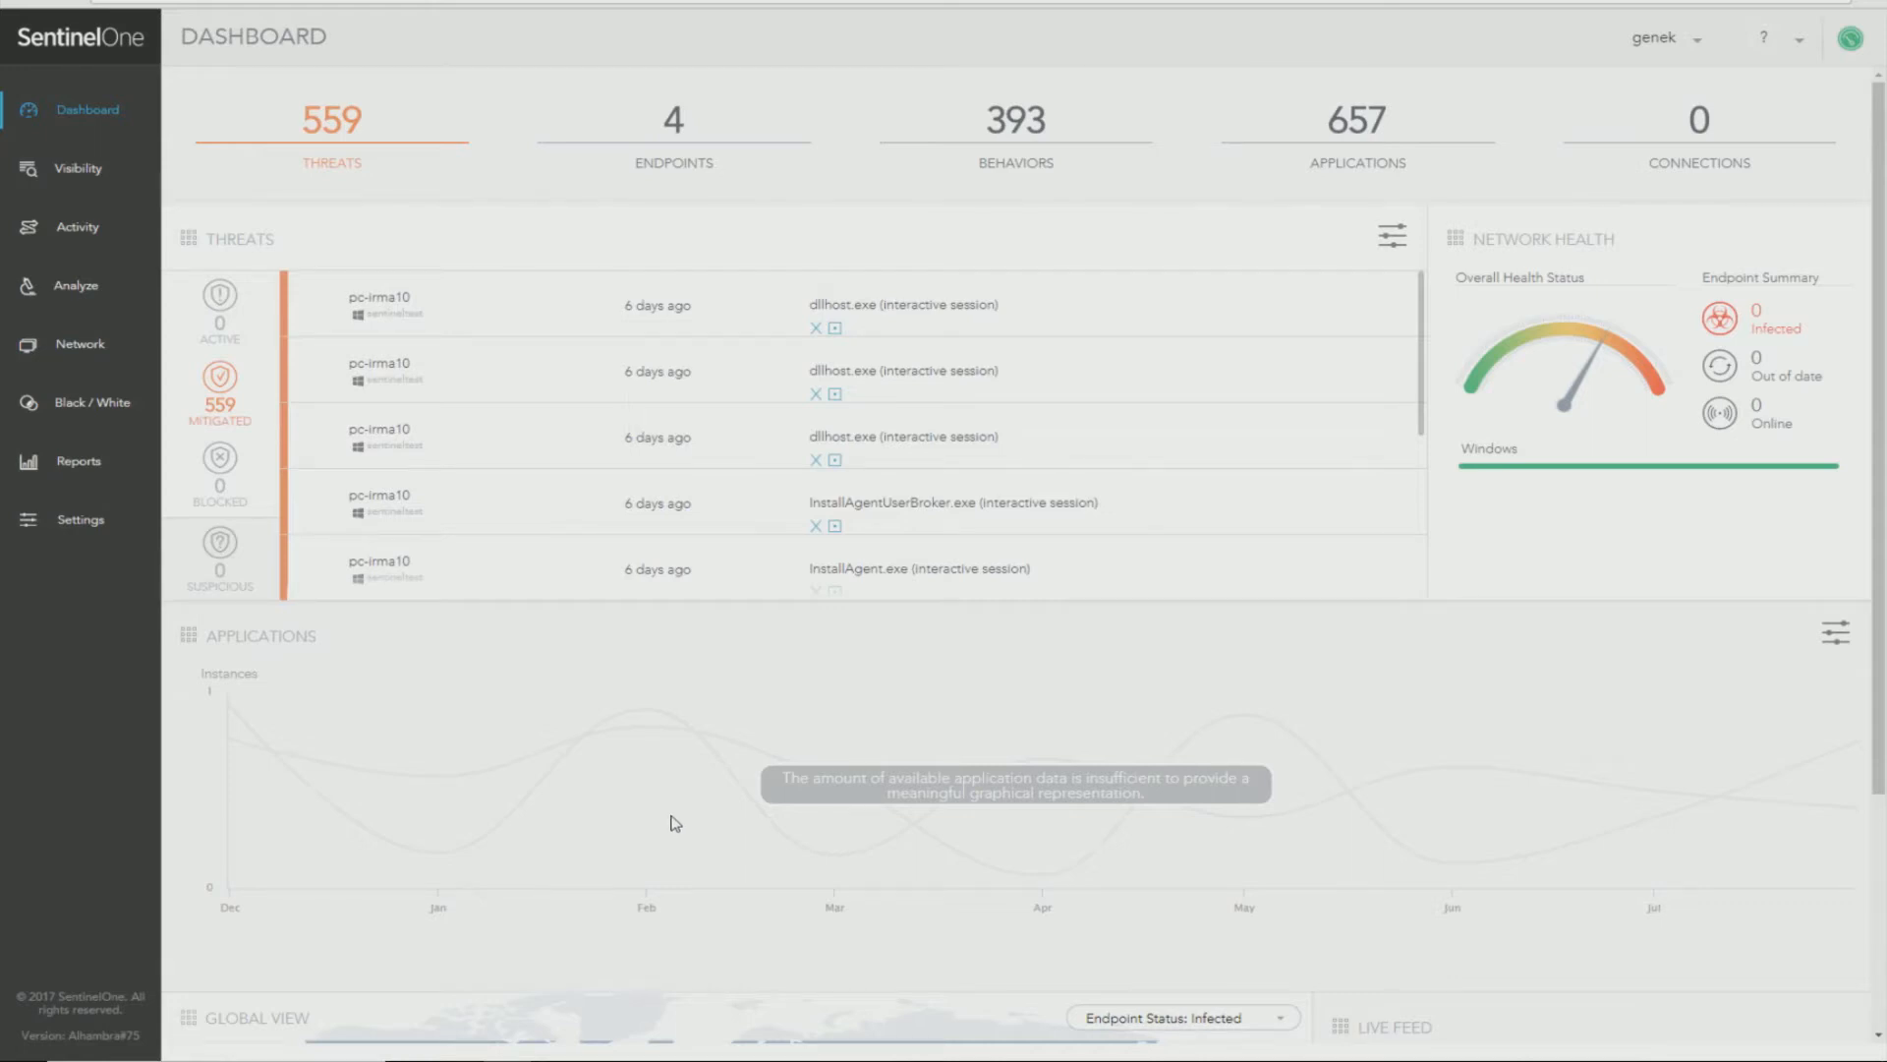
mouse_move(326, 680)
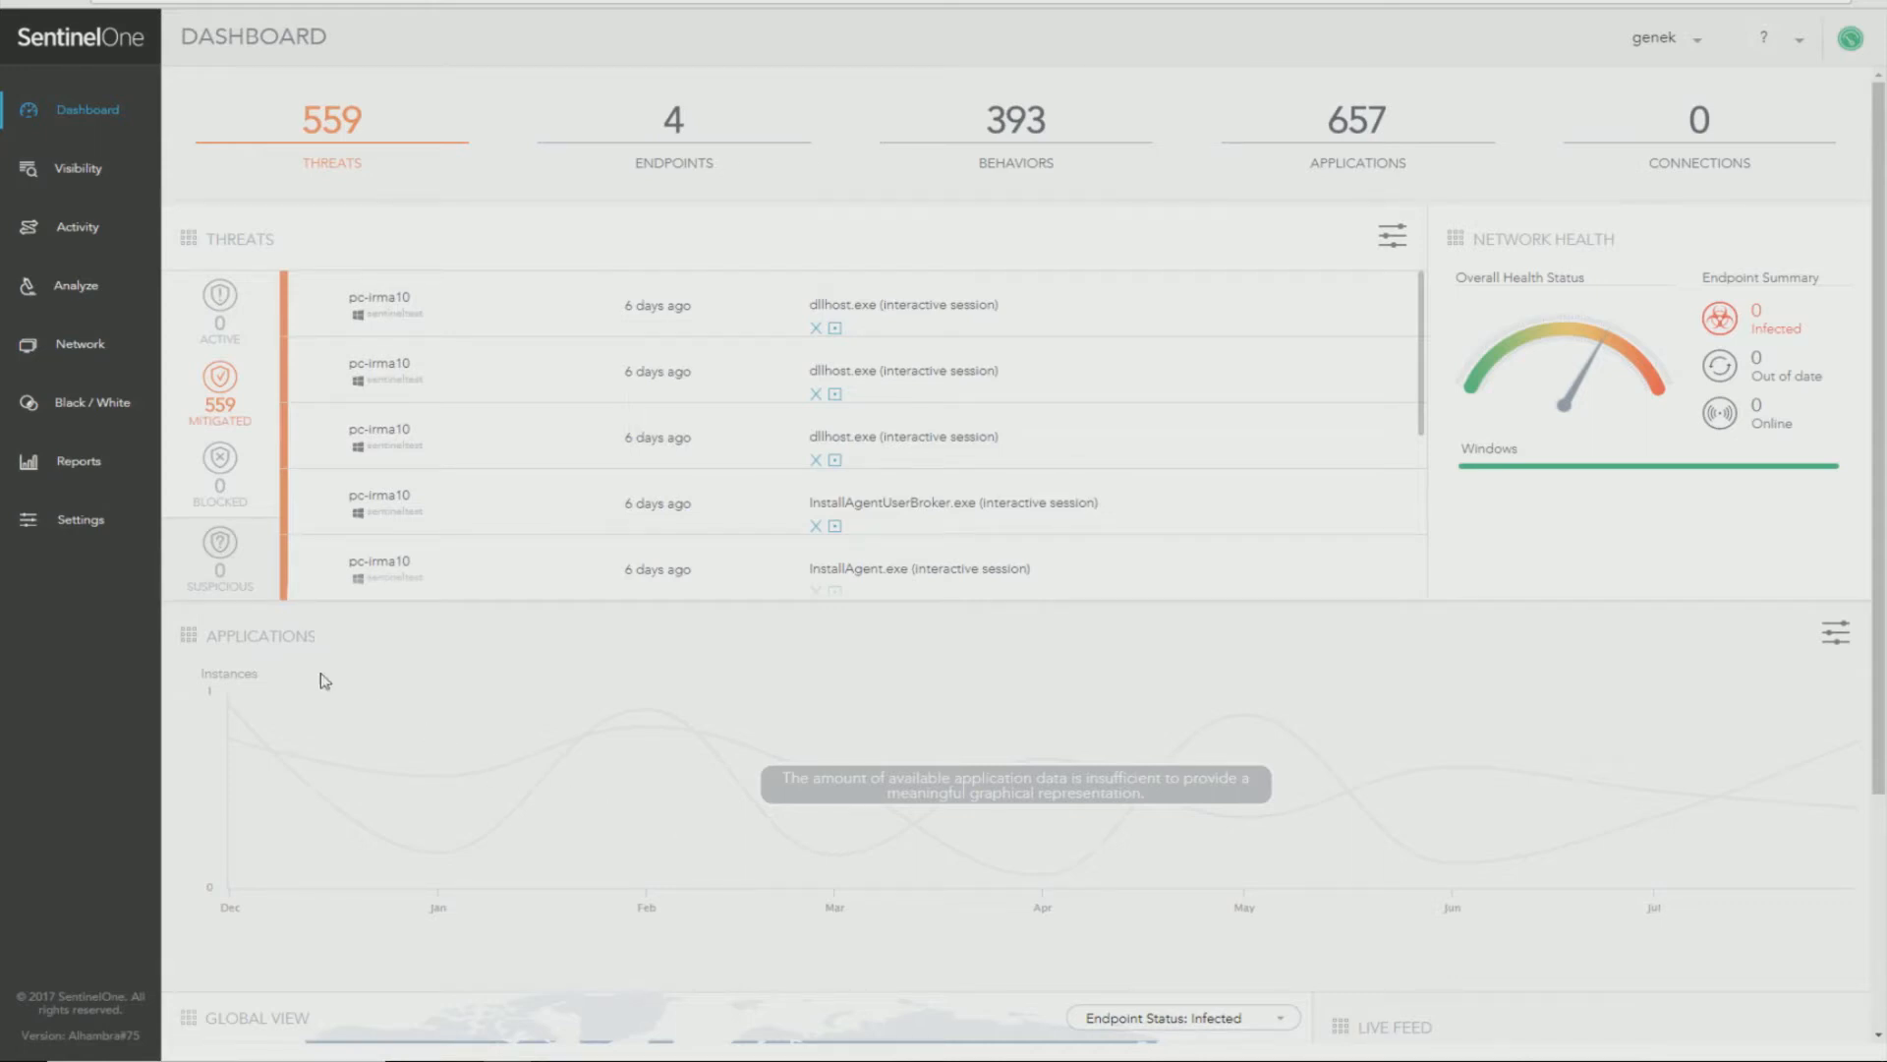
mouse_move(150, 563)
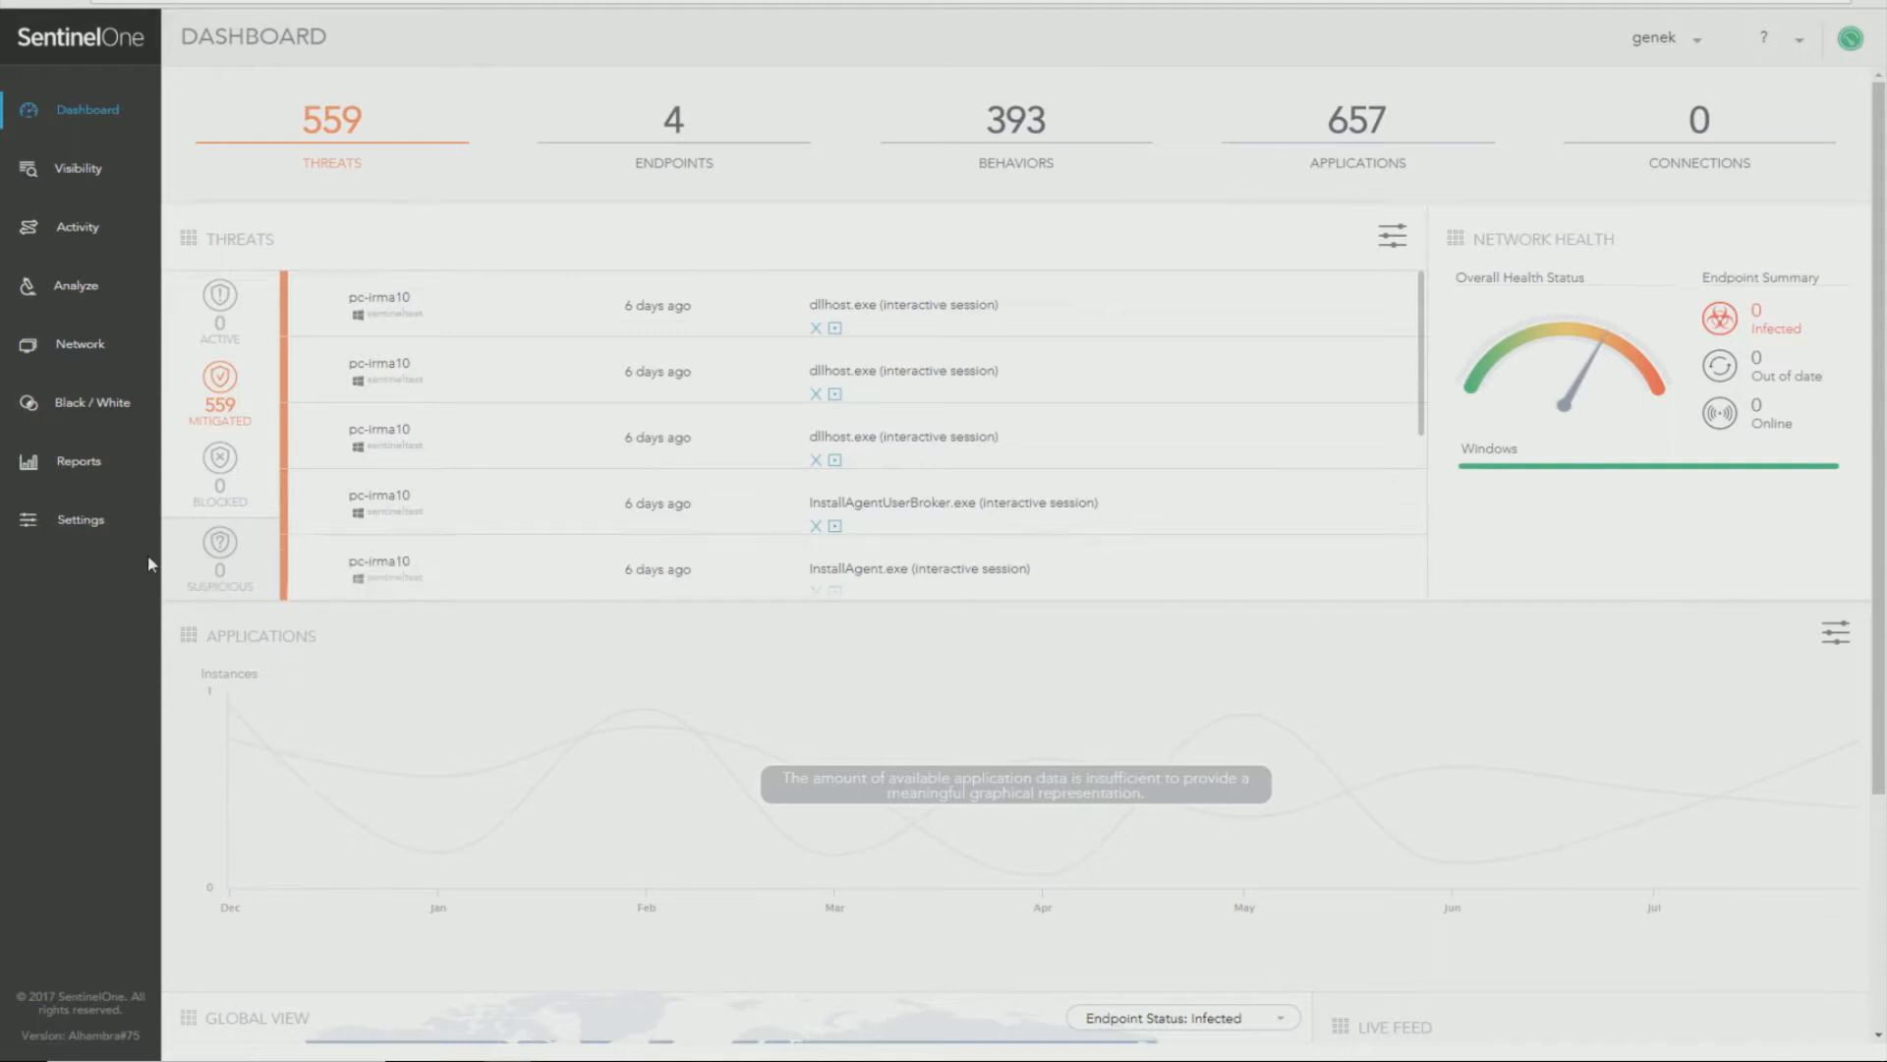
mouse_move(88, 537)
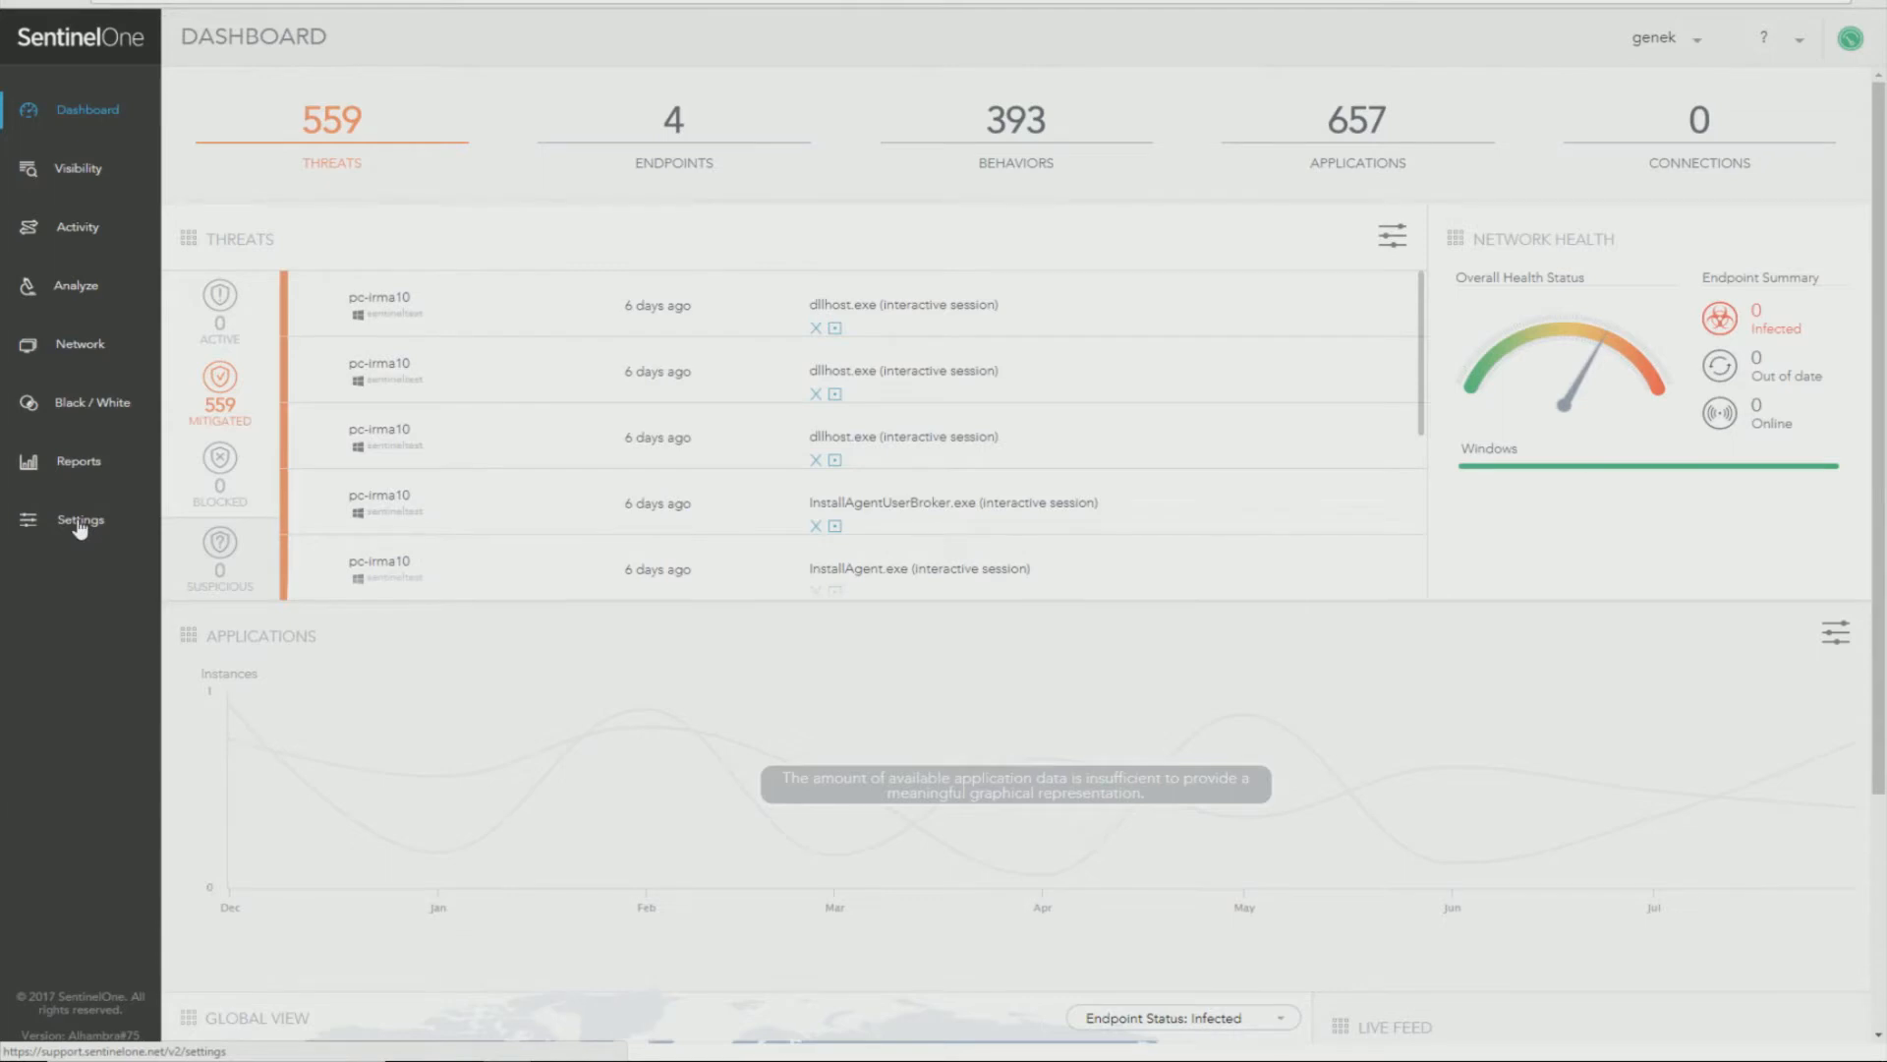
Start a new console user from Settings > Users, stepping through the mandatory Username, Full Name and Email fields.
click(79, 519)
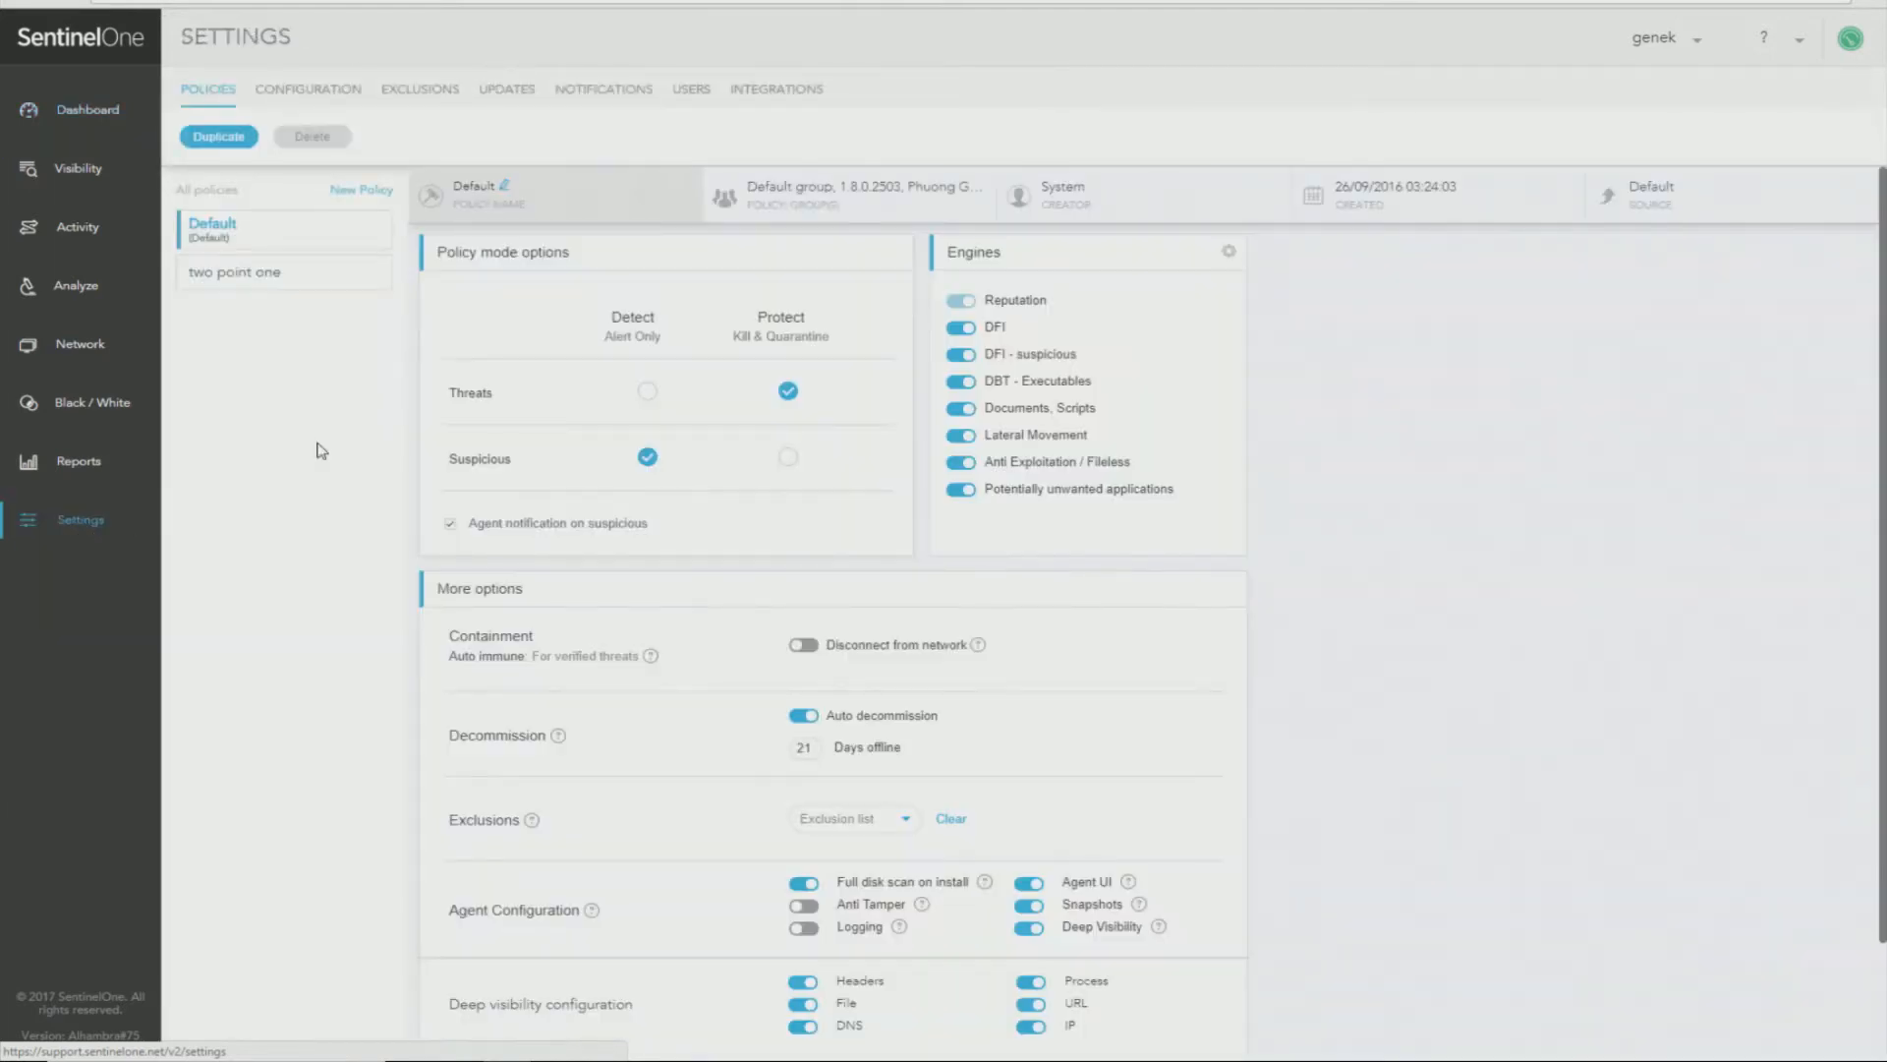
click(690, 88)
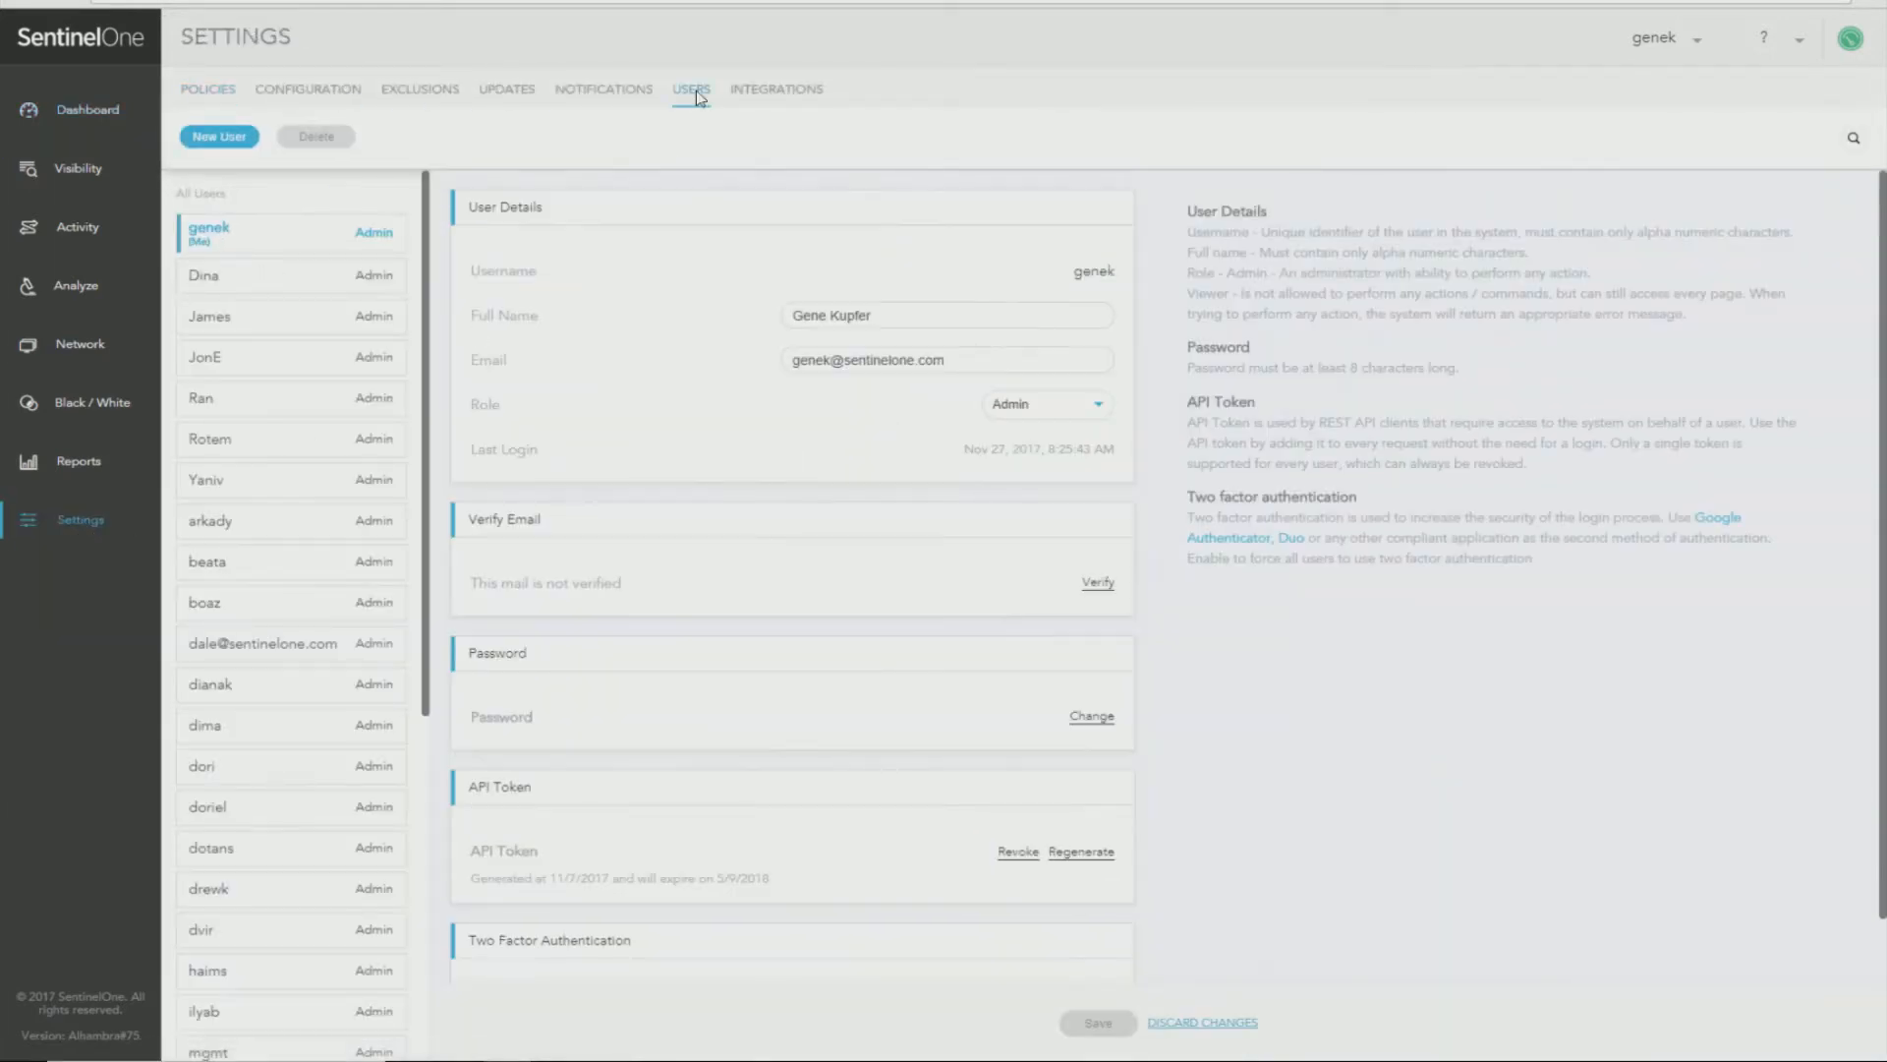
click(220, 135)
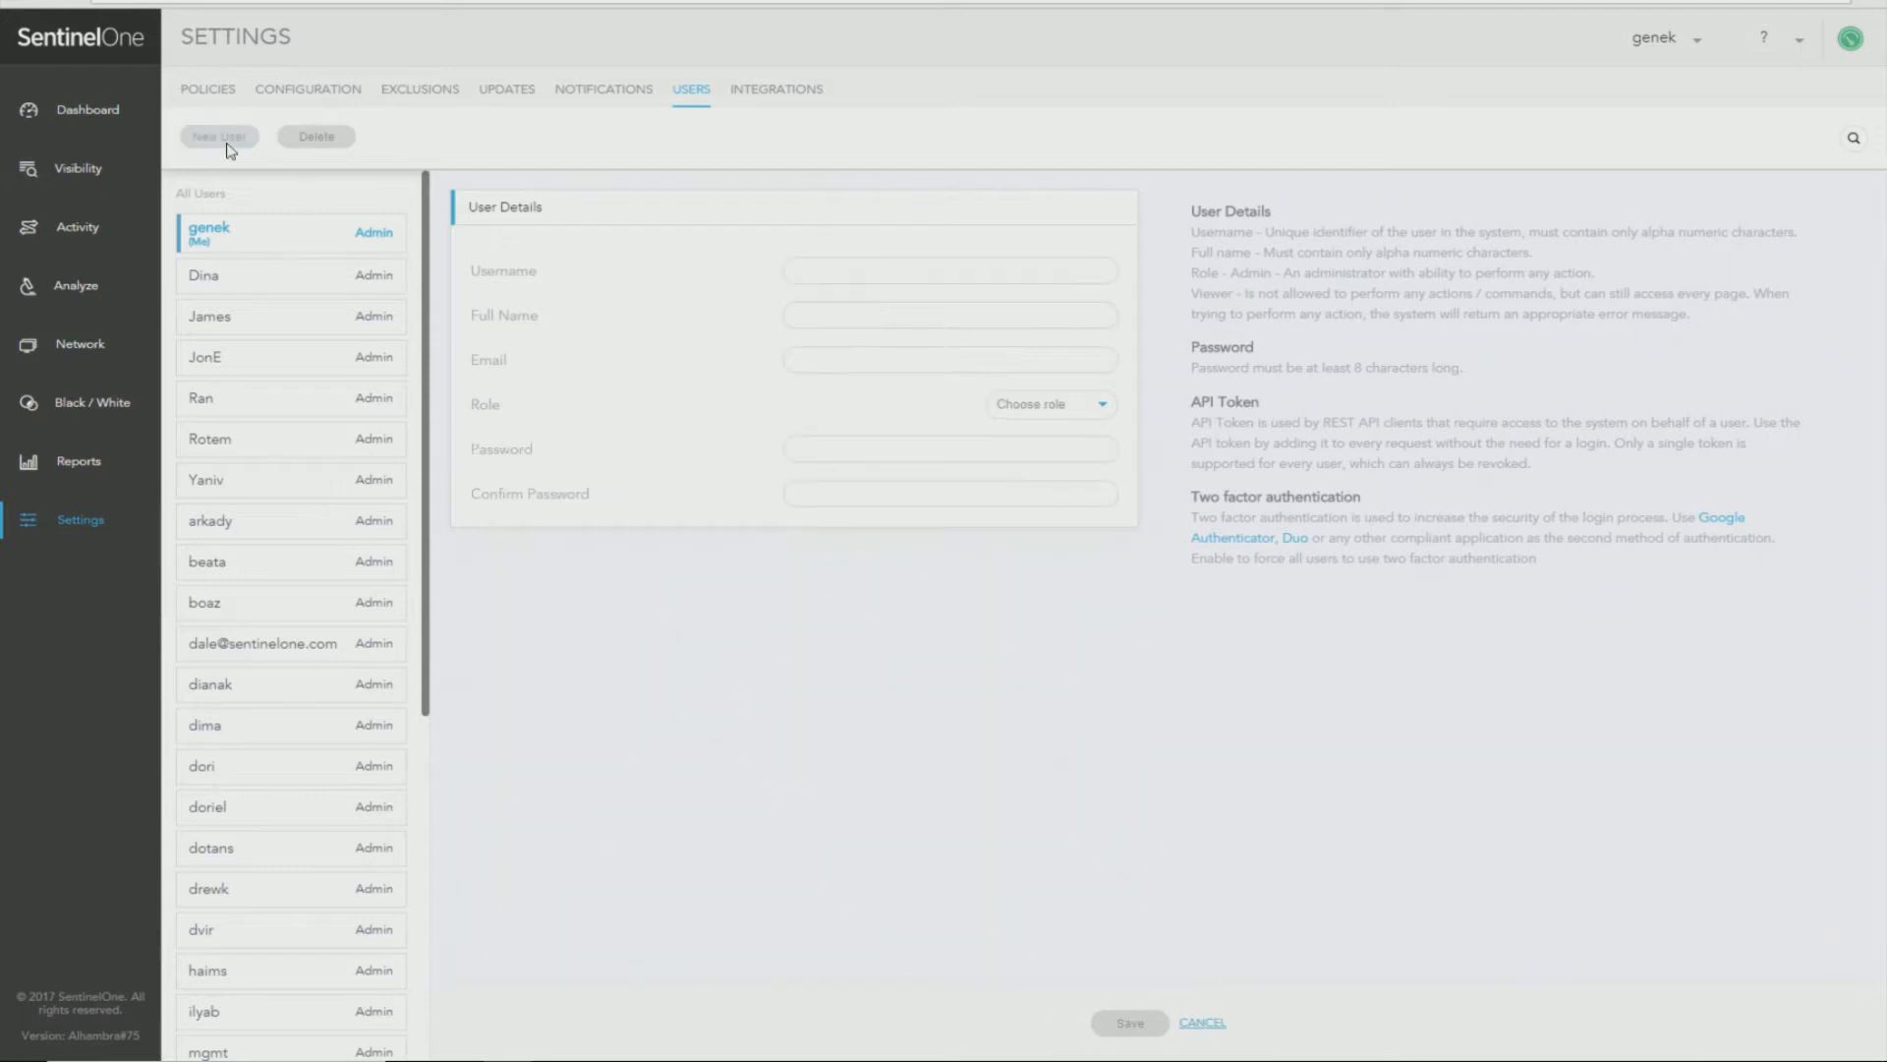
click(949, 269)
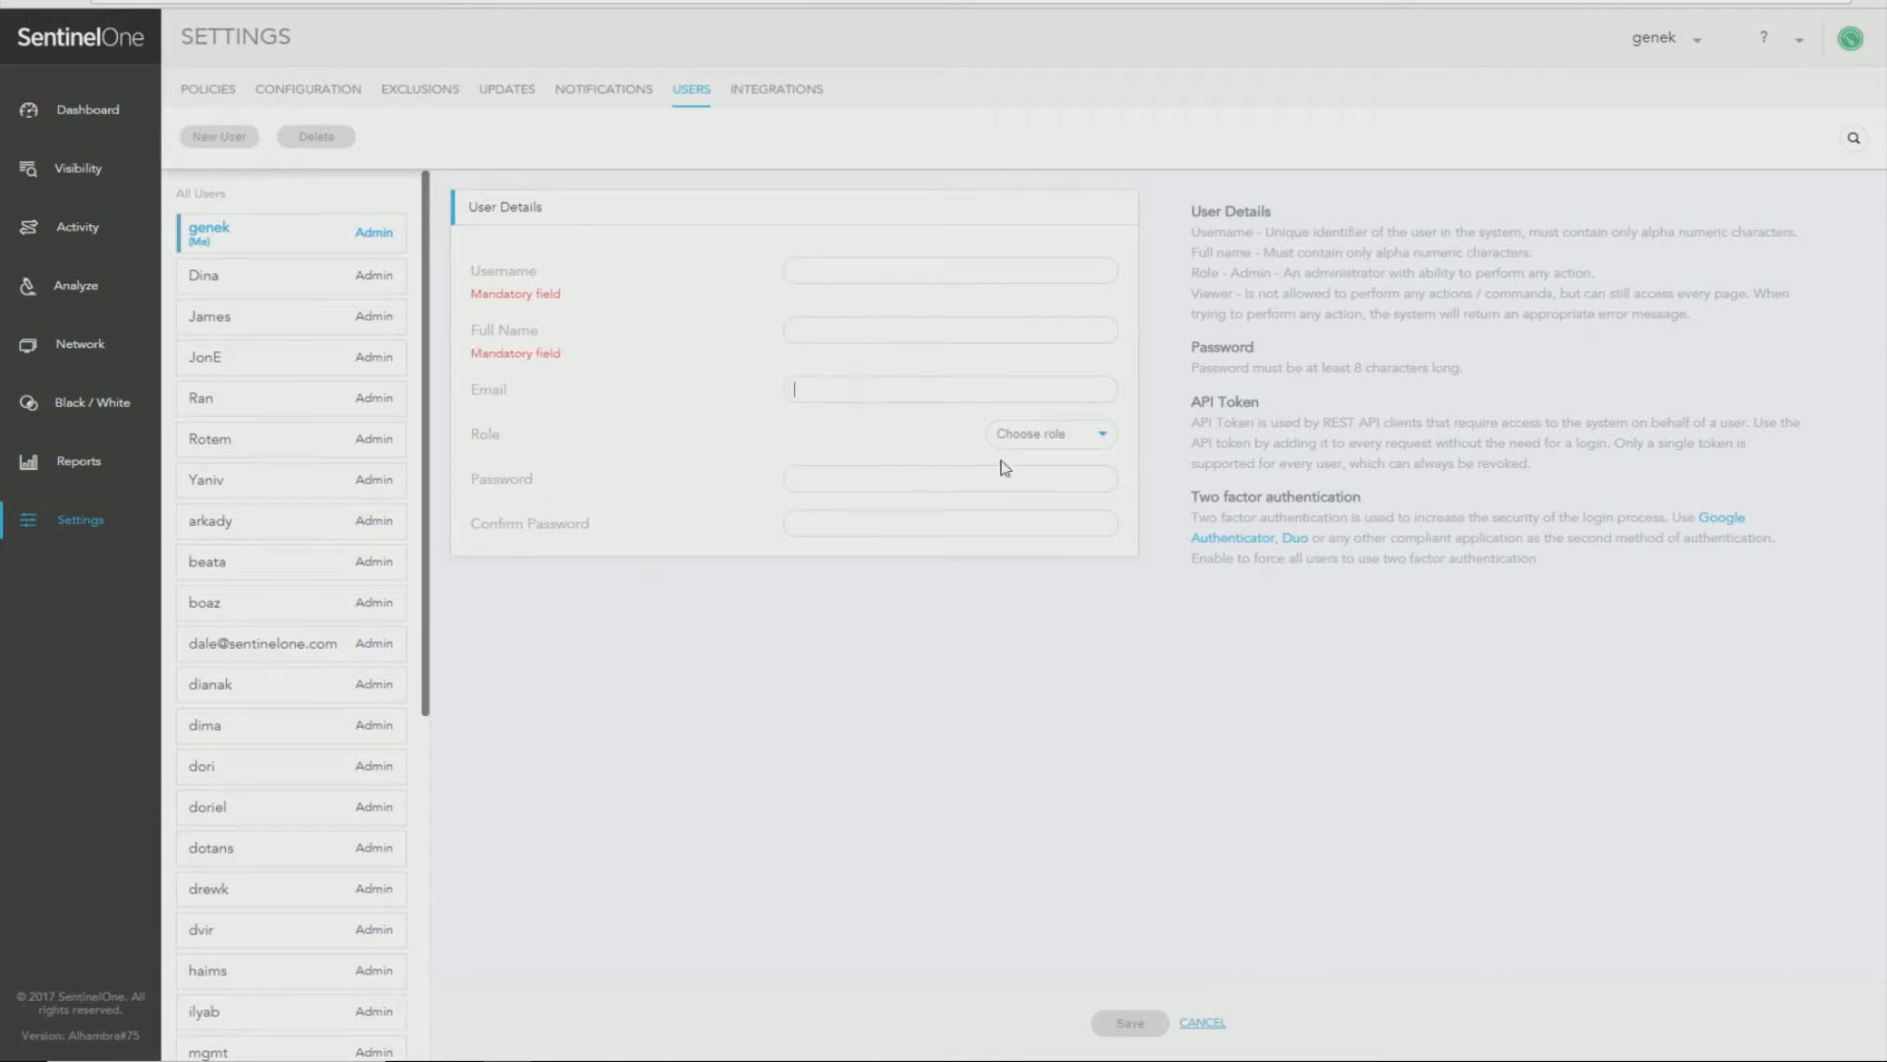
click(1050, 433)
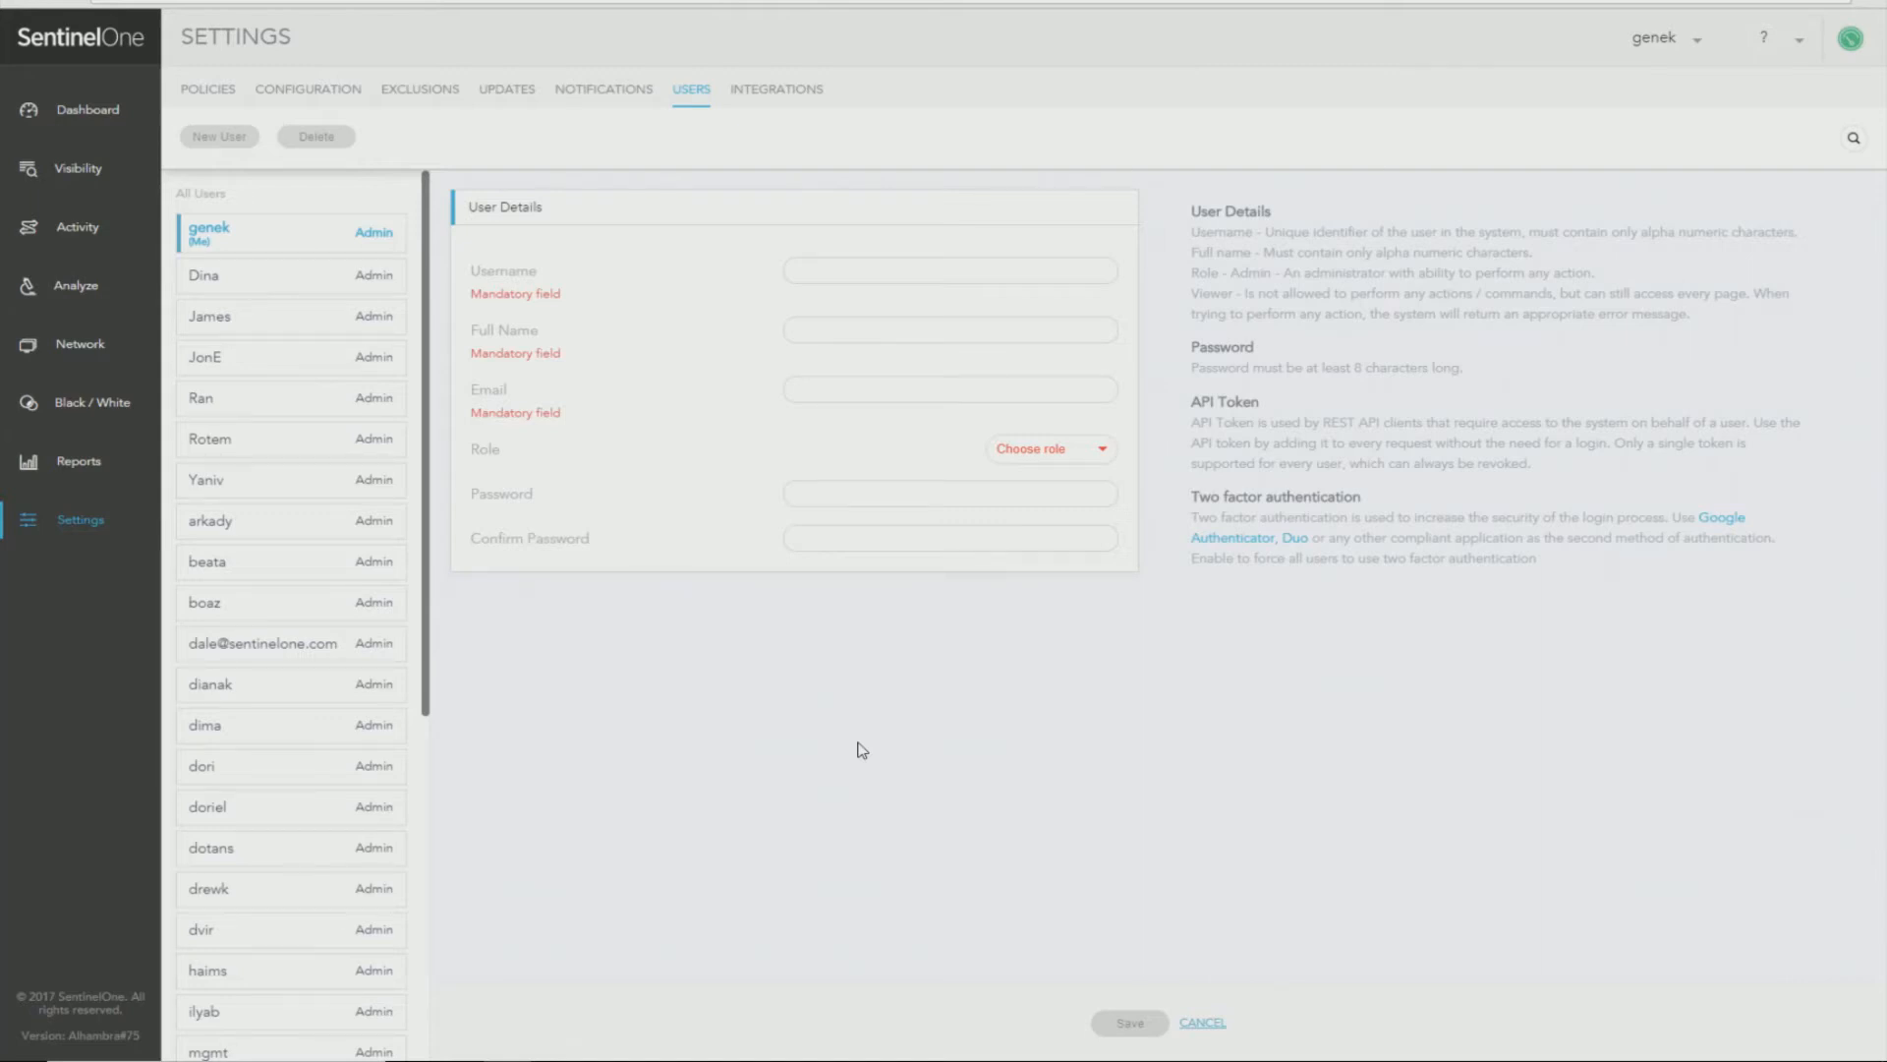
mouse_move(851, 755)
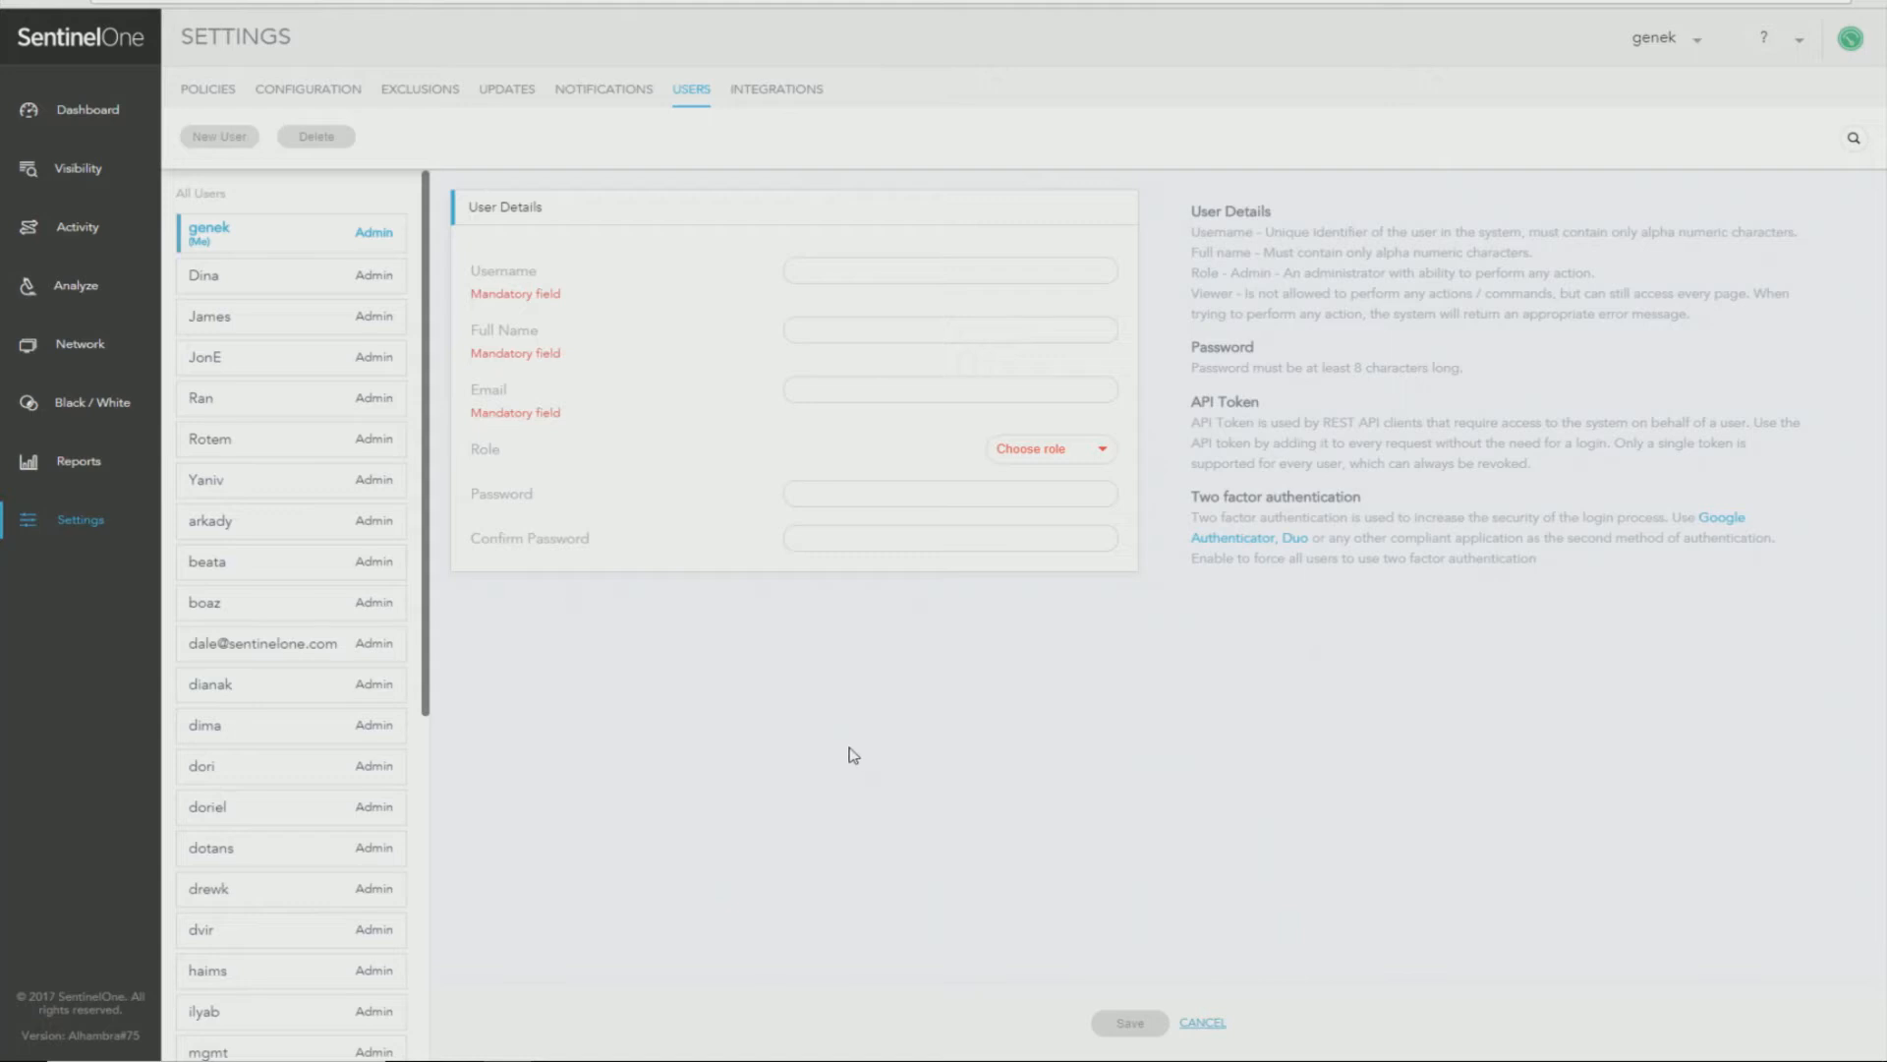
mouse_move(824, 792)
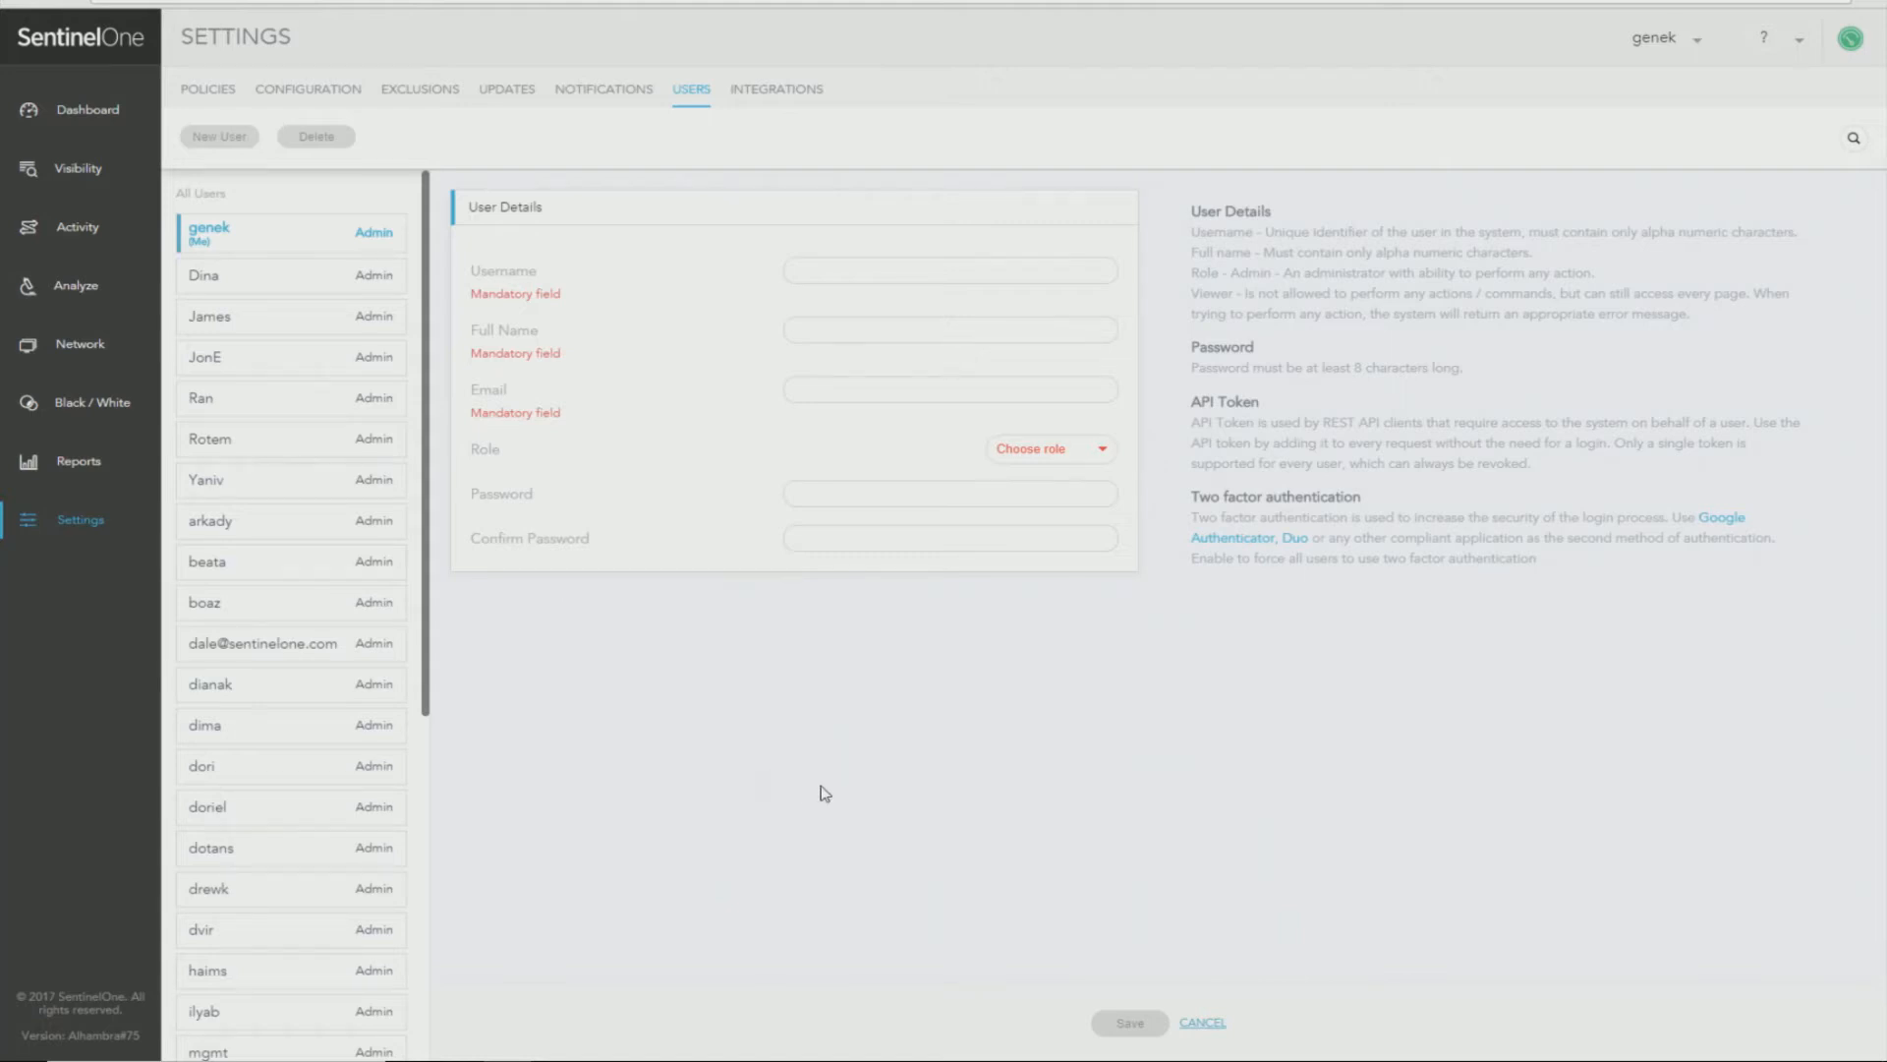
mouse_move(832, 782)
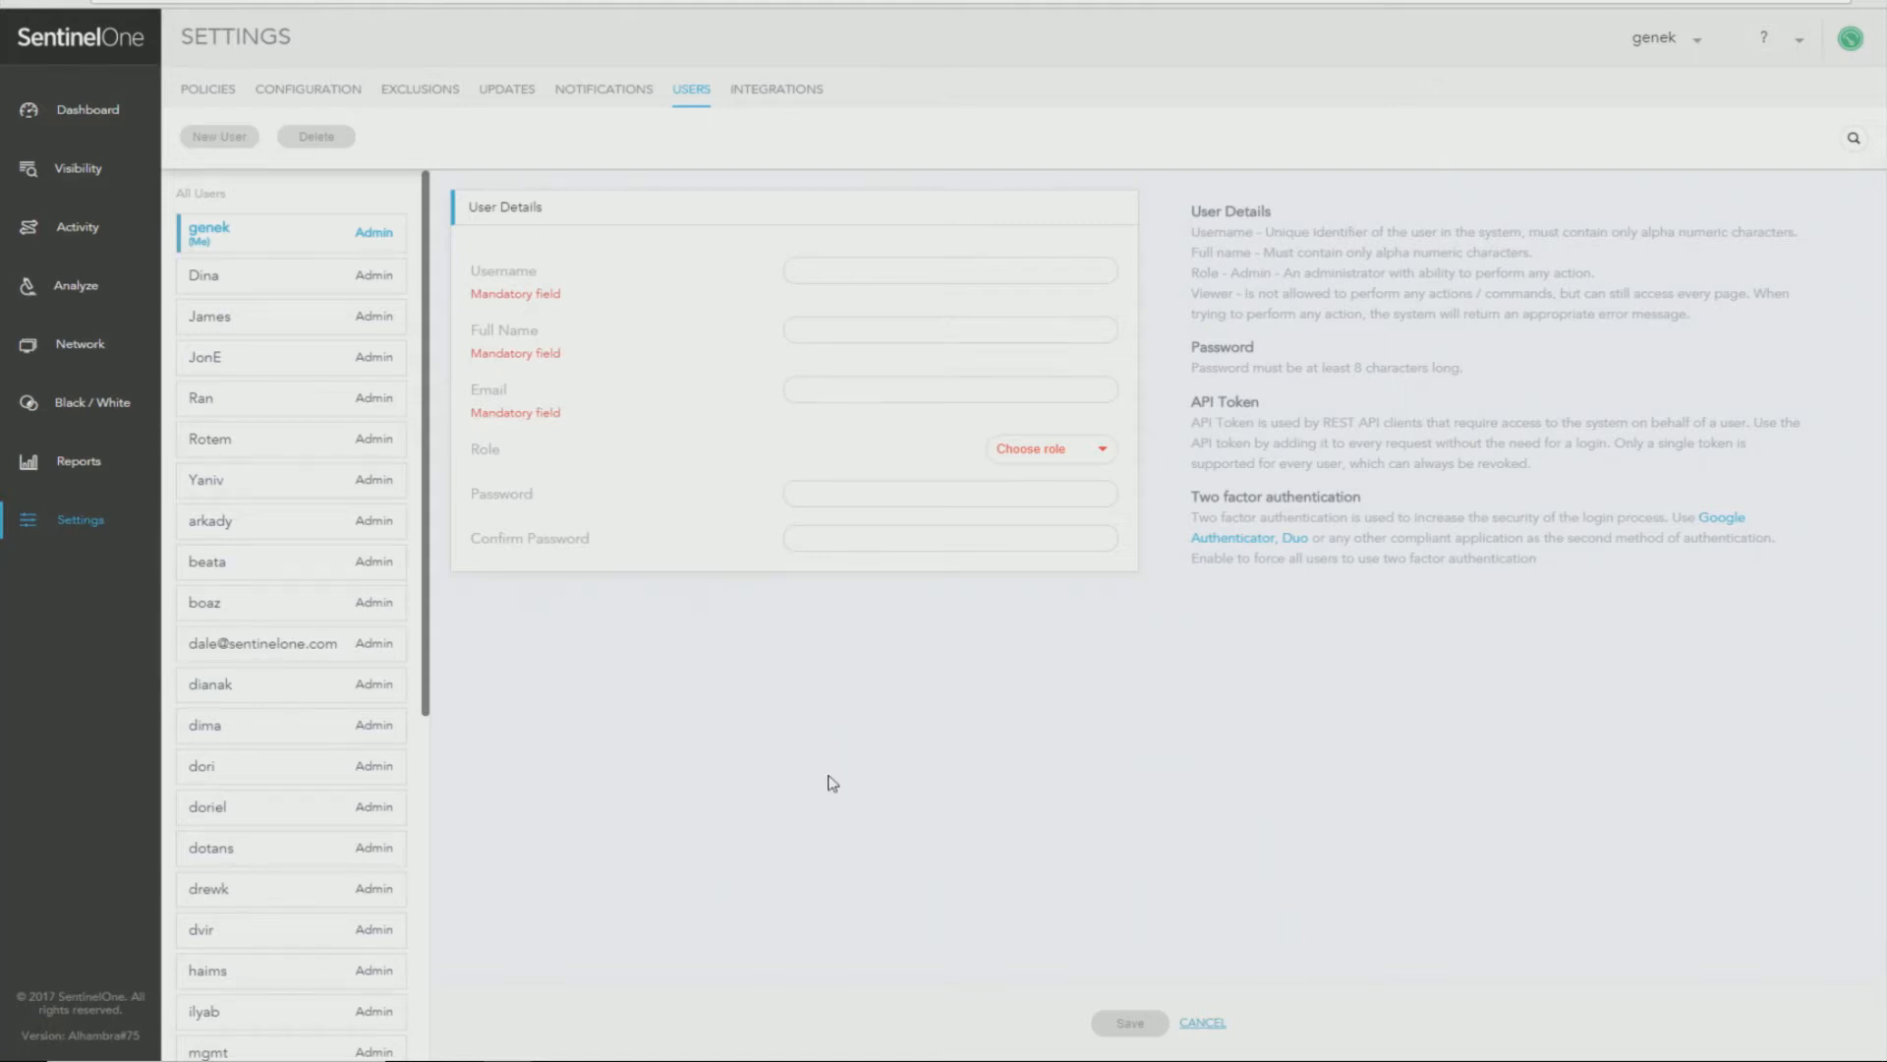
mouse_move(770, 747)
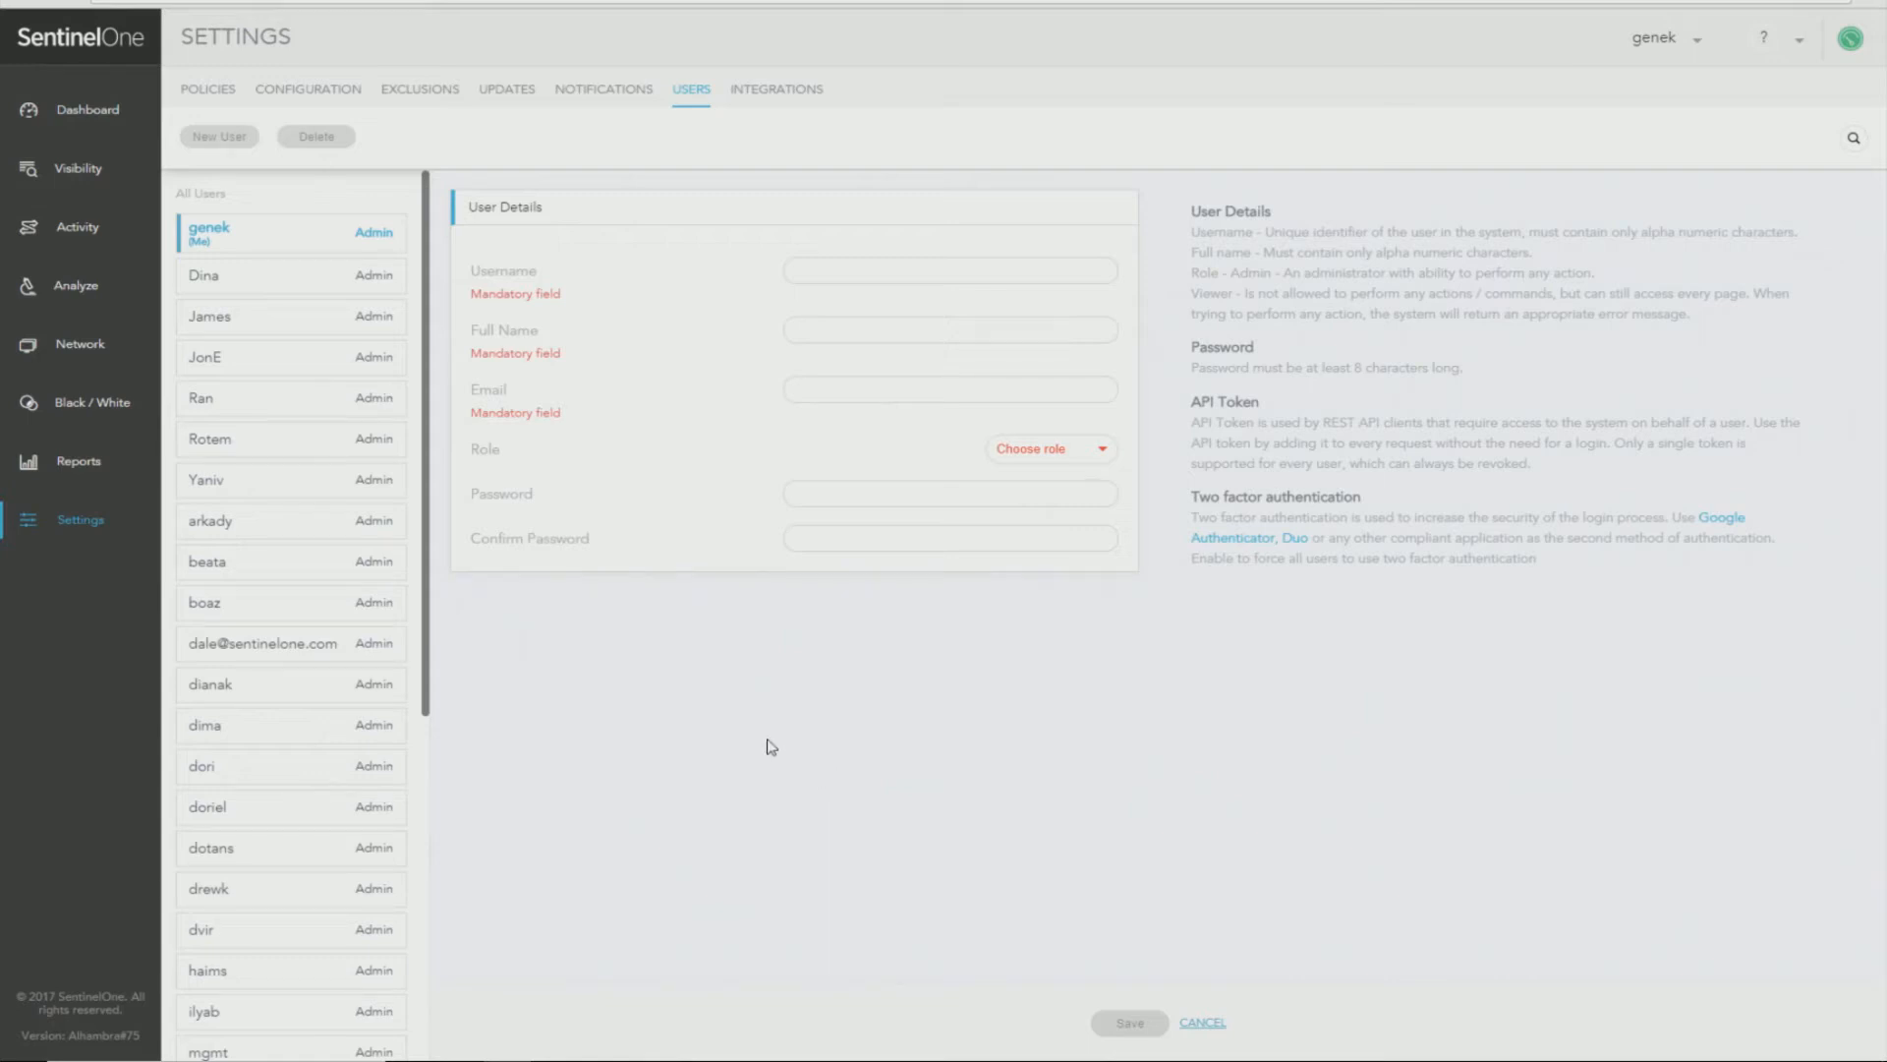
mouse_move(649, 669)
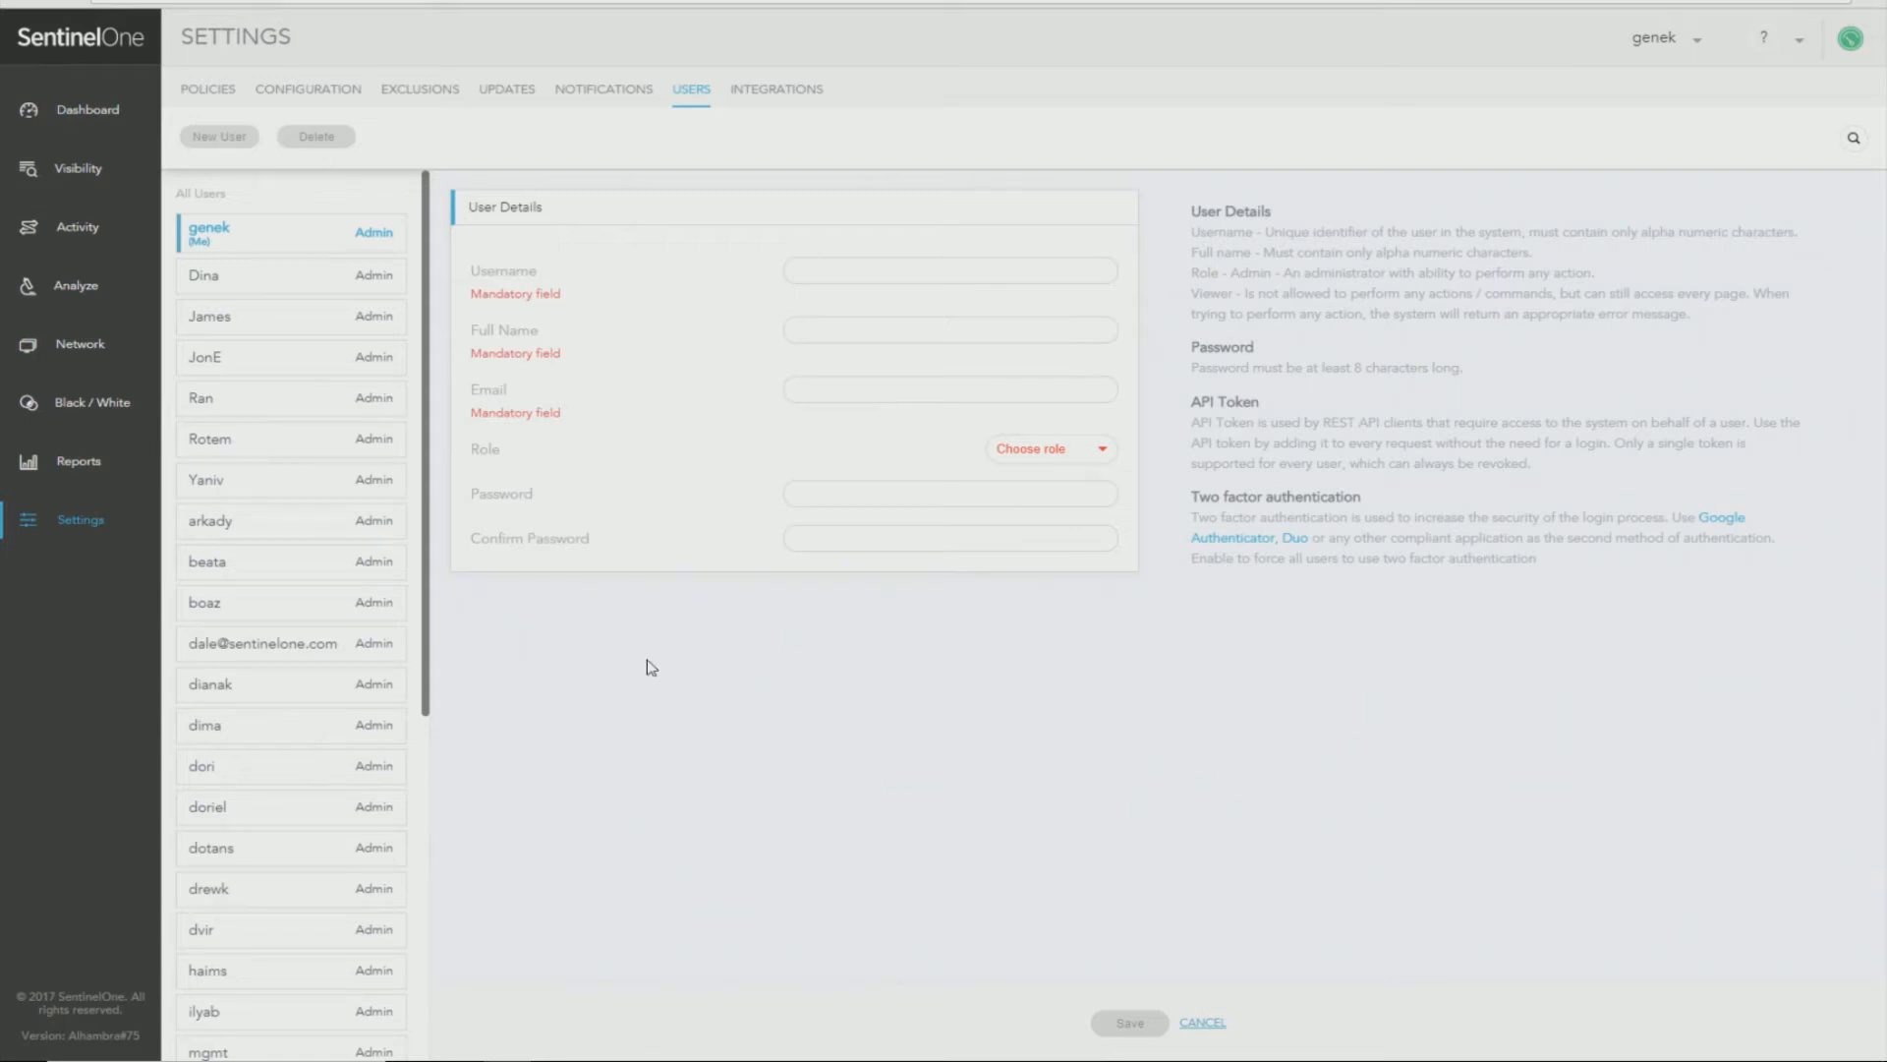
mouse_move(94, 468)
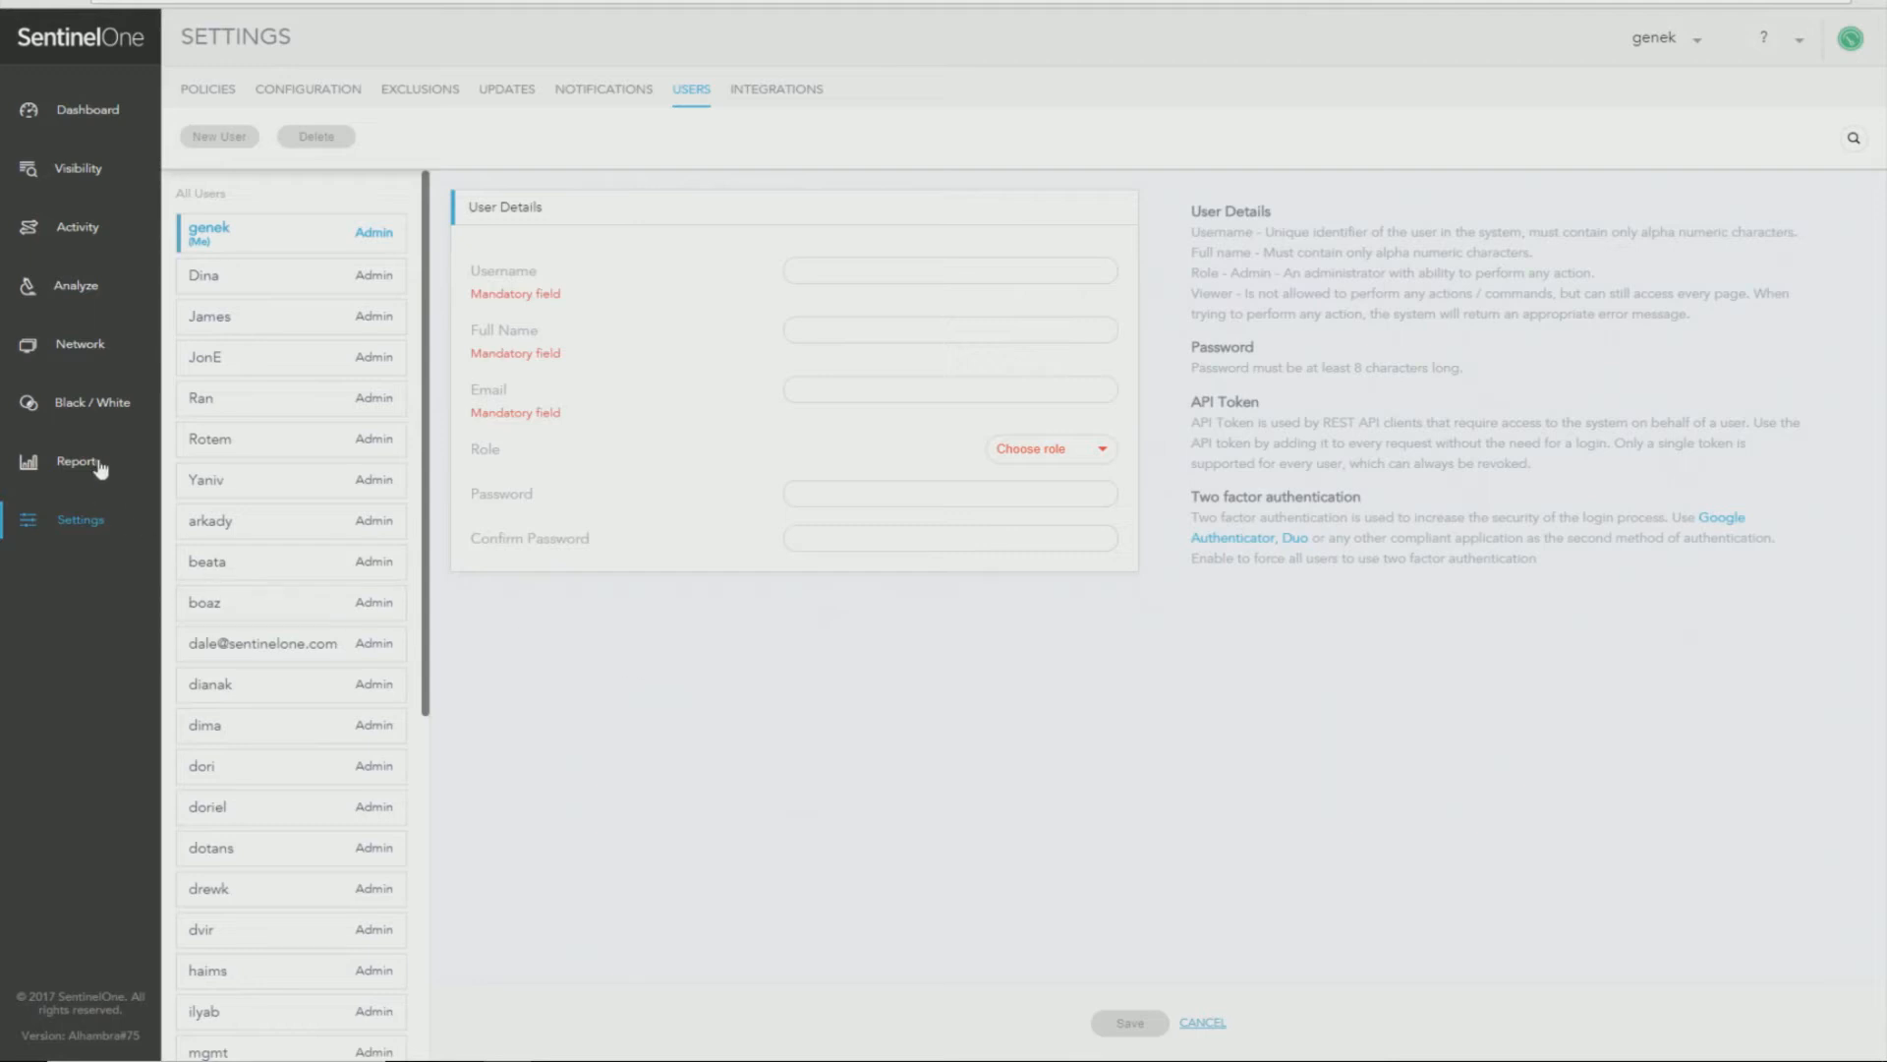
In the Network overview select all four endpoints and bring up the bulk Actions list.
click(79, 344)
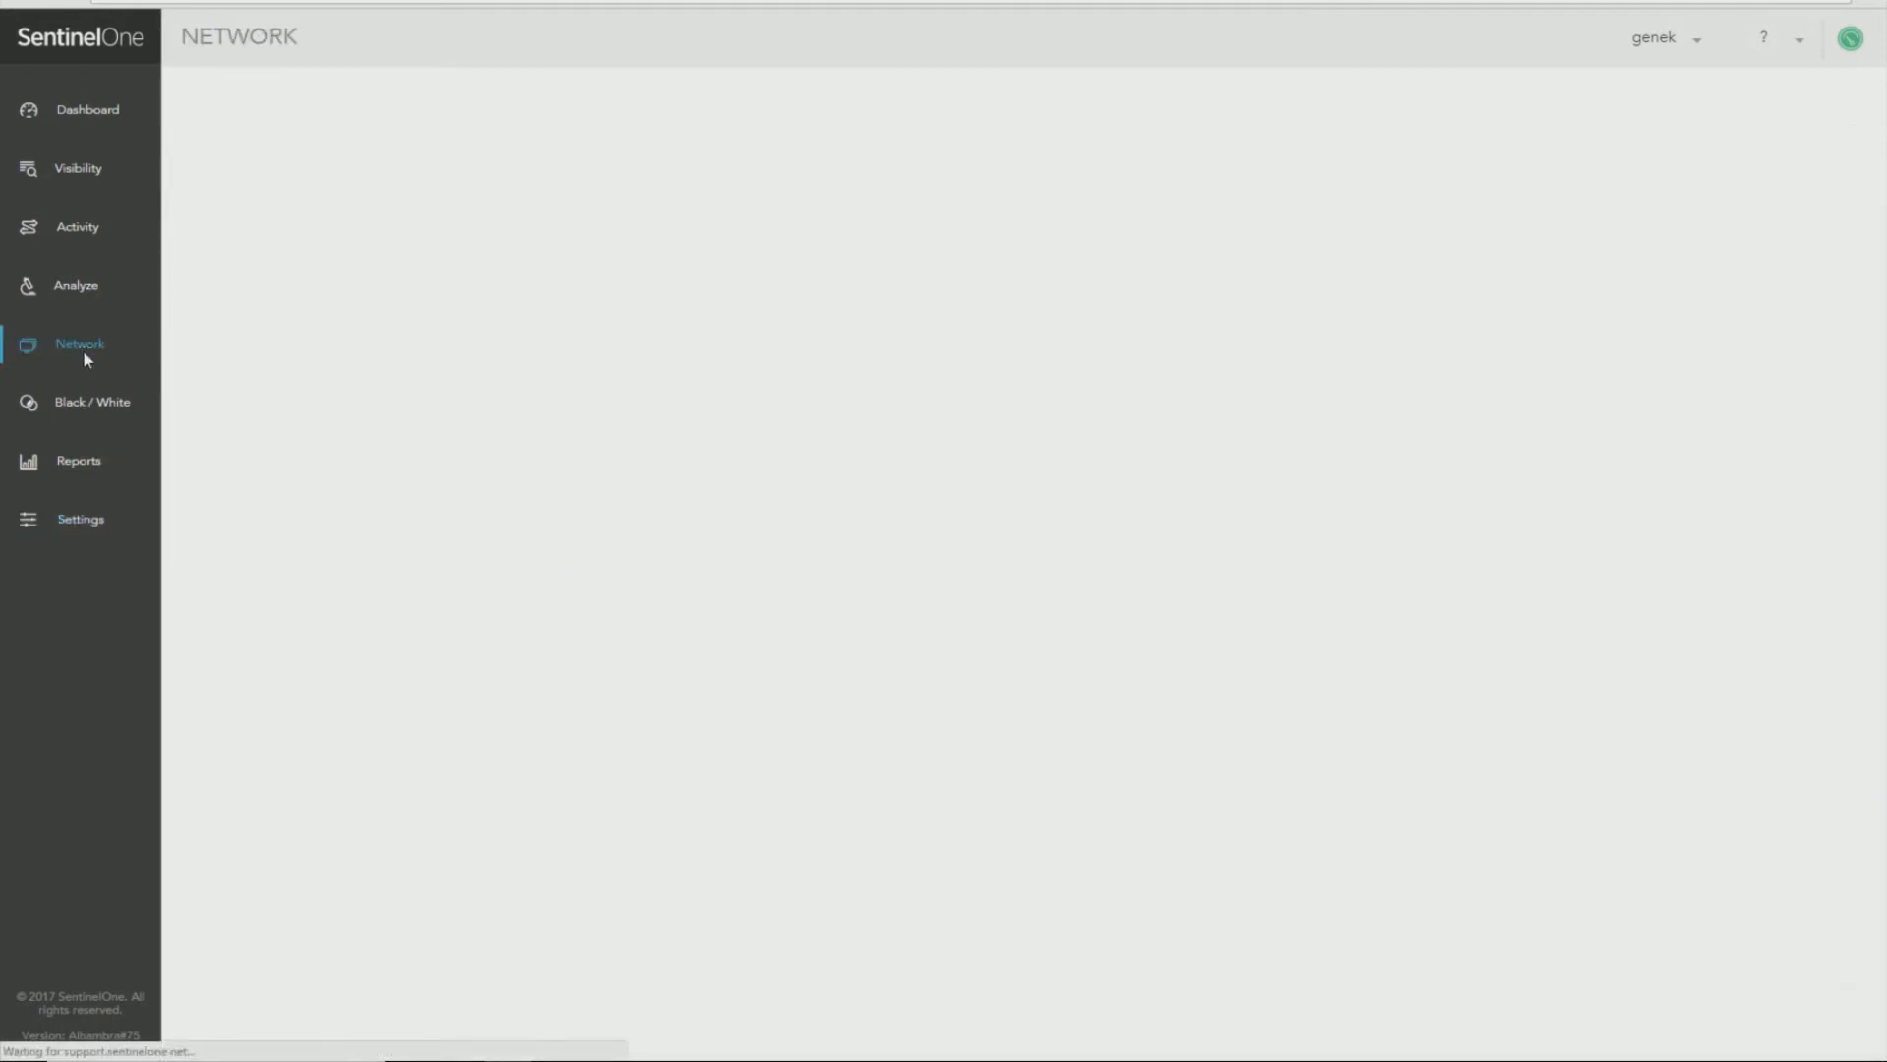
click(79, 342)
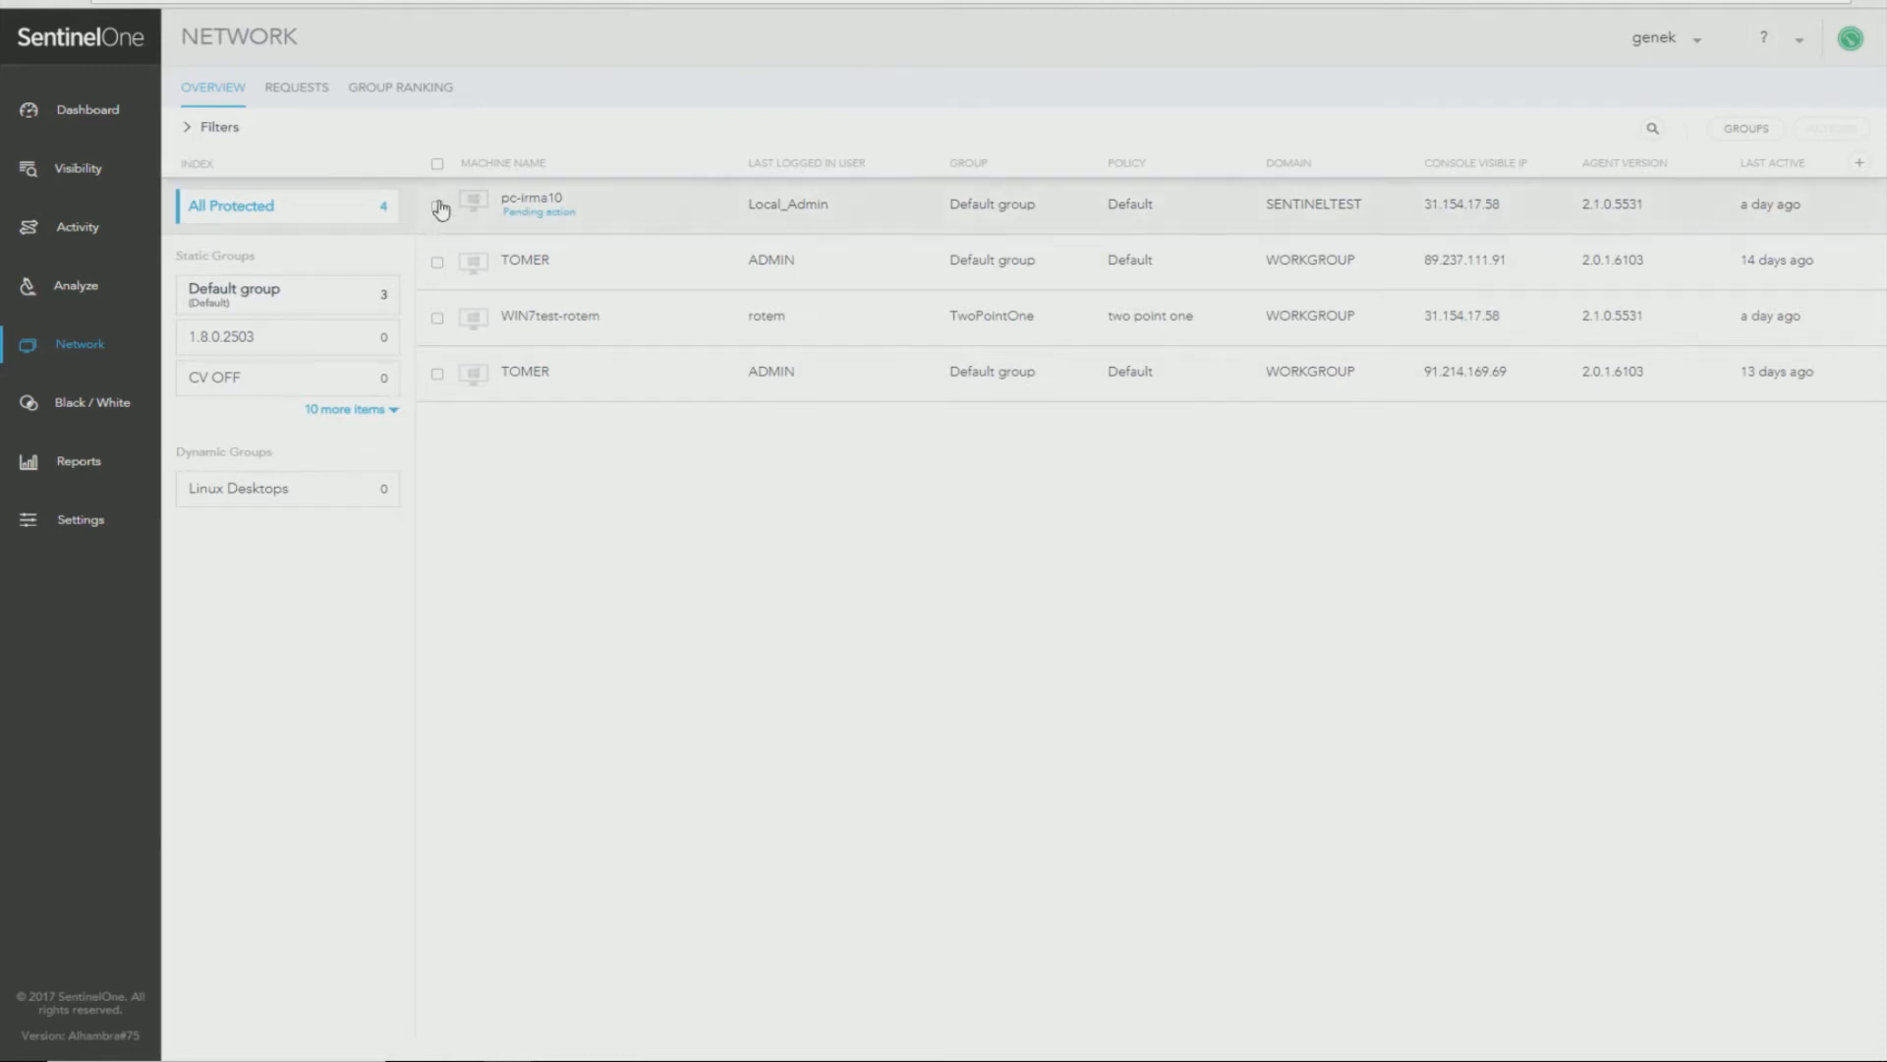
click(436, 317)
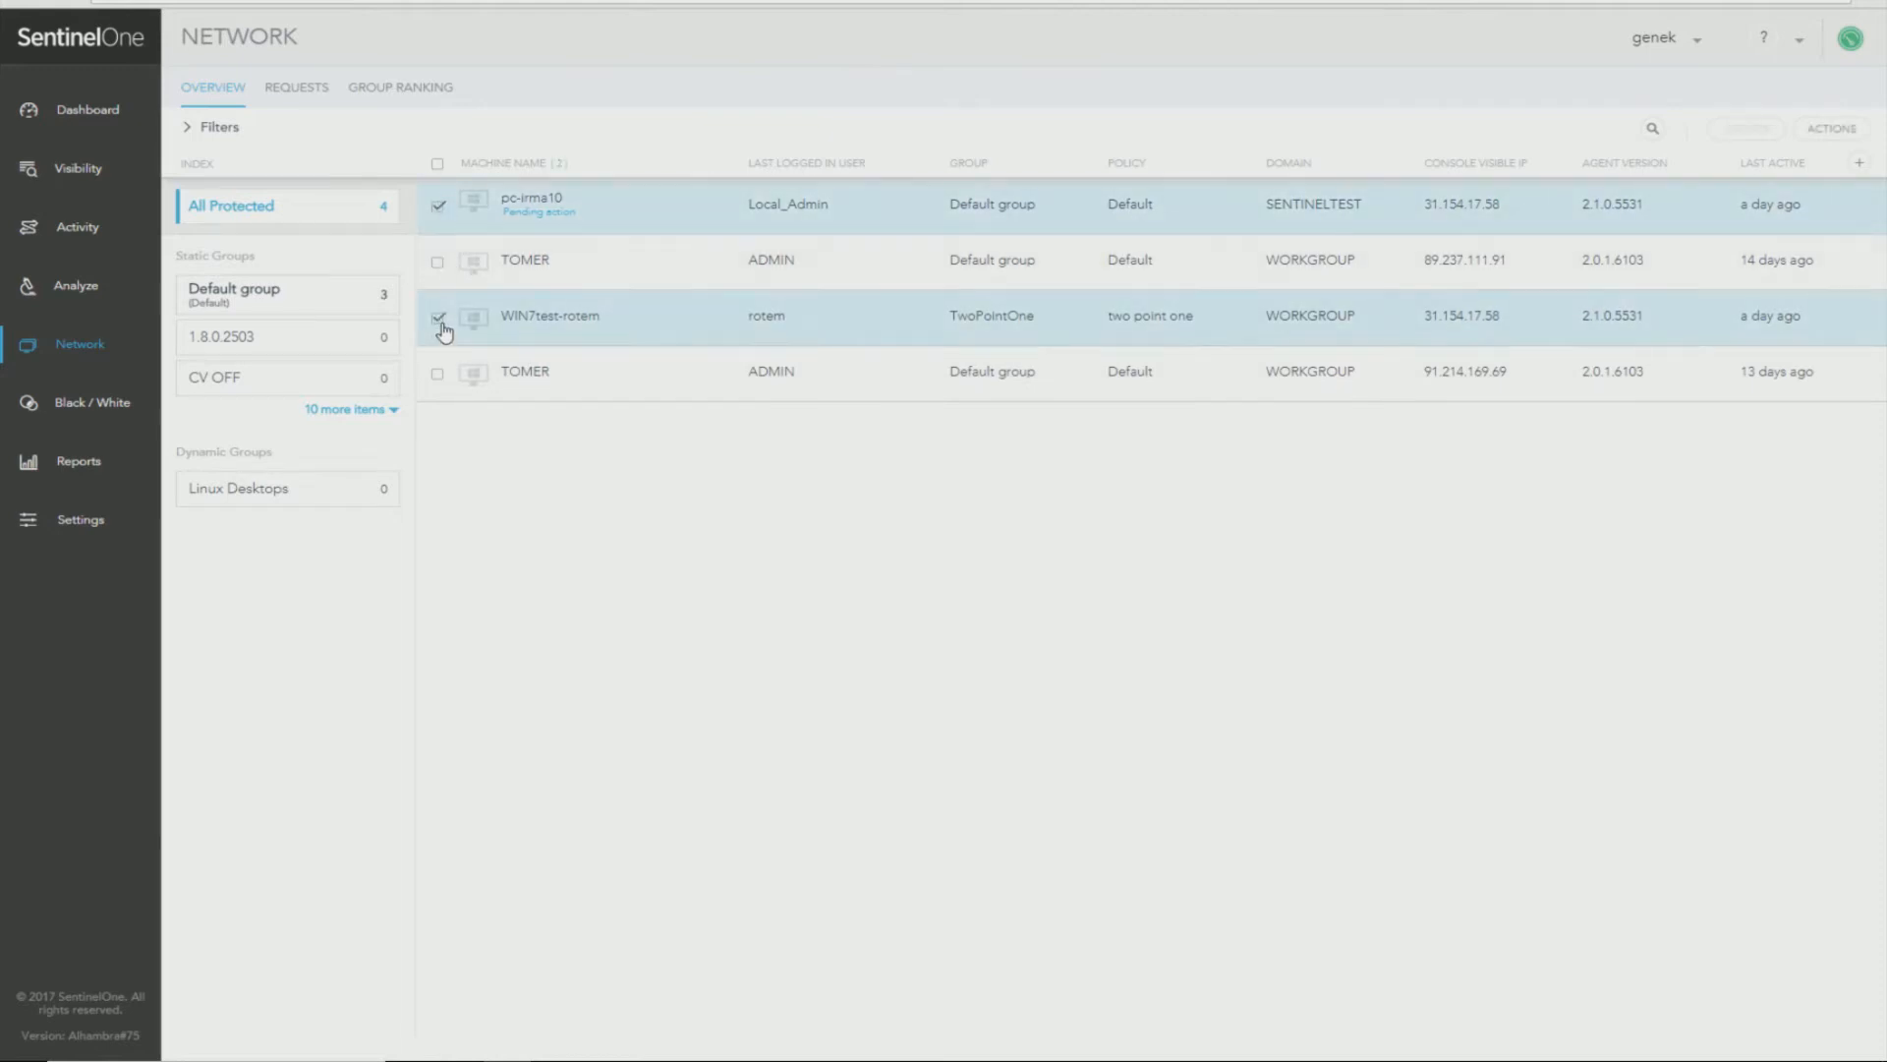
click(437, 163)
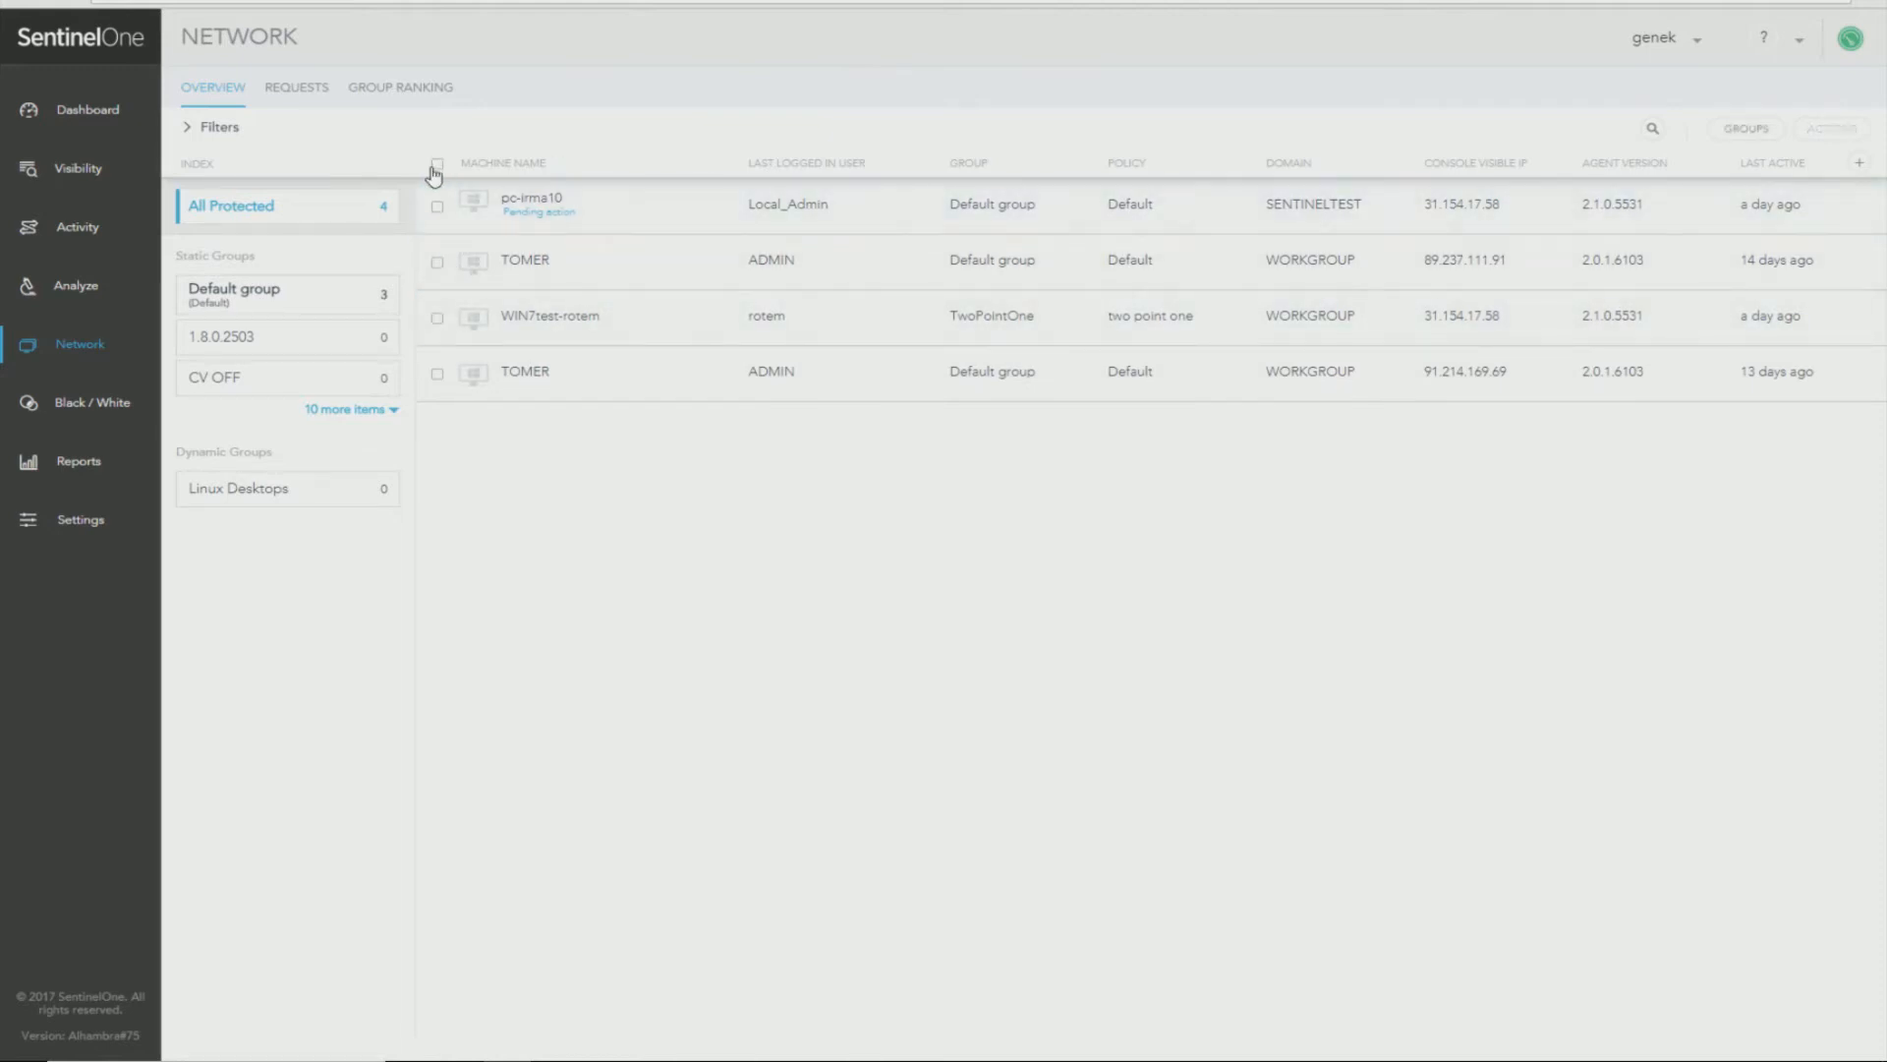
click(437, 159)
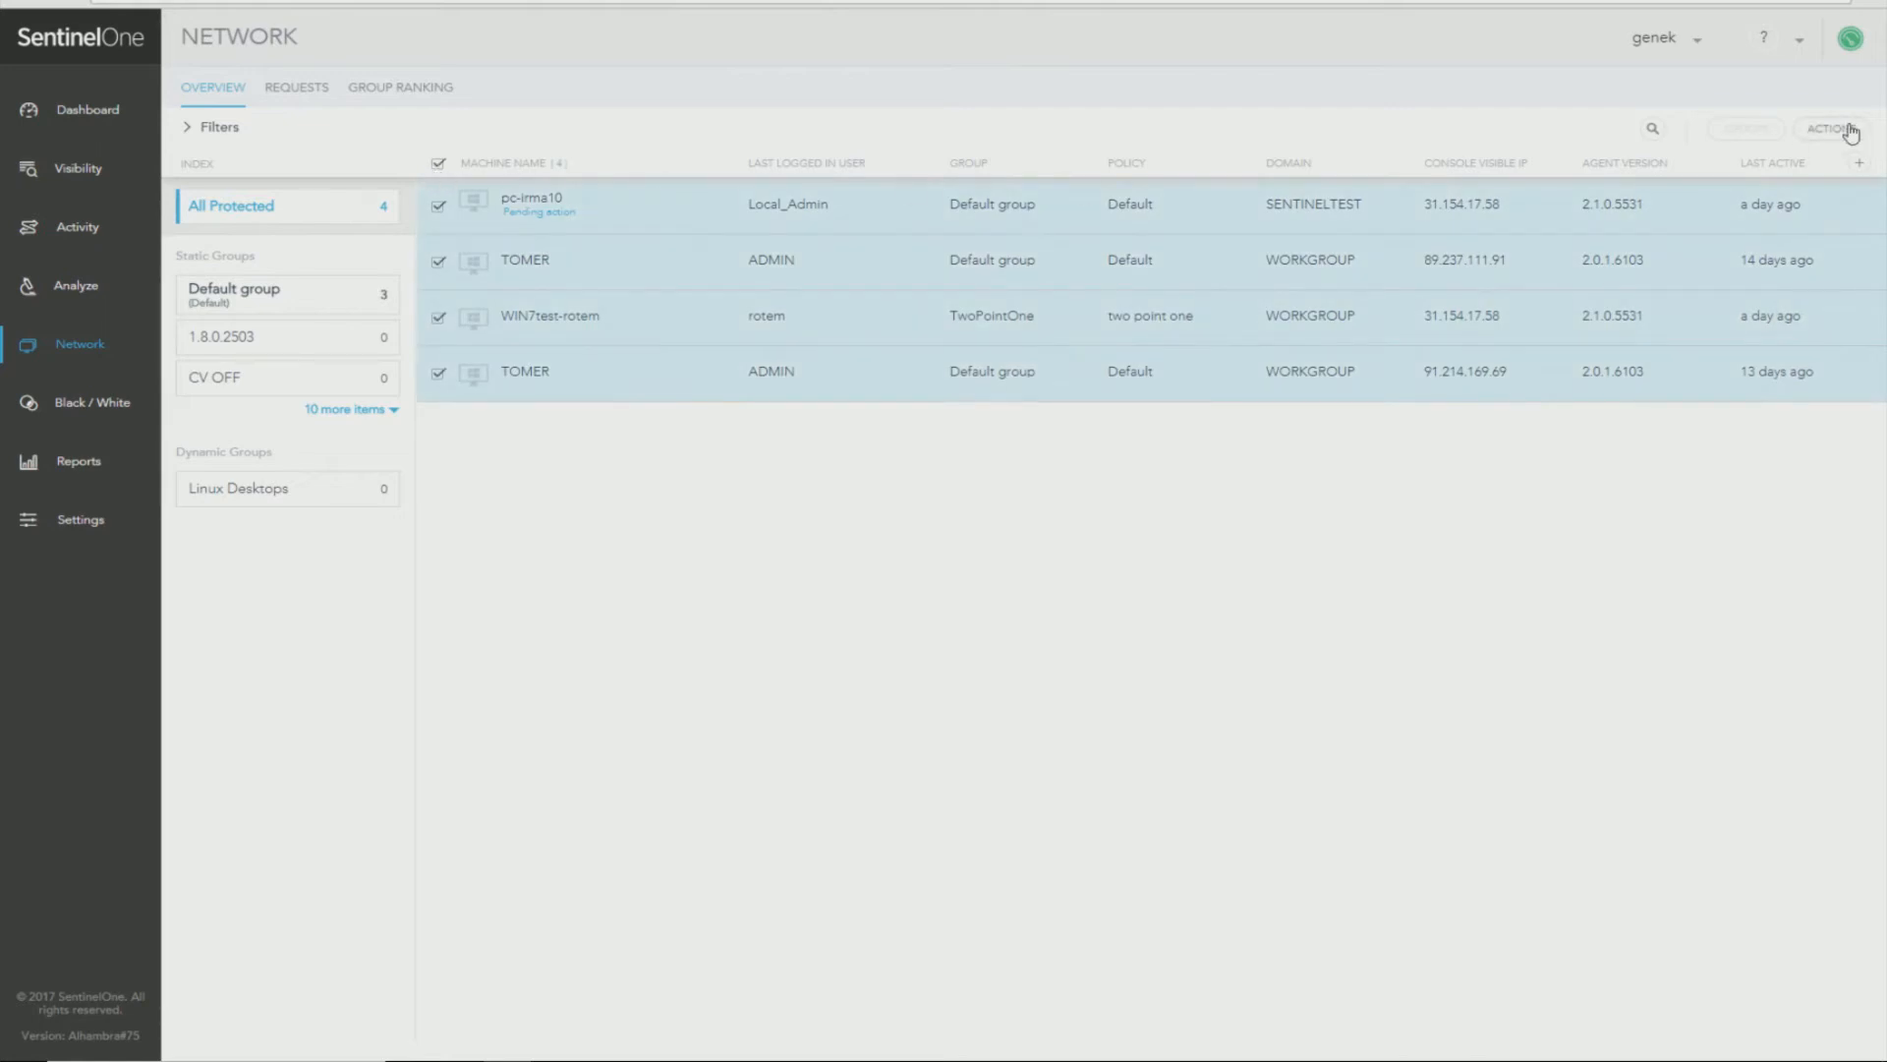
click(1830, 127)
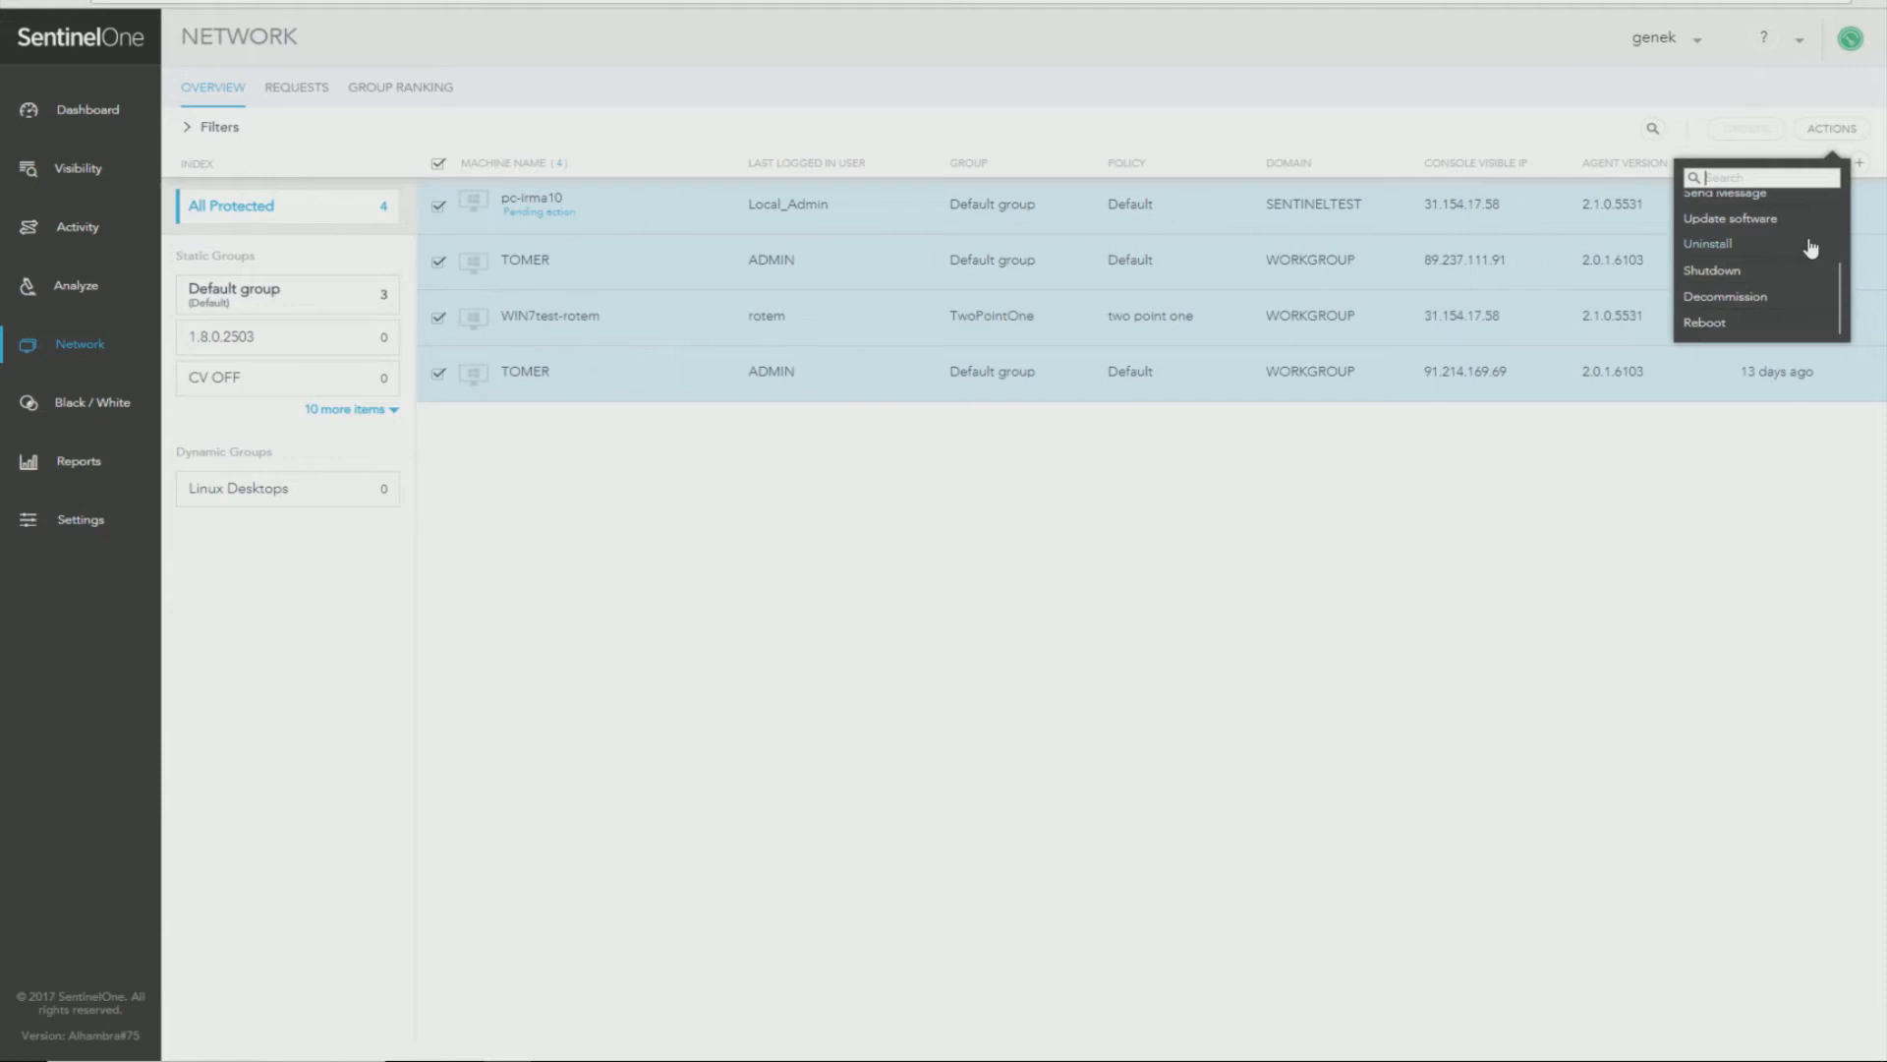
mouse_move(1785, 223)
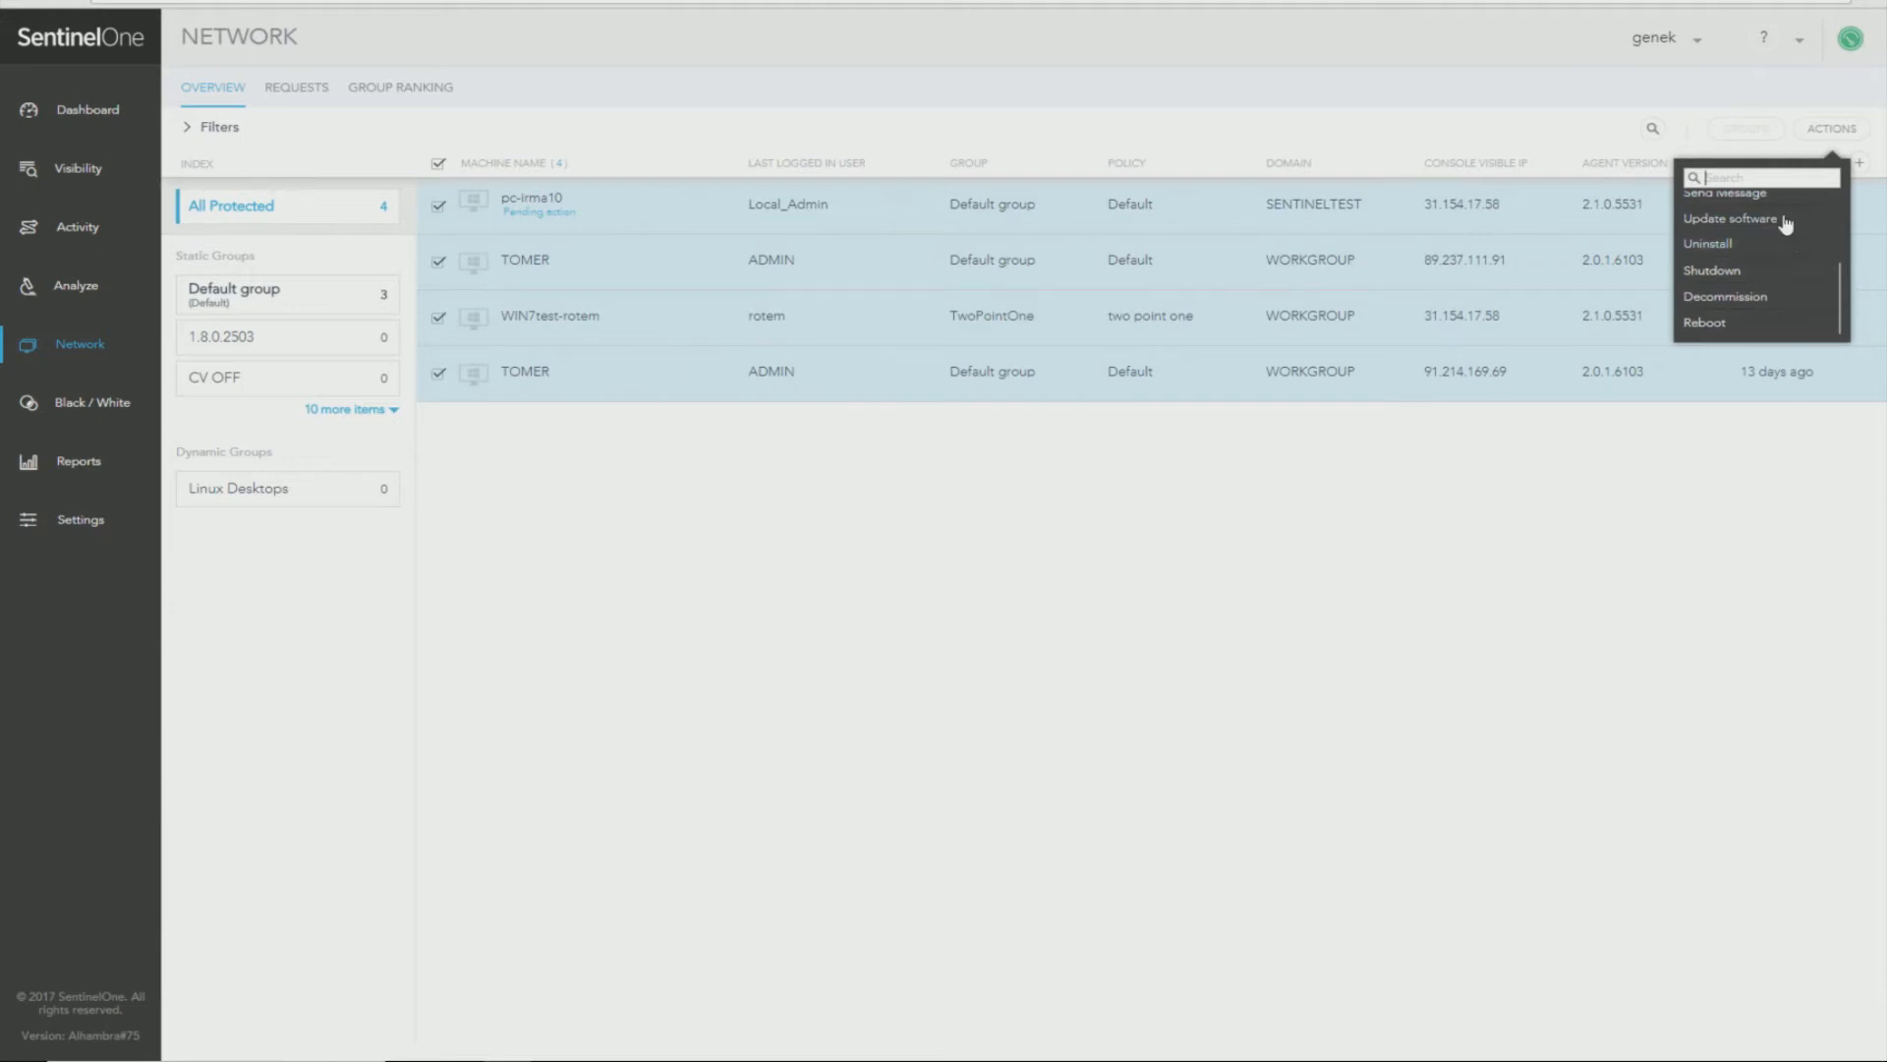
Update software on Windows using the first recent package and confirm the update for all 4 agents.
click(1730, 218)
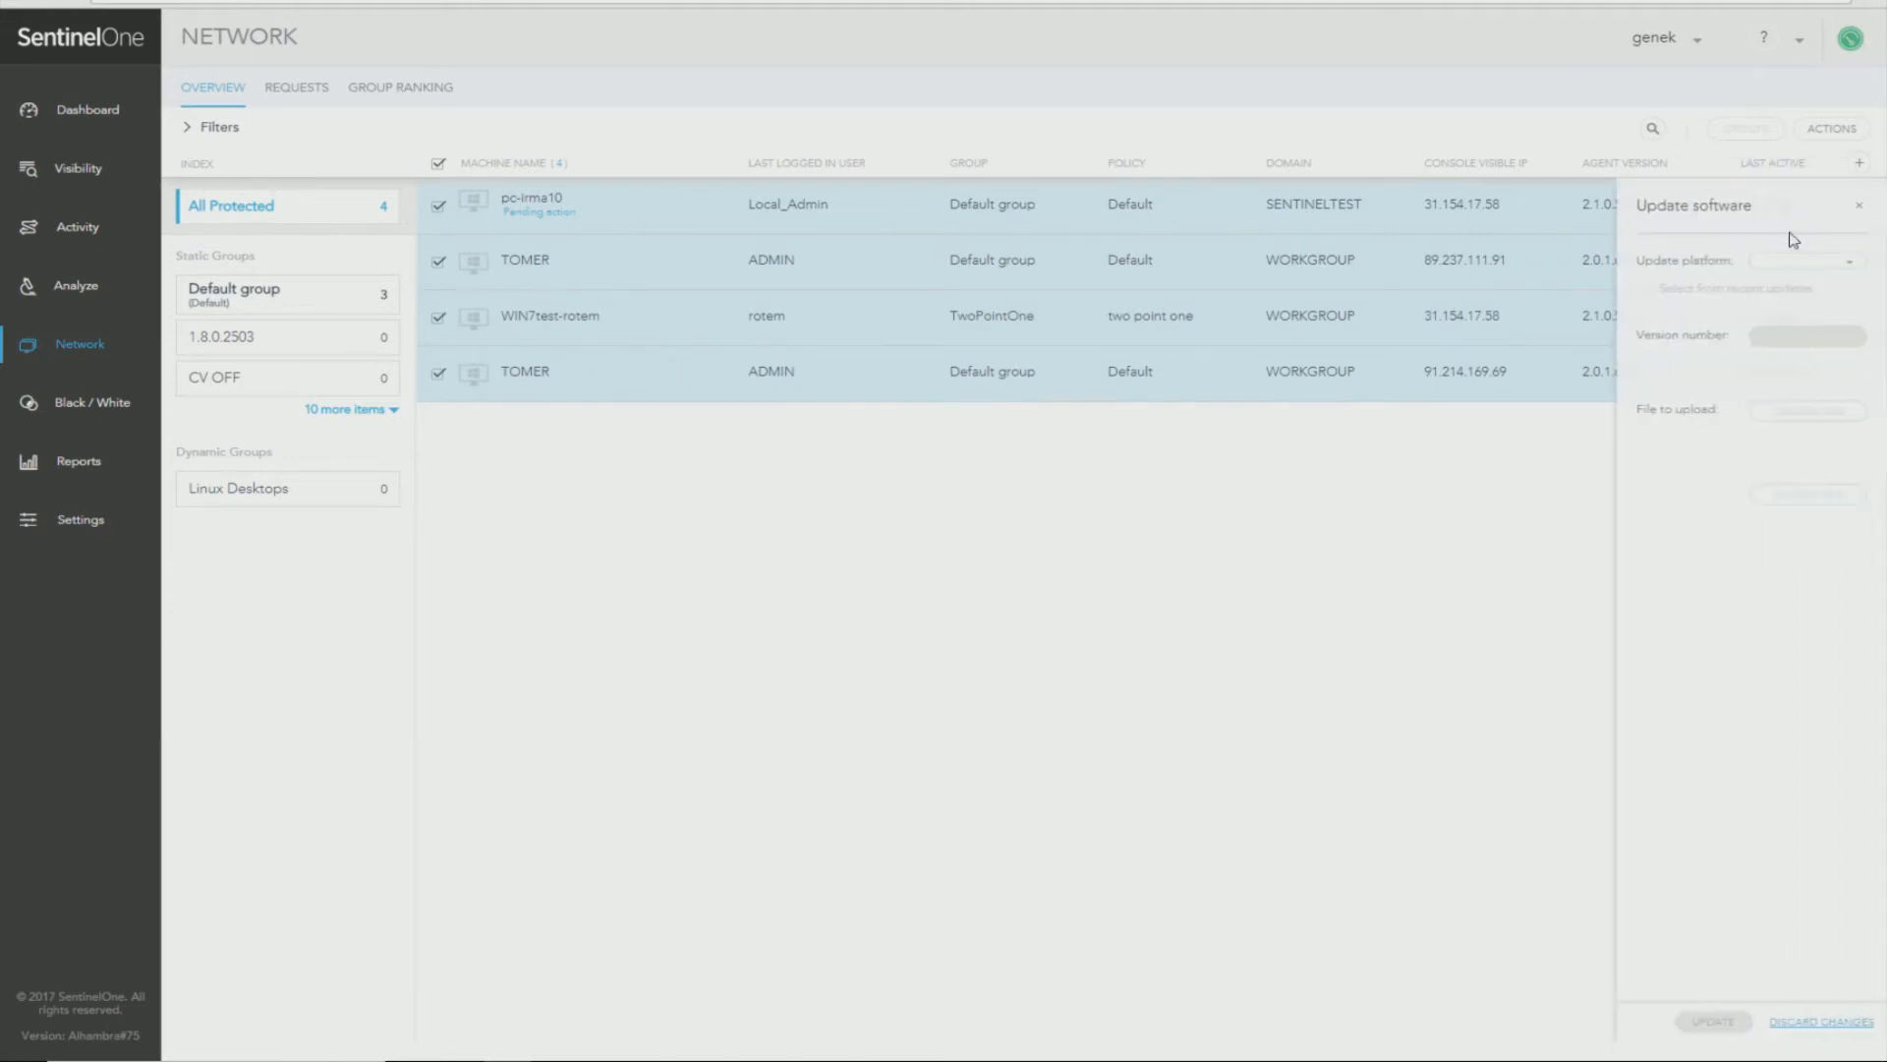
click(1801, 259)
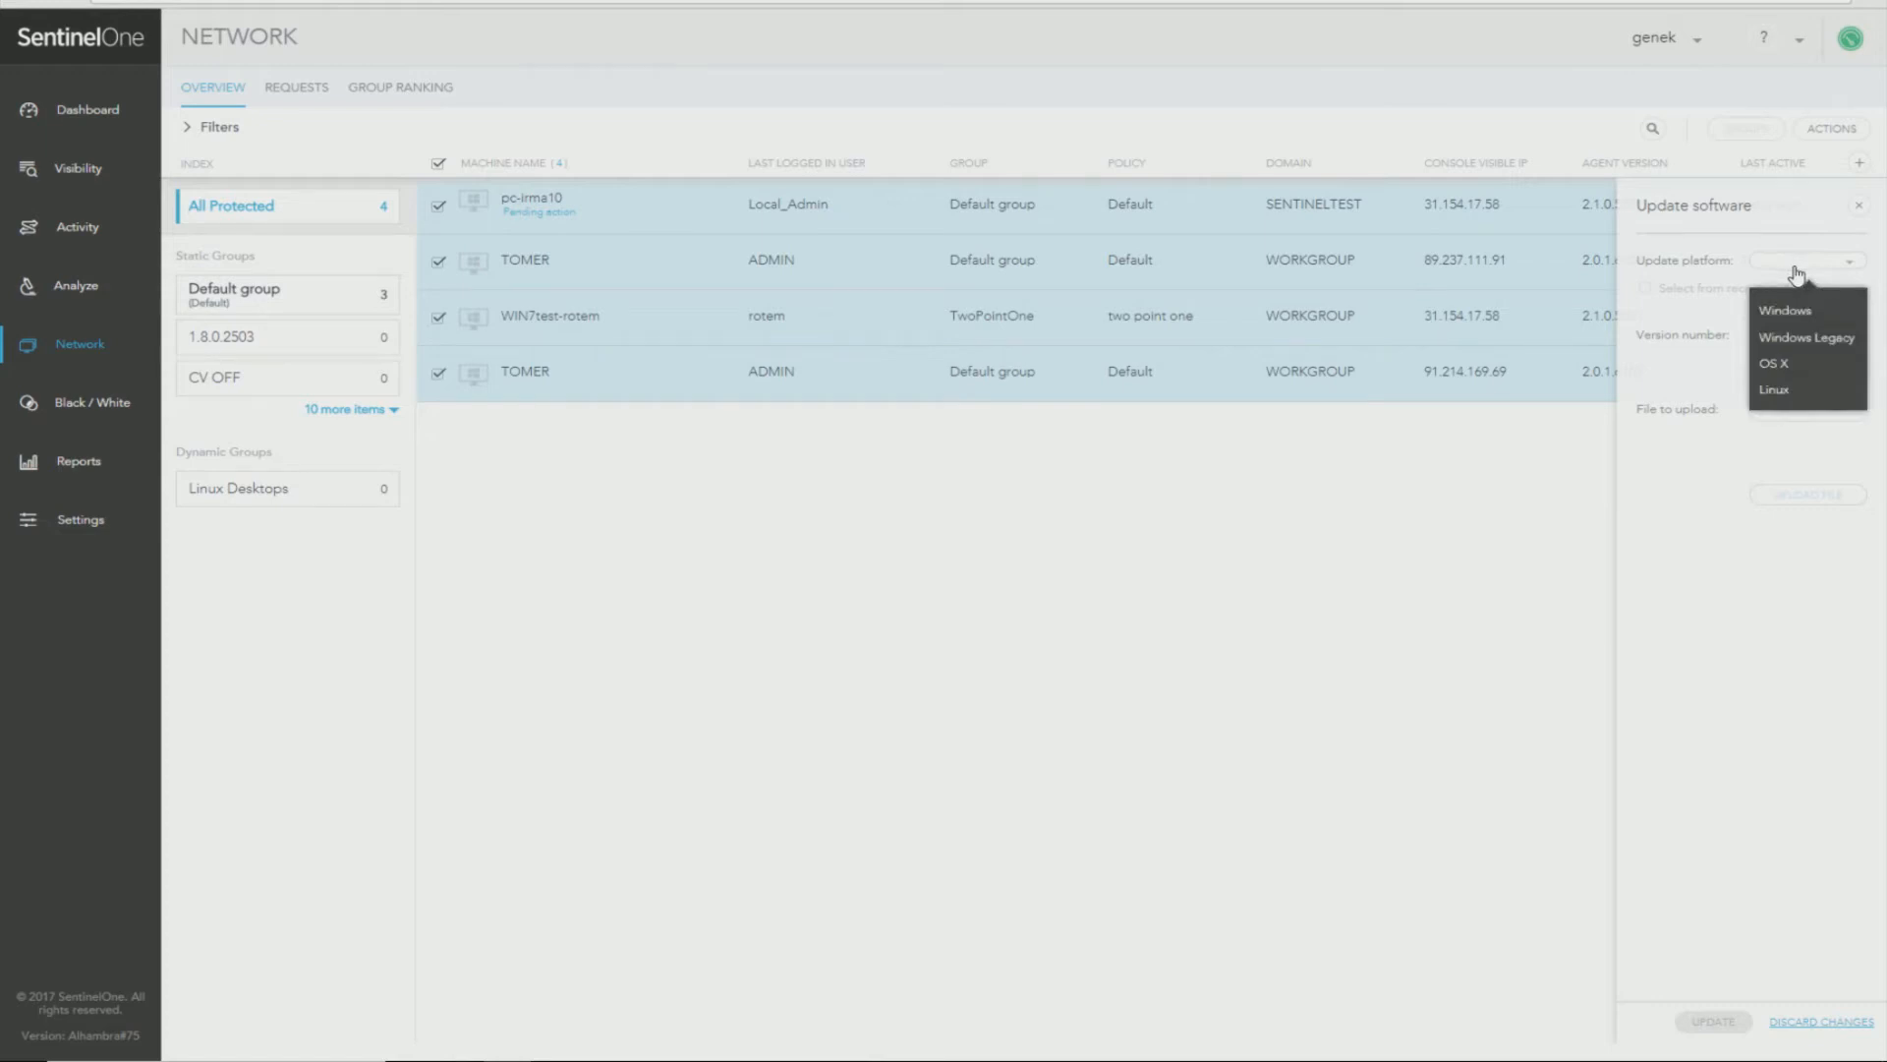
click(1785, 310)
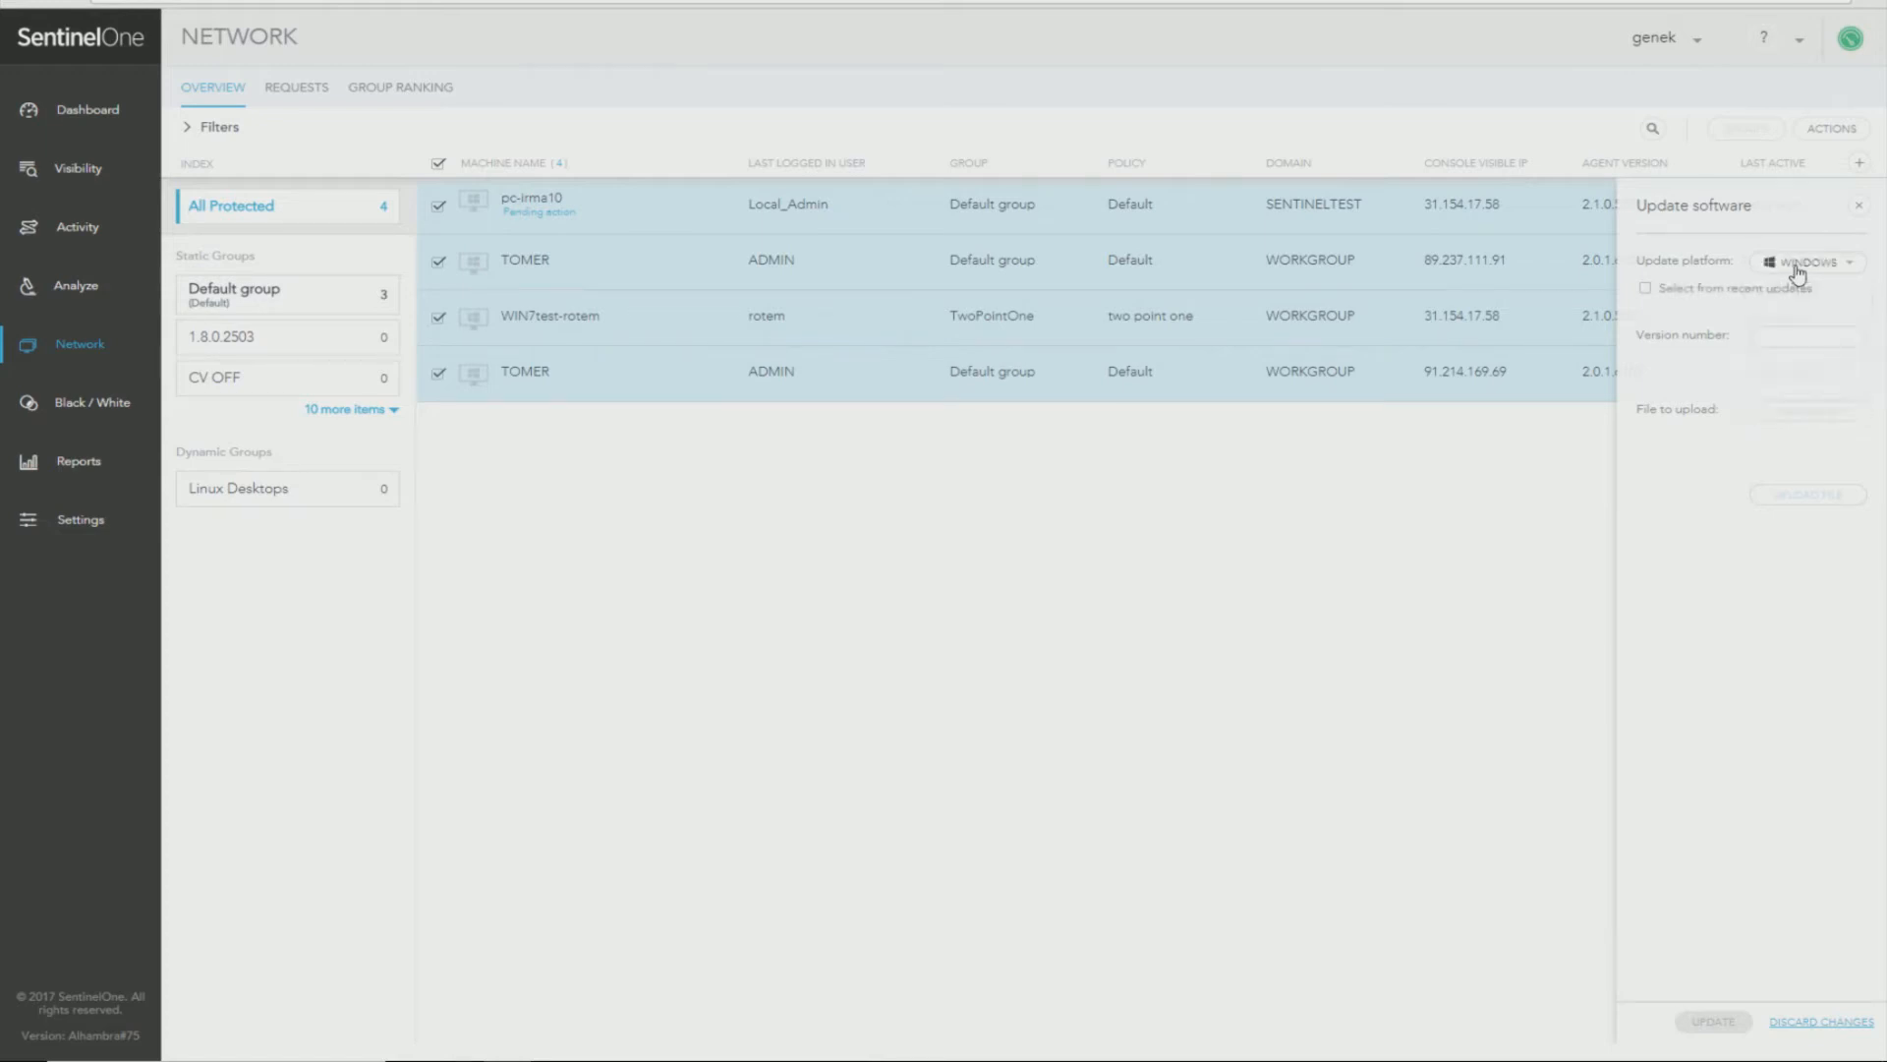
click(1651, 287)
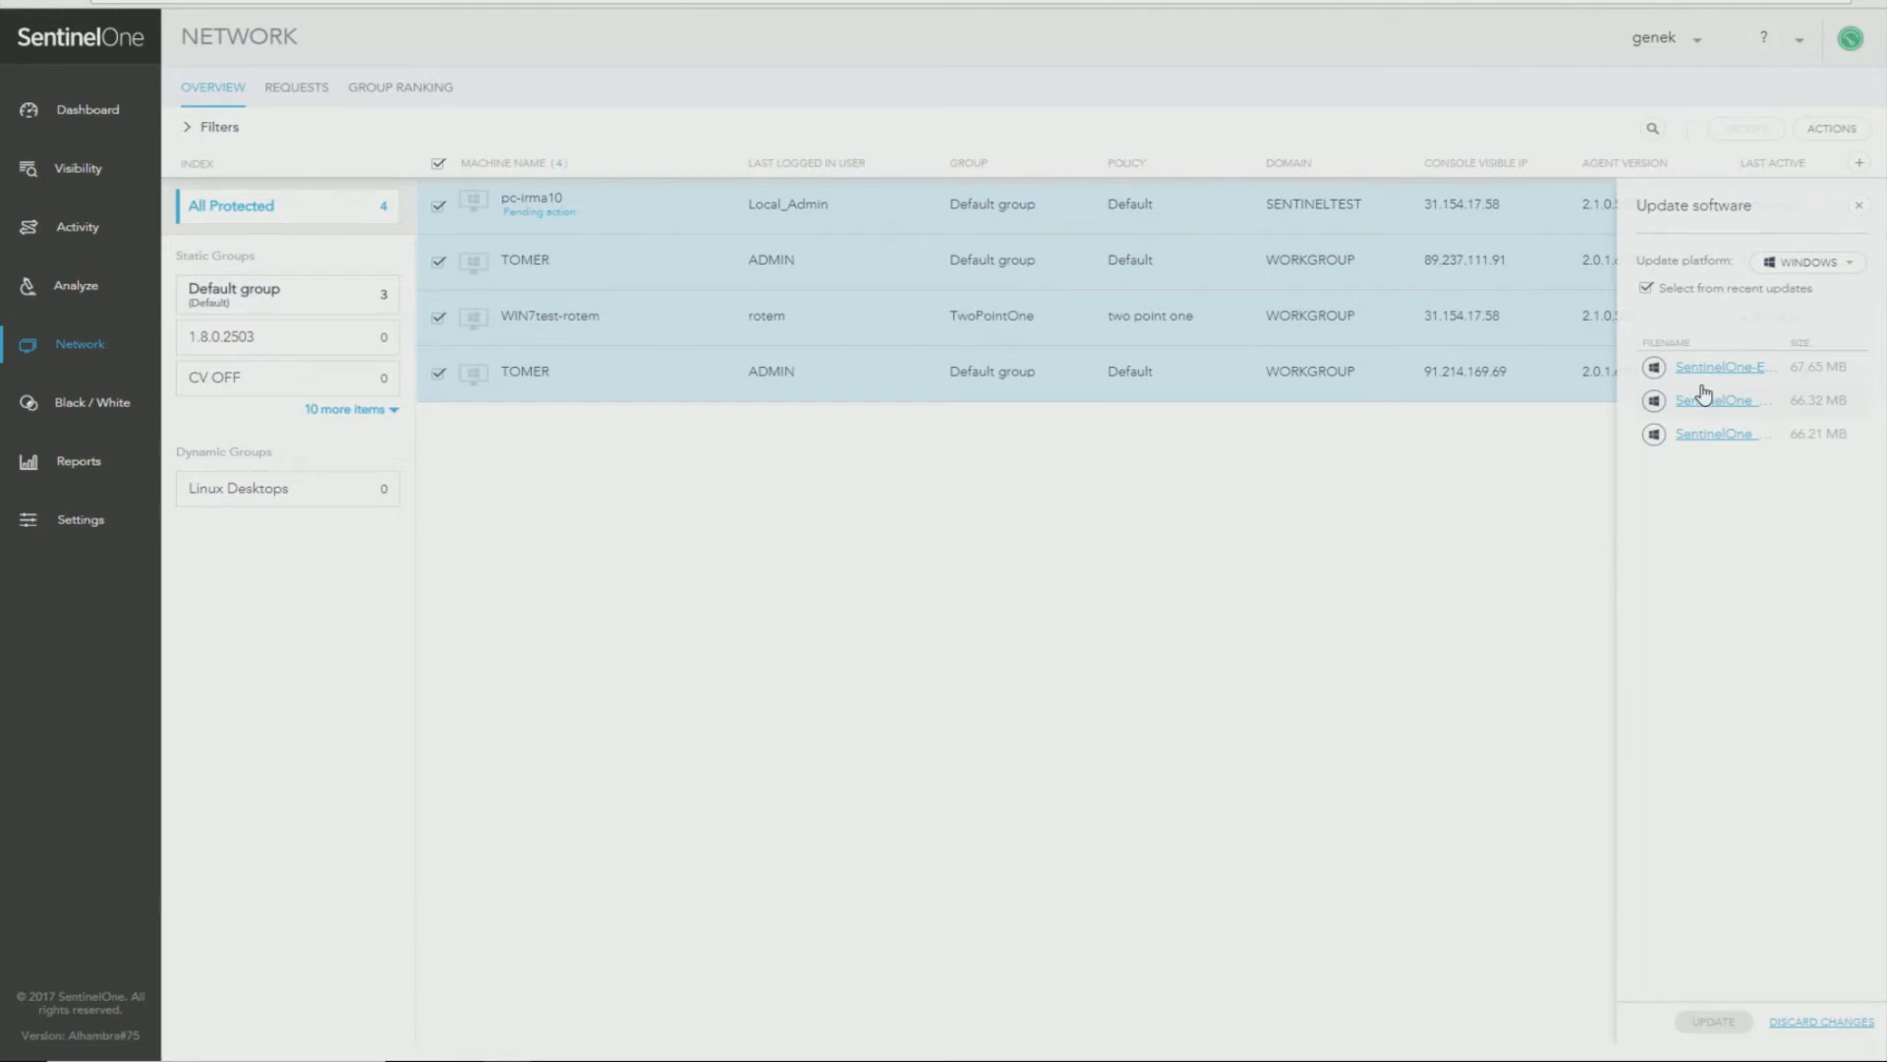
mouse_move(1714, 376)
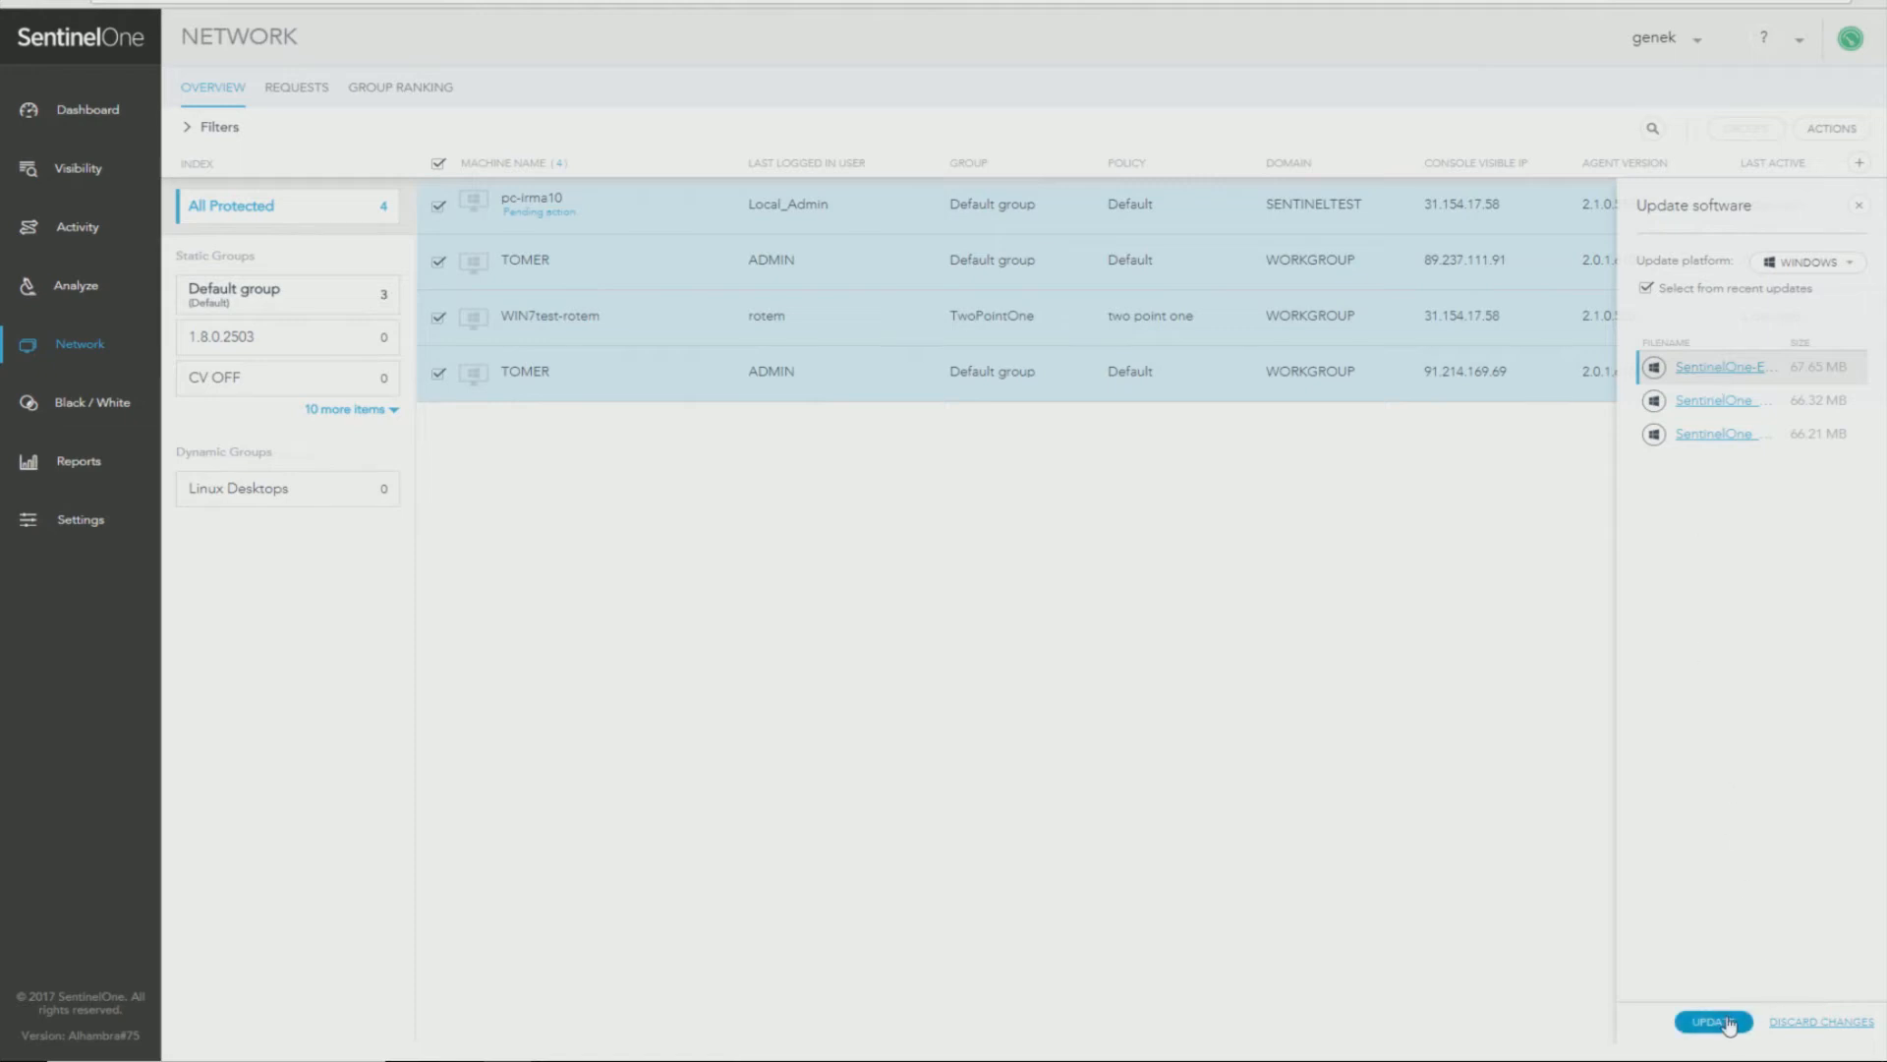
click(1715, 1022)
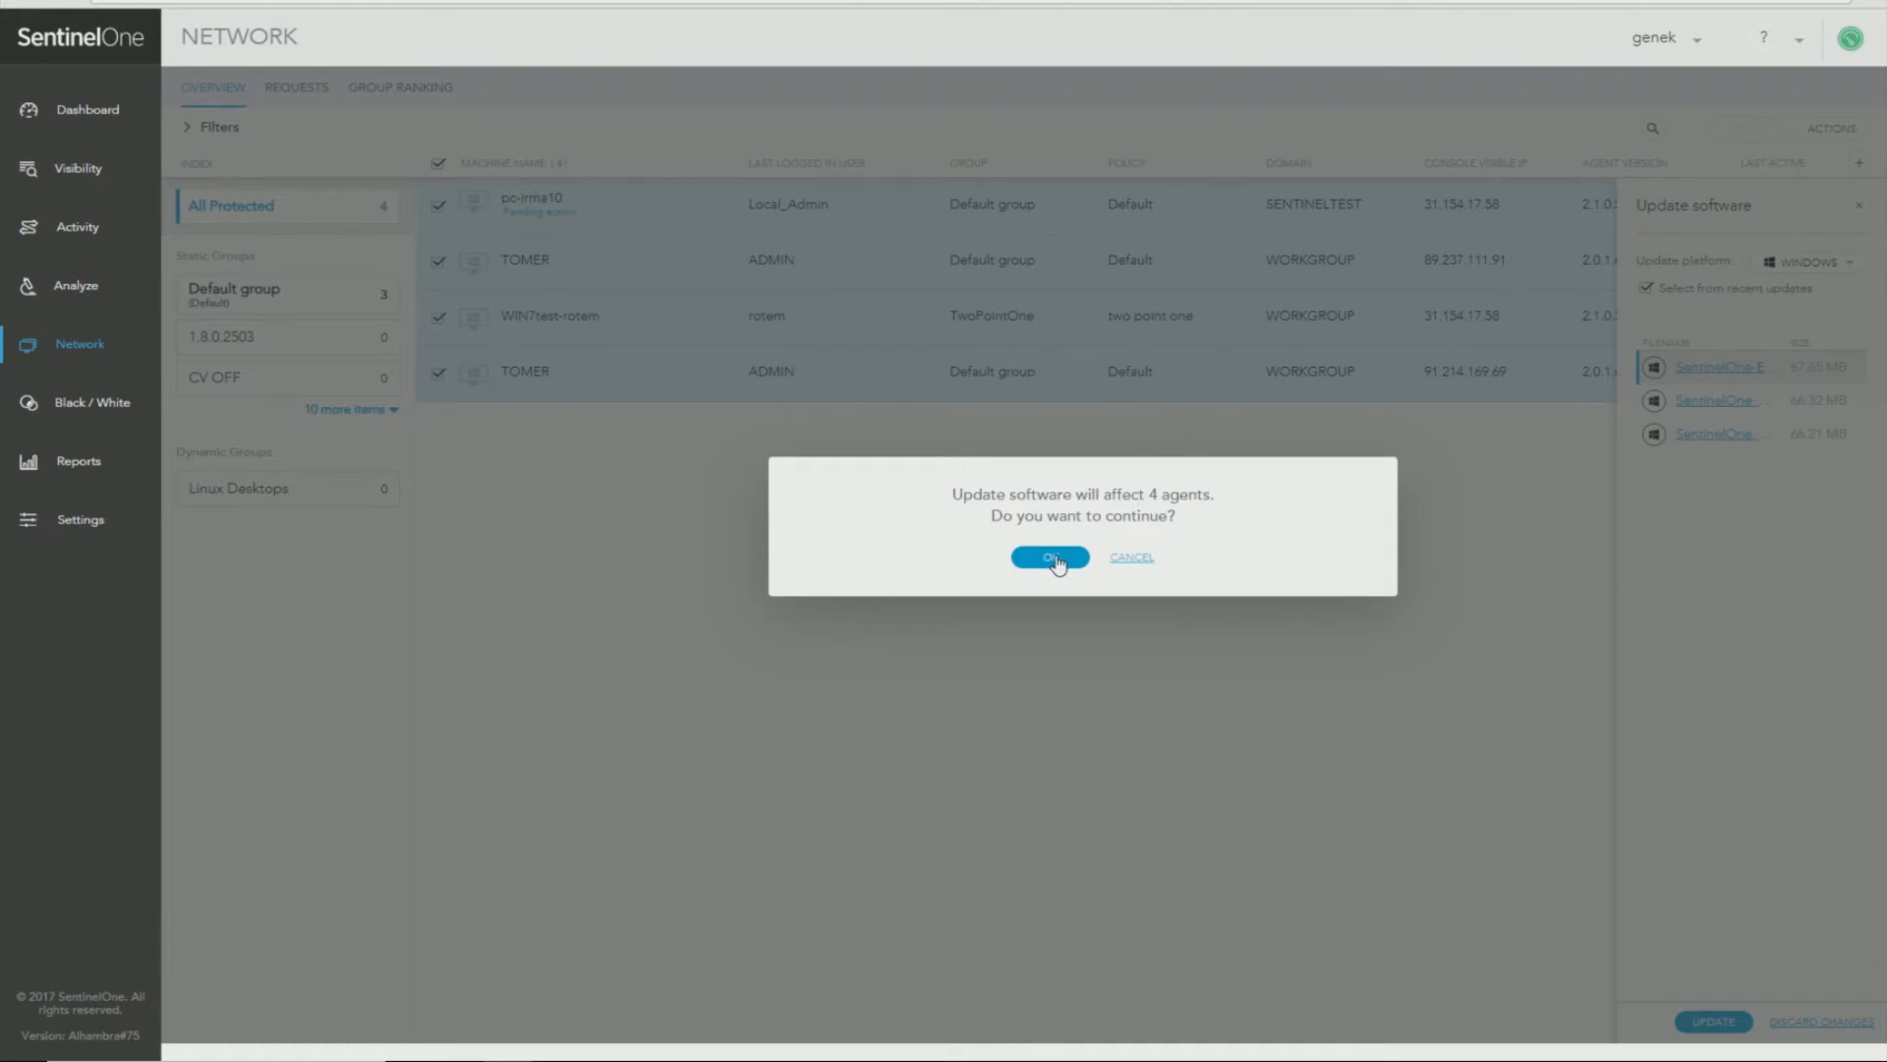
click(1050, 558)
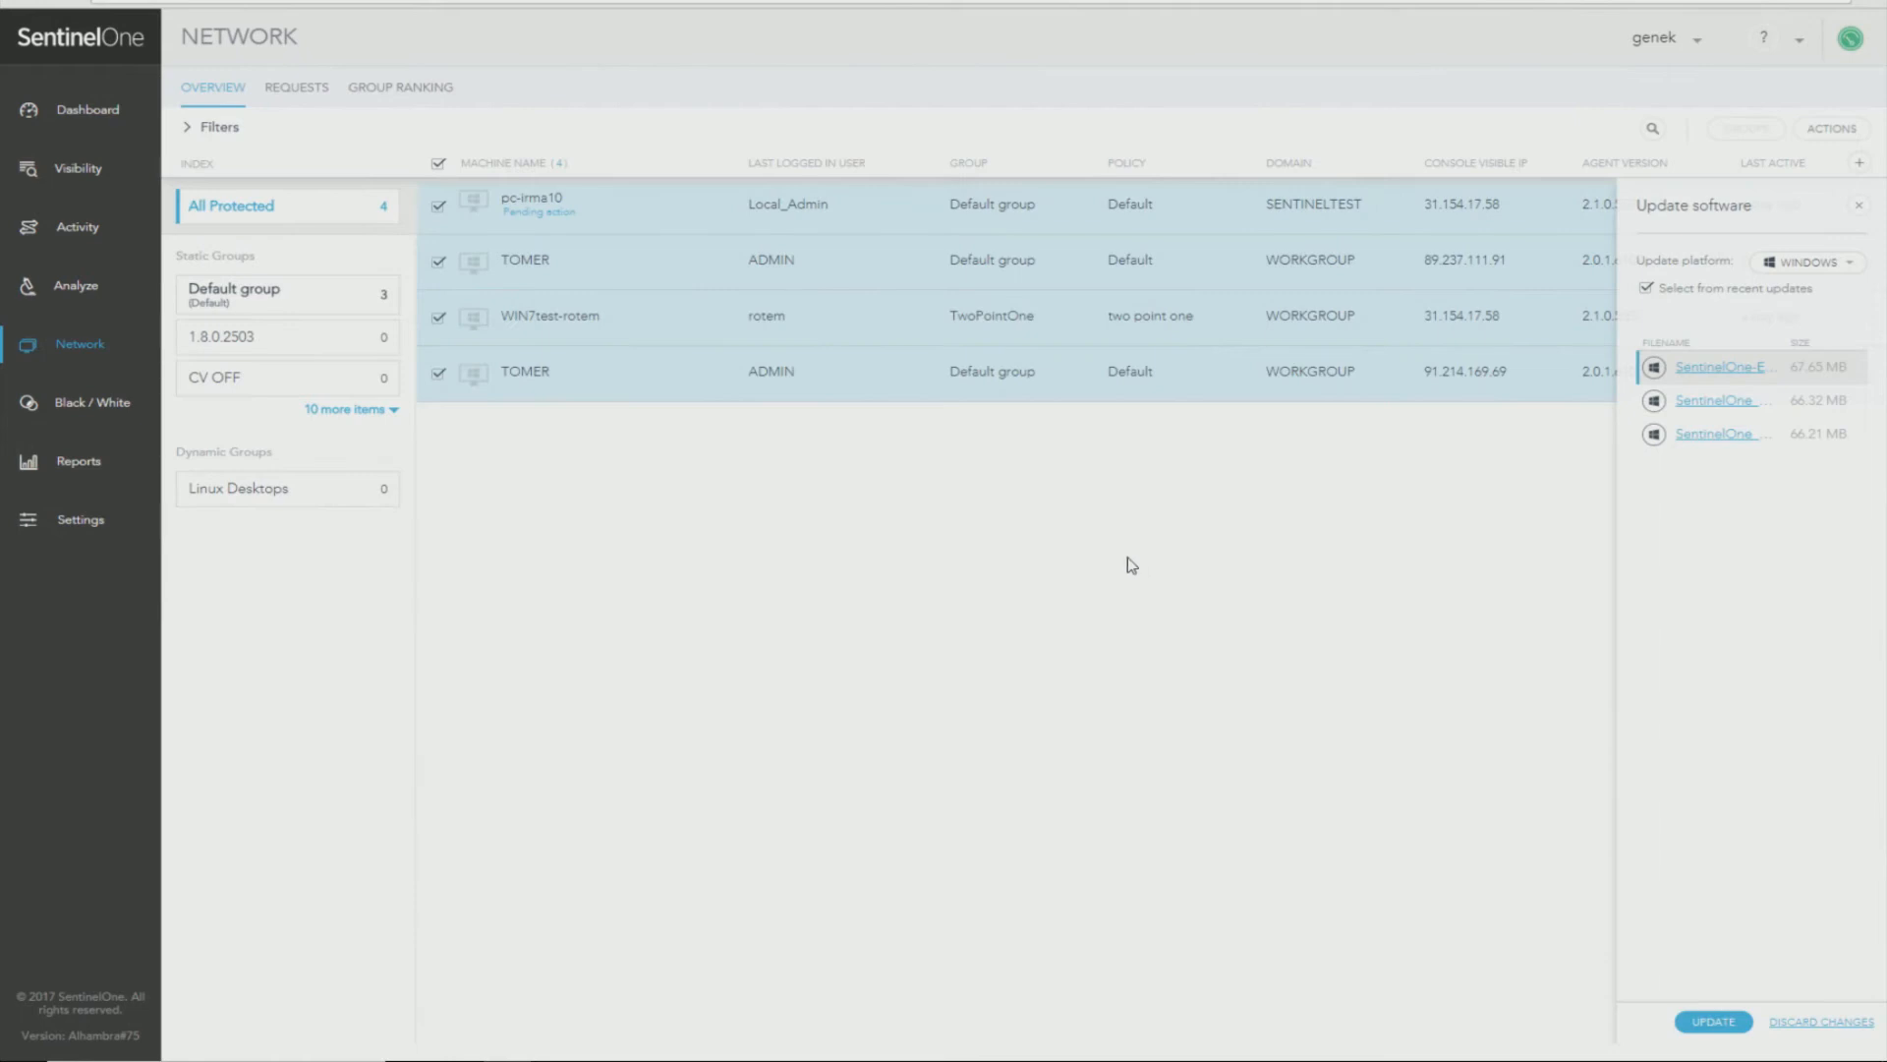
mouse_move(63, 350)
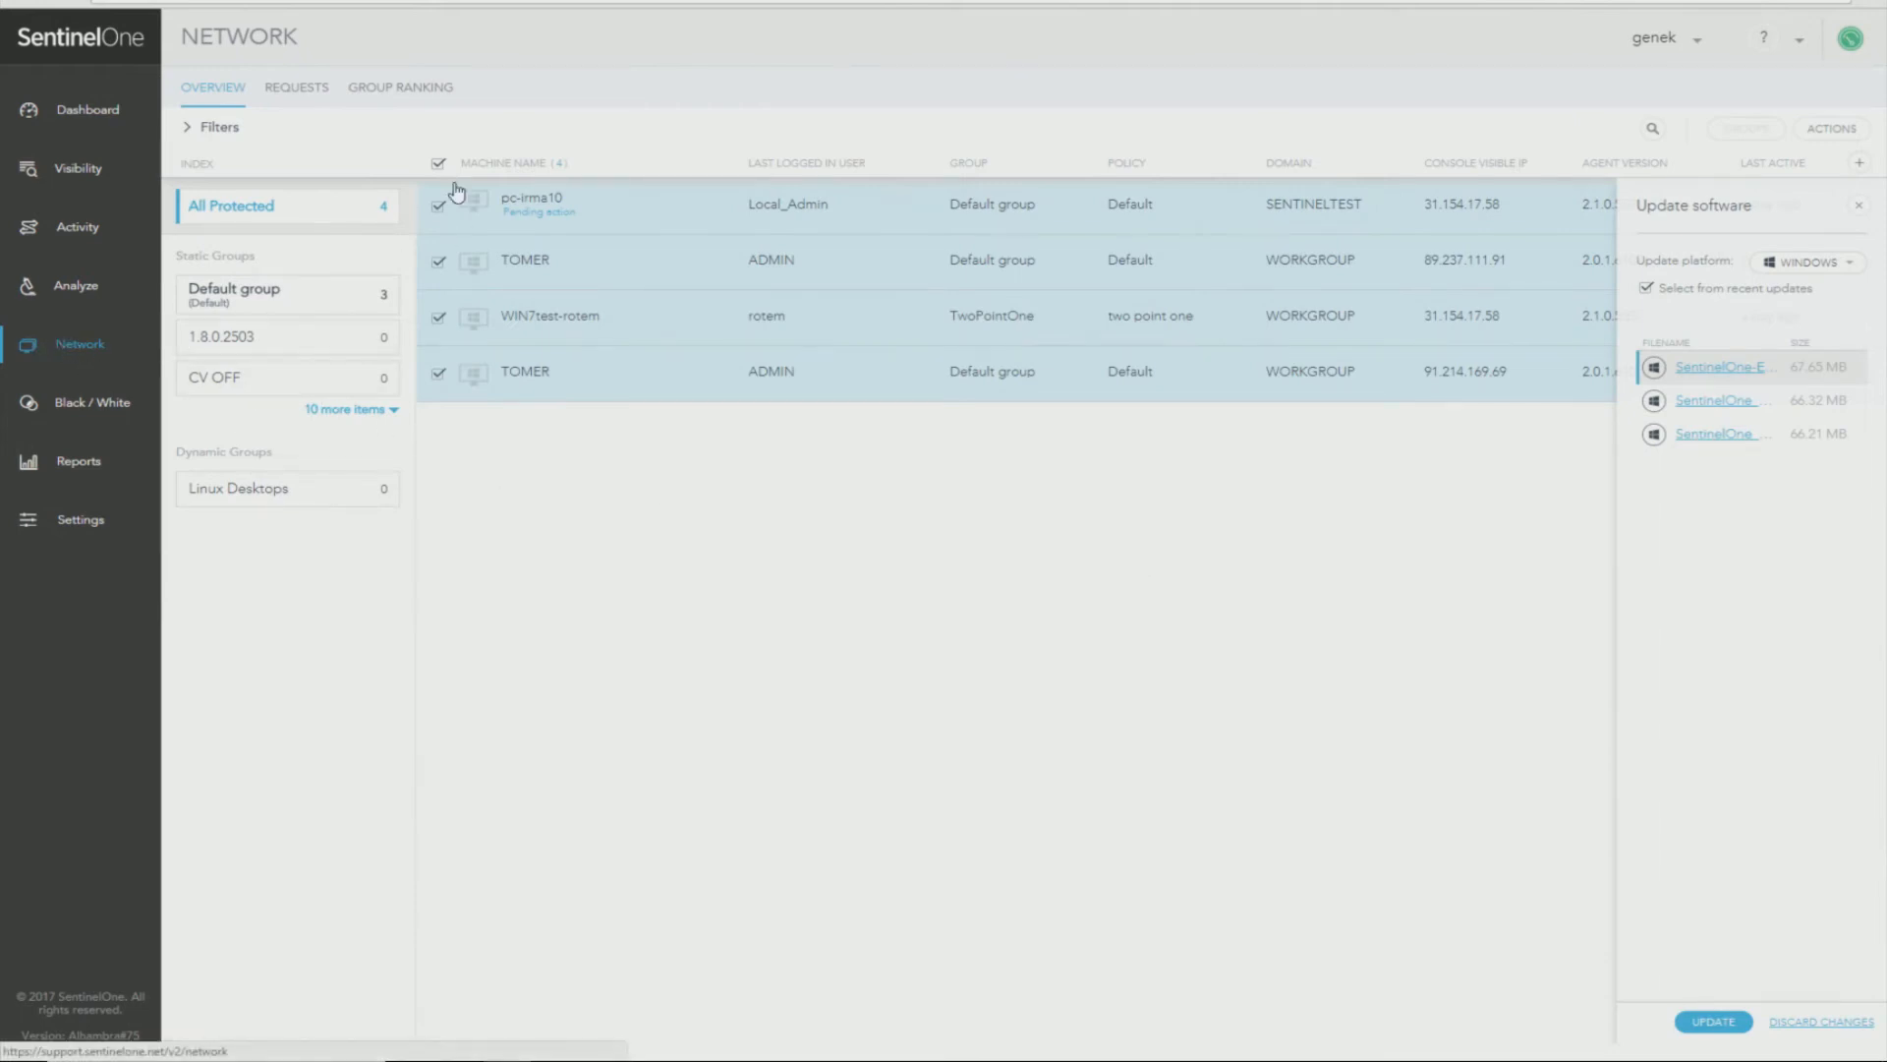
click(438, 164)
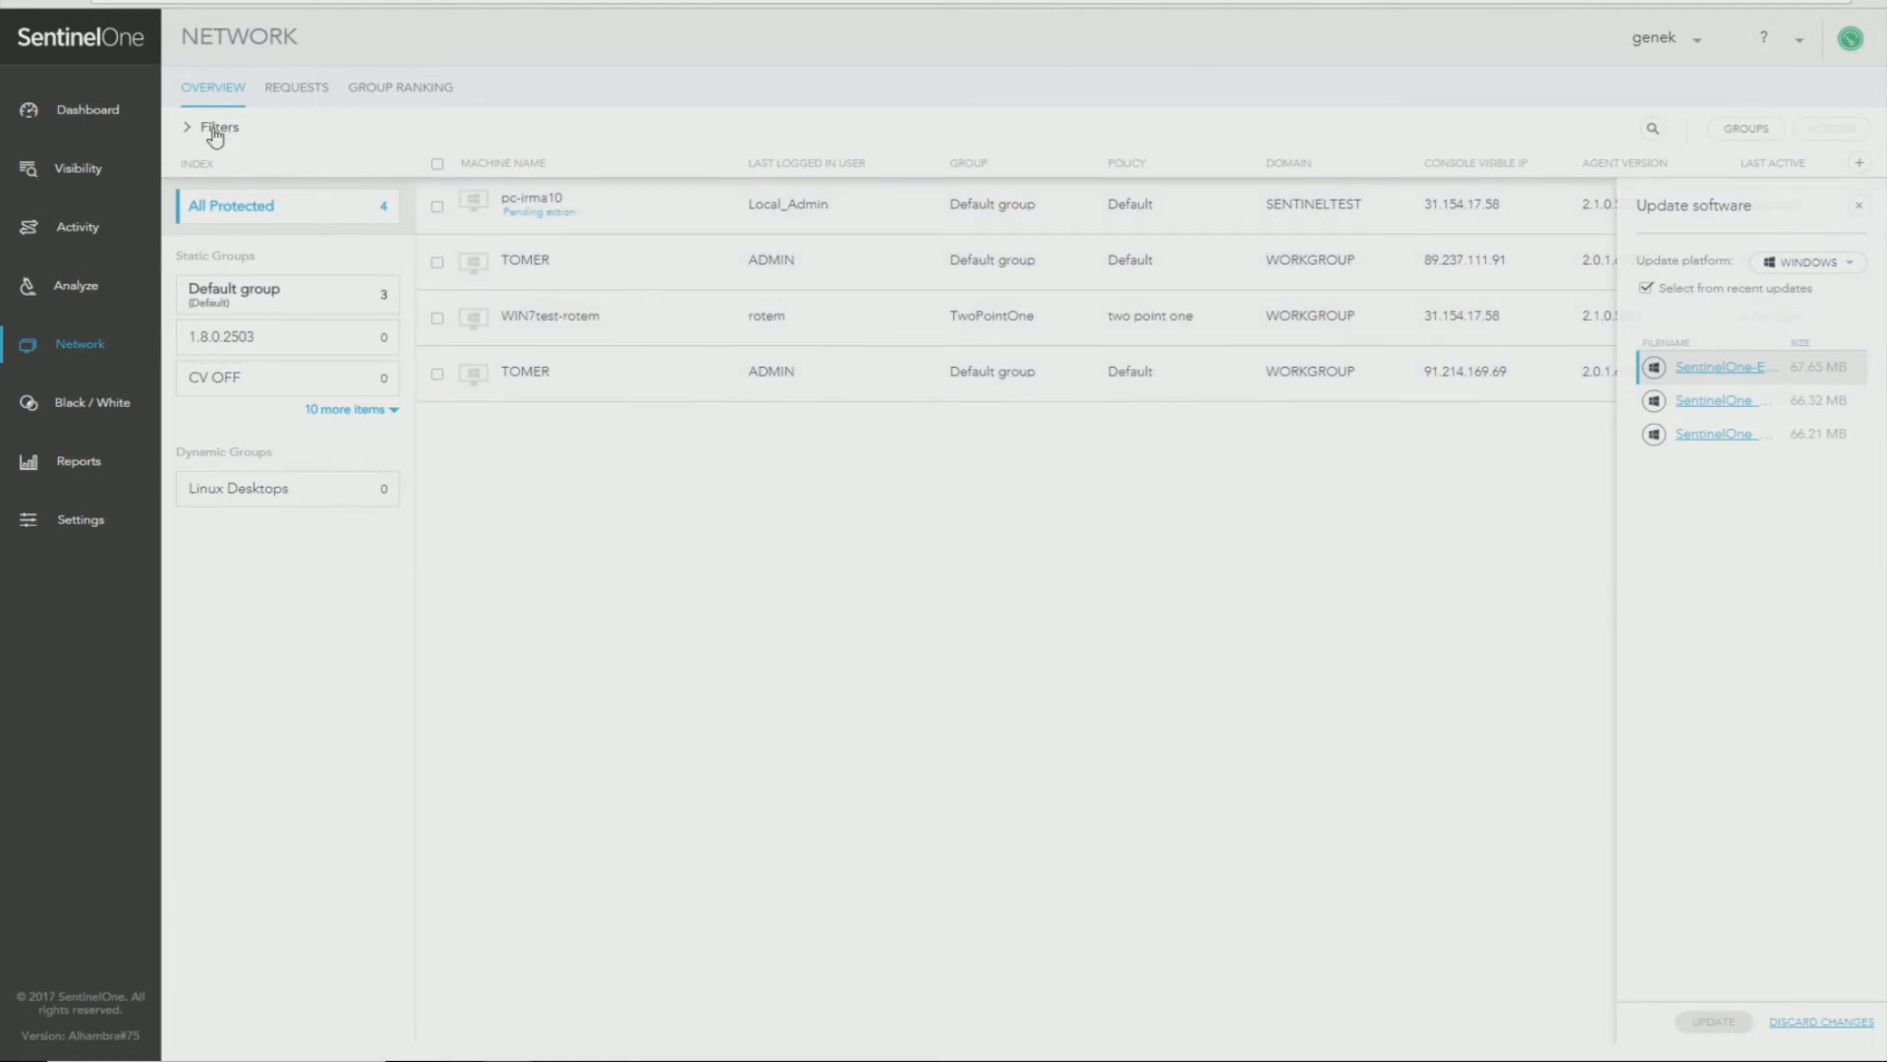
click(212, 126)
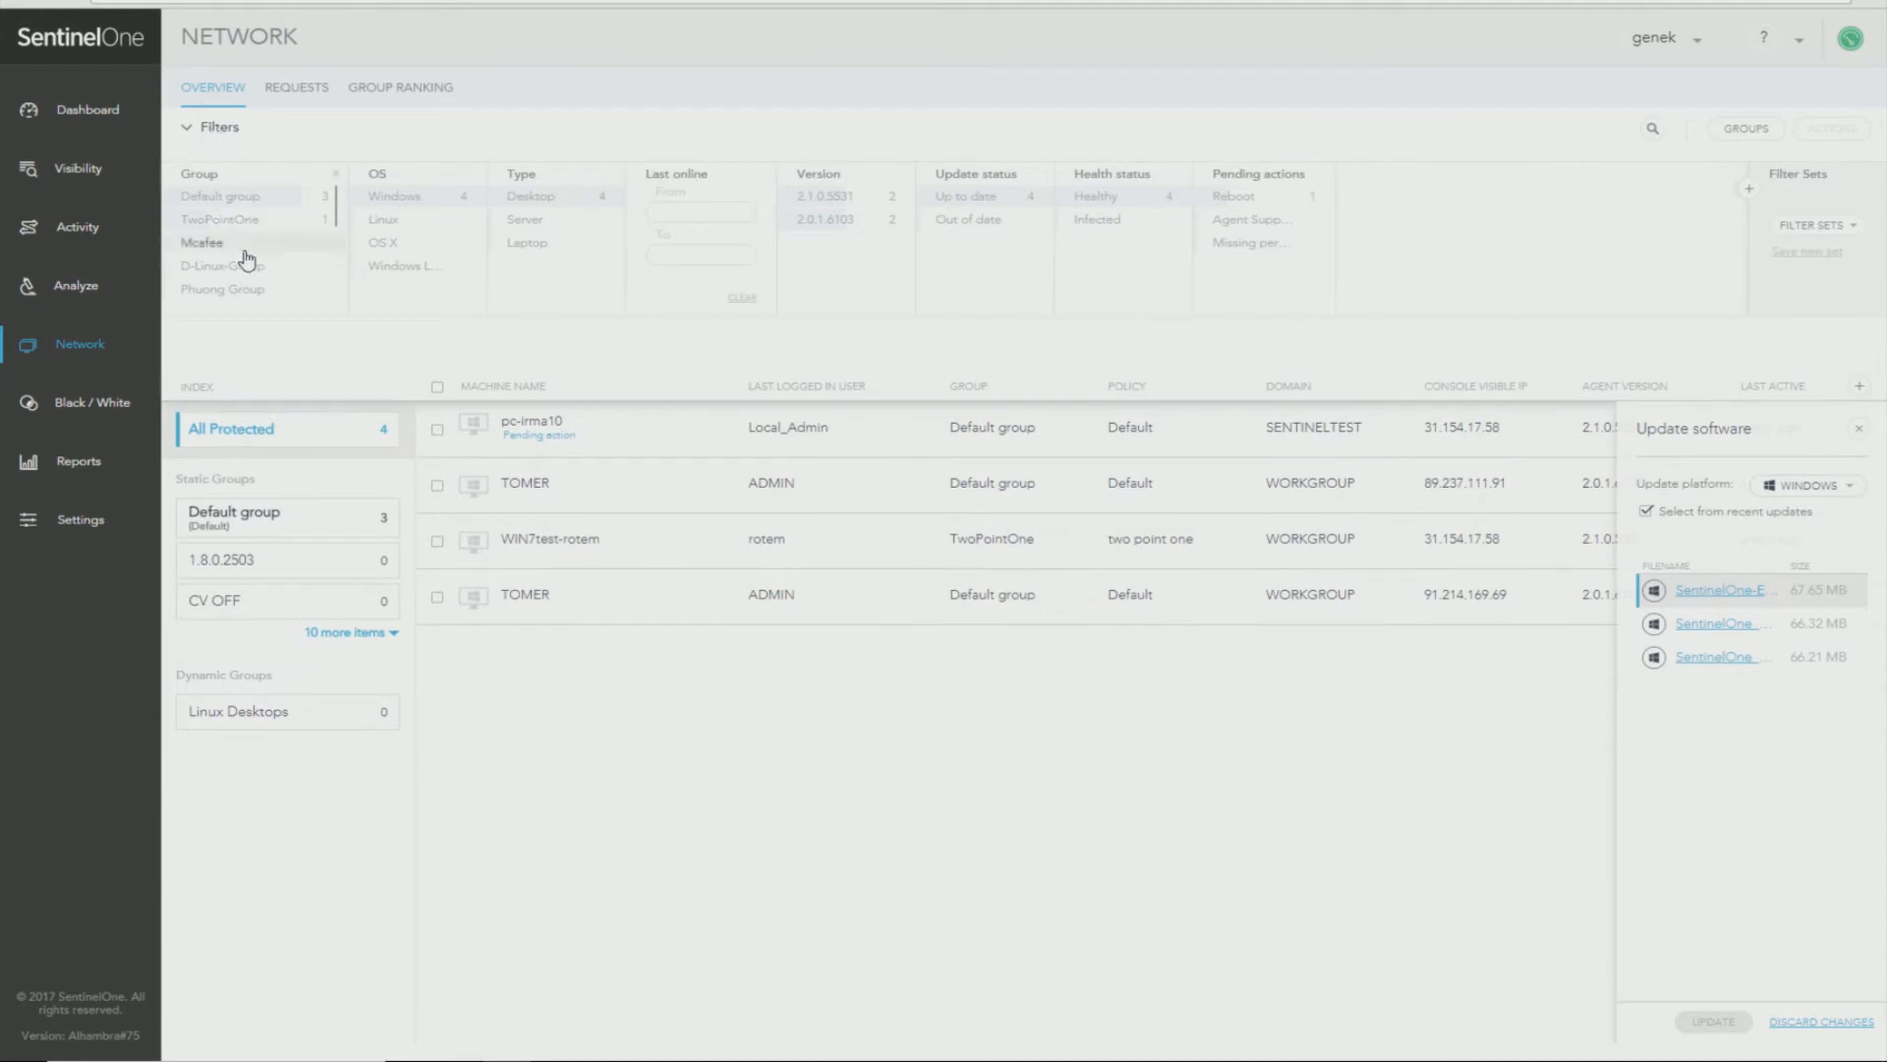
mouse_move(258, 277)
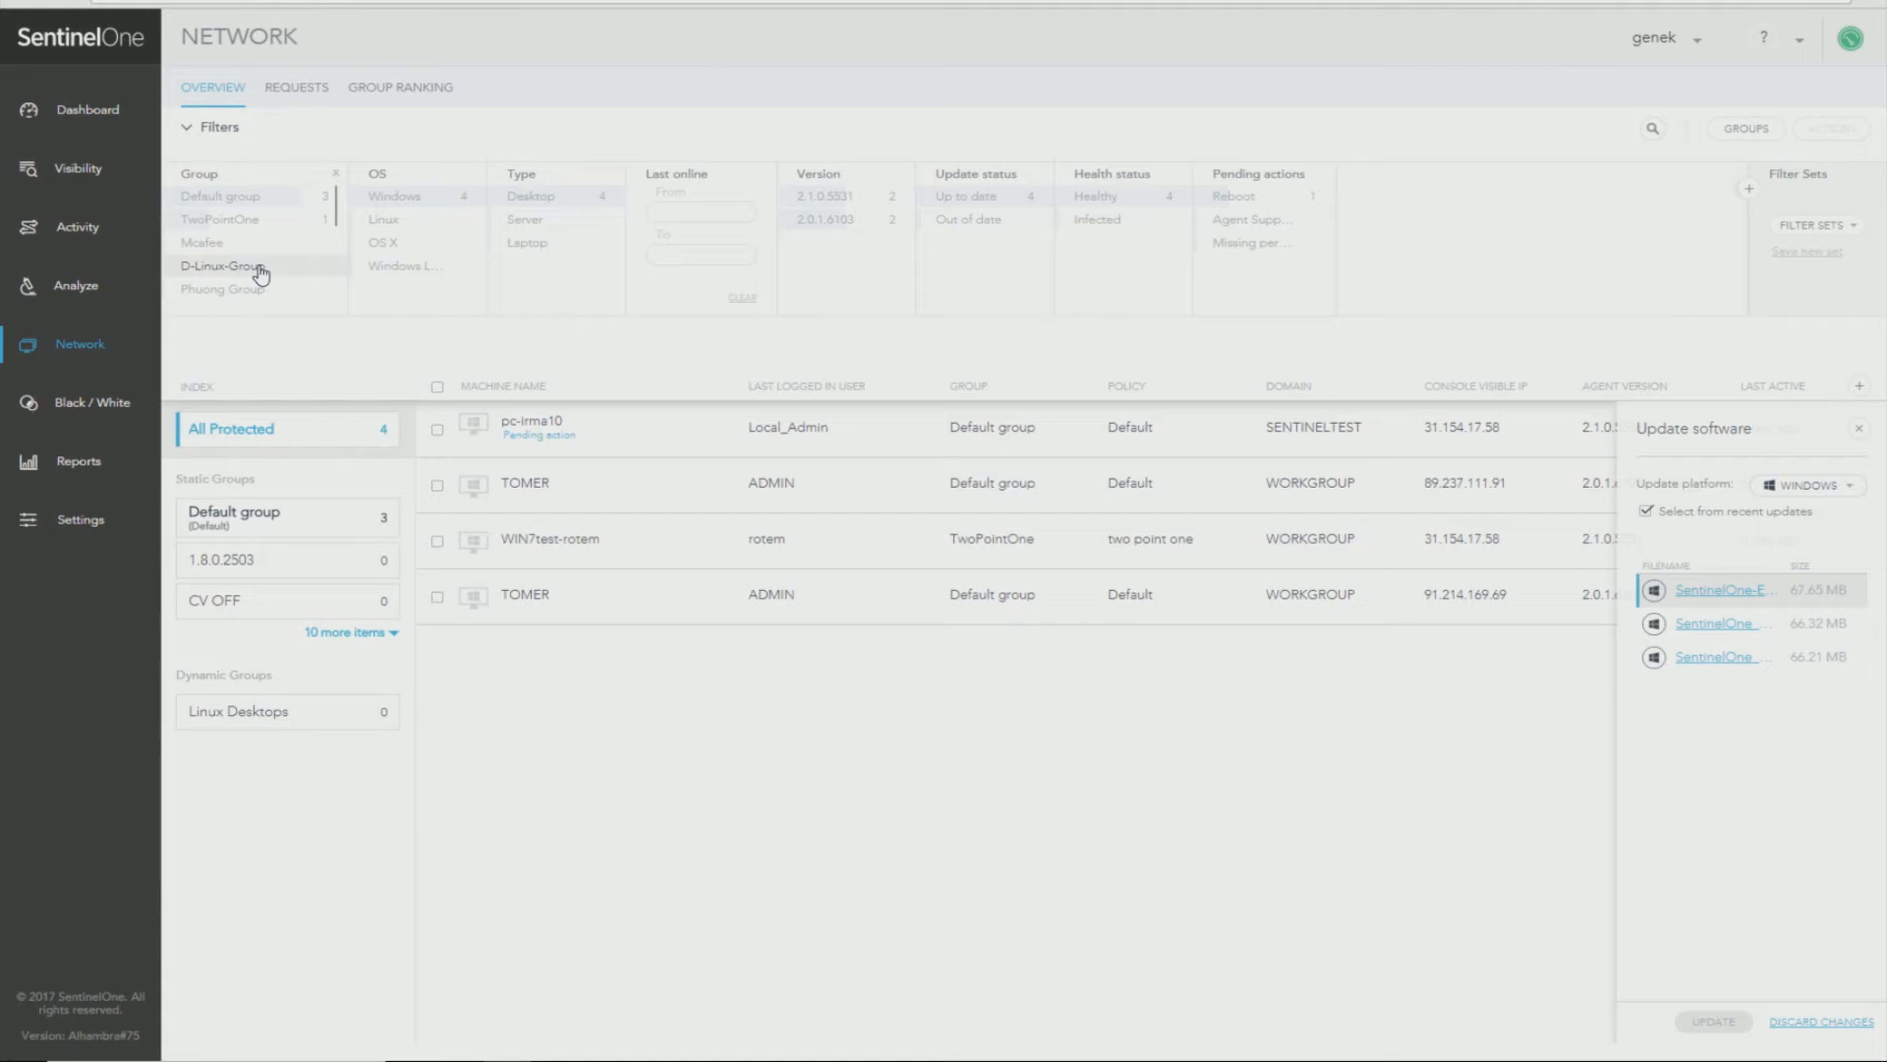
mouse_move(680, 287)
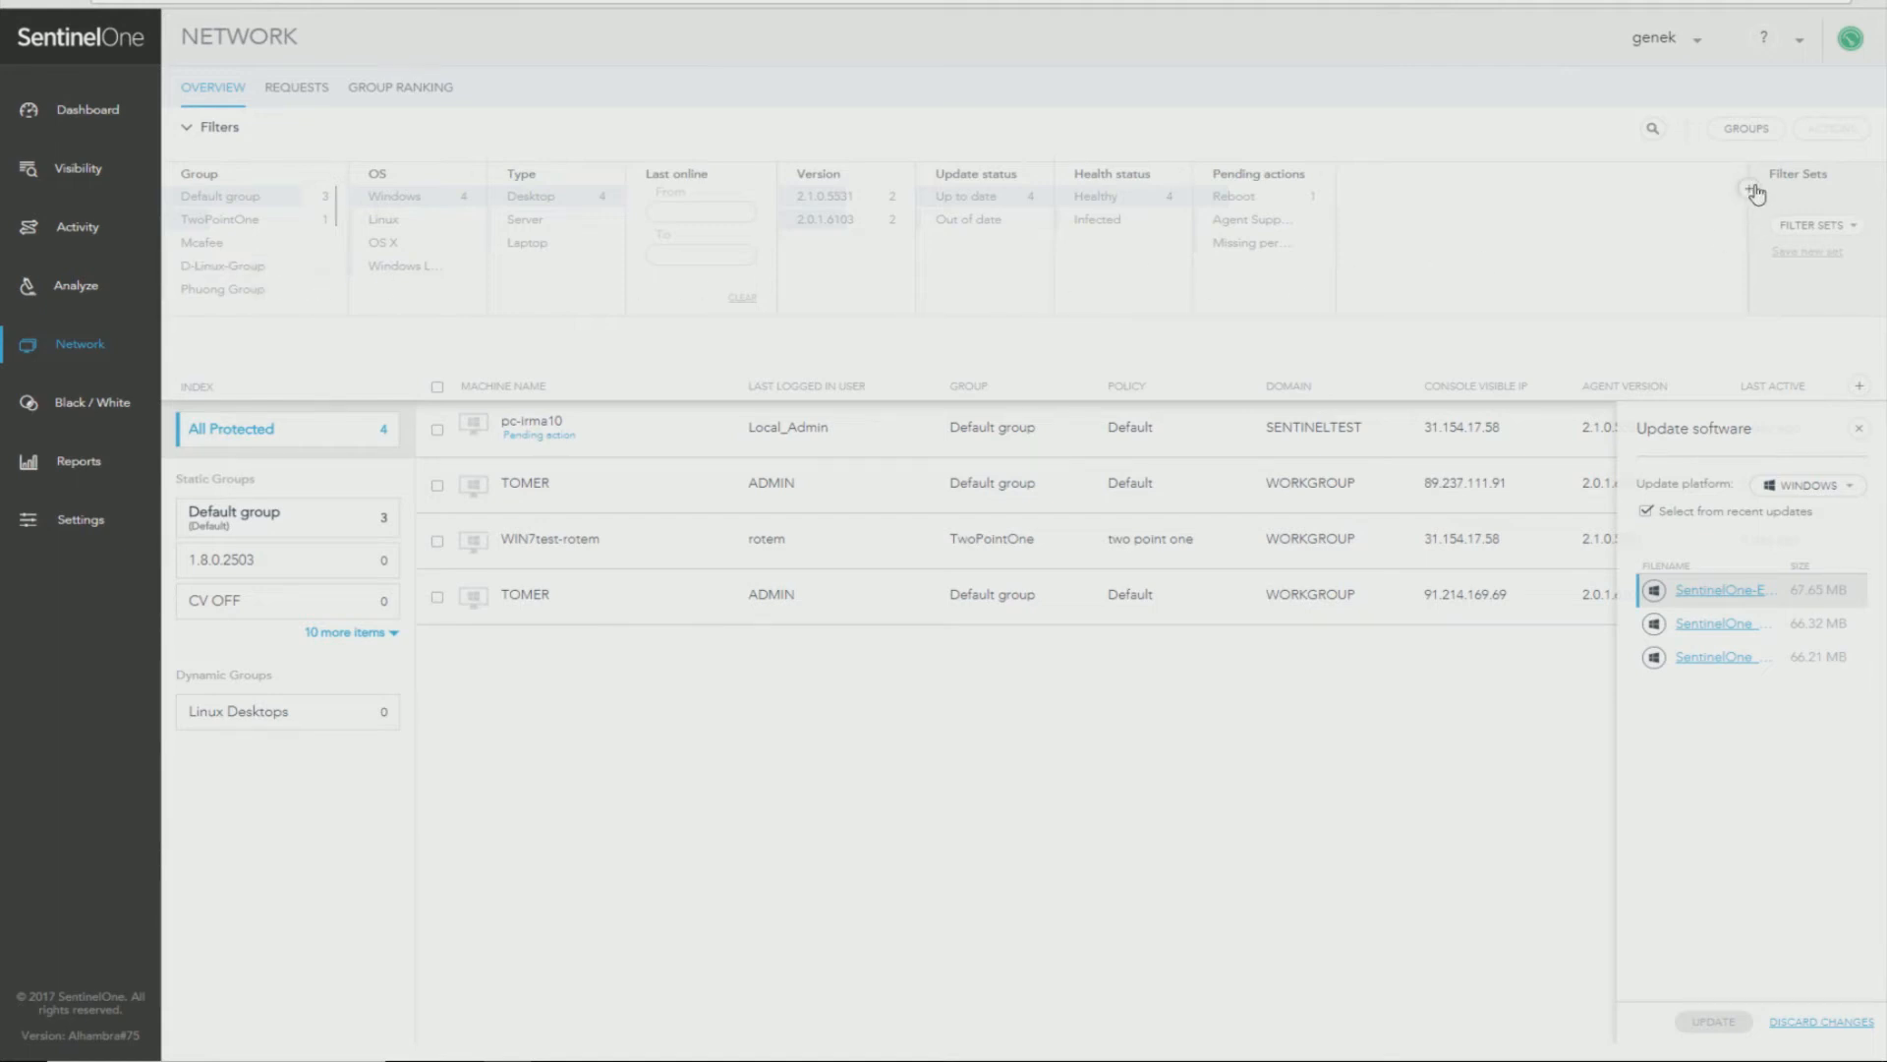
click(1749, 188)
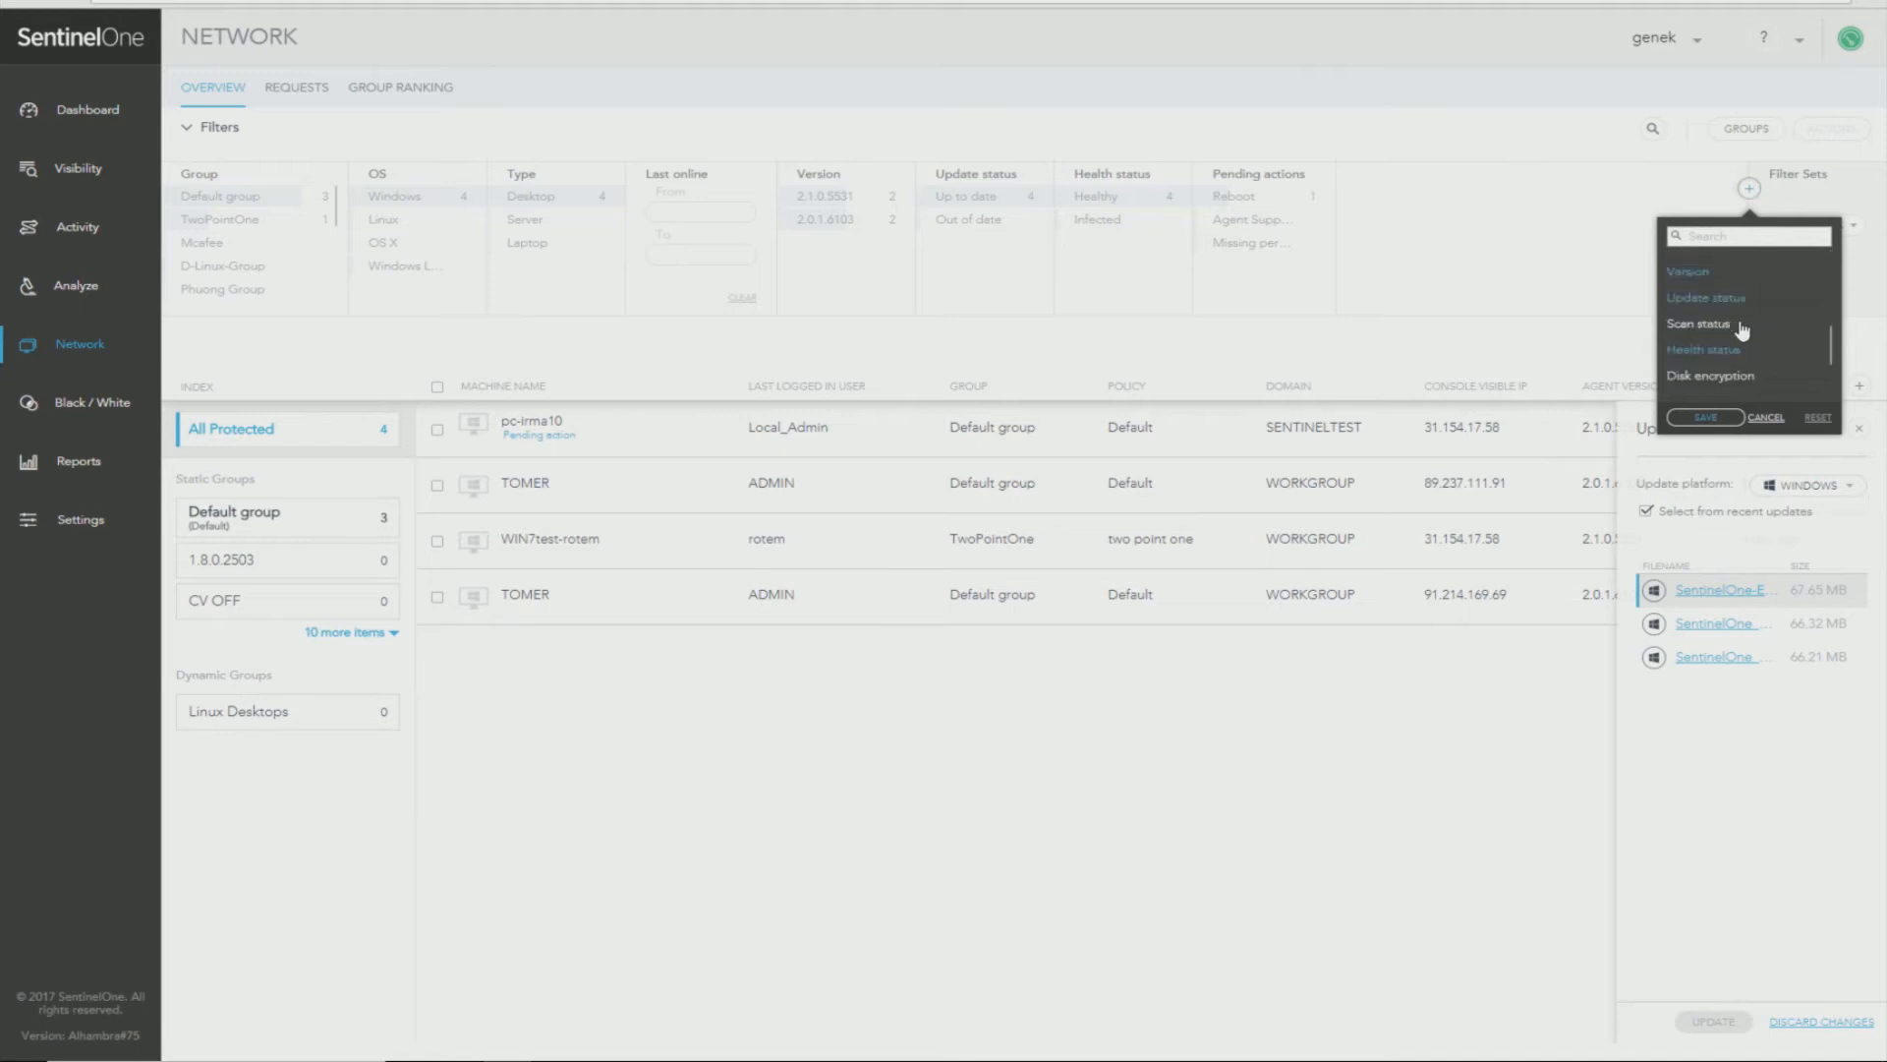
scroll(down, 3)
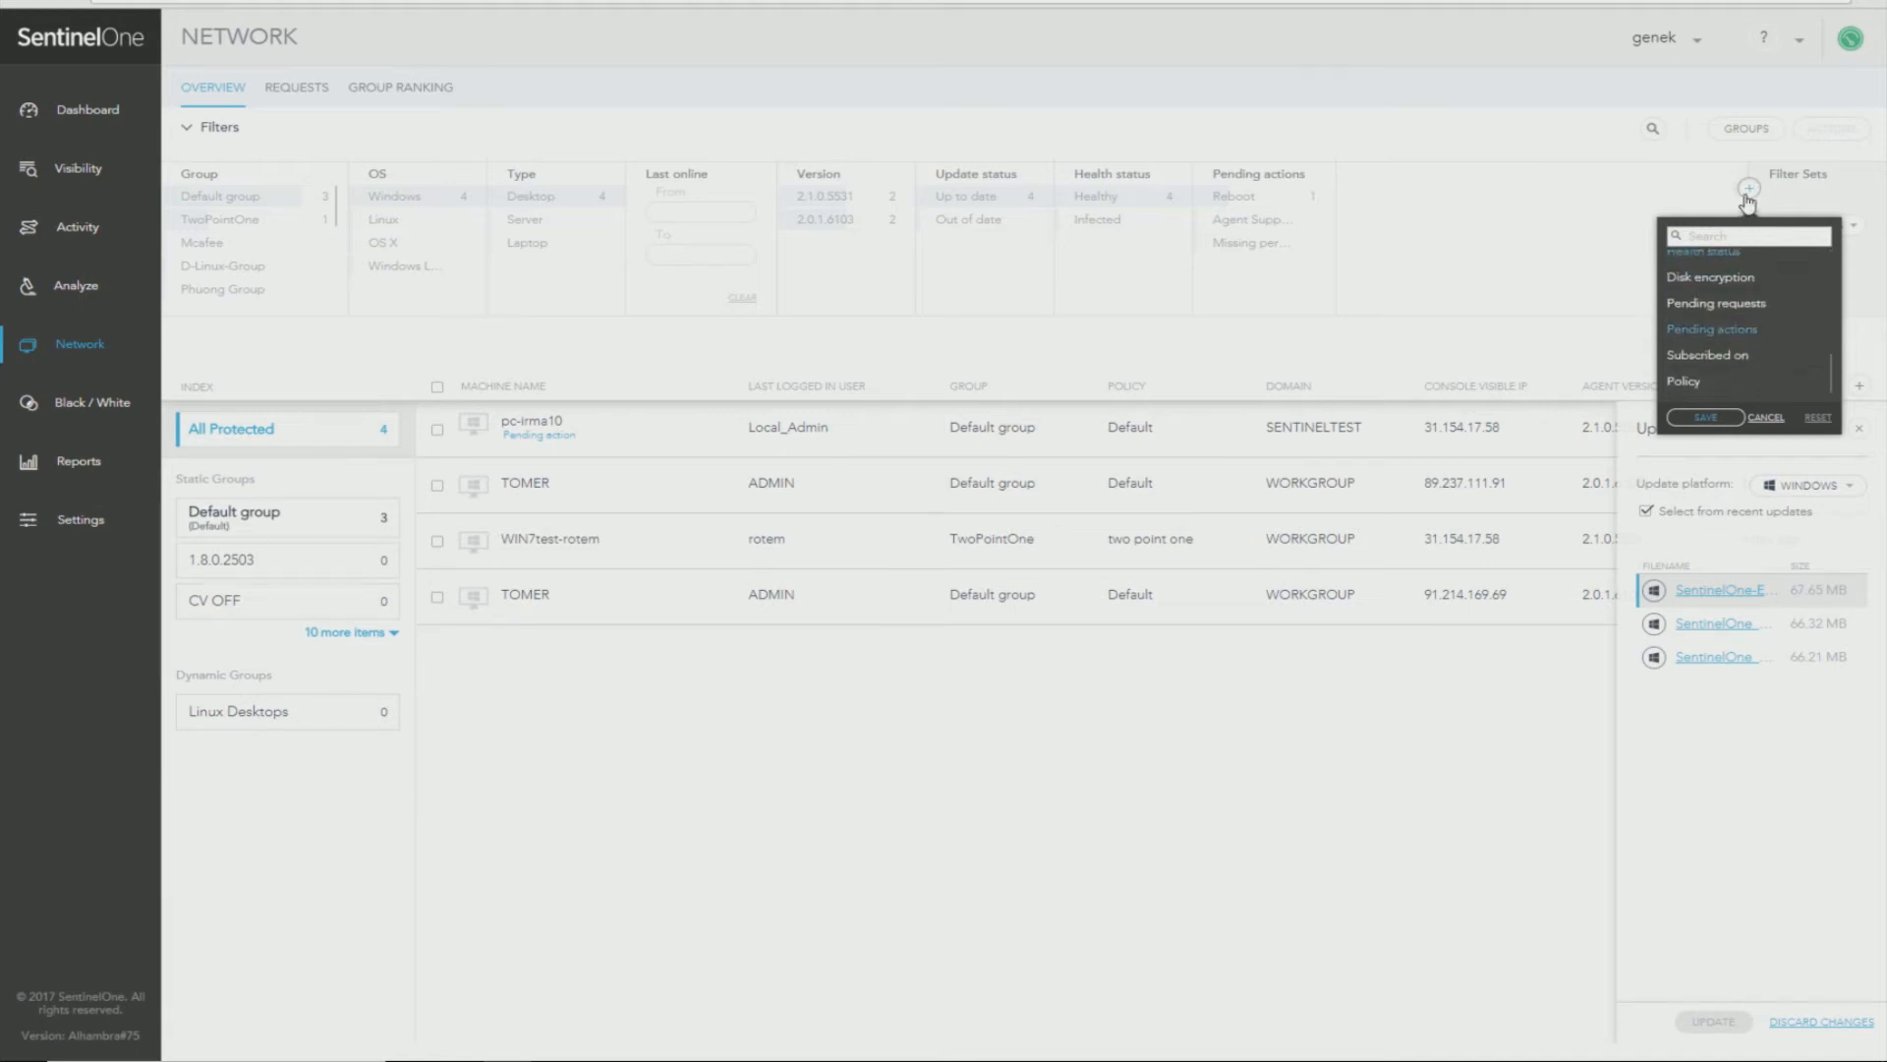
mouse_move(1746, 319)
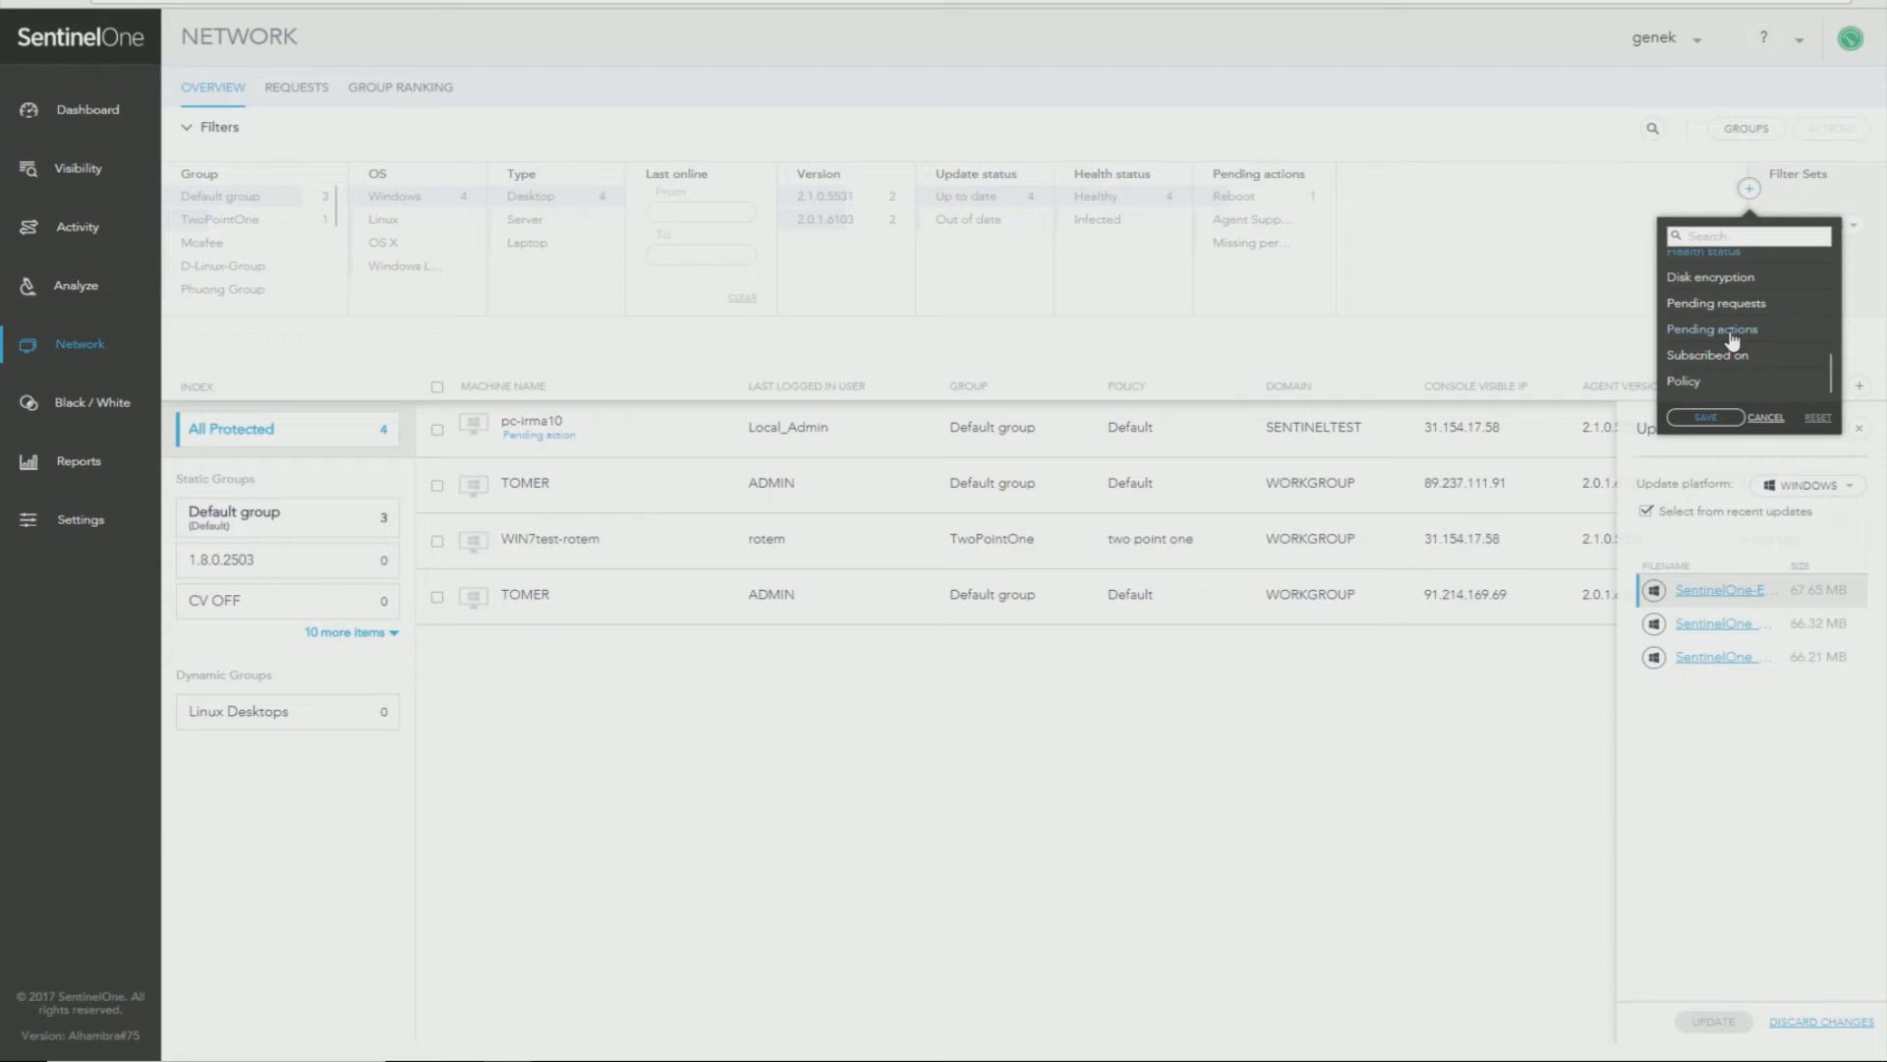
mouse_move(1725, 421)
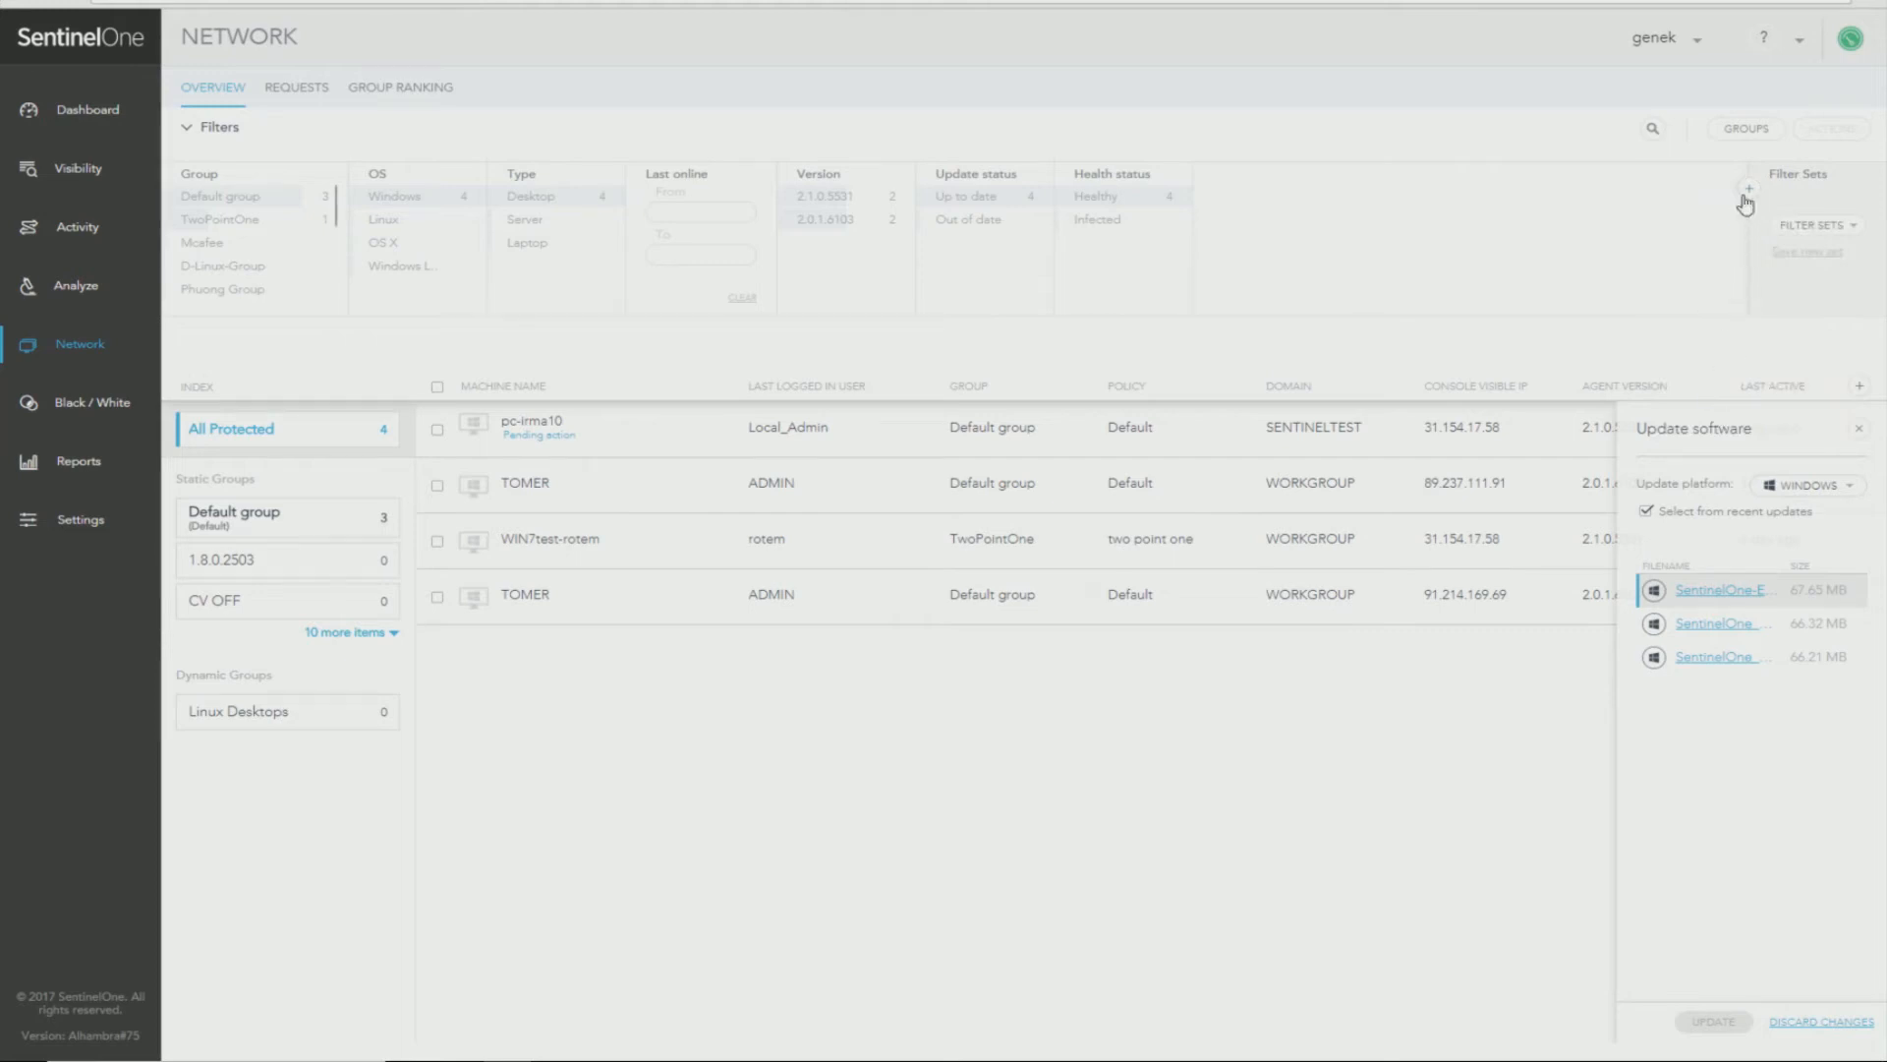
click(1749, 188)
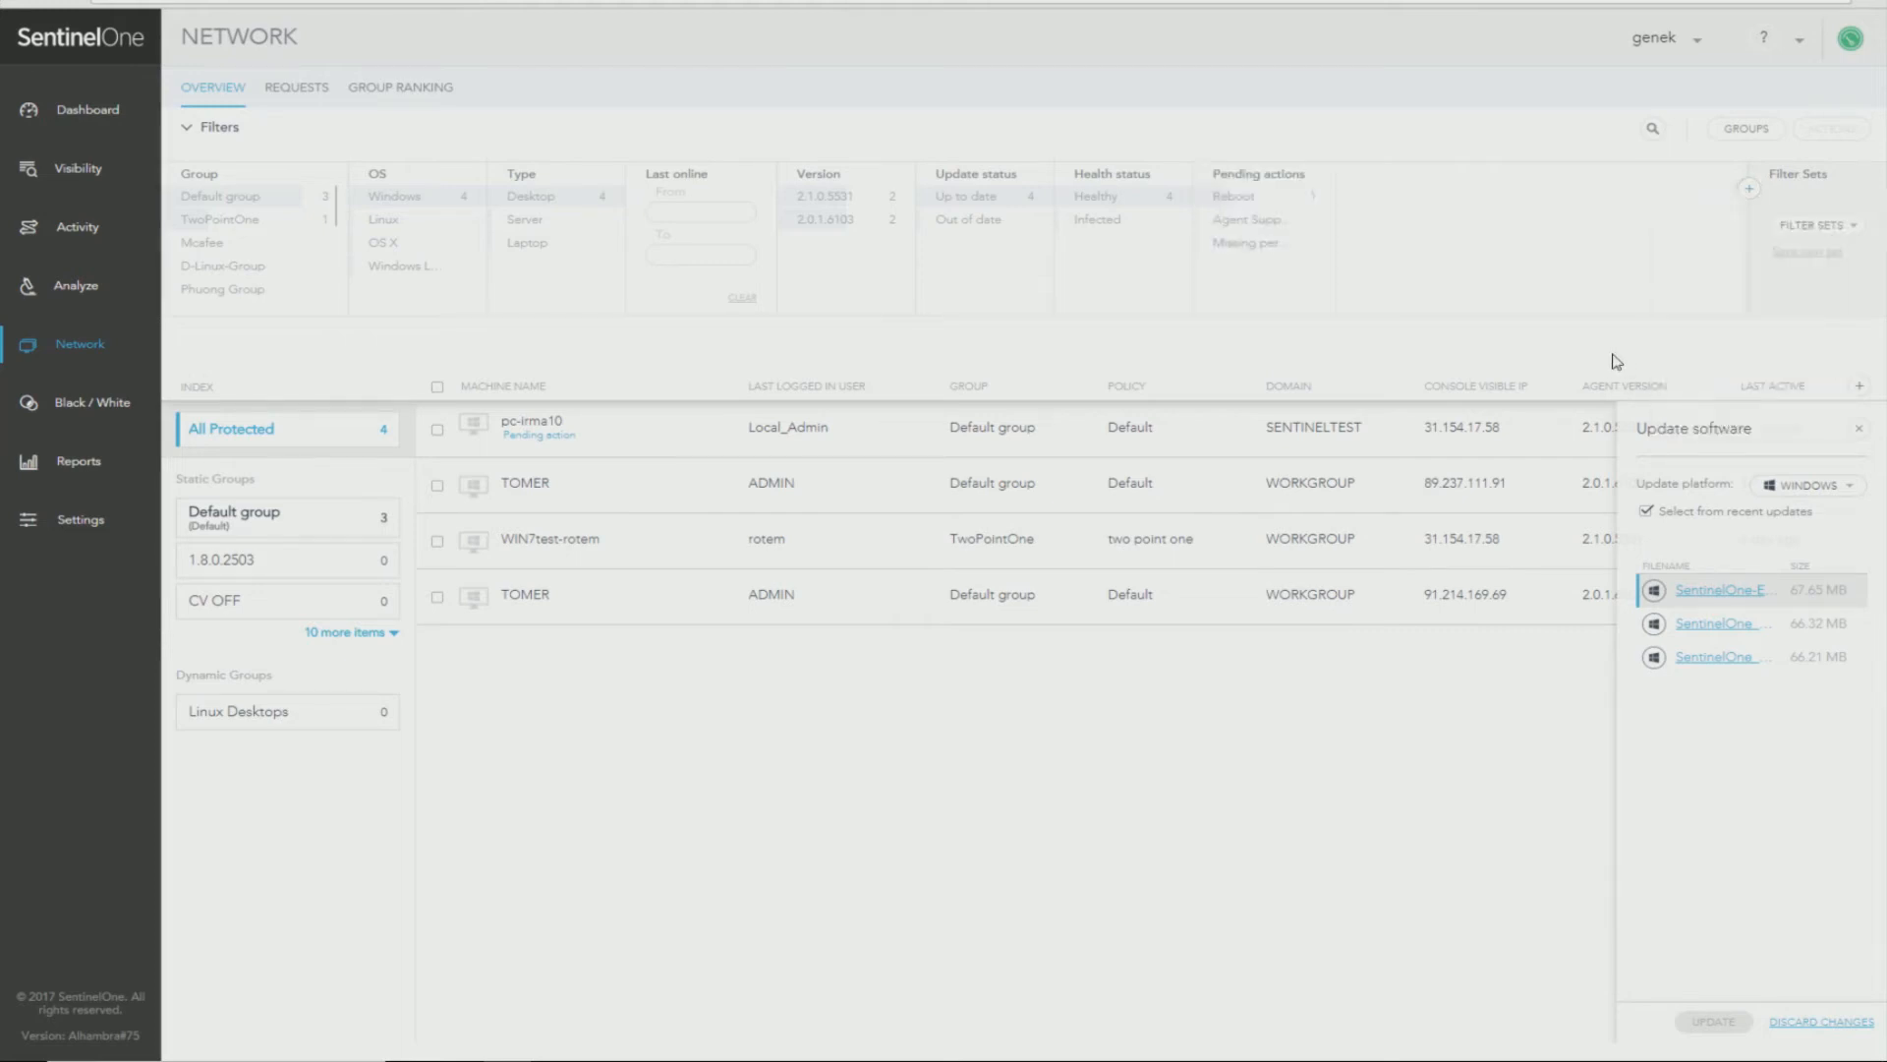
mouse_move(582, 338)
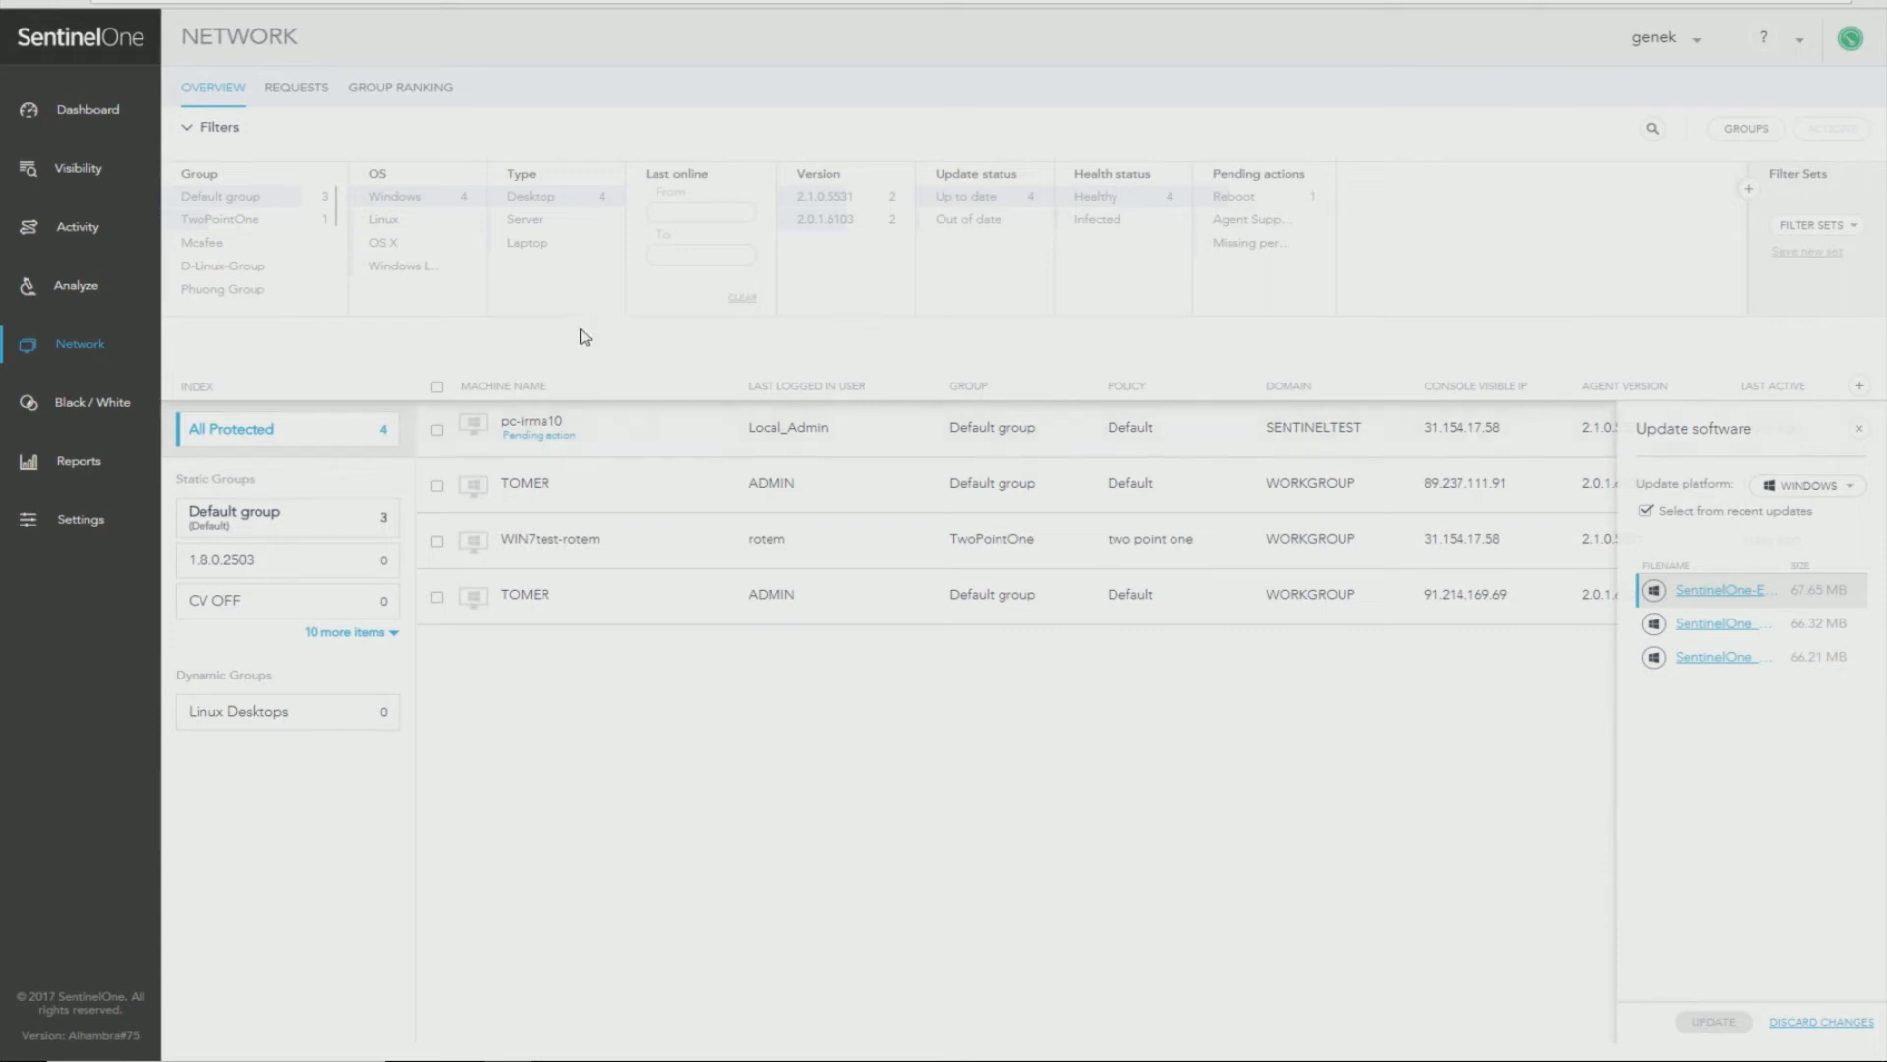
mouse_move(484, 329)
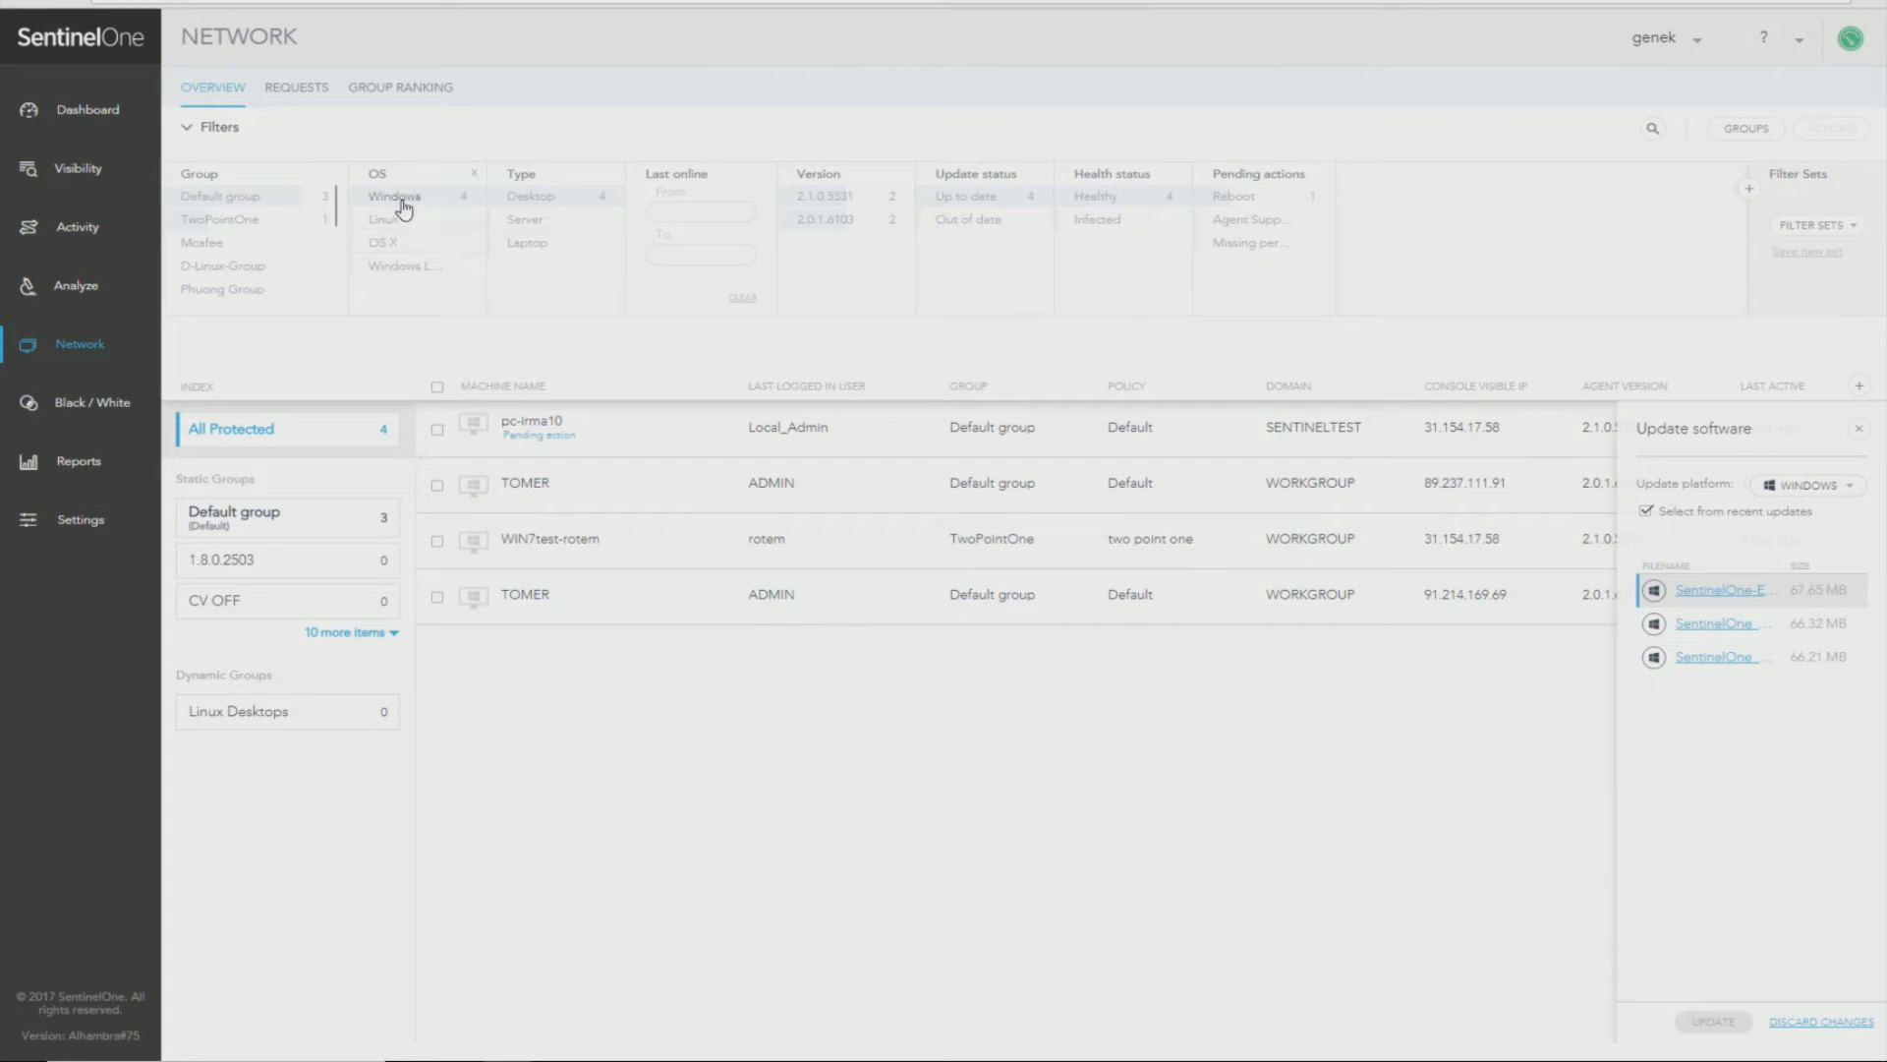
Filter the Network machine list to OS: Windows.
click(394, 195)
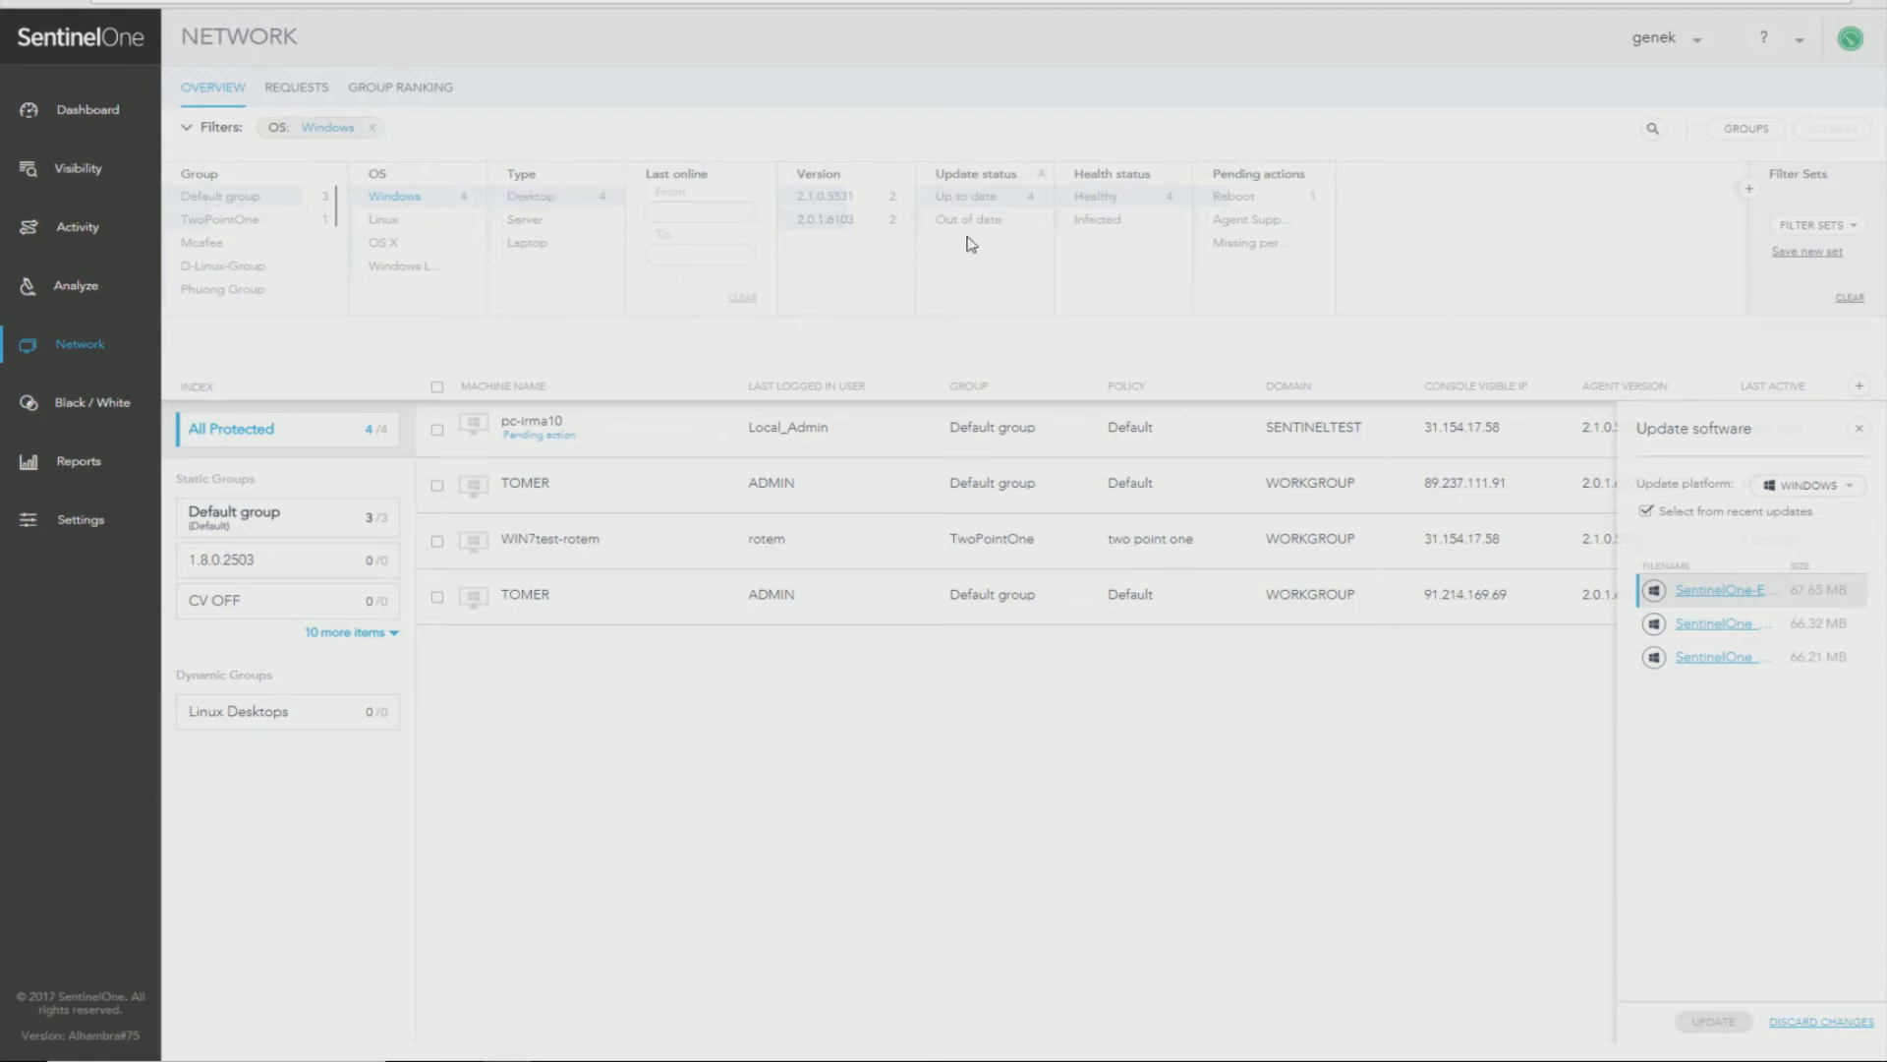
mouse_move(1695, 171)
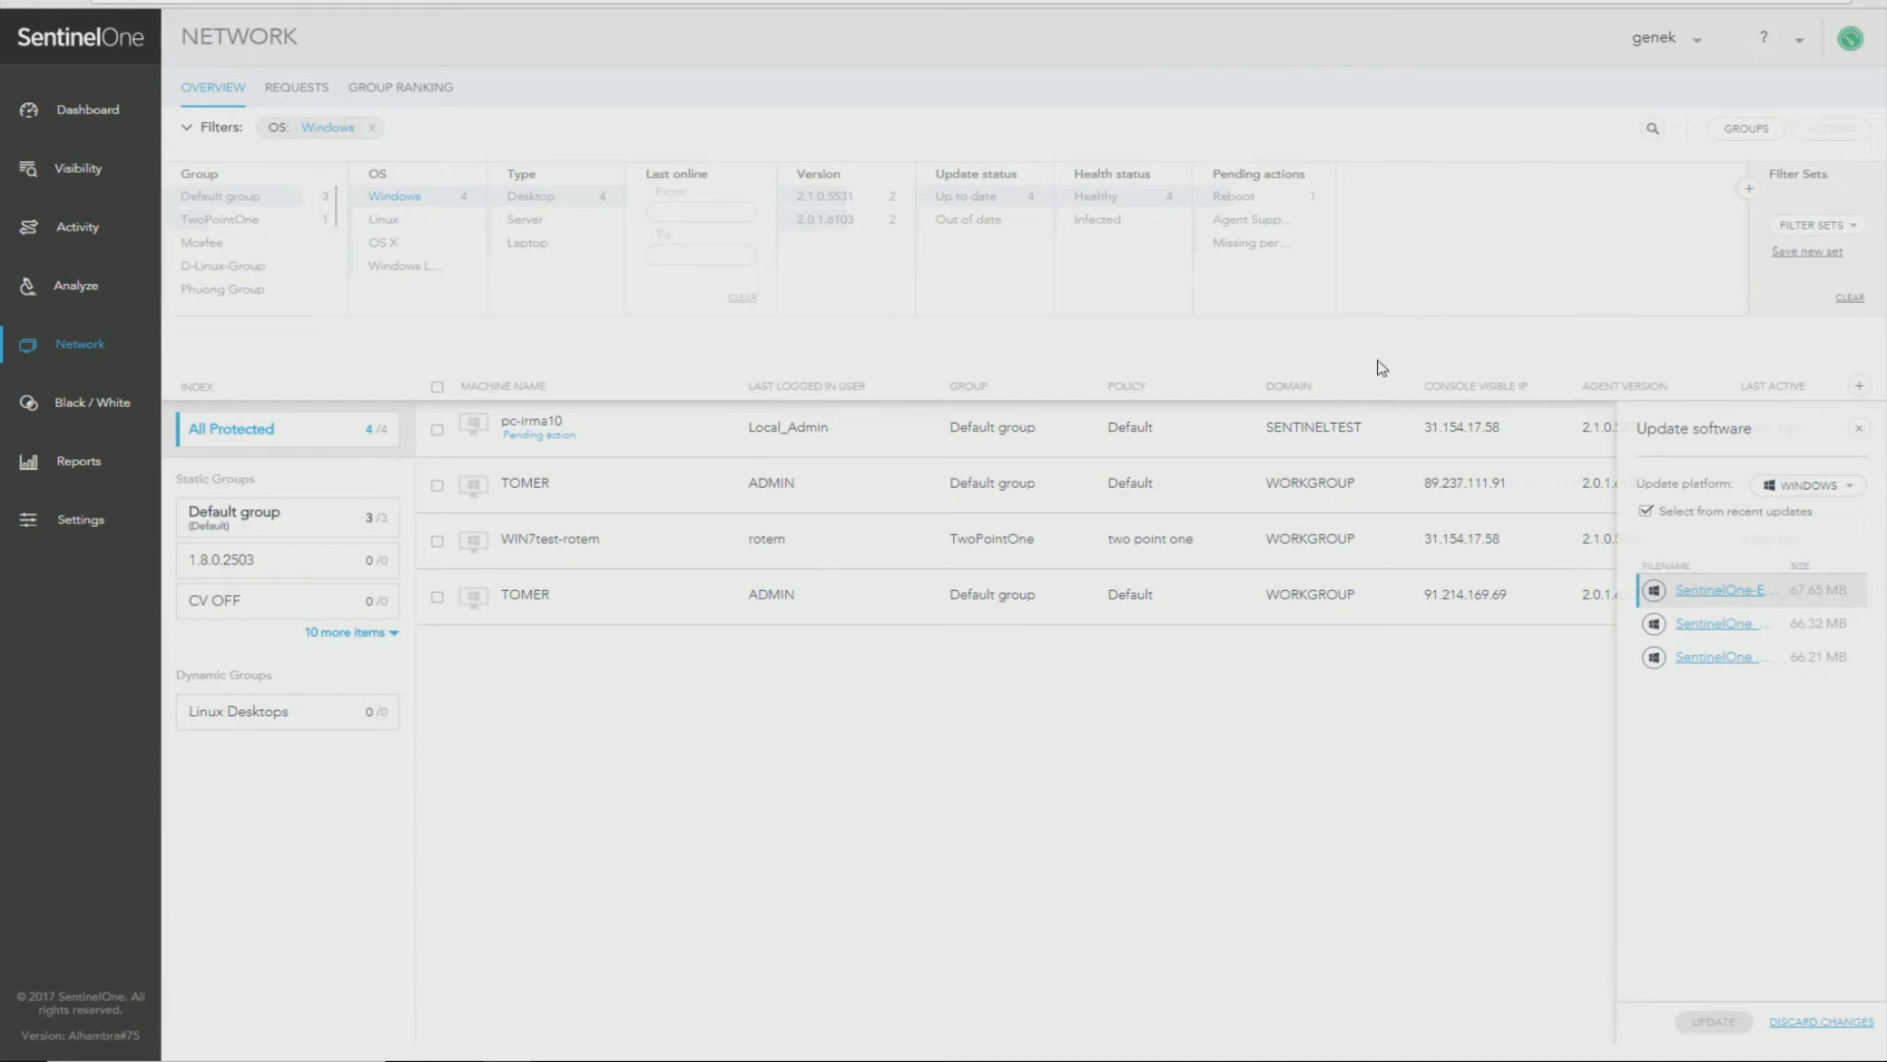
mouse_move(1808, 253)
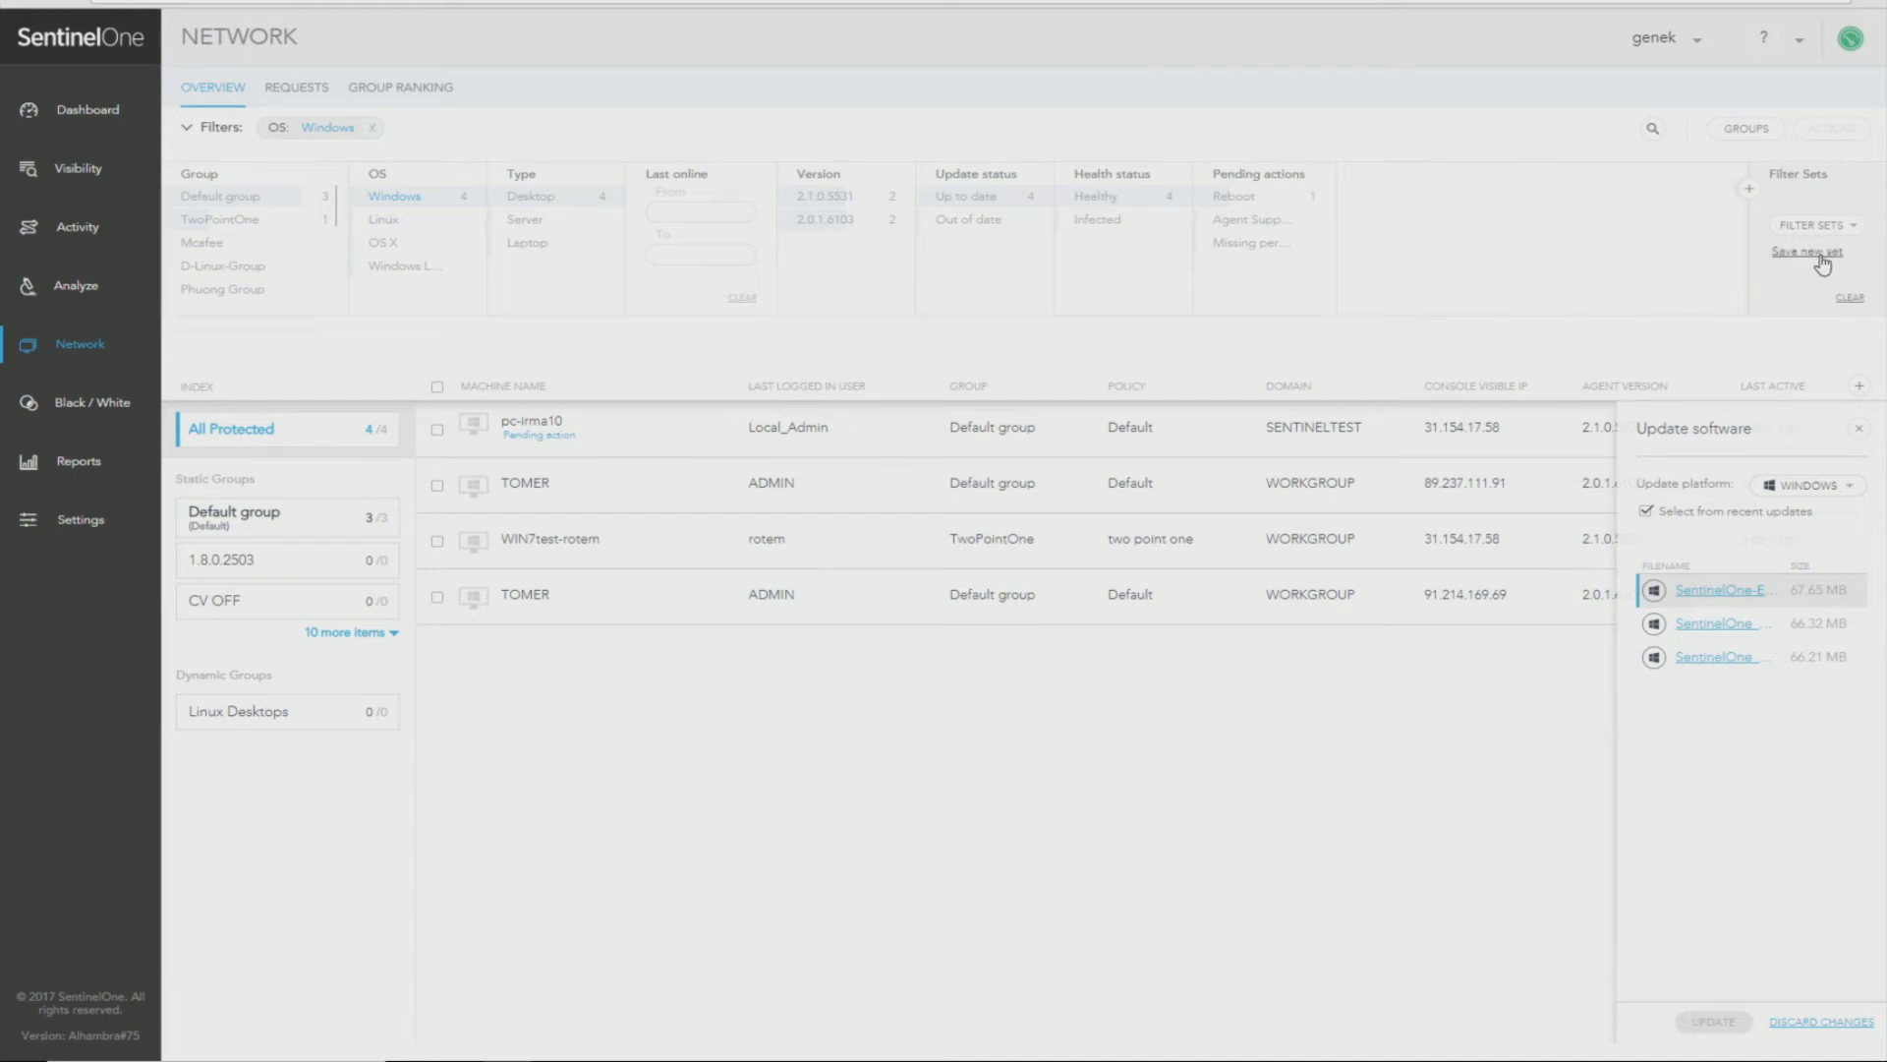
click(1807, 252)
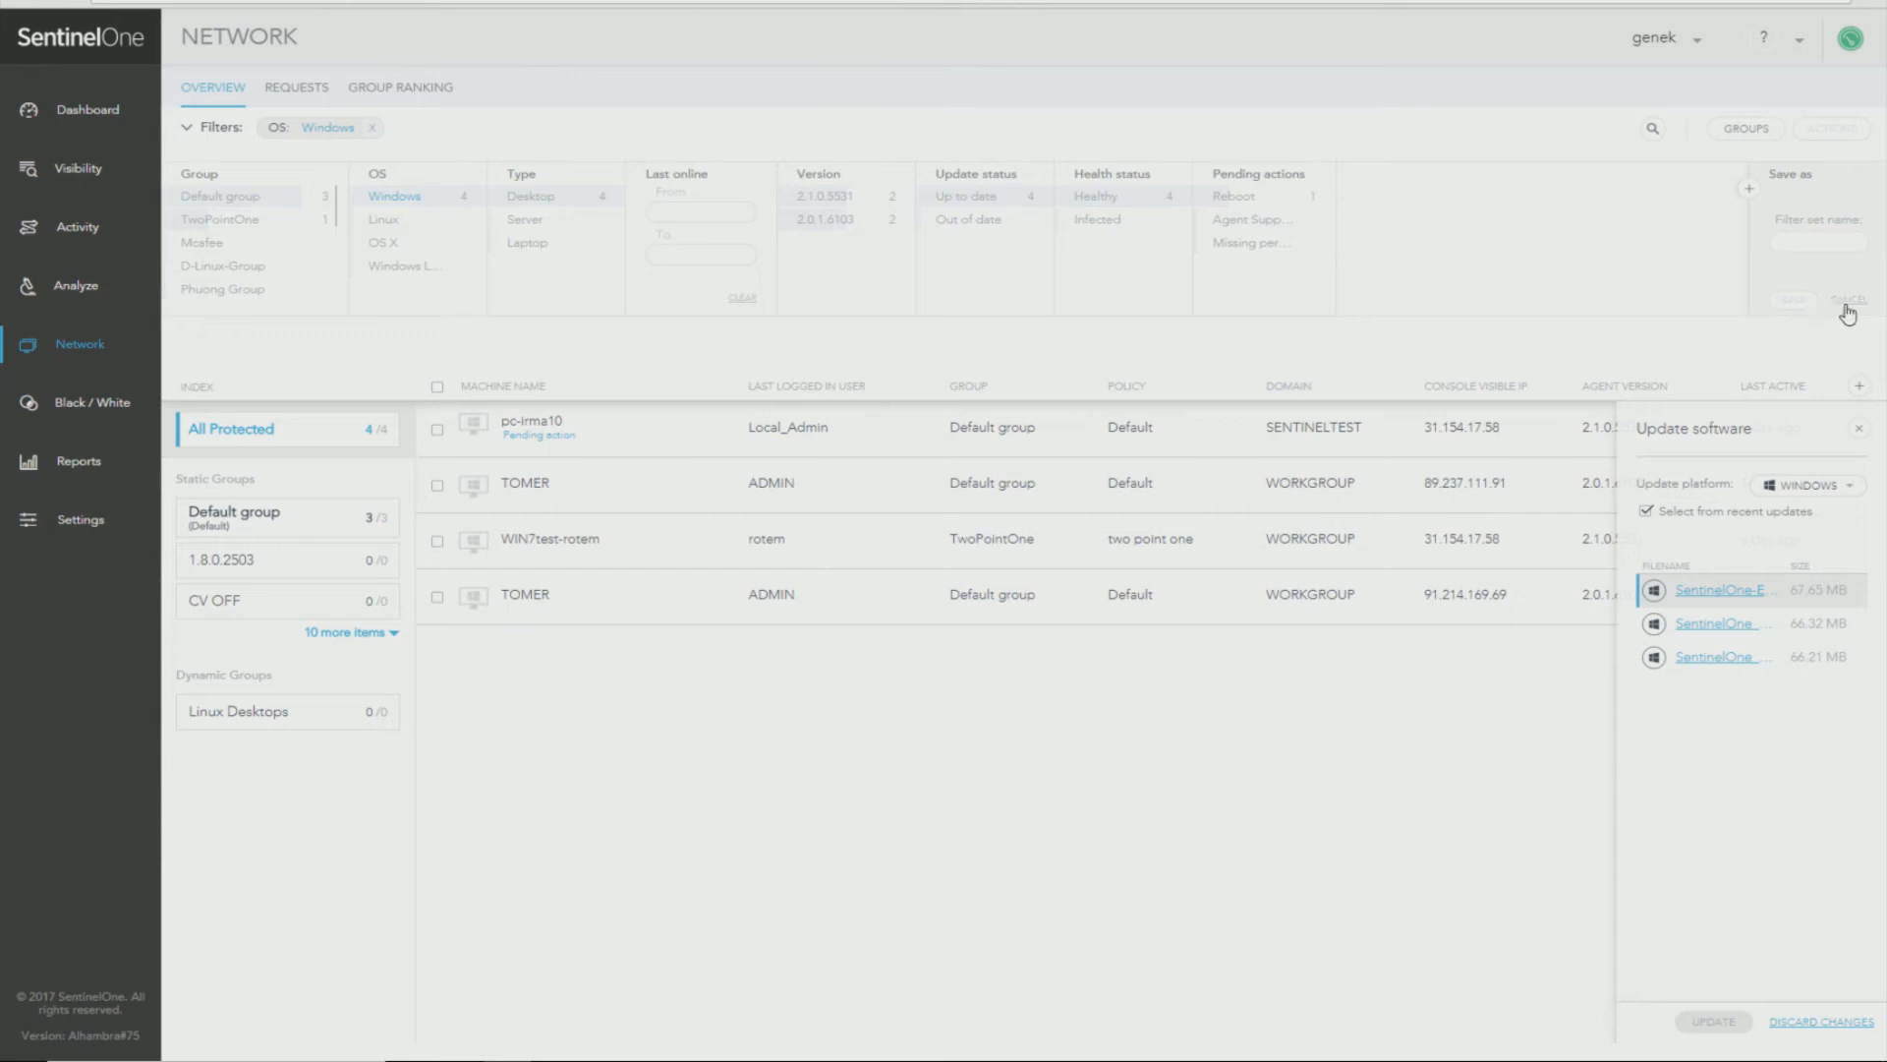
click(1816, 224)
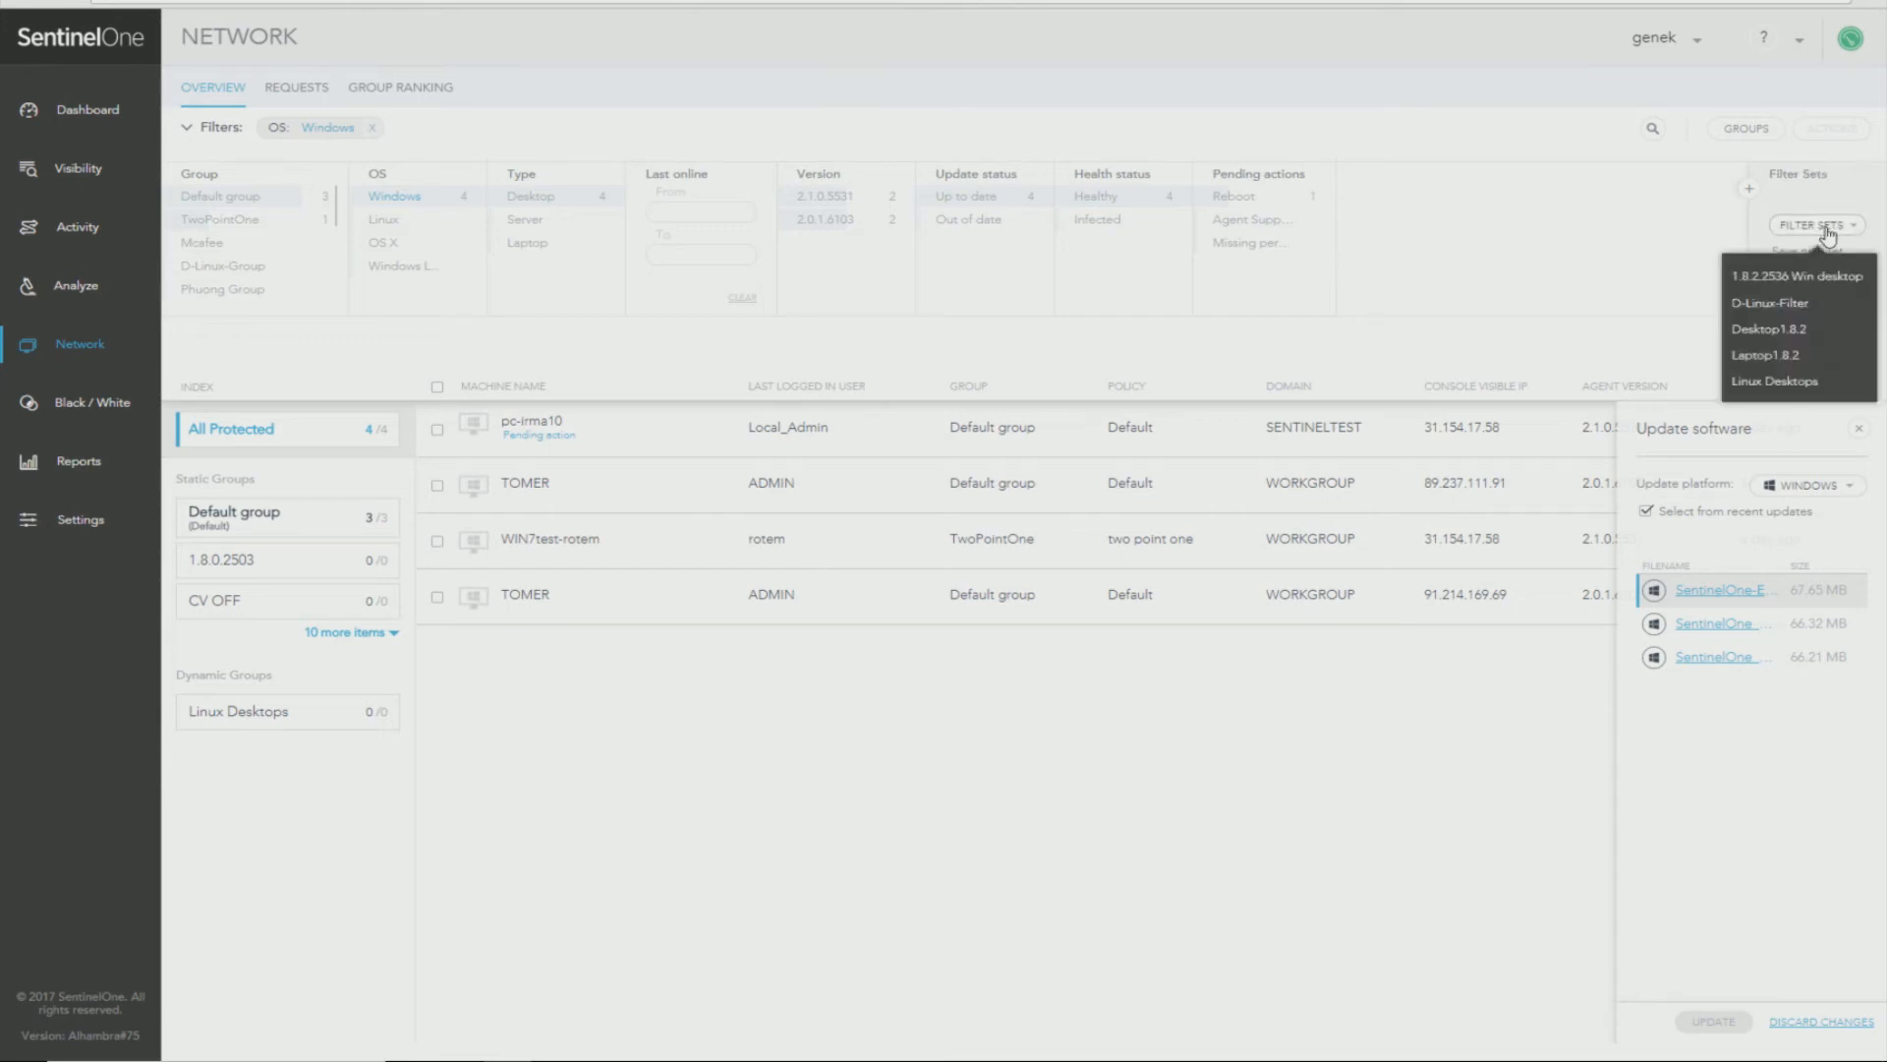
mouse_move(1808, 335)
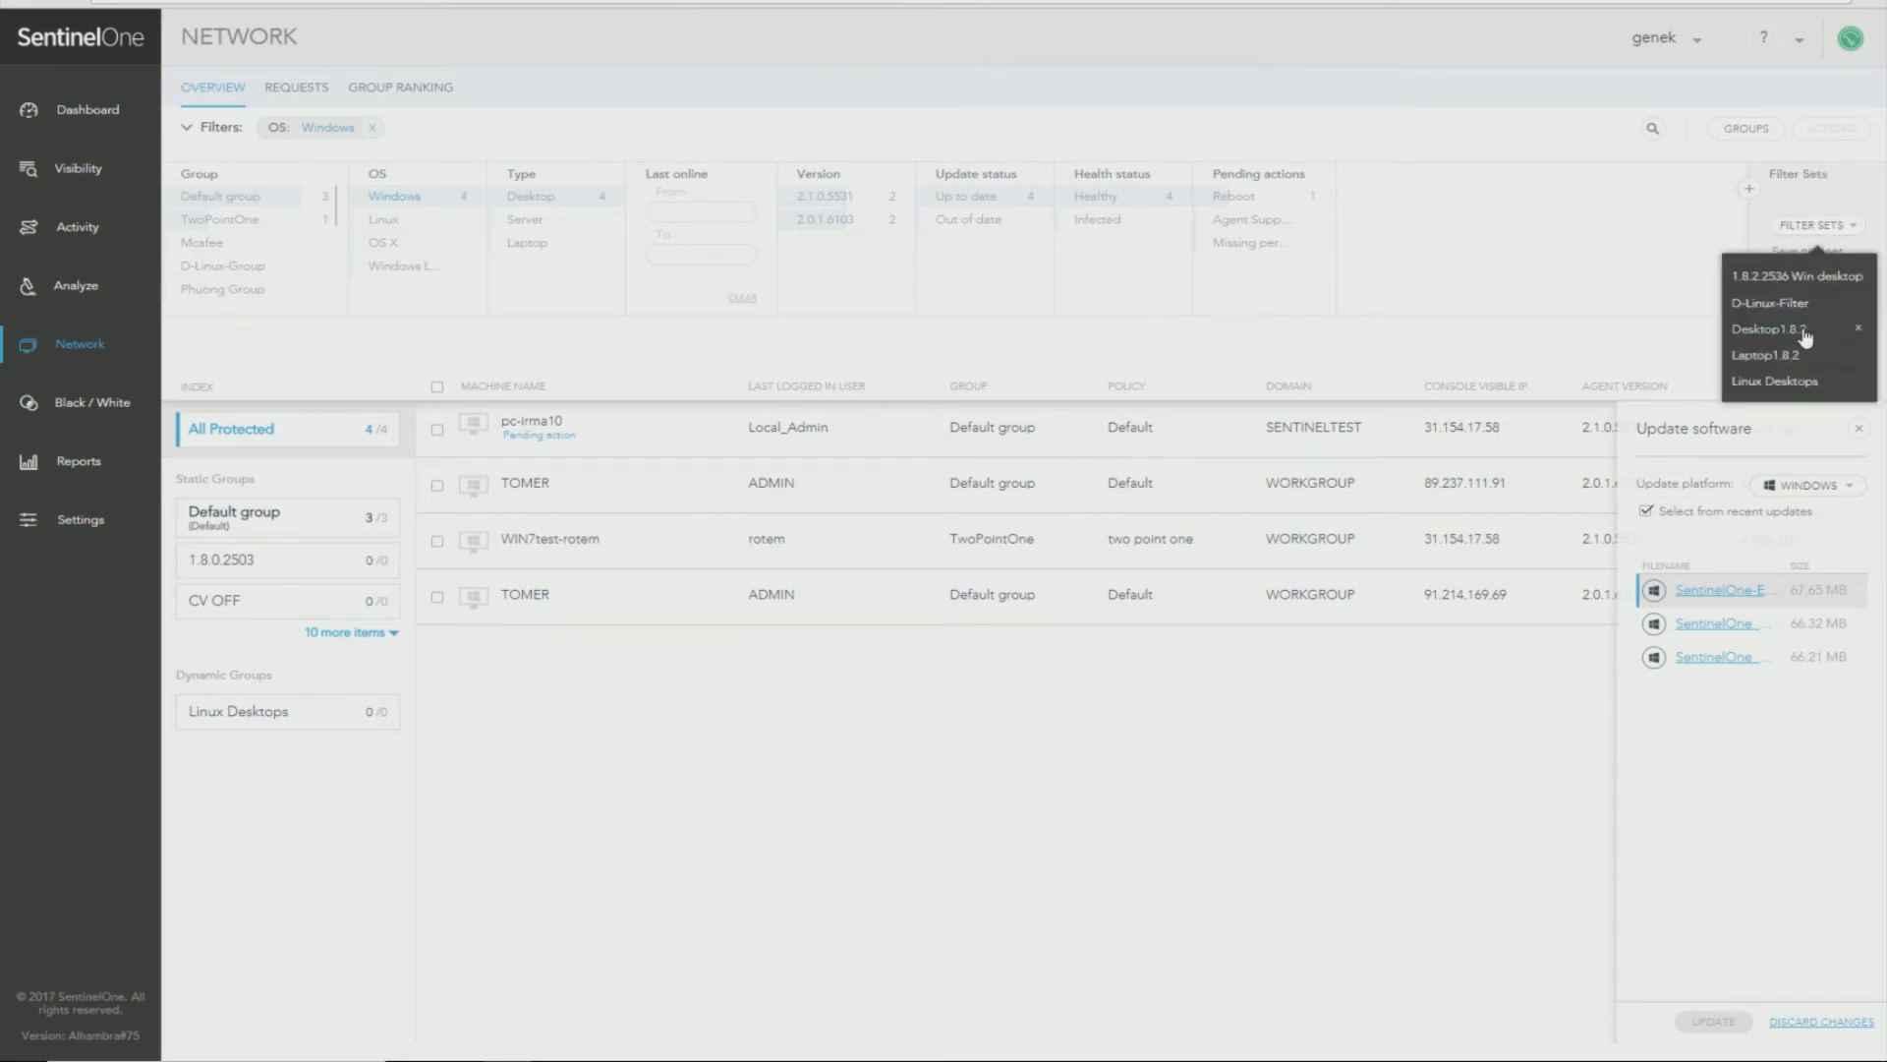
click(1814, 226)
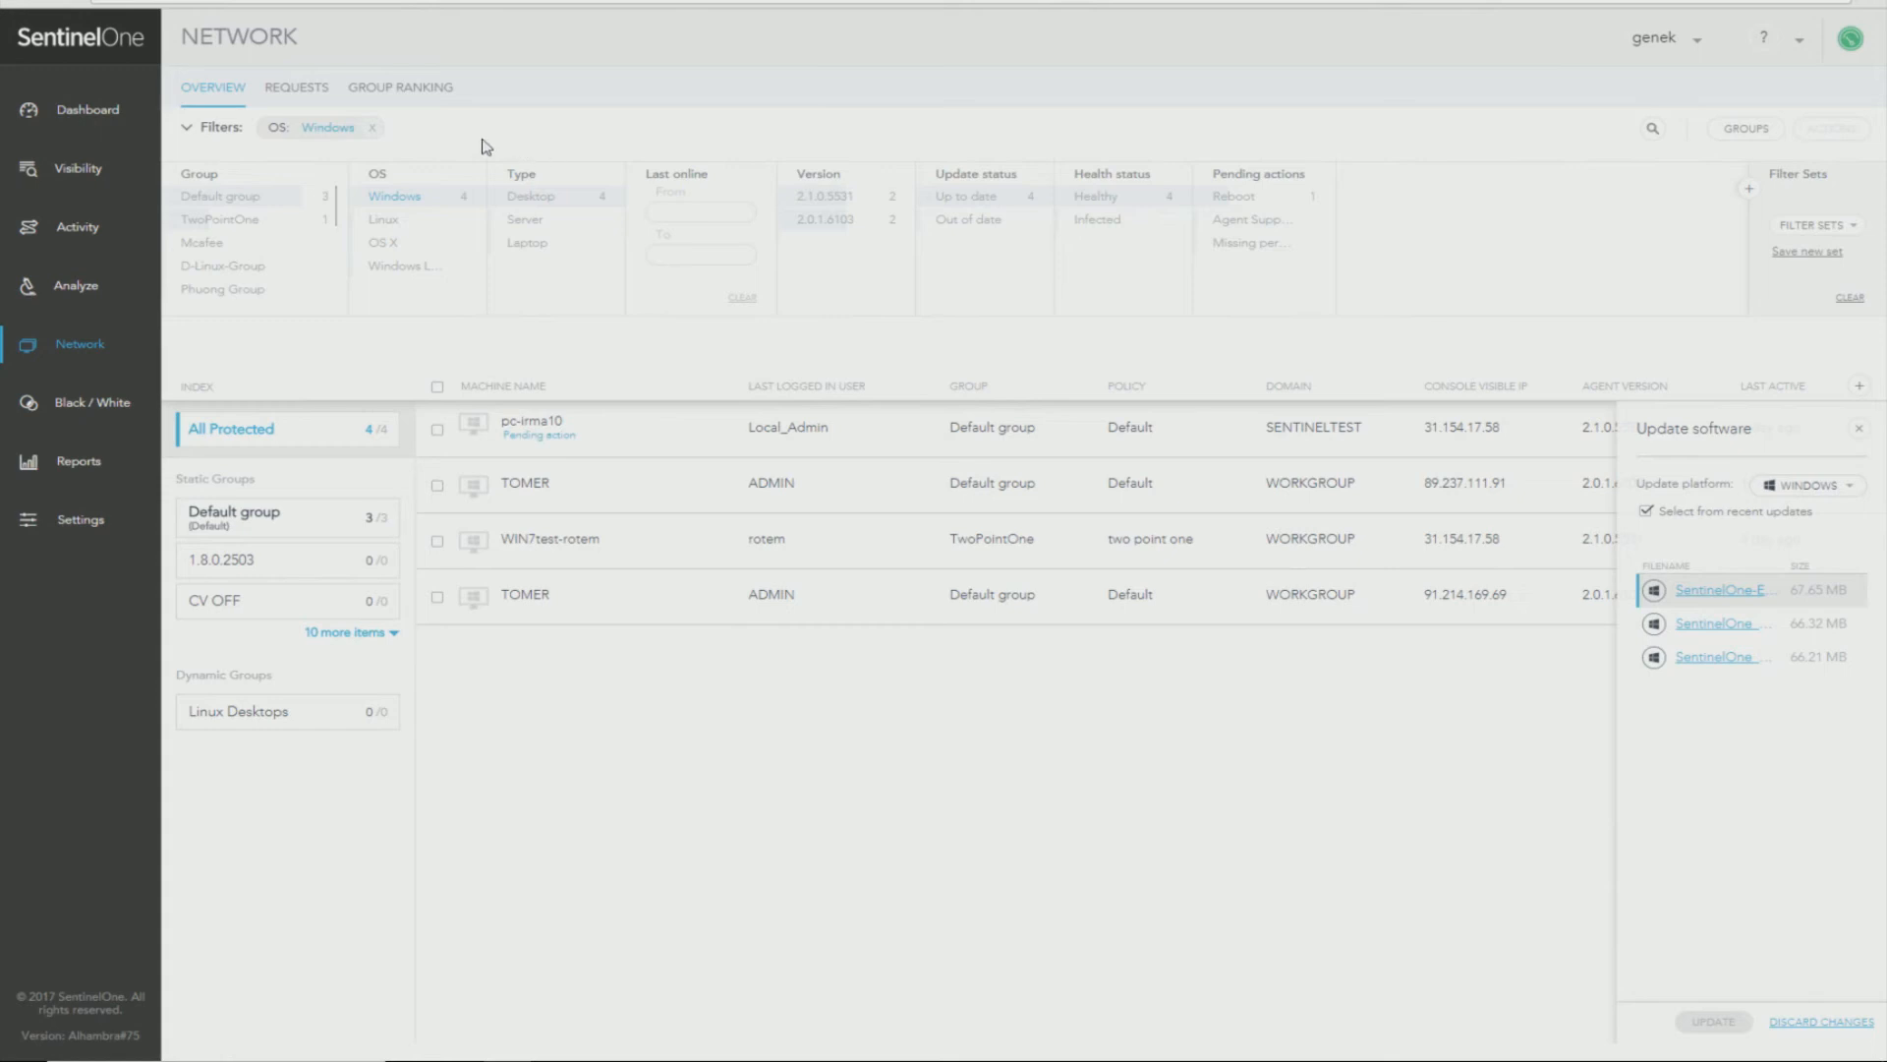
mouse_move(381, 147)
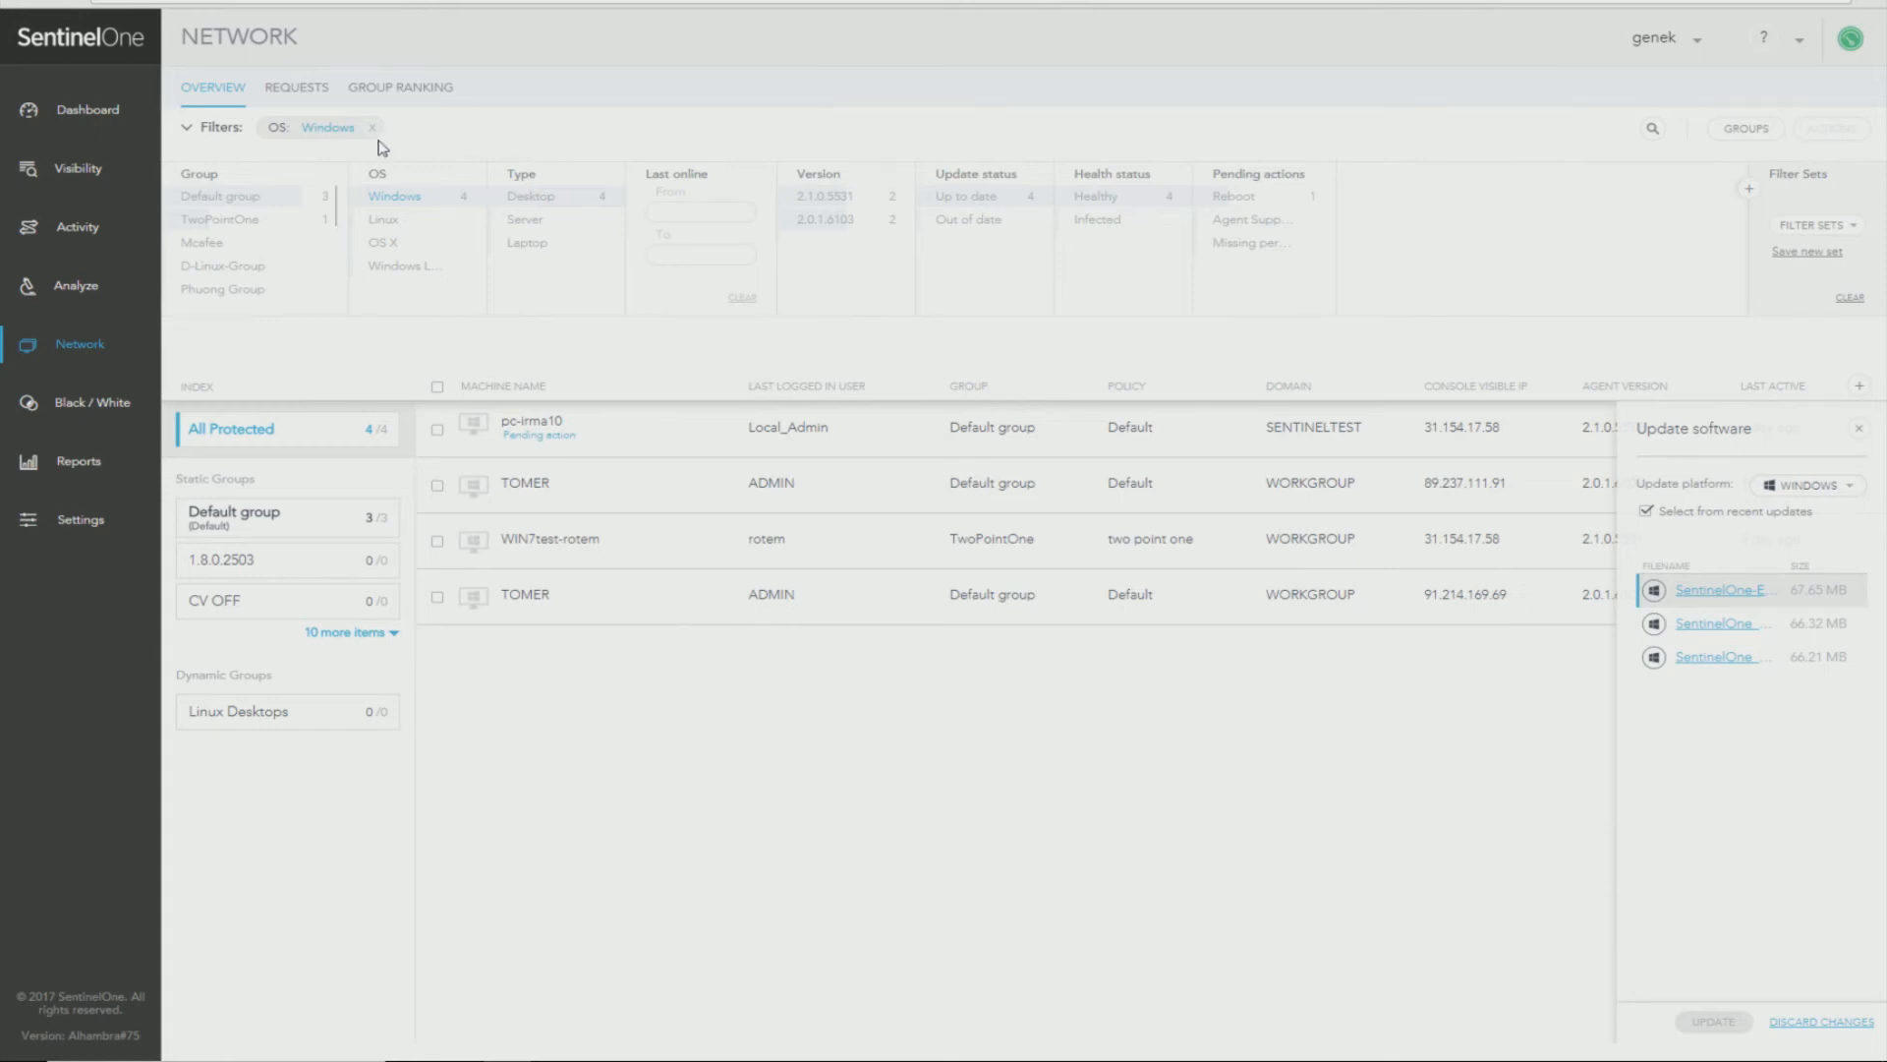
click(531, 195)
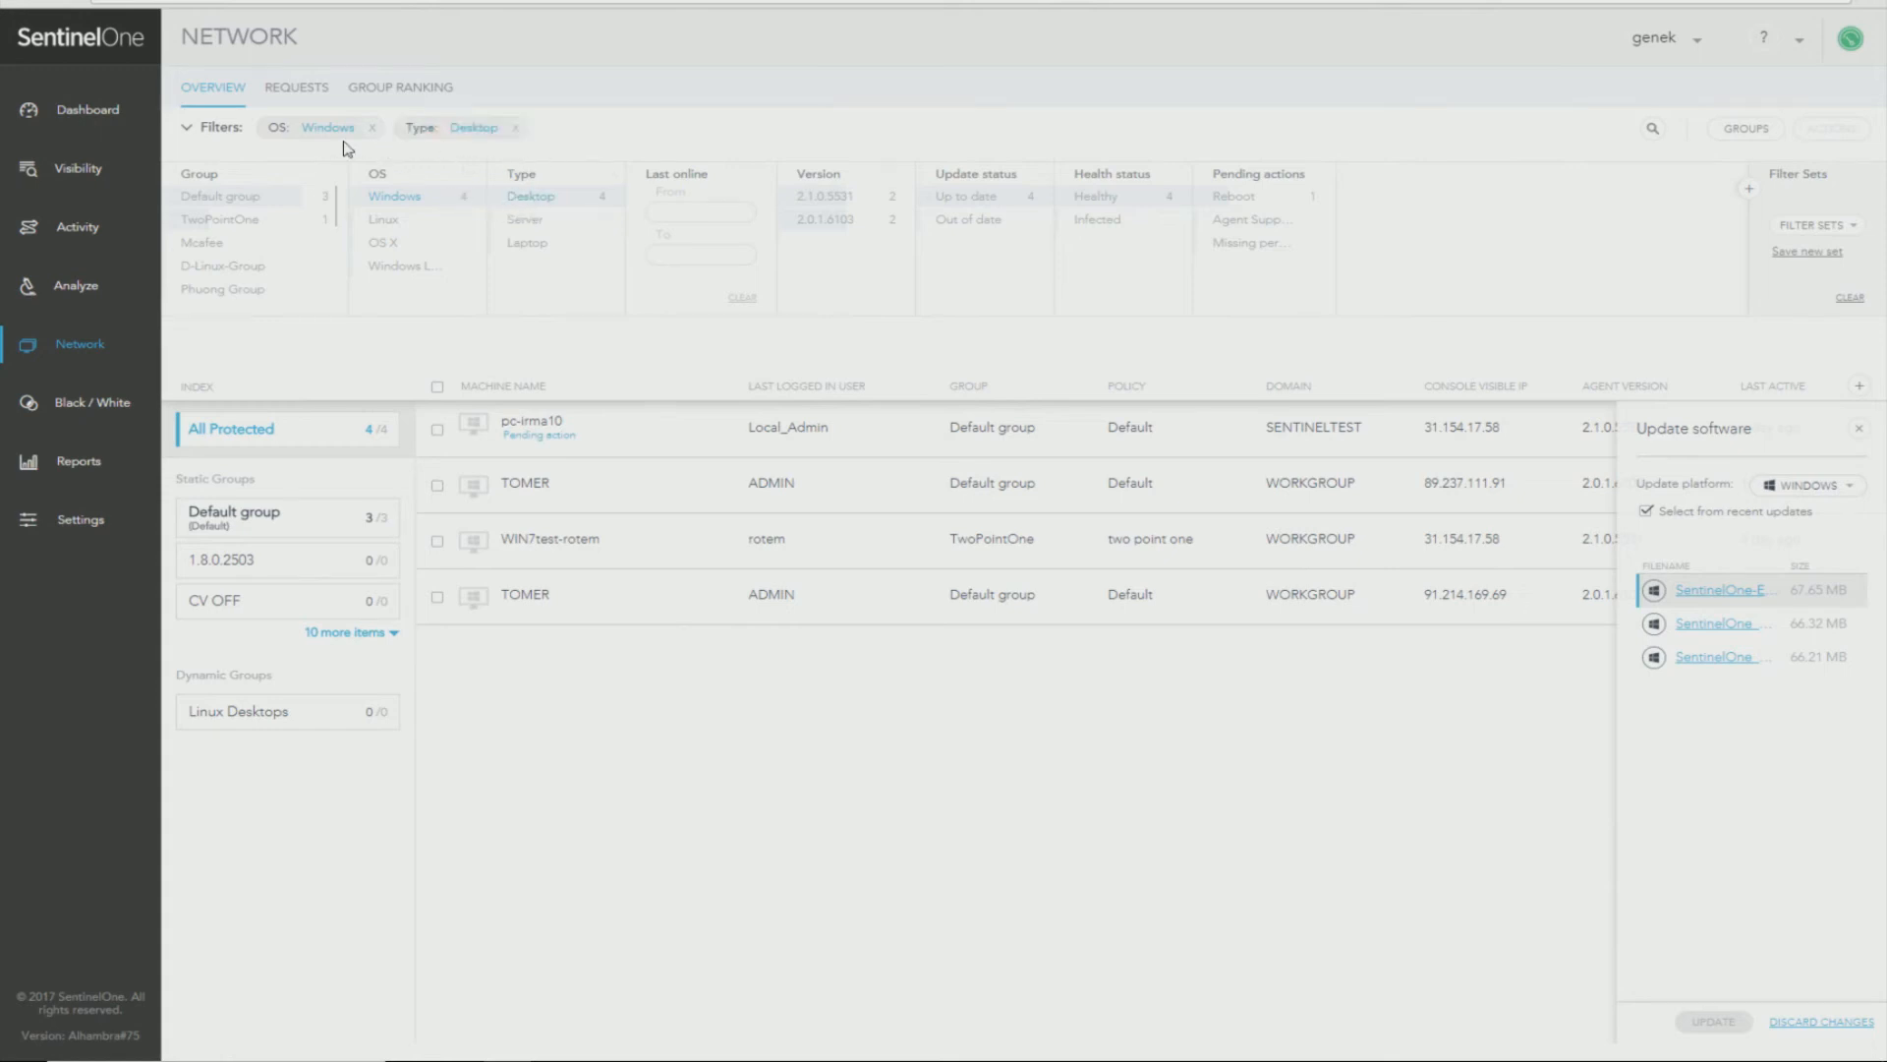
mouse_move(493, 157)
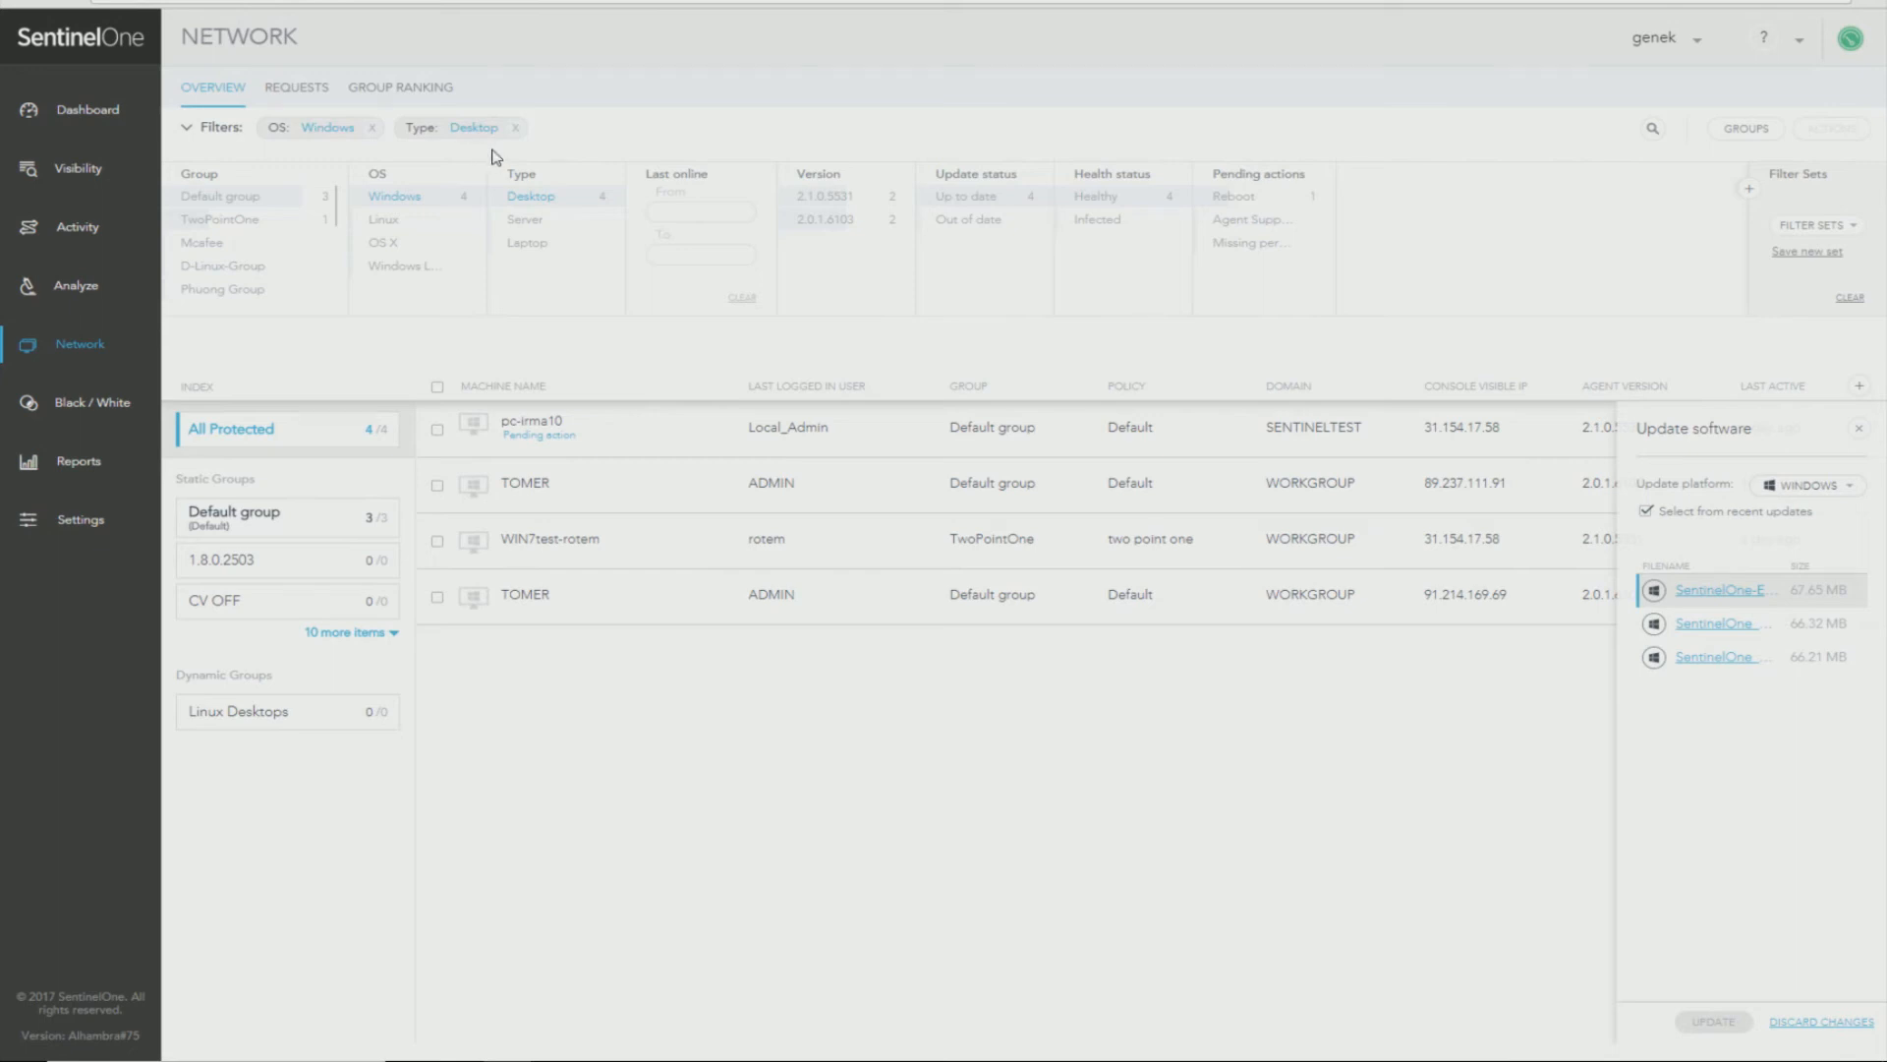
click(515, 128)
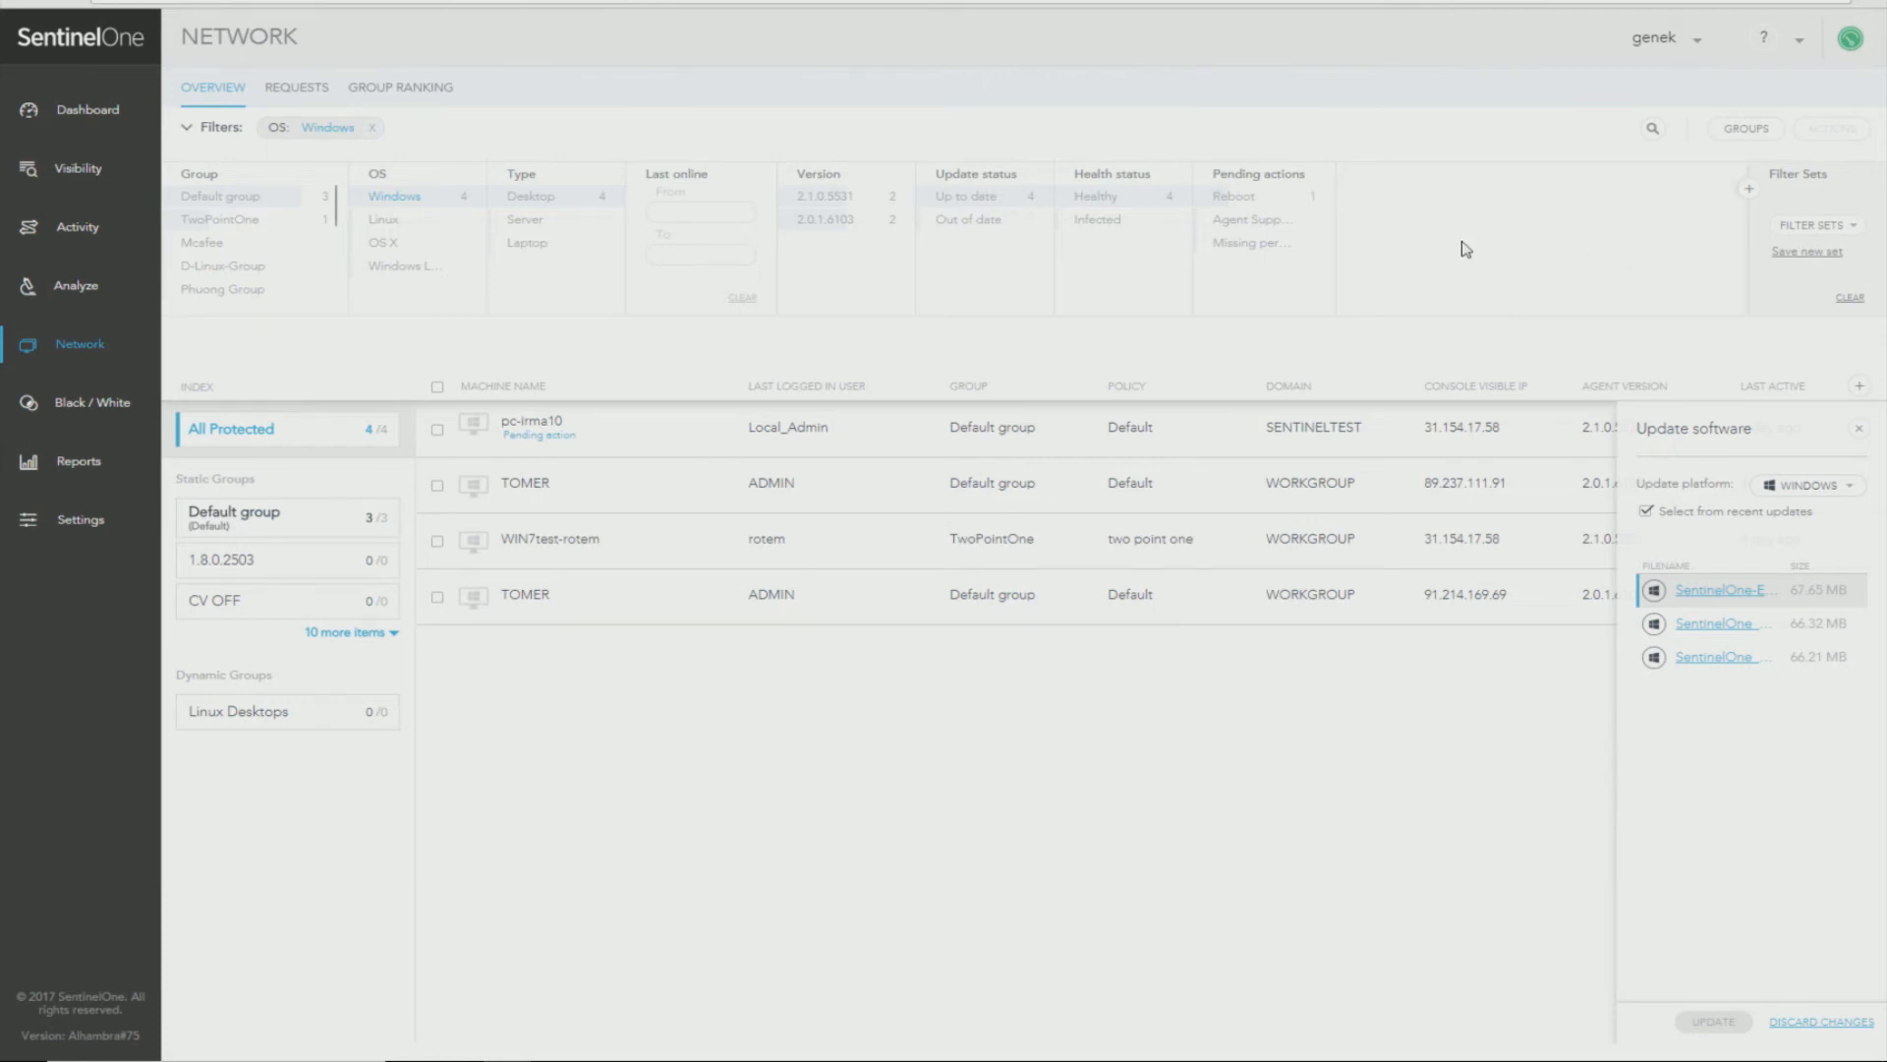
mouse_move(1273, 153)
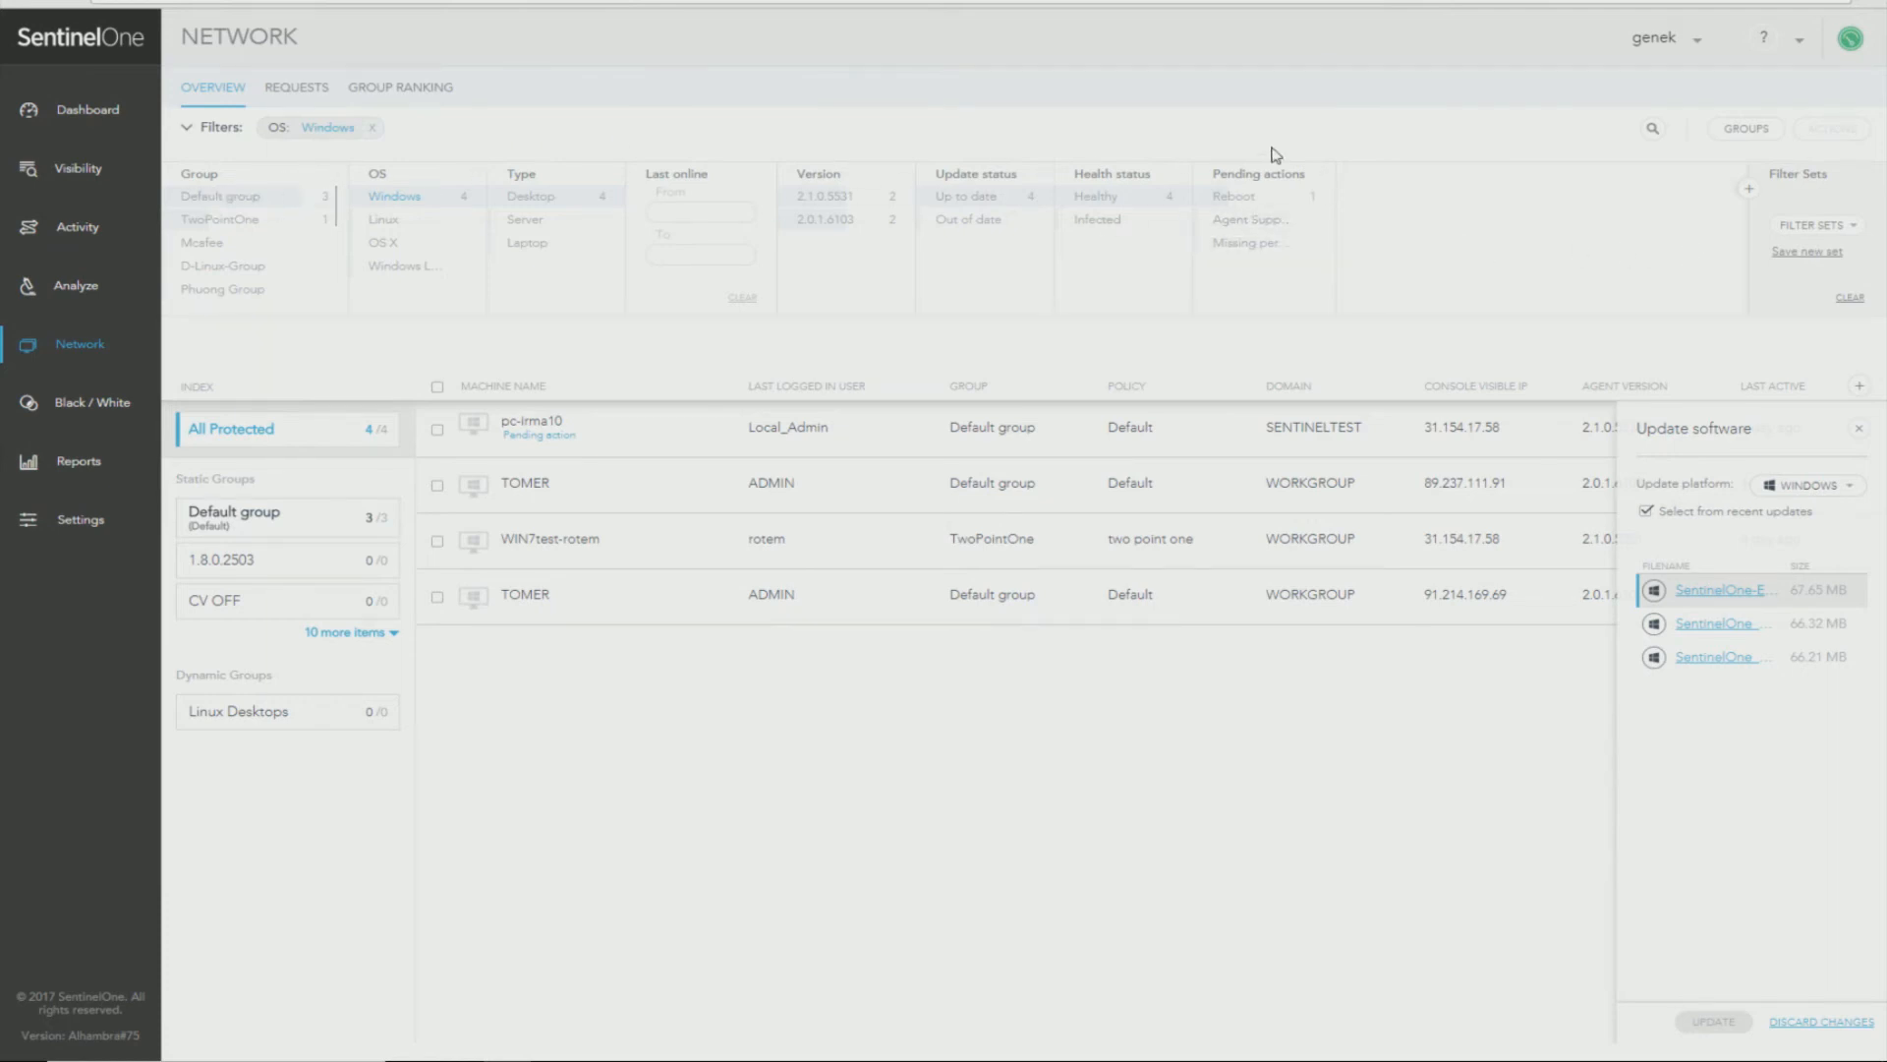
mouse_move(1288, 157)
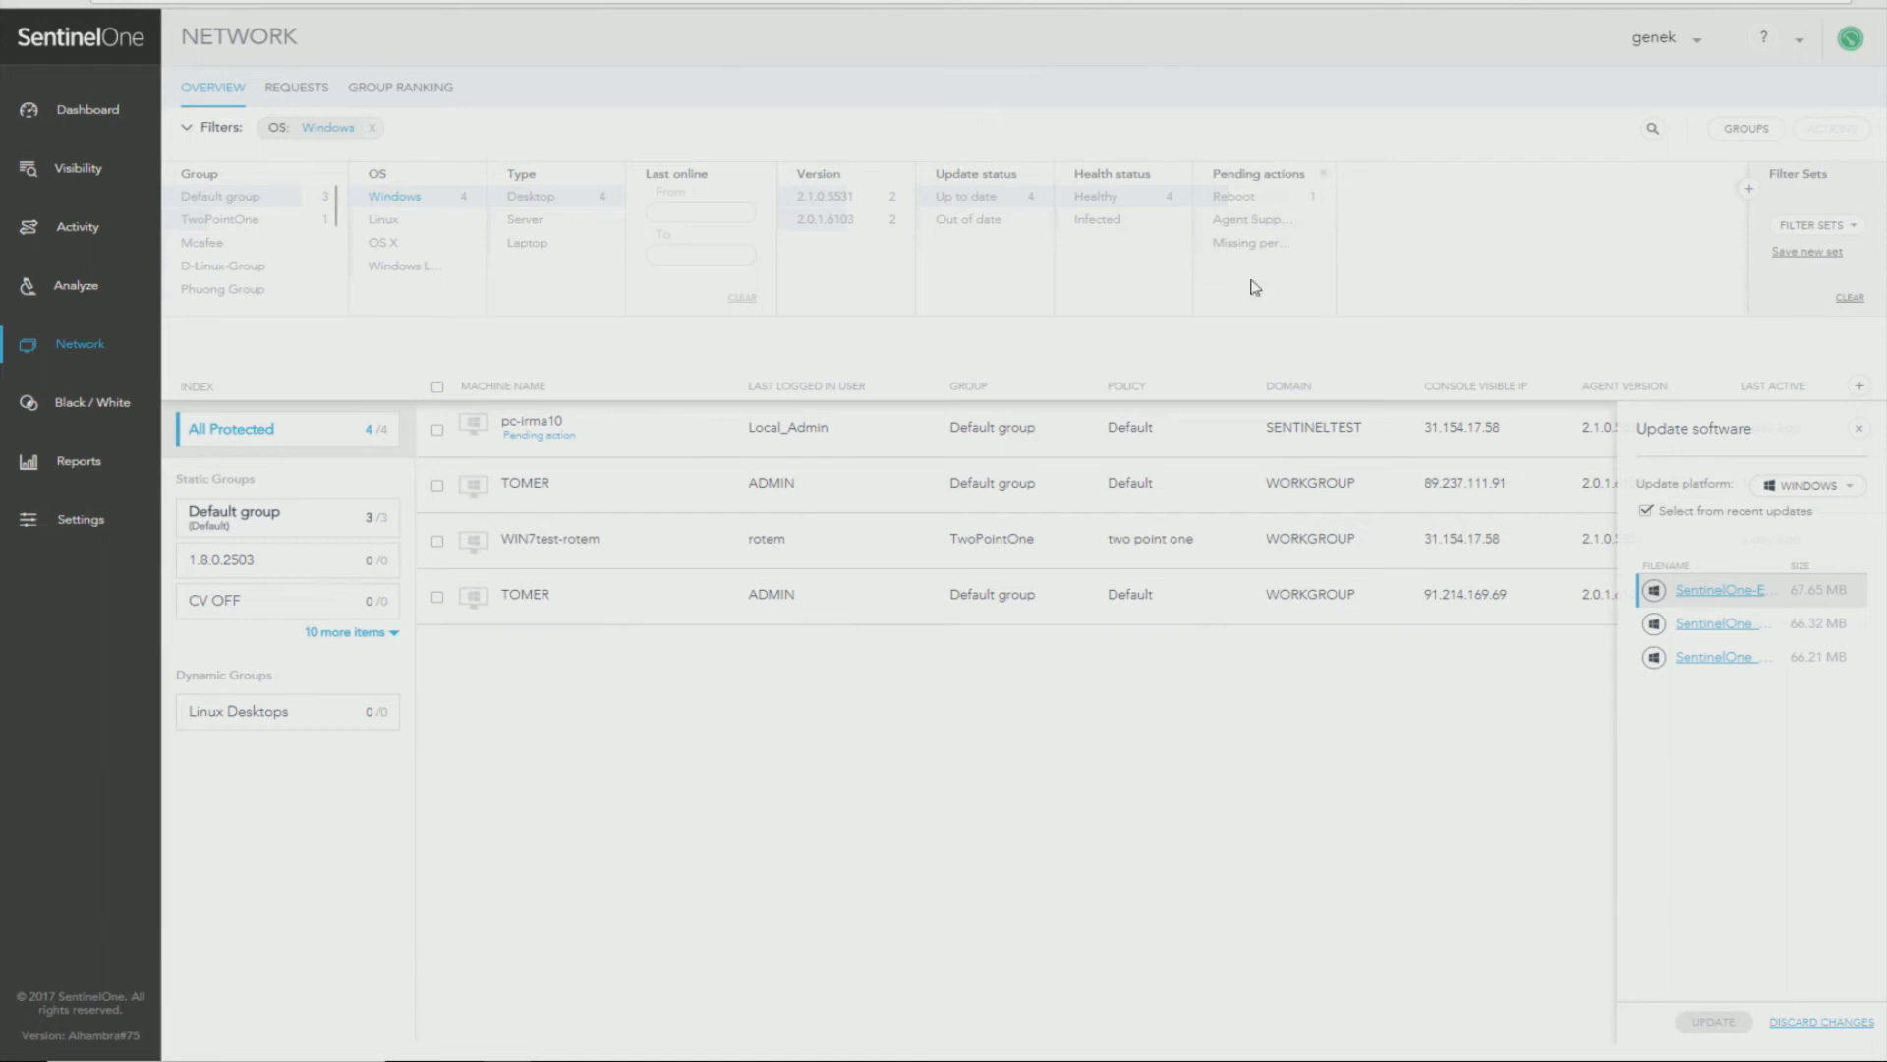
mouse_move(626, 338)
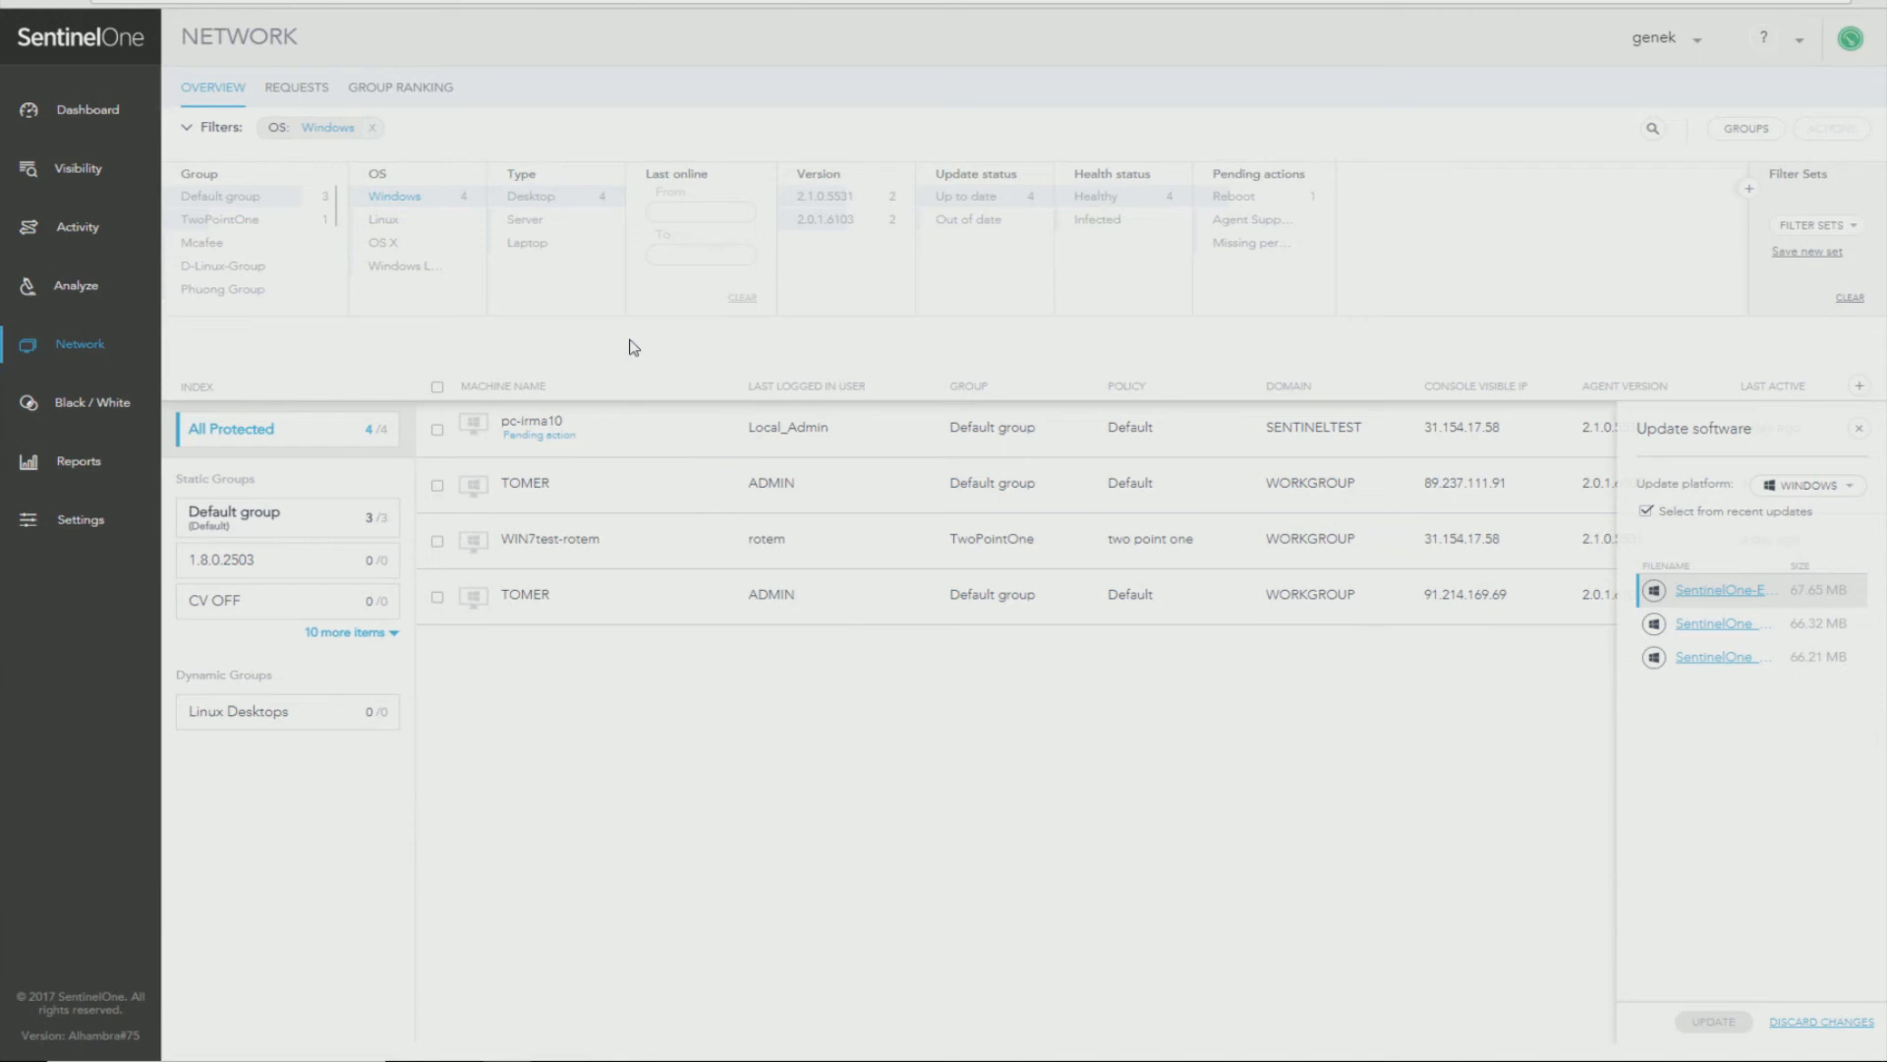
mouse_move(743, 344)
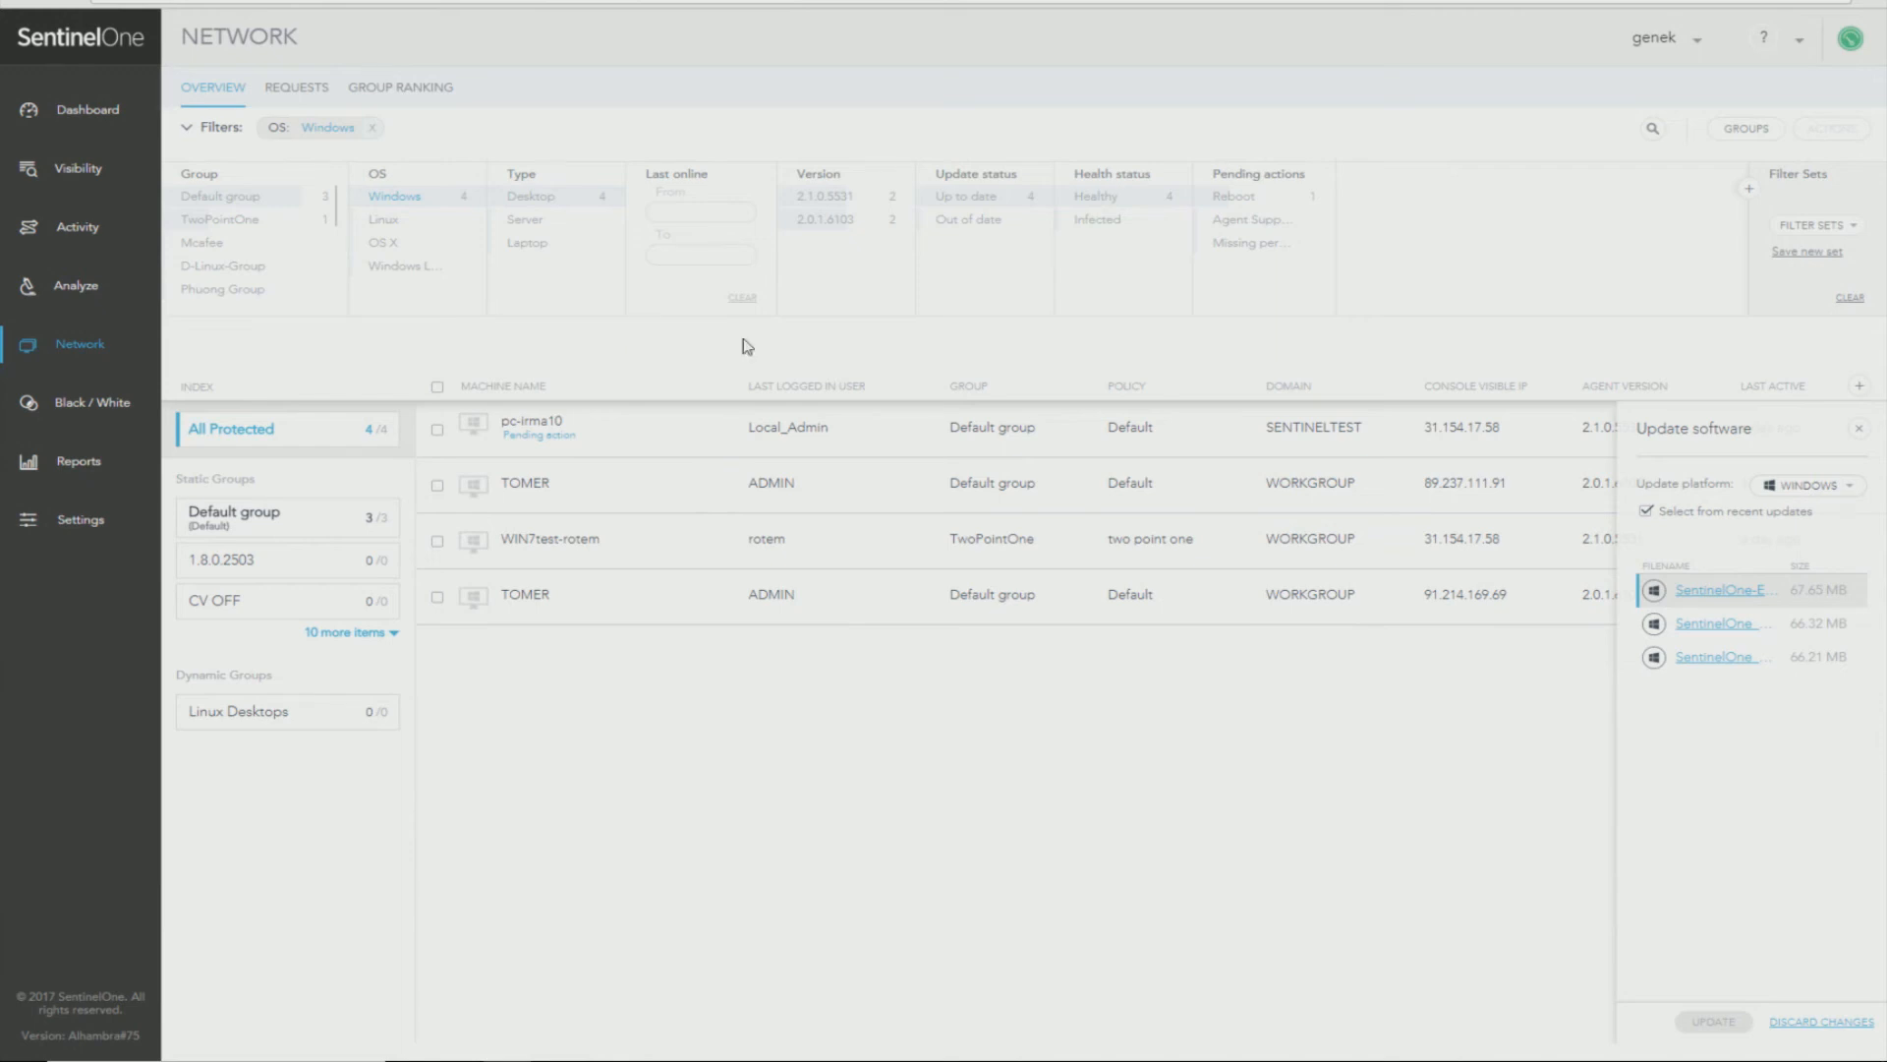
mouse_move(1671, 270)
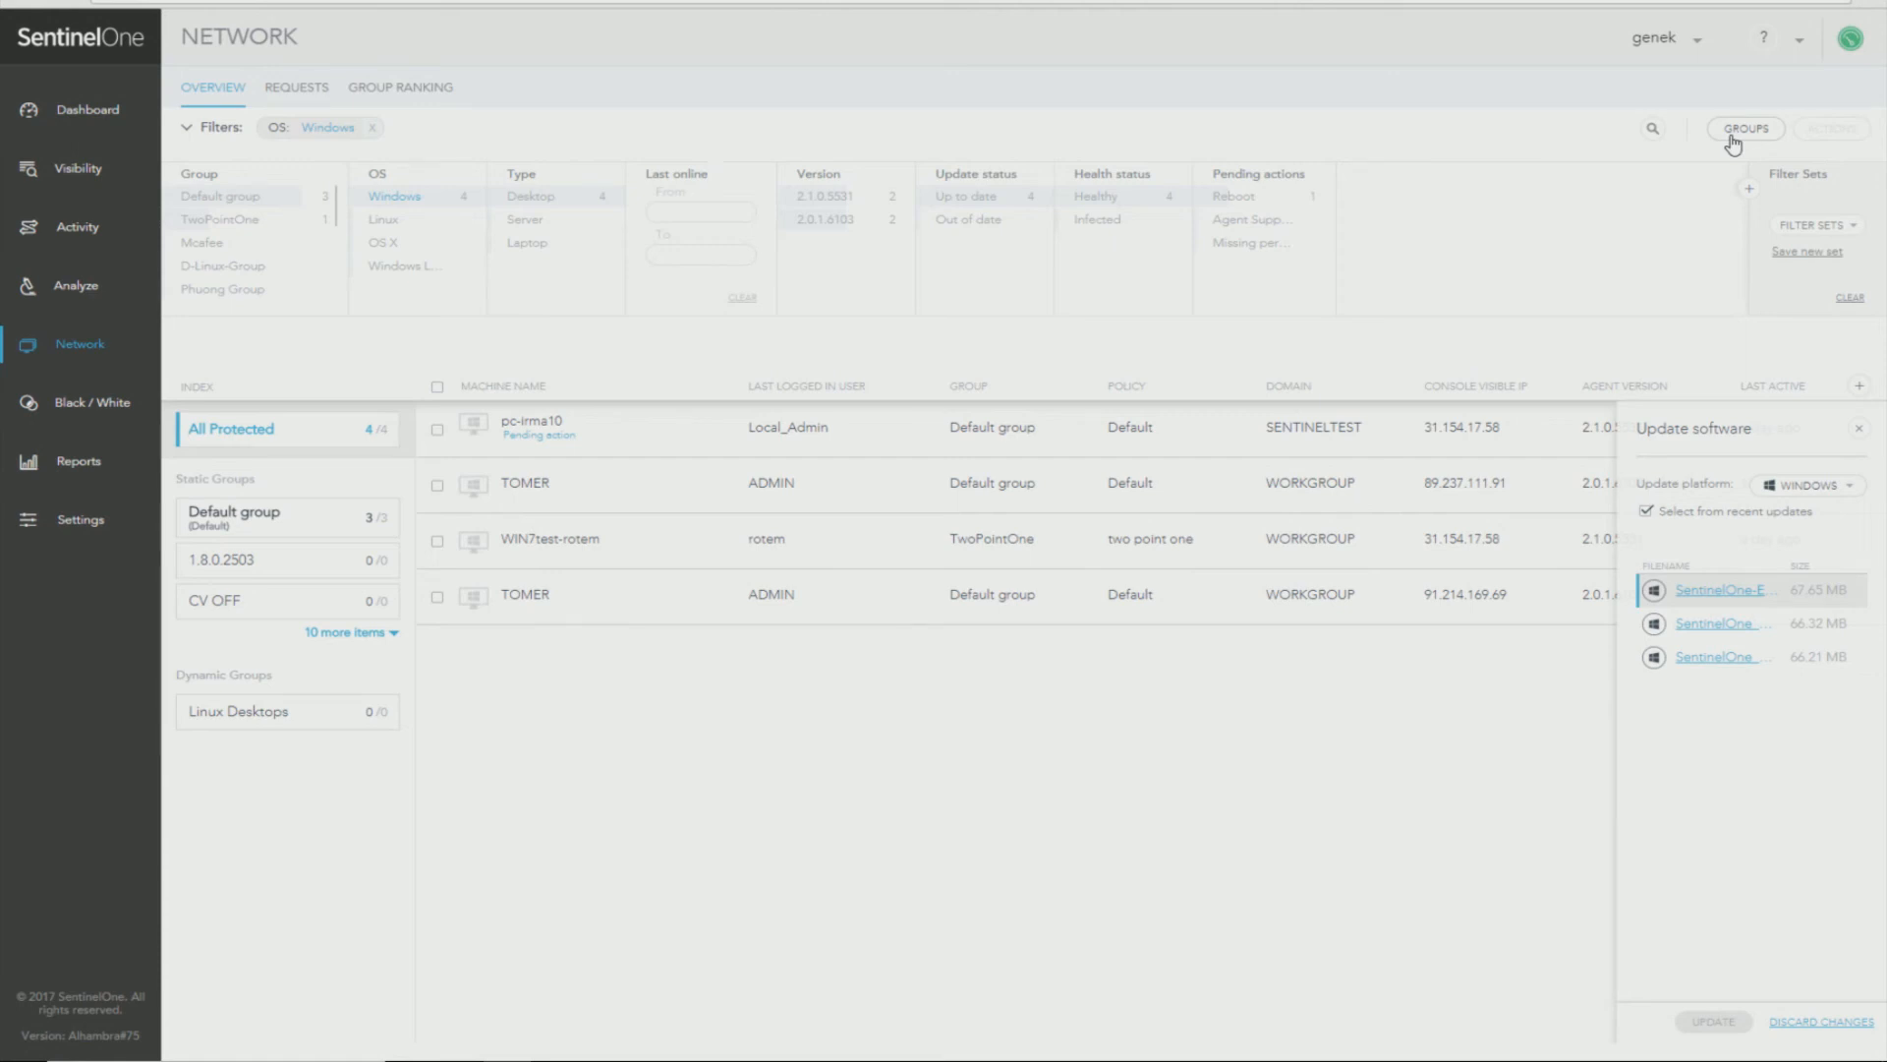
Create a new group named Untitled with Default policy and dynamic grouping on the OS: Windows query.
click(1745, 130)
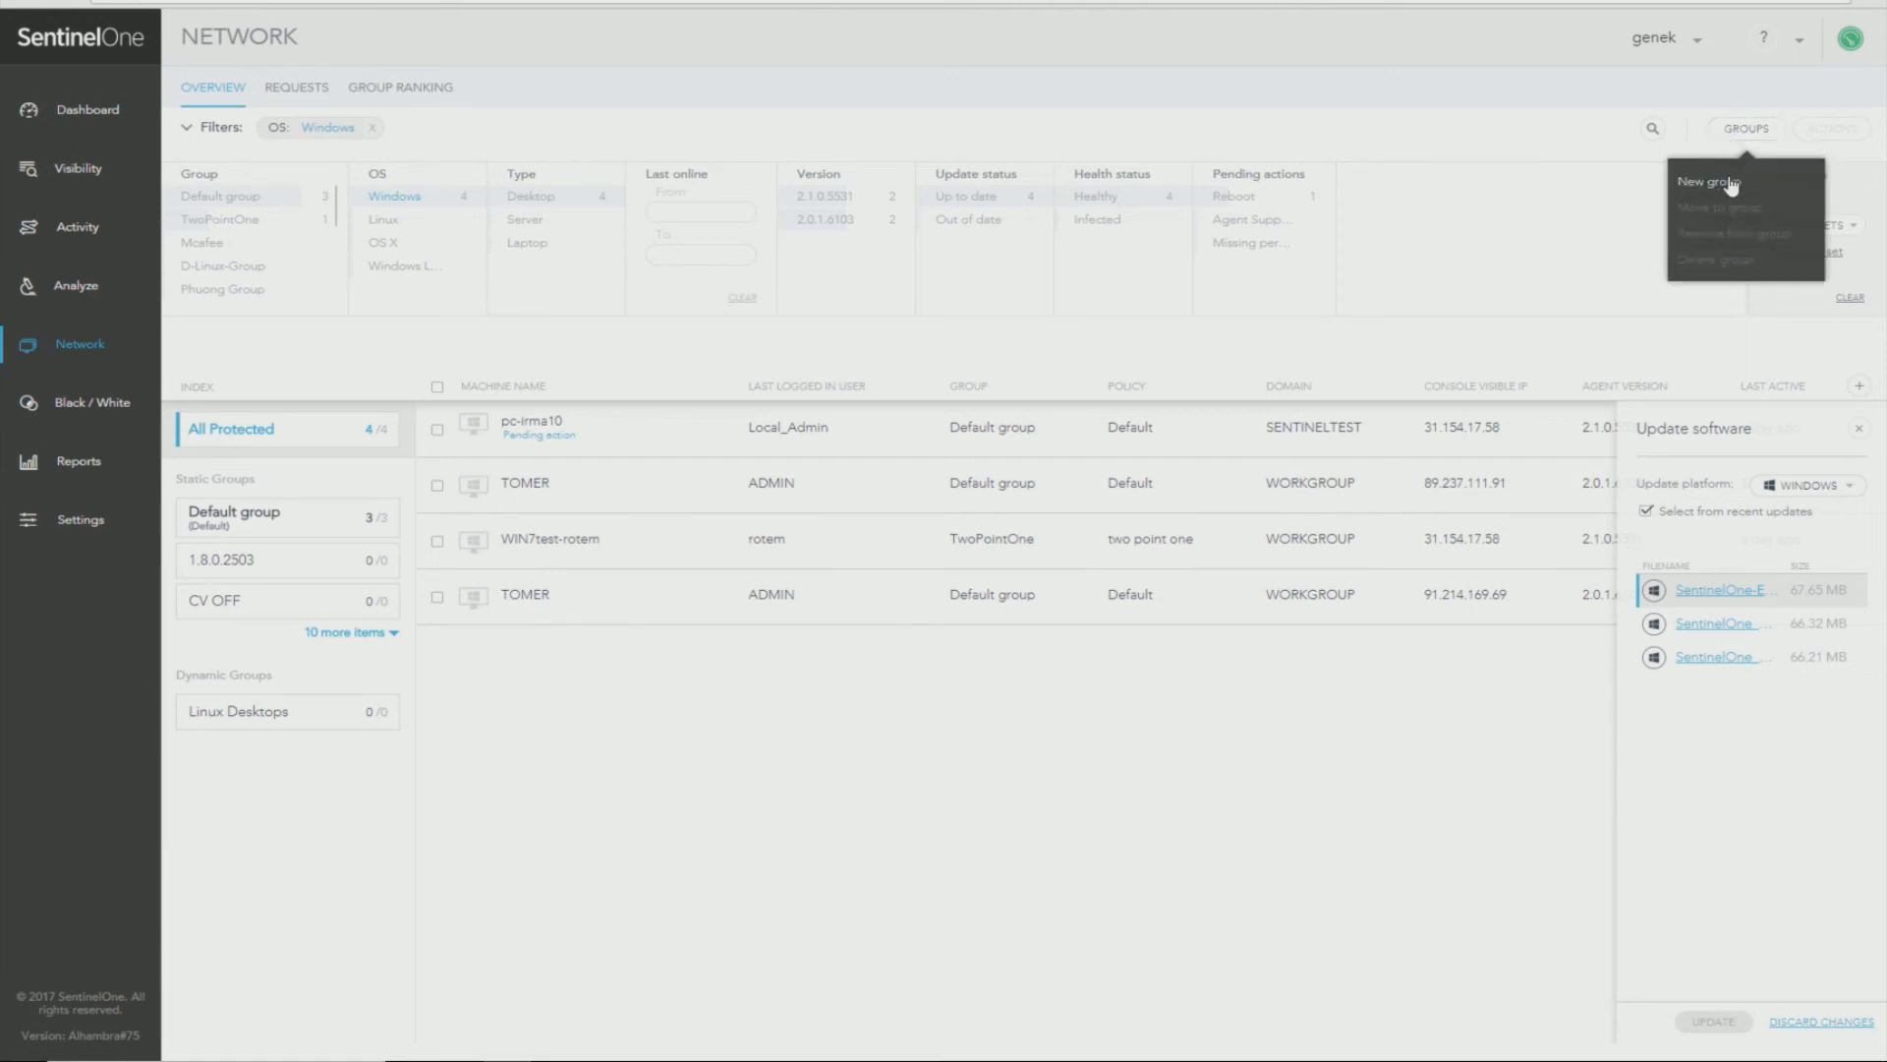
click(1710, 181)
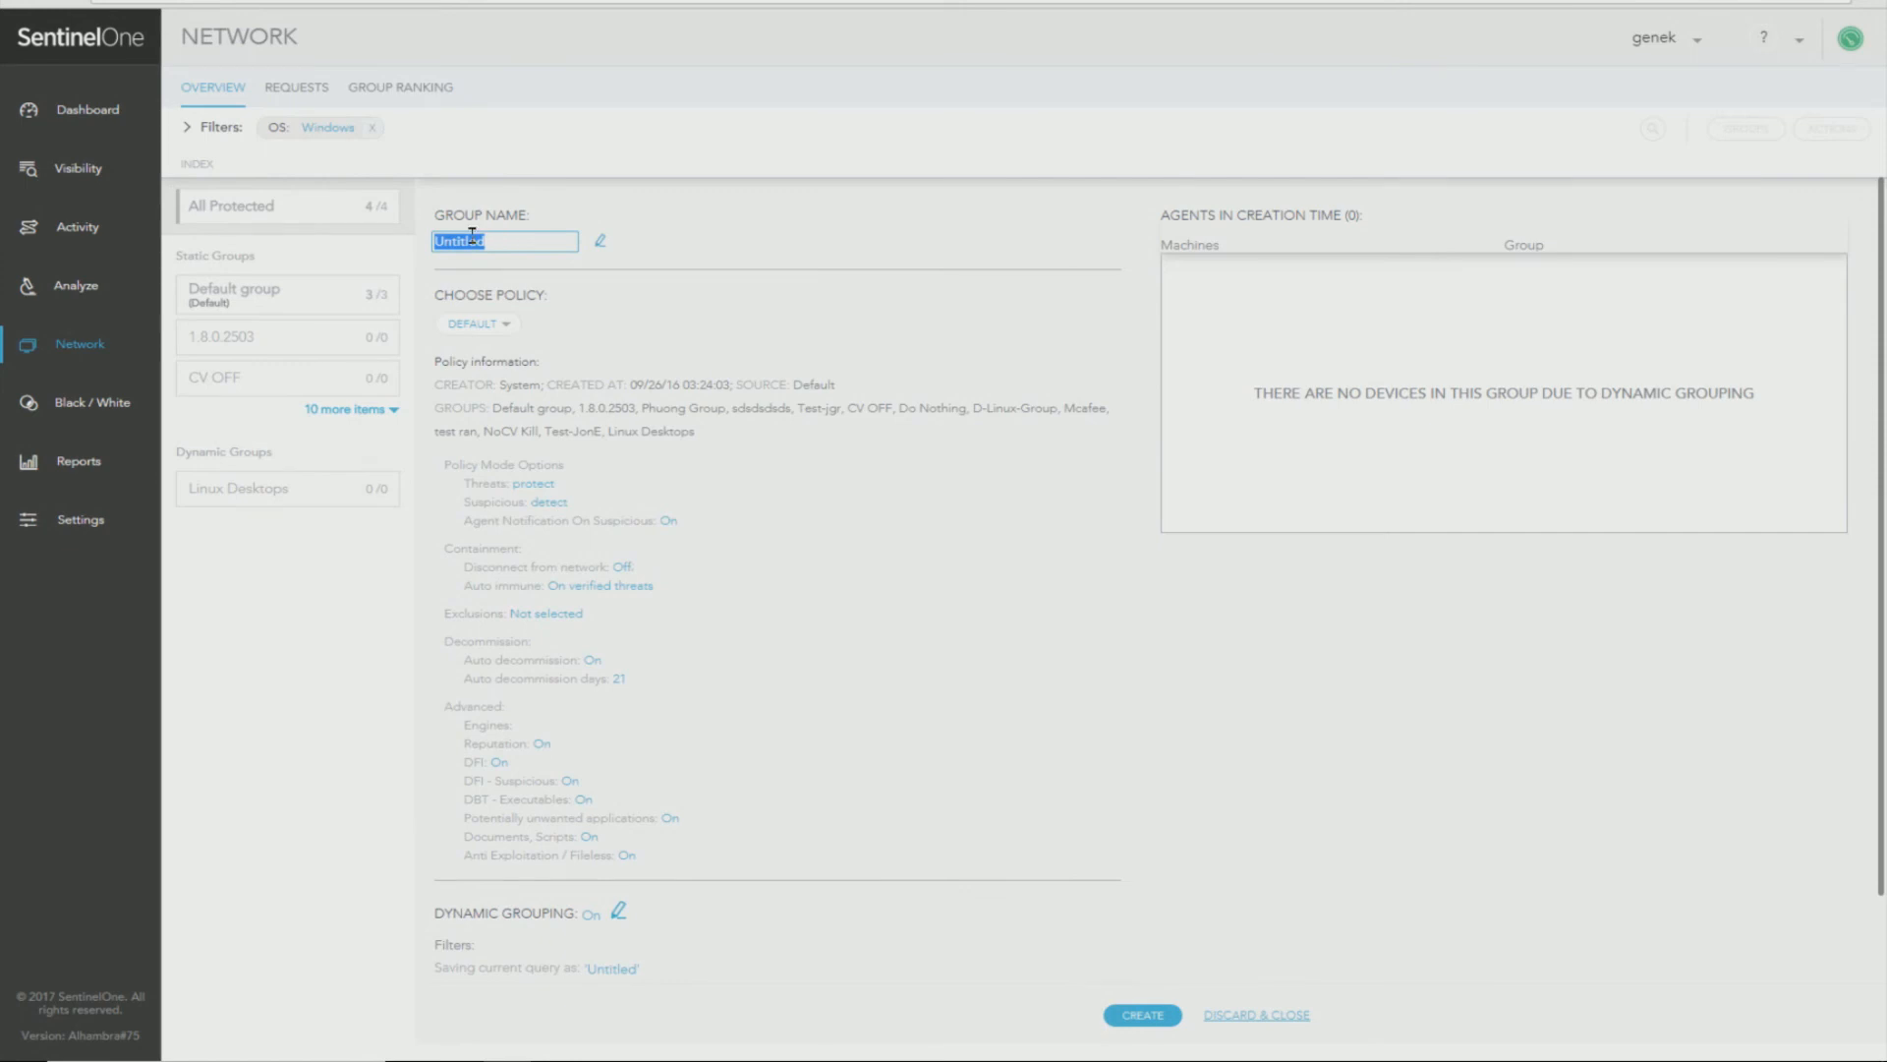
mouse_move(661, 283)
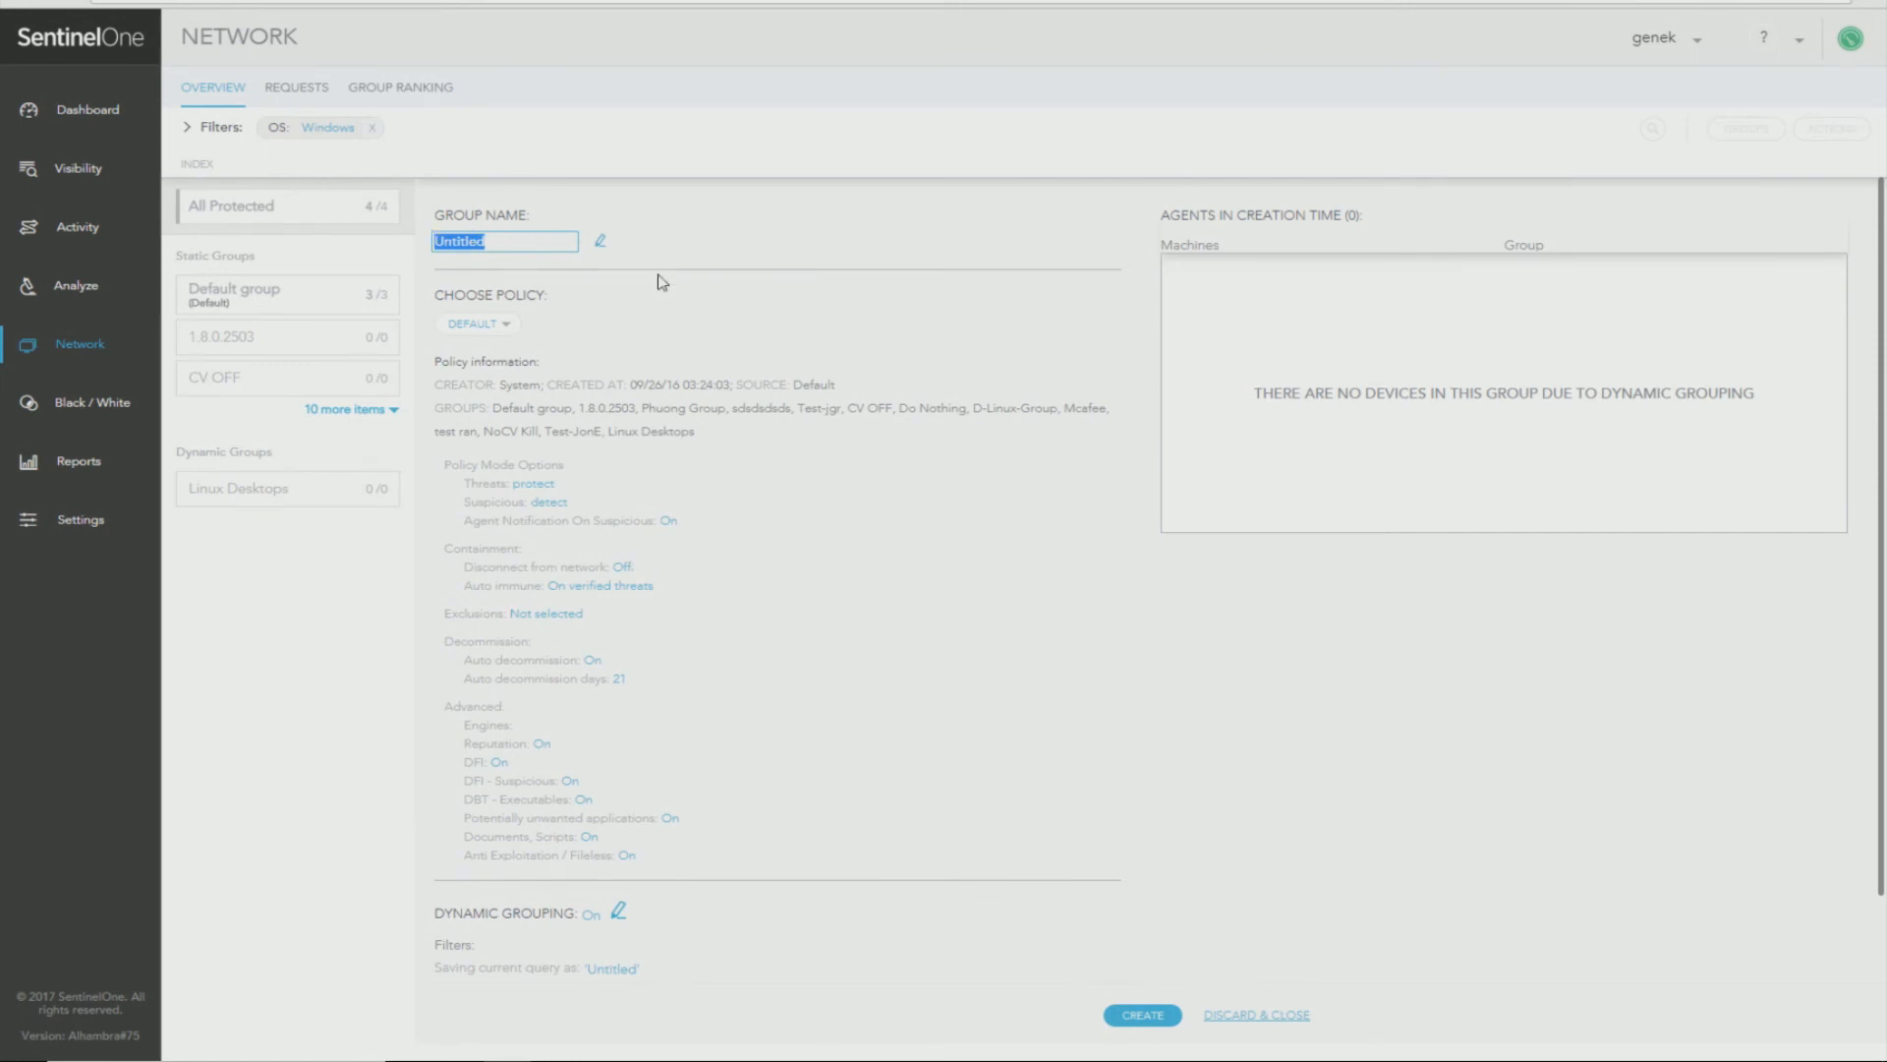
click(478, 322)
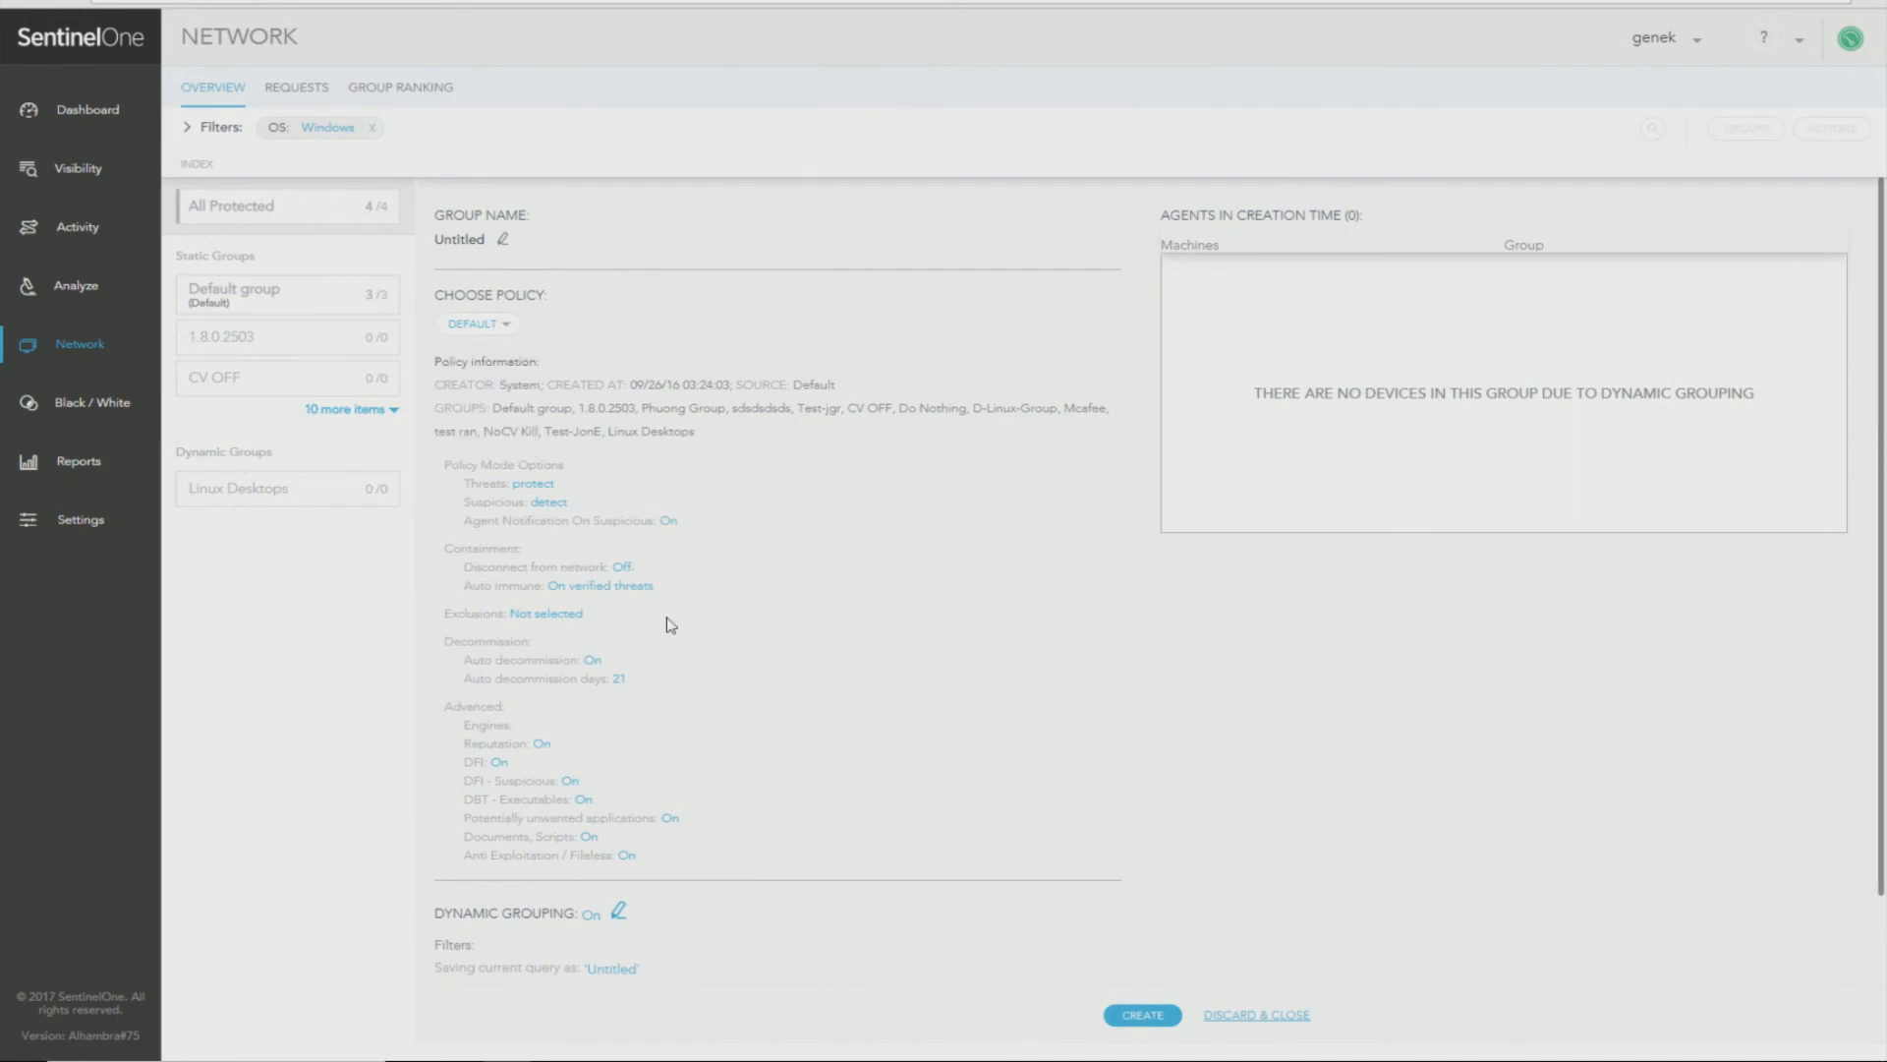
scroll(down, 3)
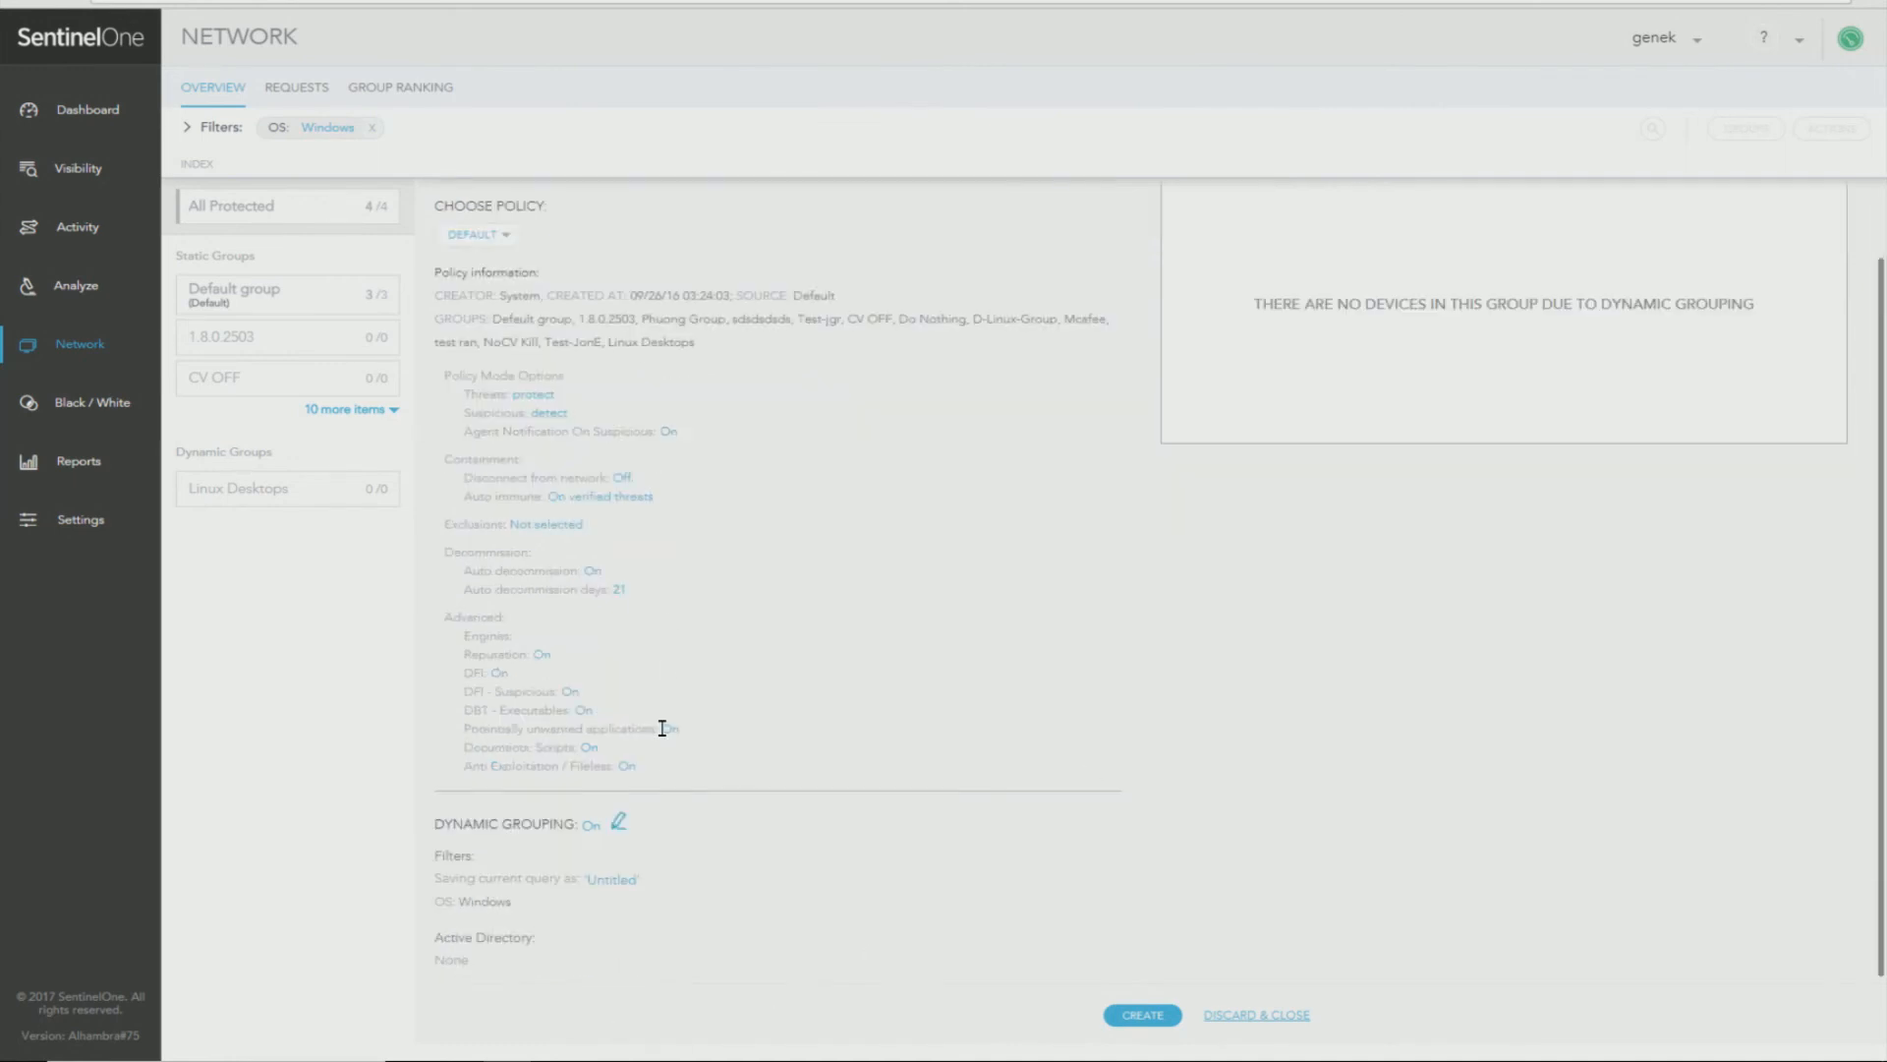
click(629, 824)
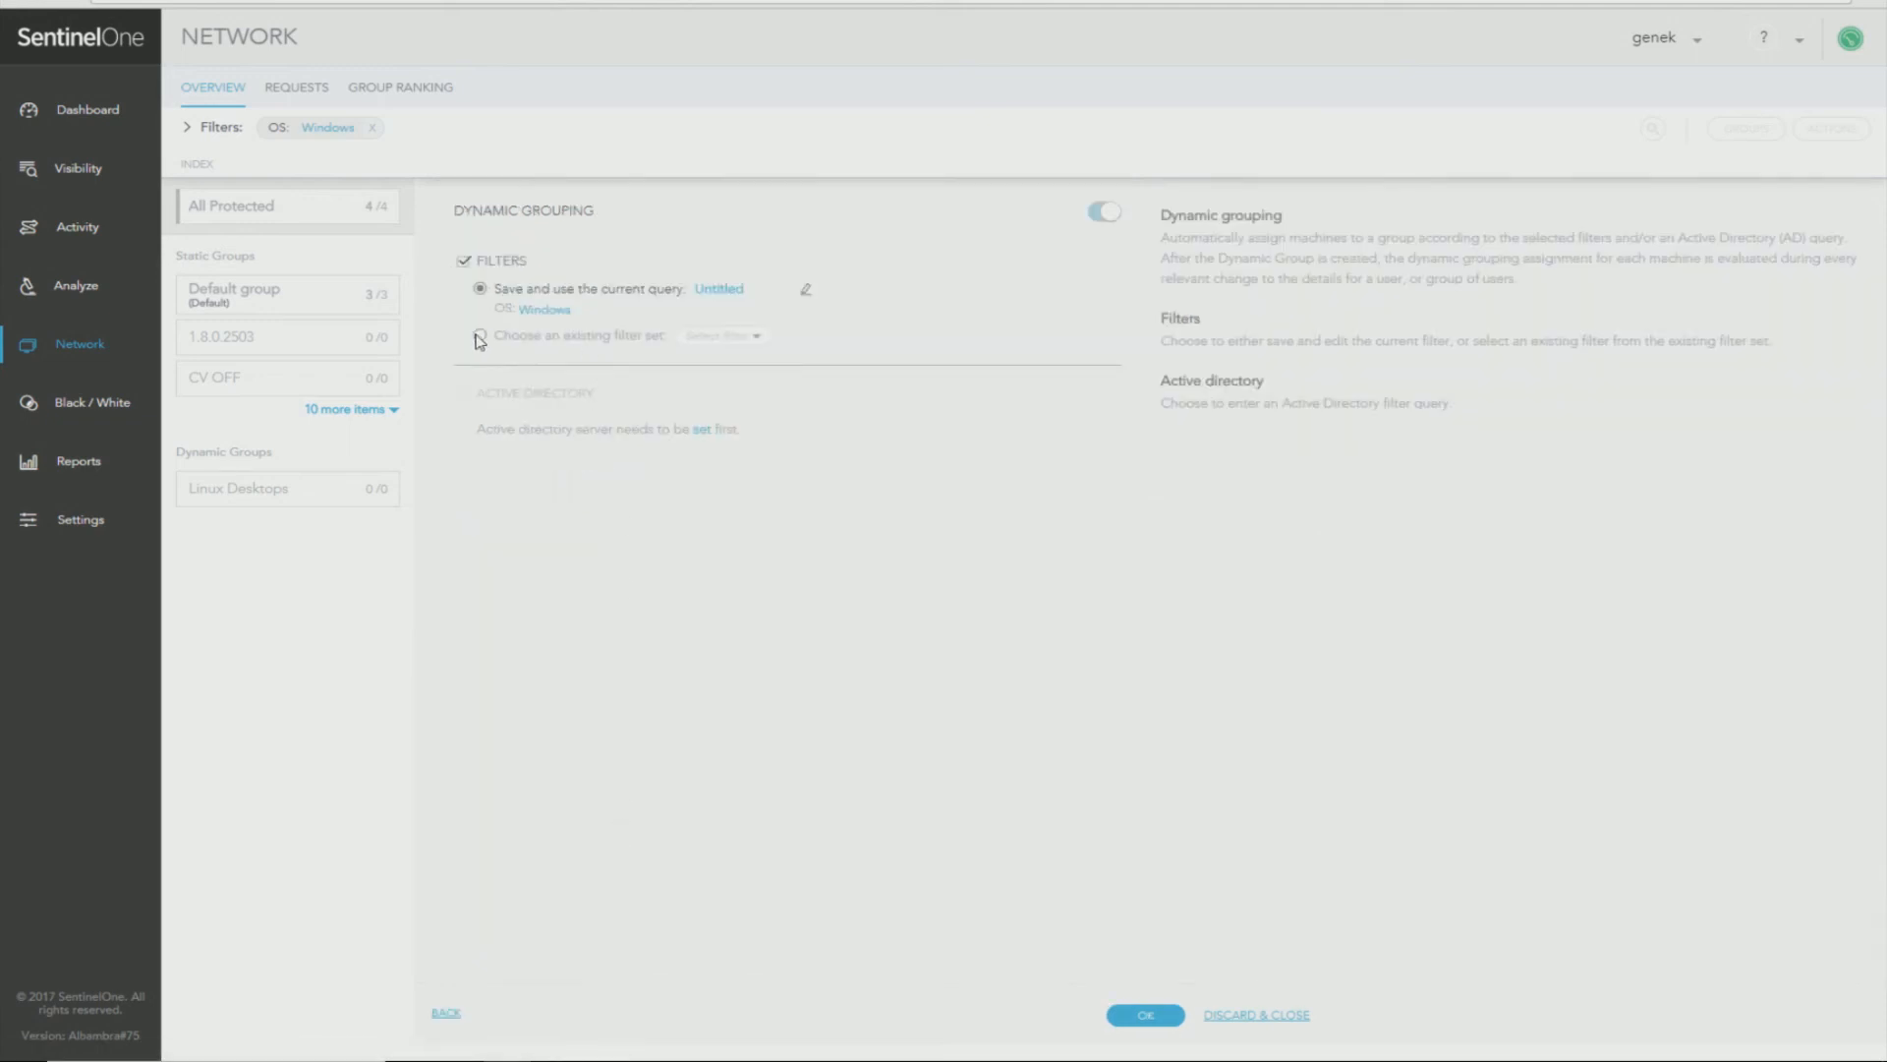
Switch the dynamic group to choosing an existing filter set, then go to Settings > Policies.
click(478, 334)
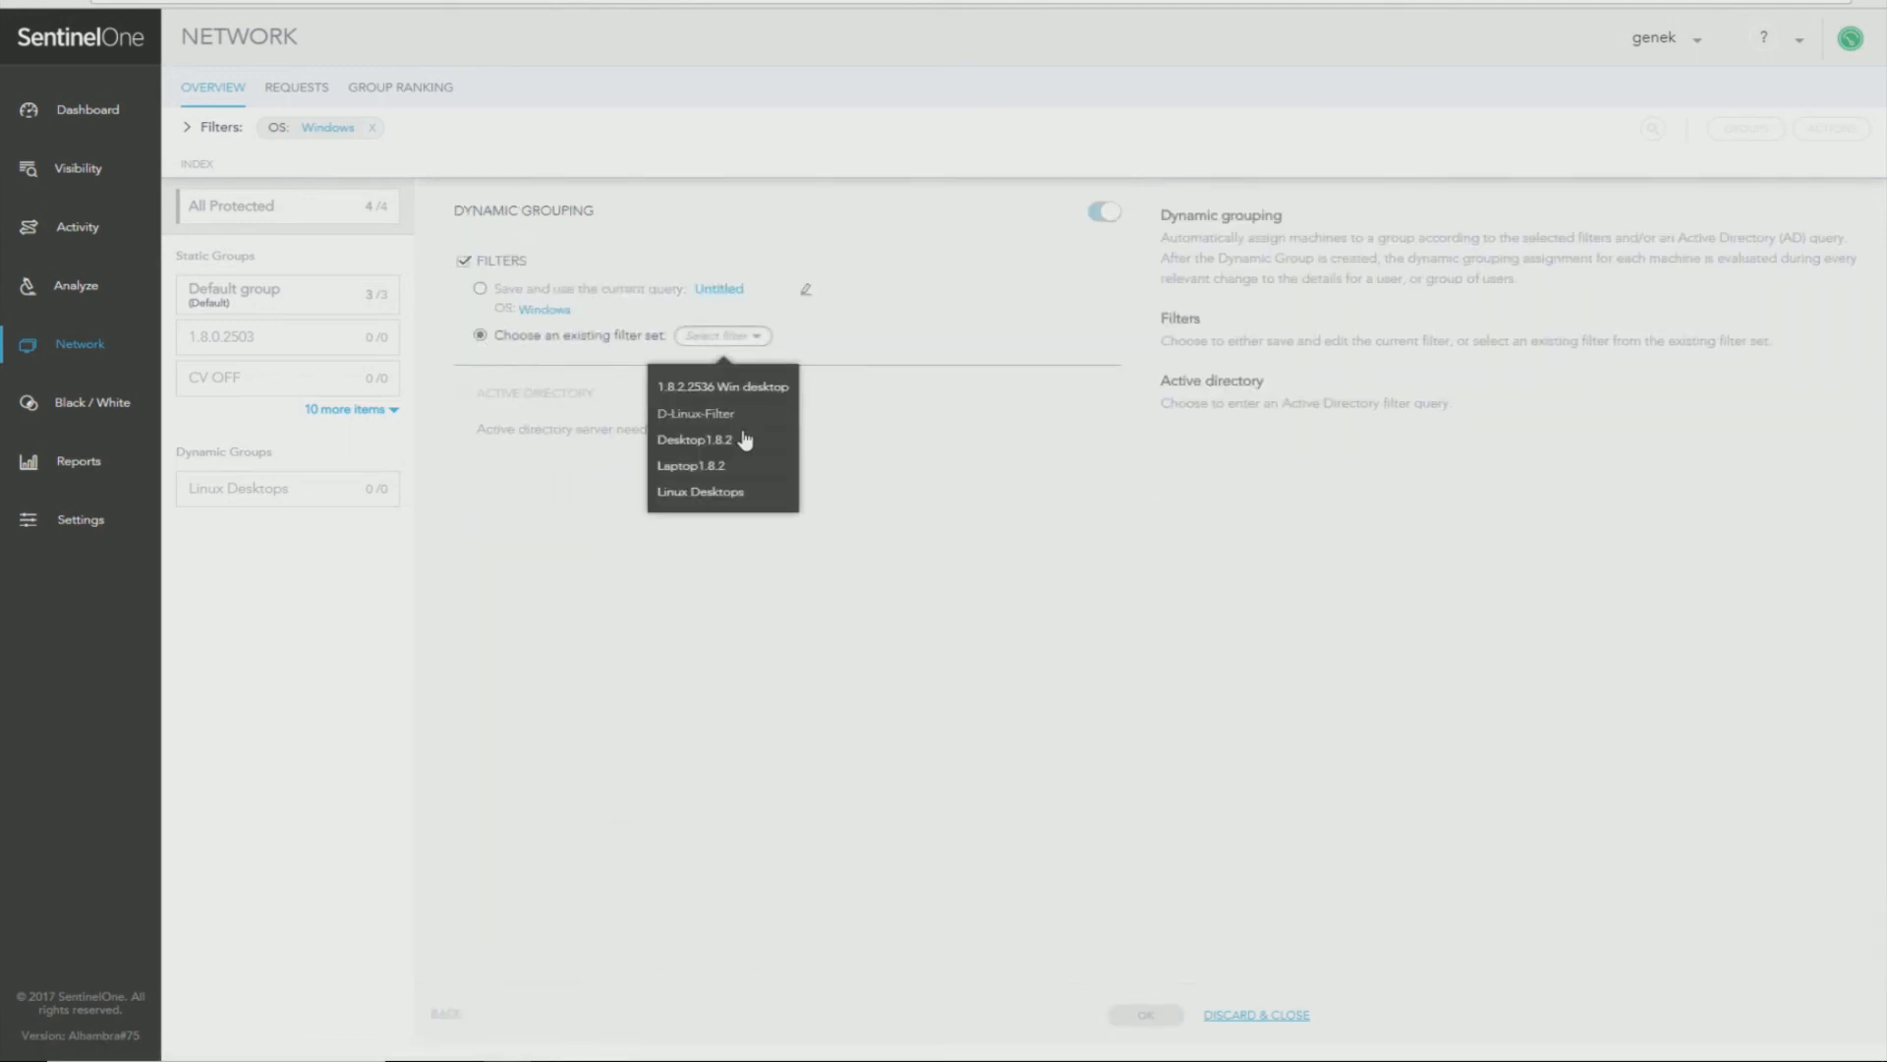
mouse_move(574, 474)
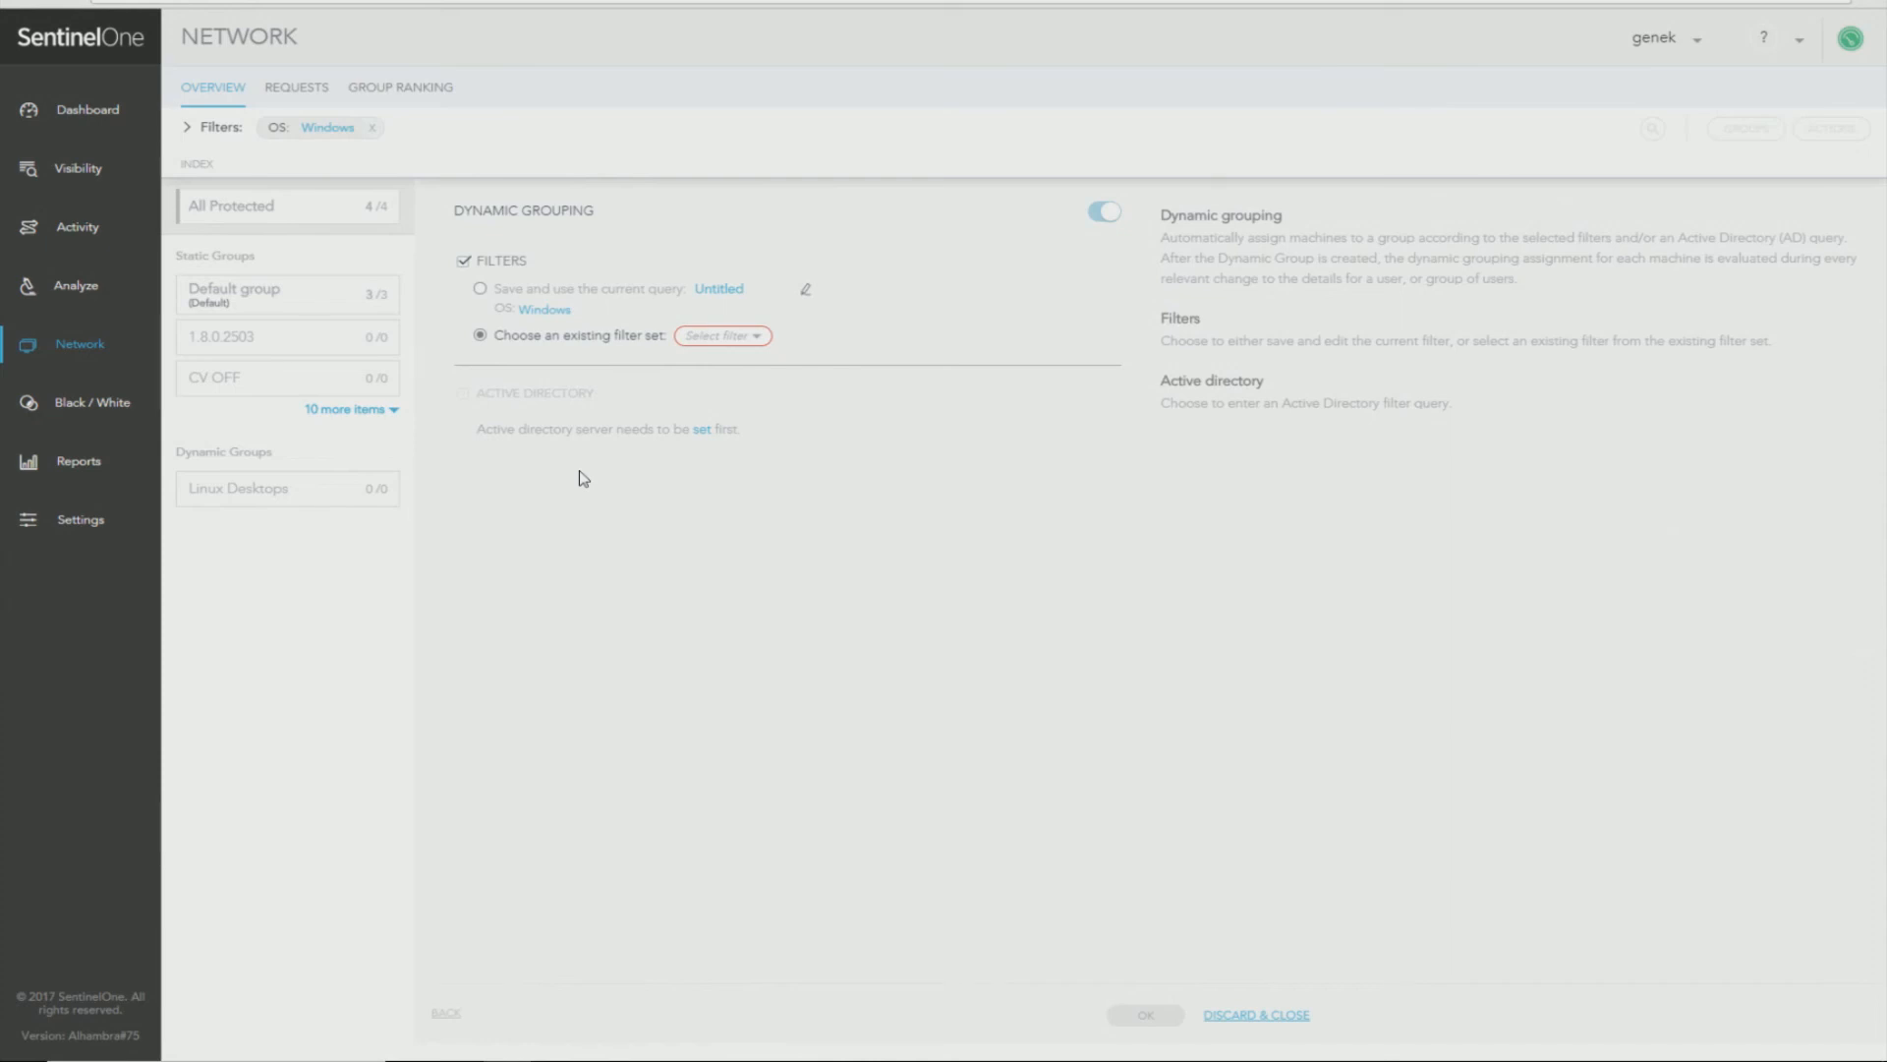
mouse_move(596, 531)
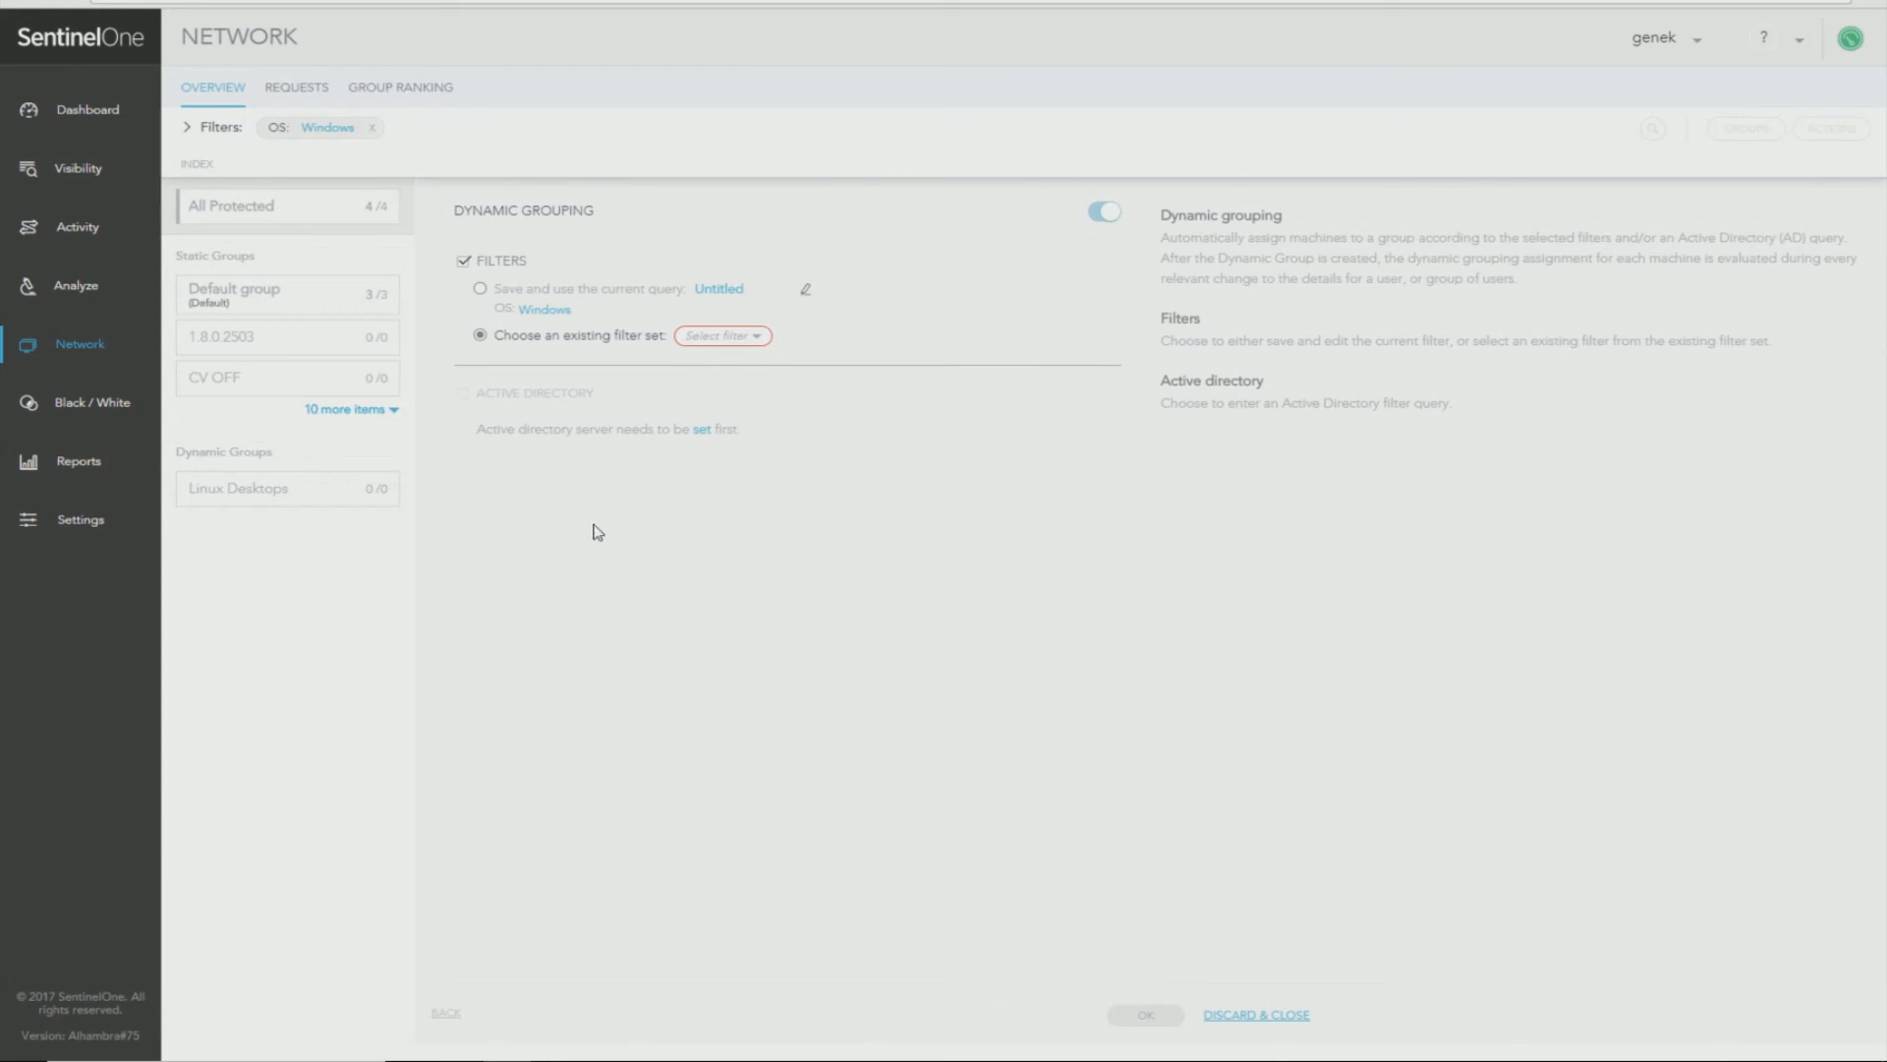
mouse_move(1228, 893)
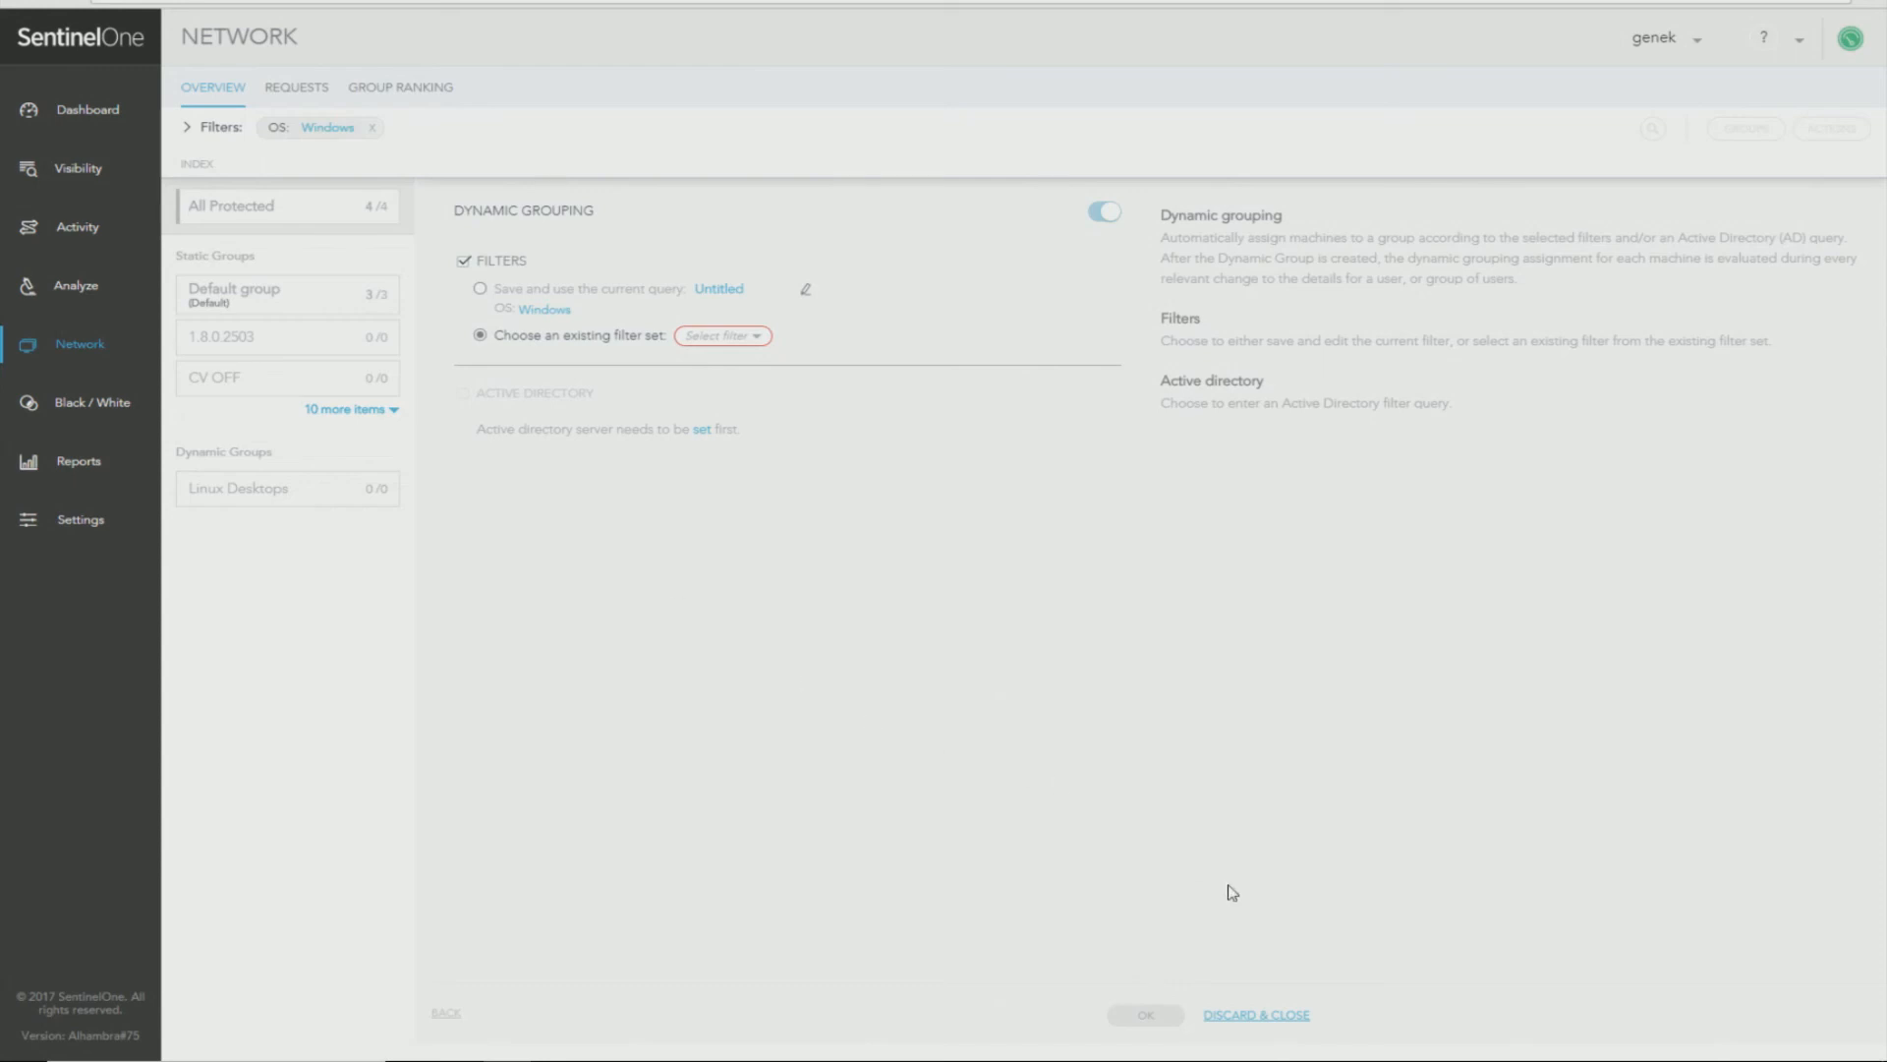
mouse_move(1156, 1014)
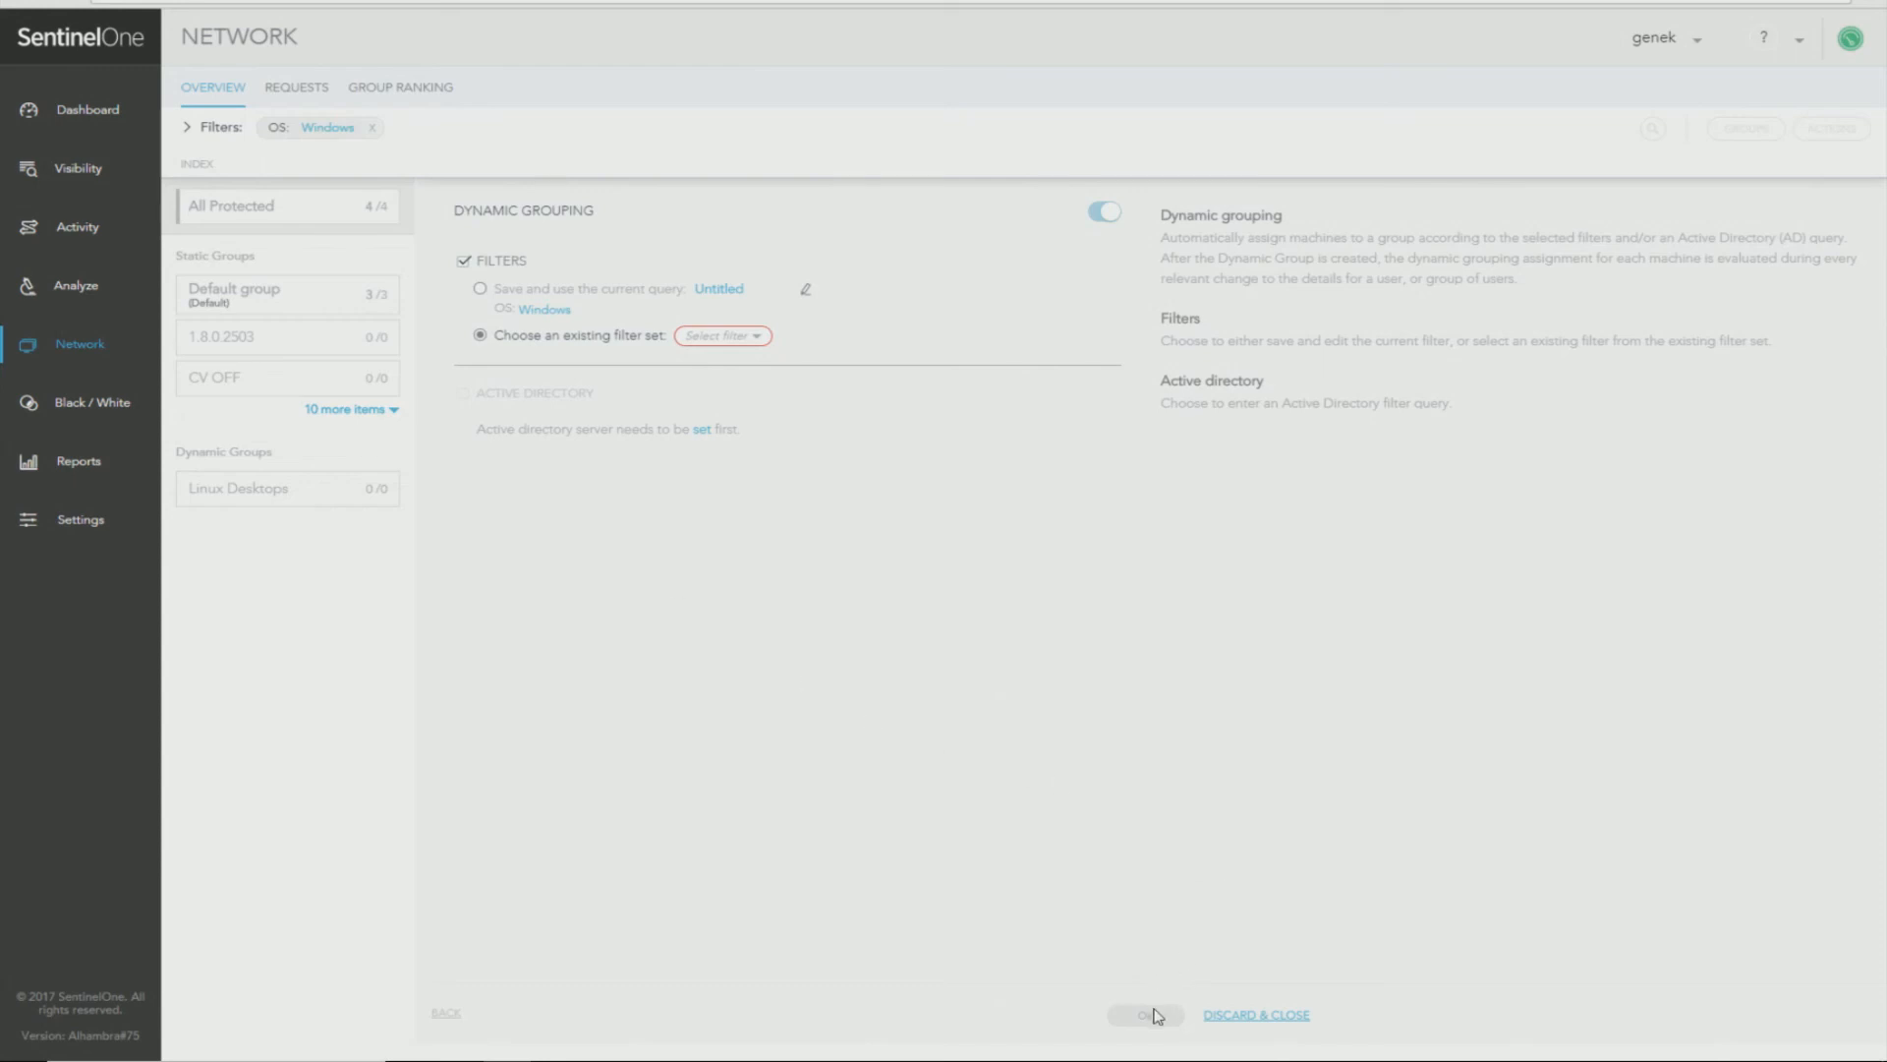
mouse_move(82, 530)
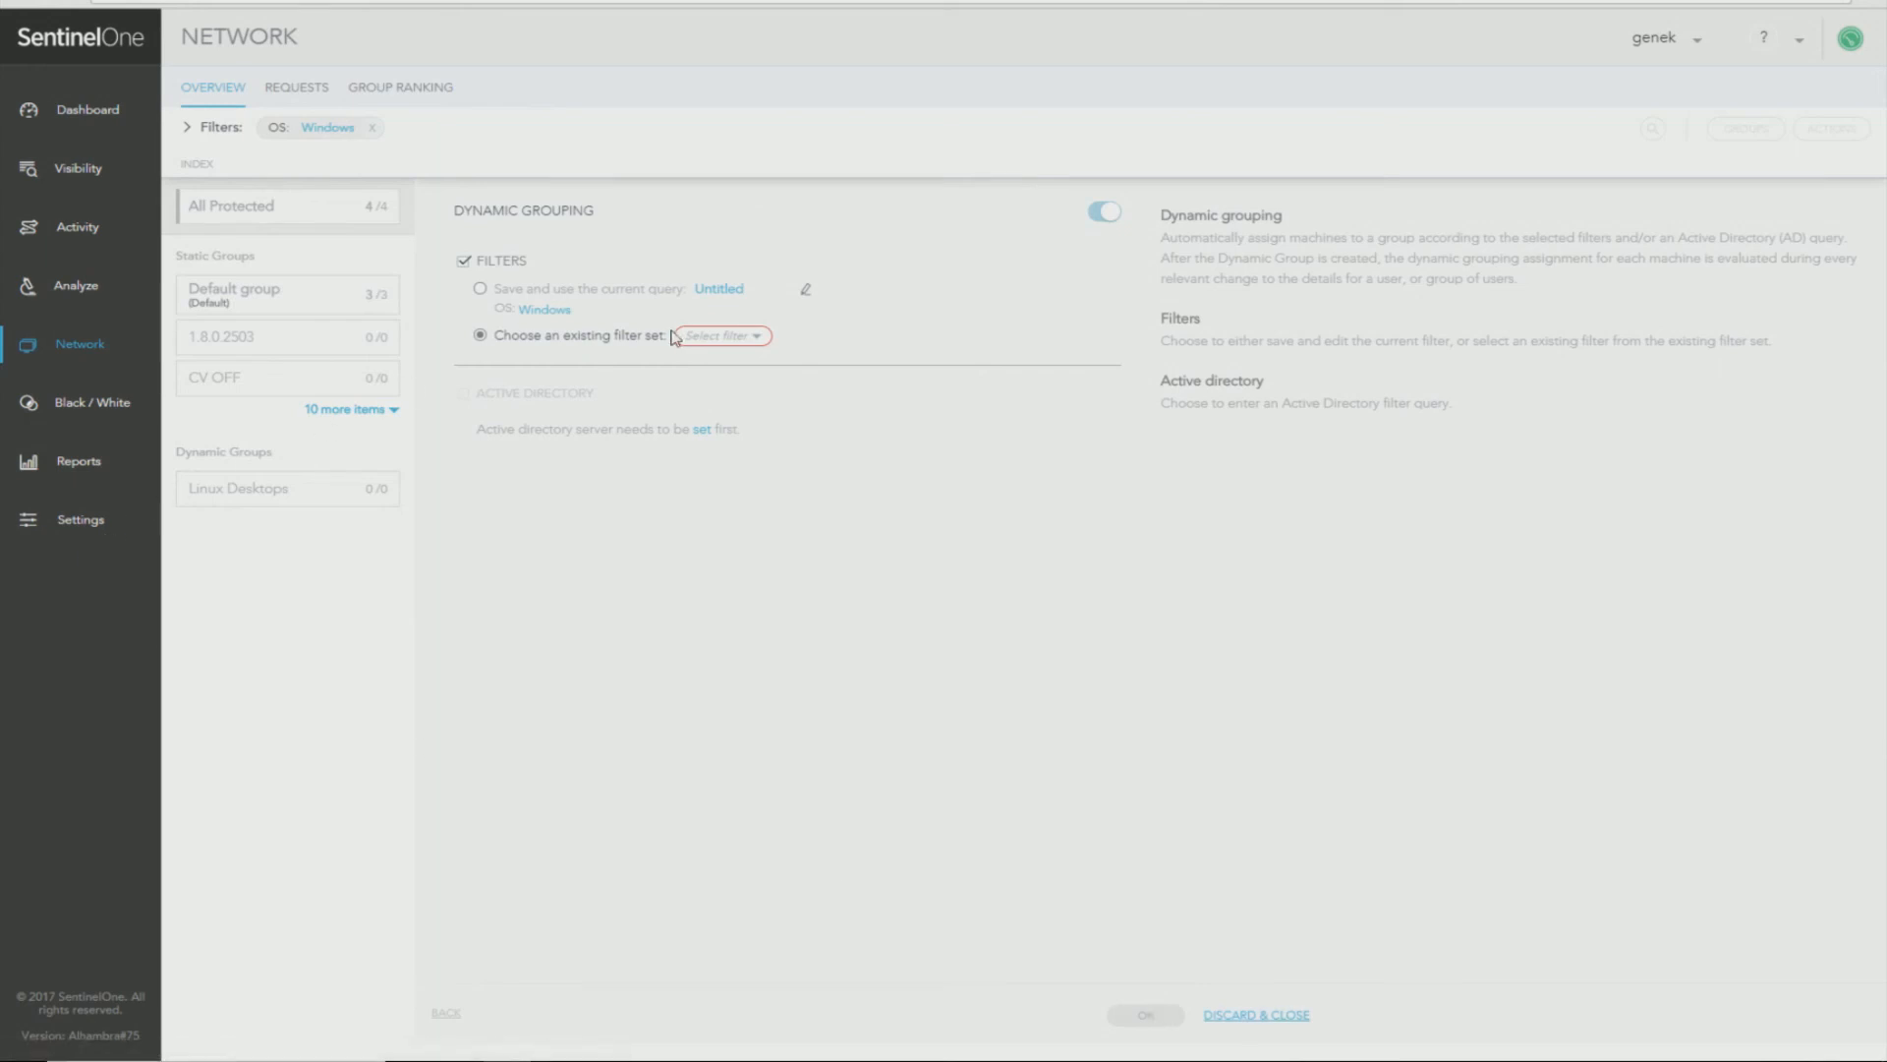
click(79, 519)
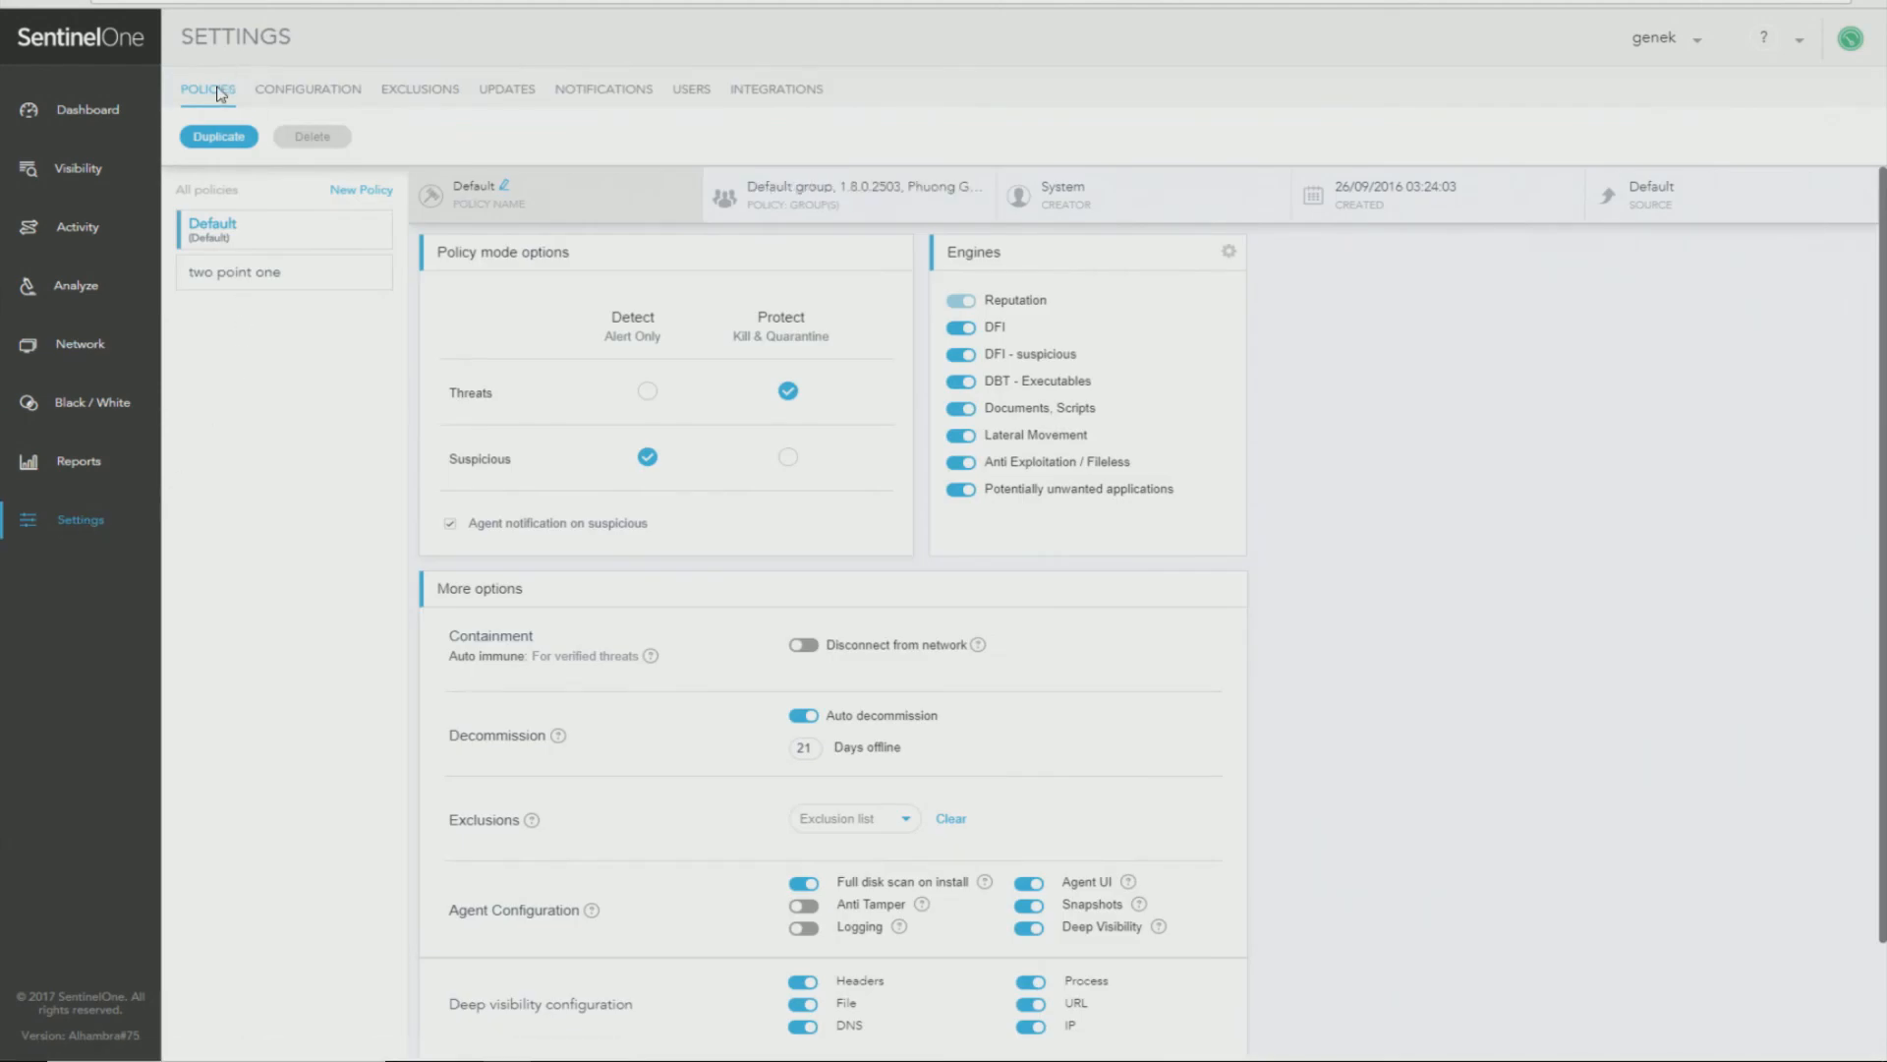
mouse_move(232, 95)
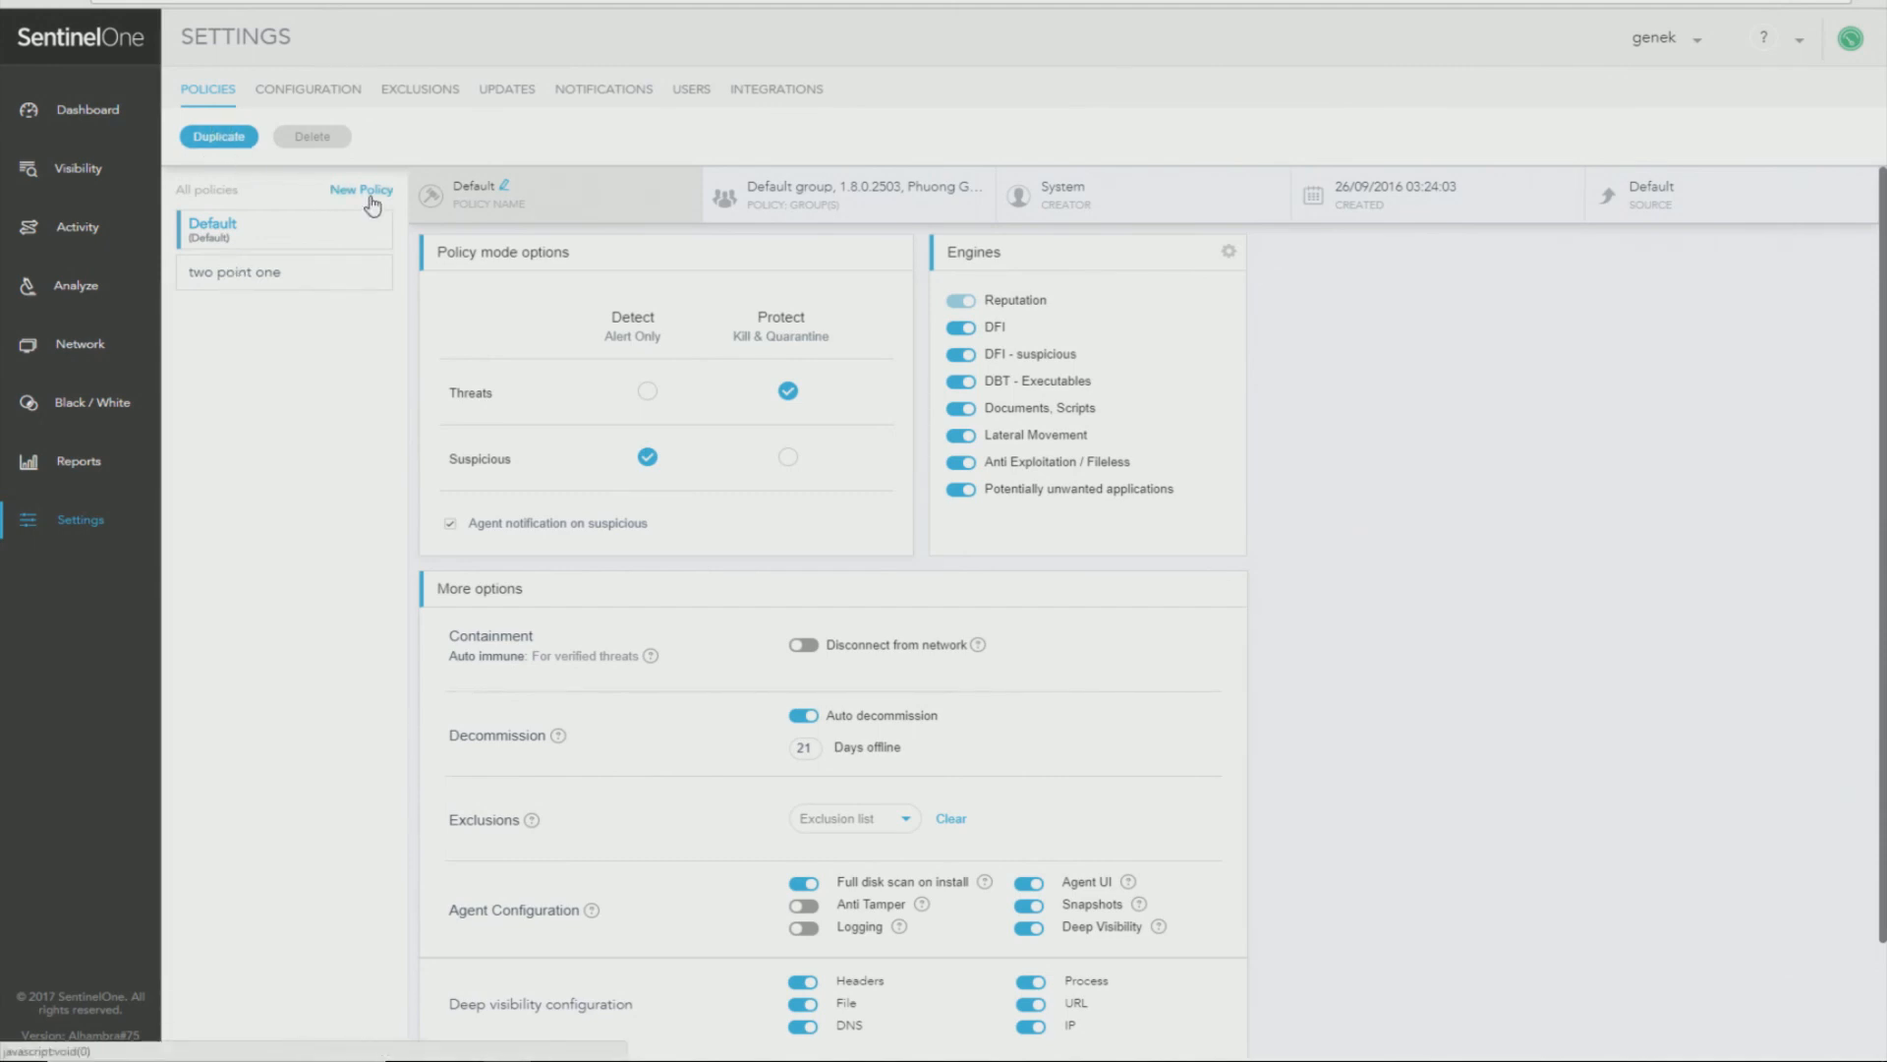
Create a new Untitled policy and start editing its name.
click(362, 190)
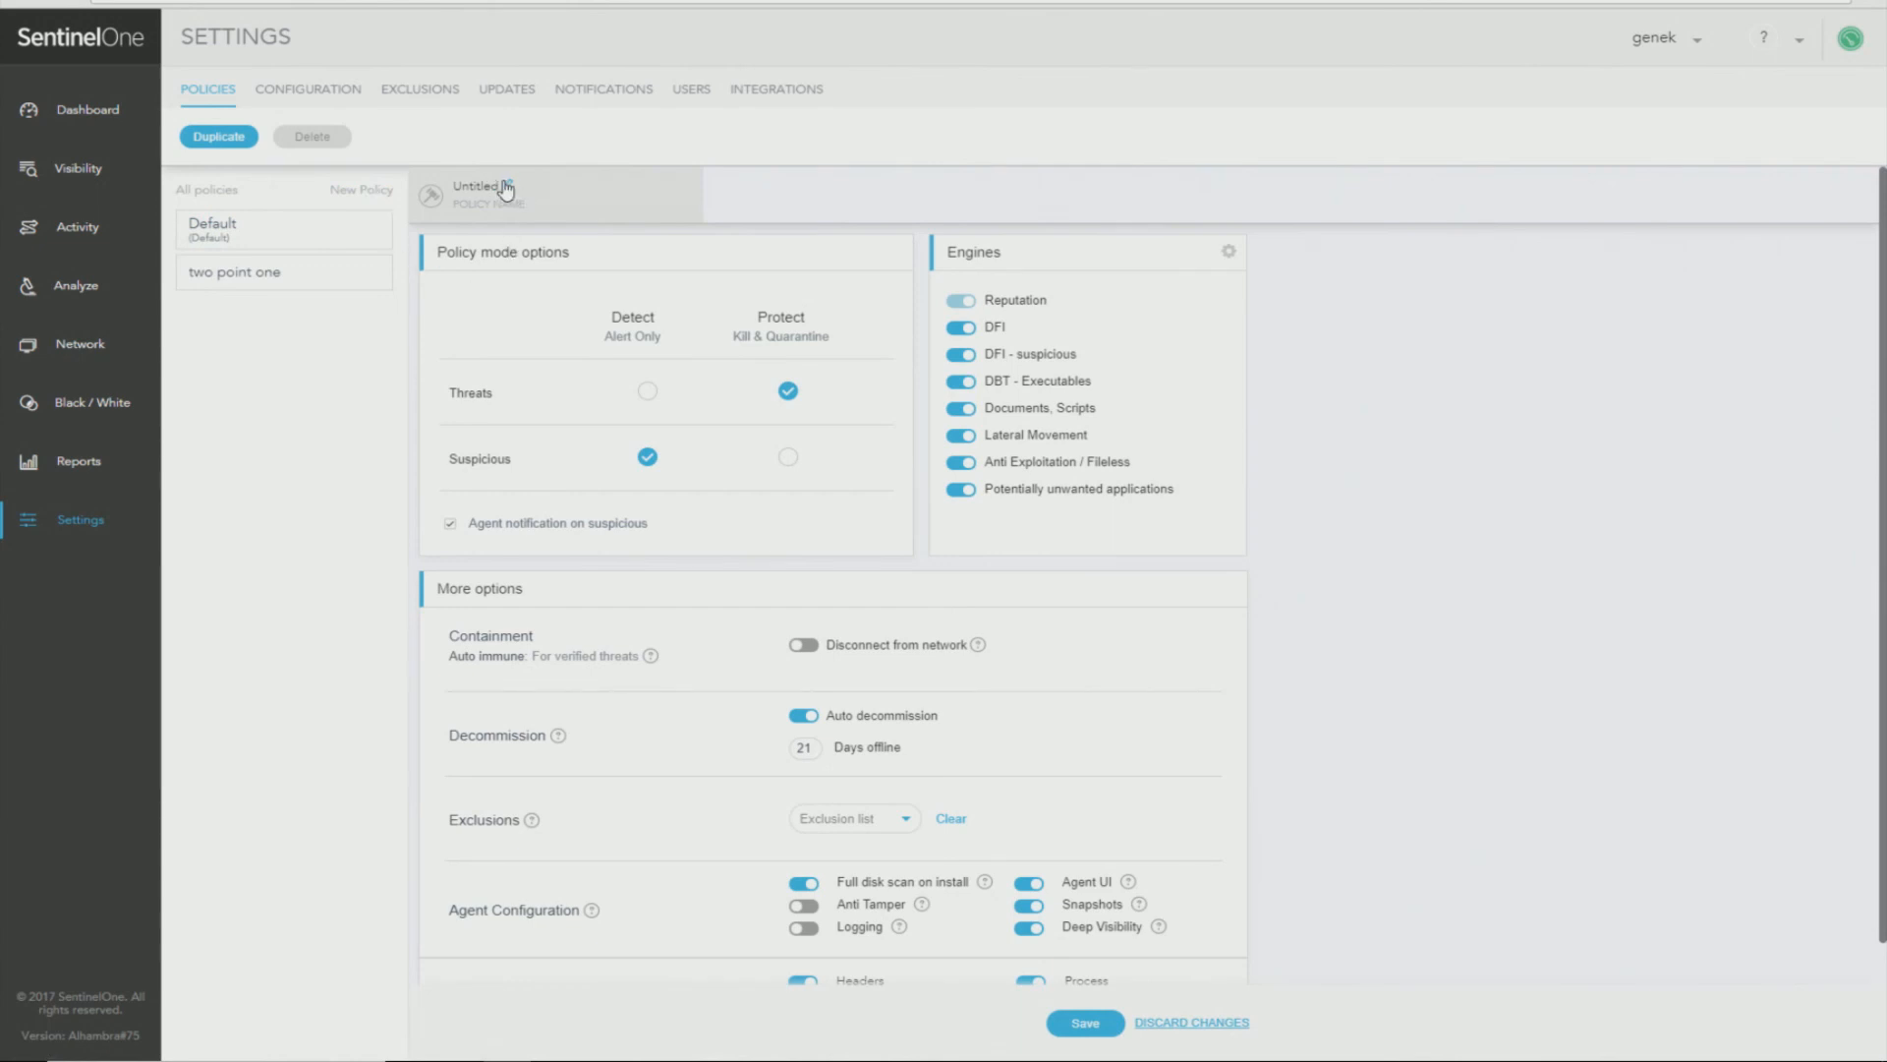
click(484, 187)
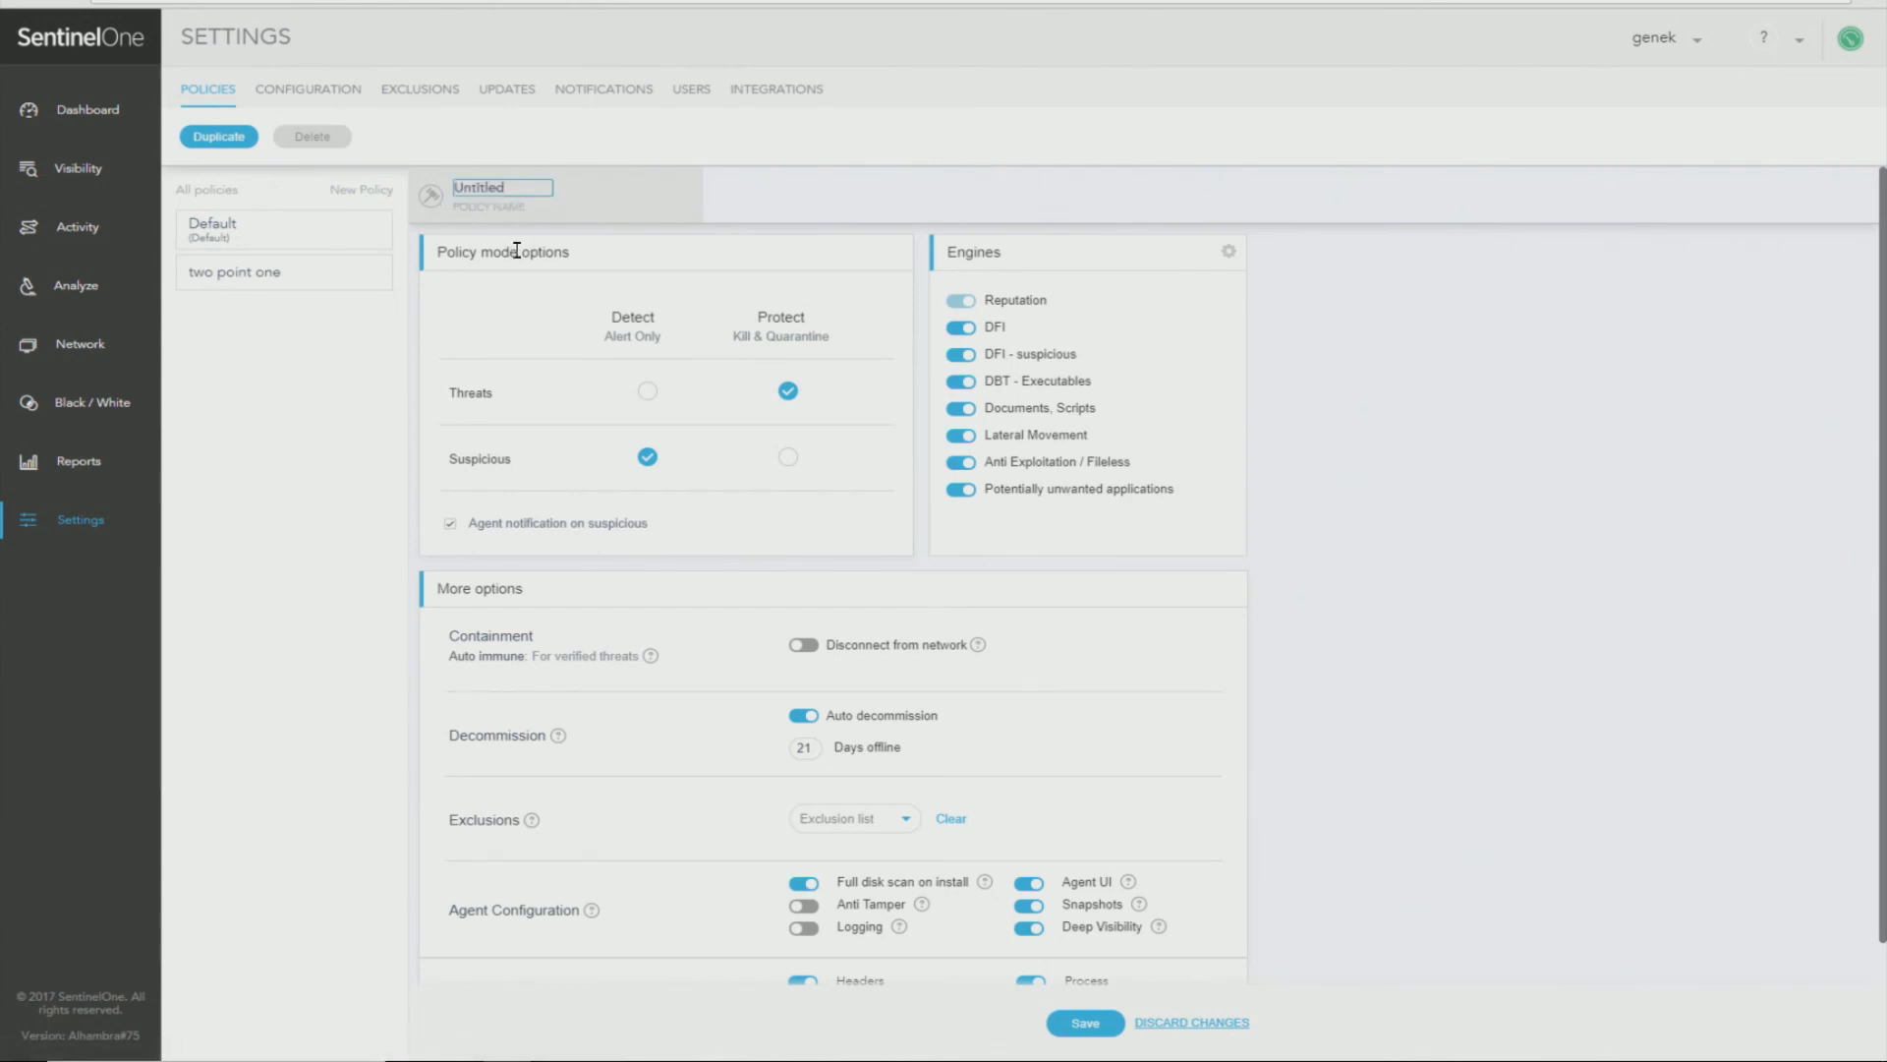
mouse_move(649, 389)
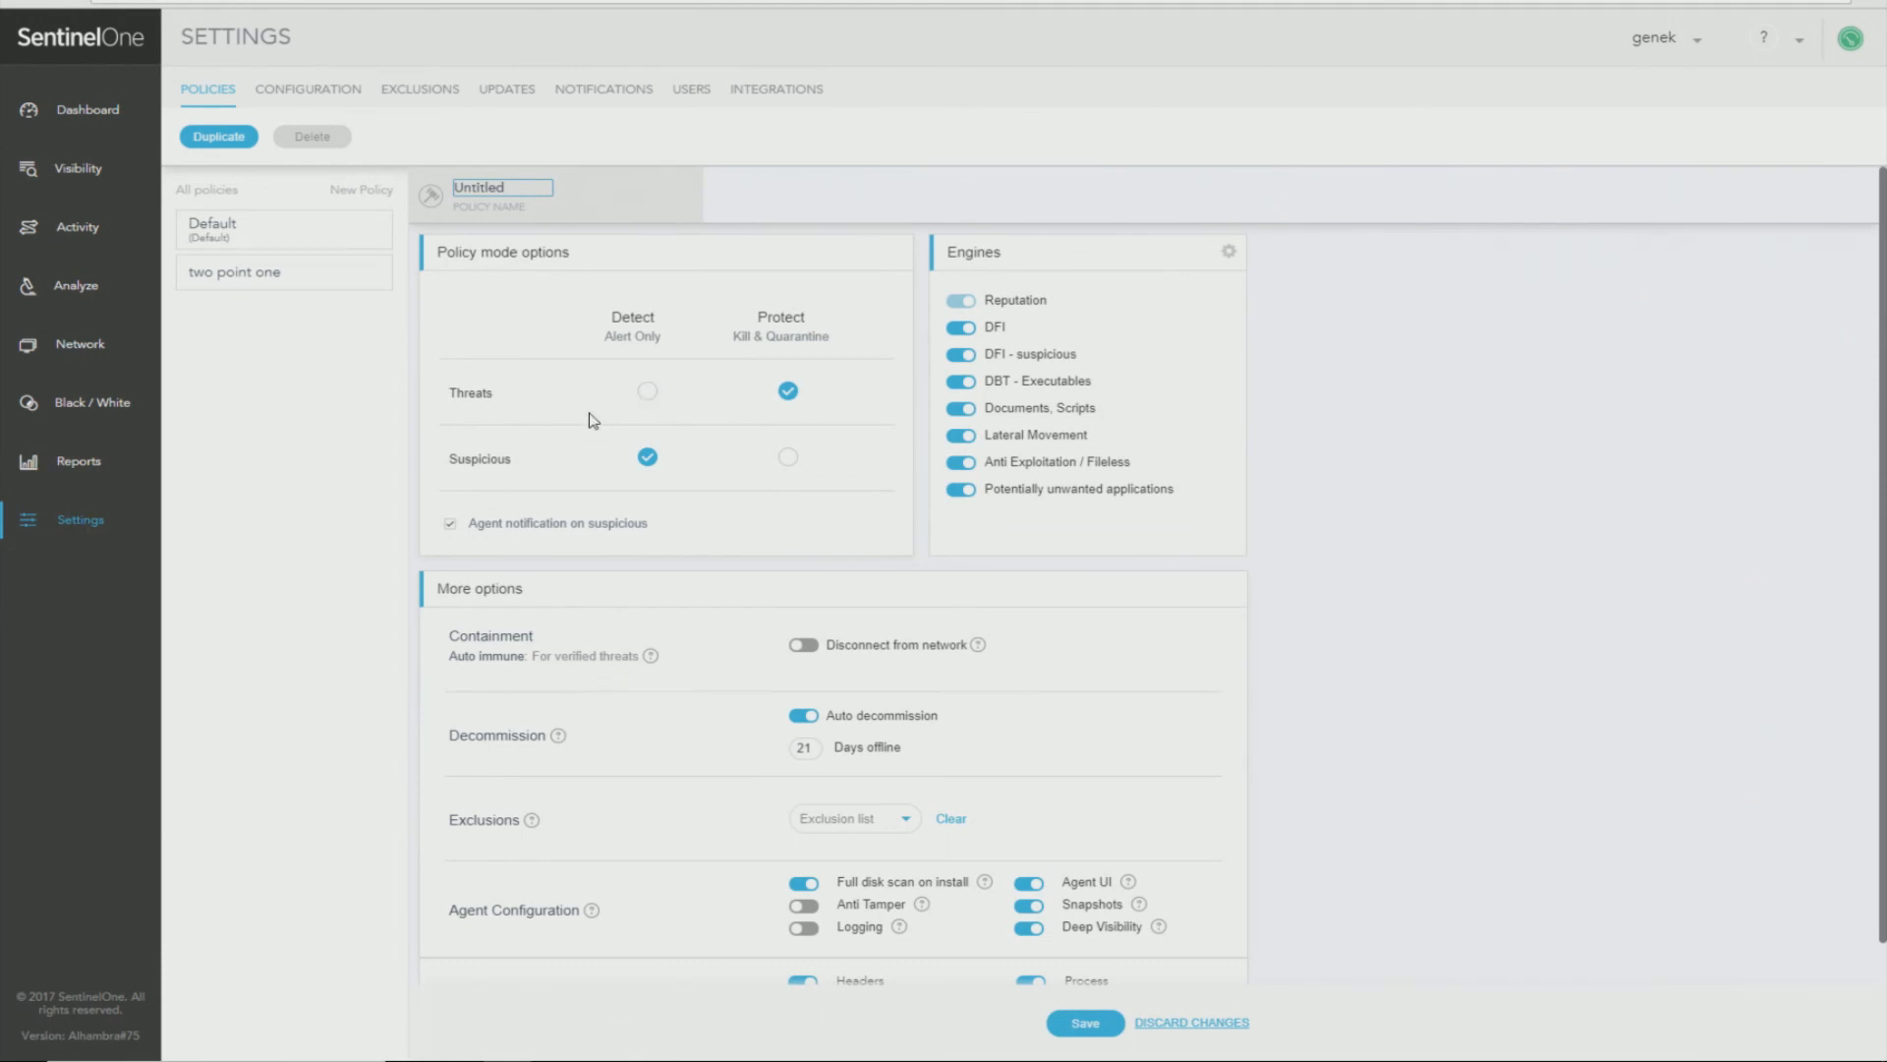
mouse_move(649, 361)
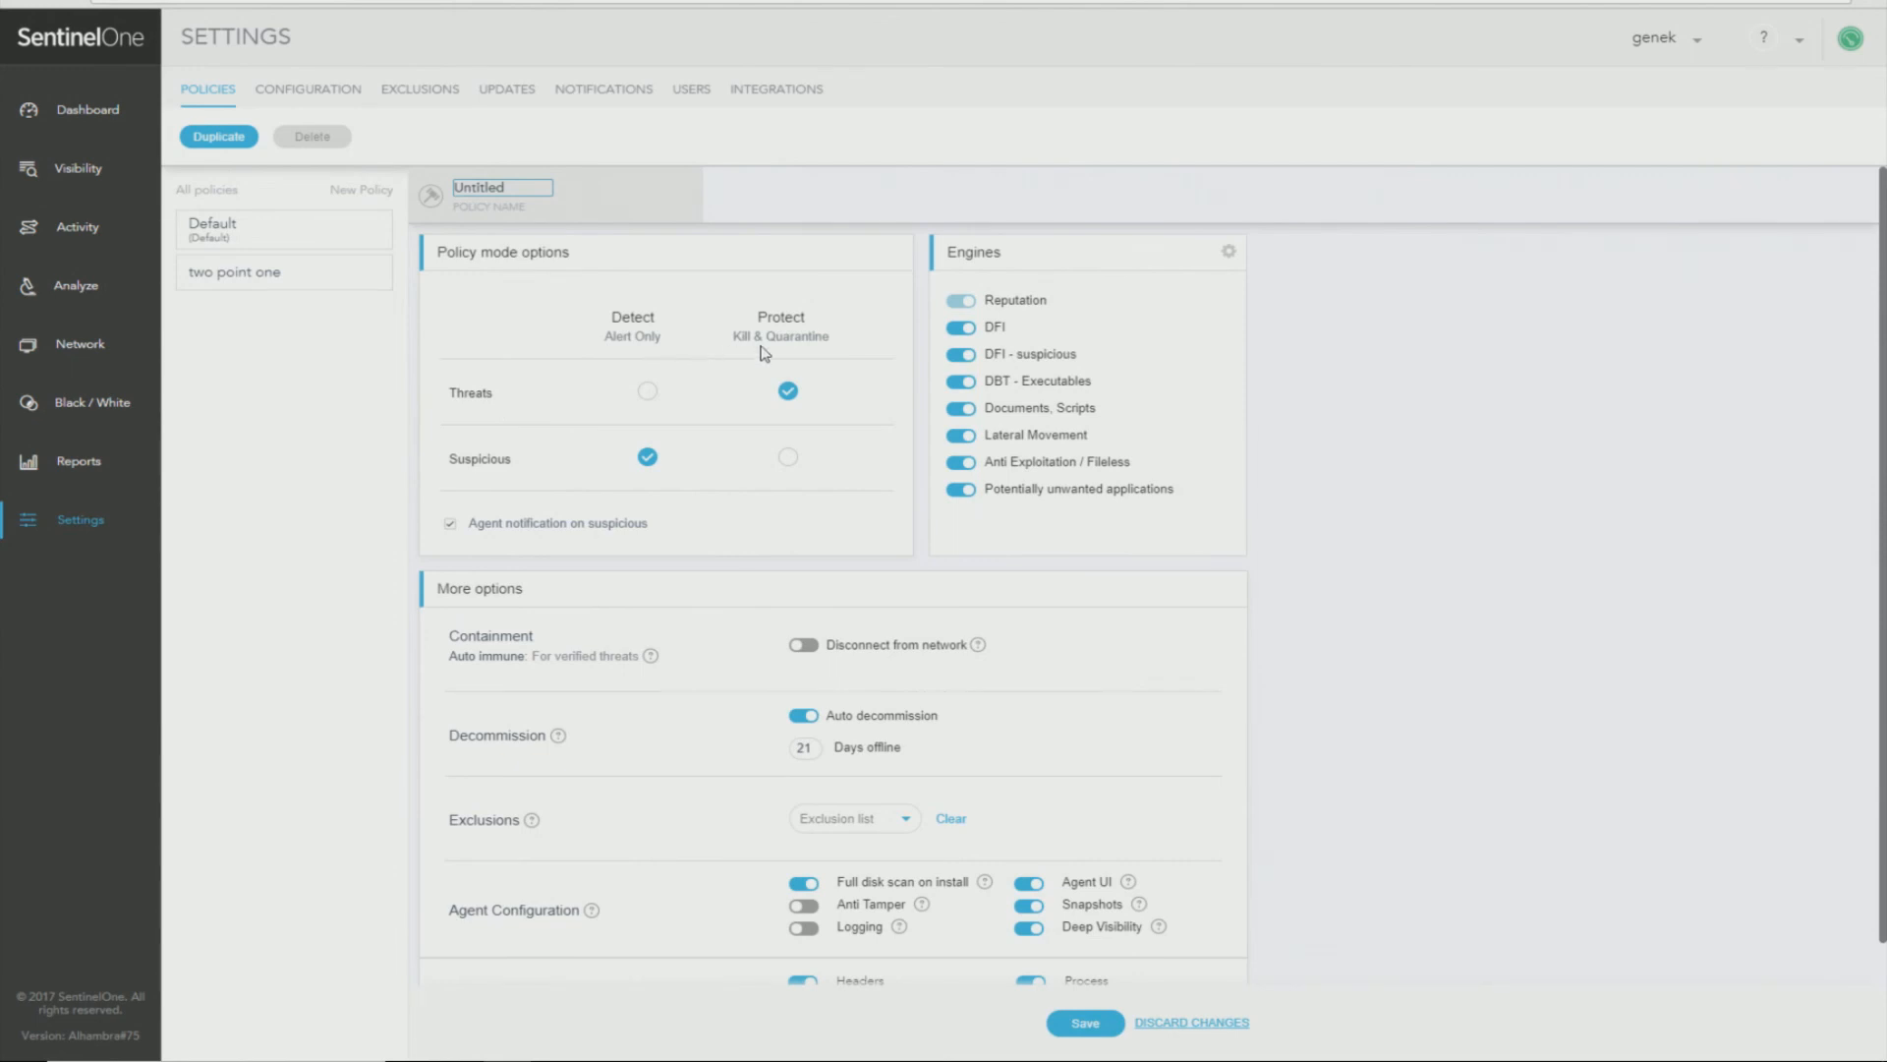
mouse_move(611, 476)
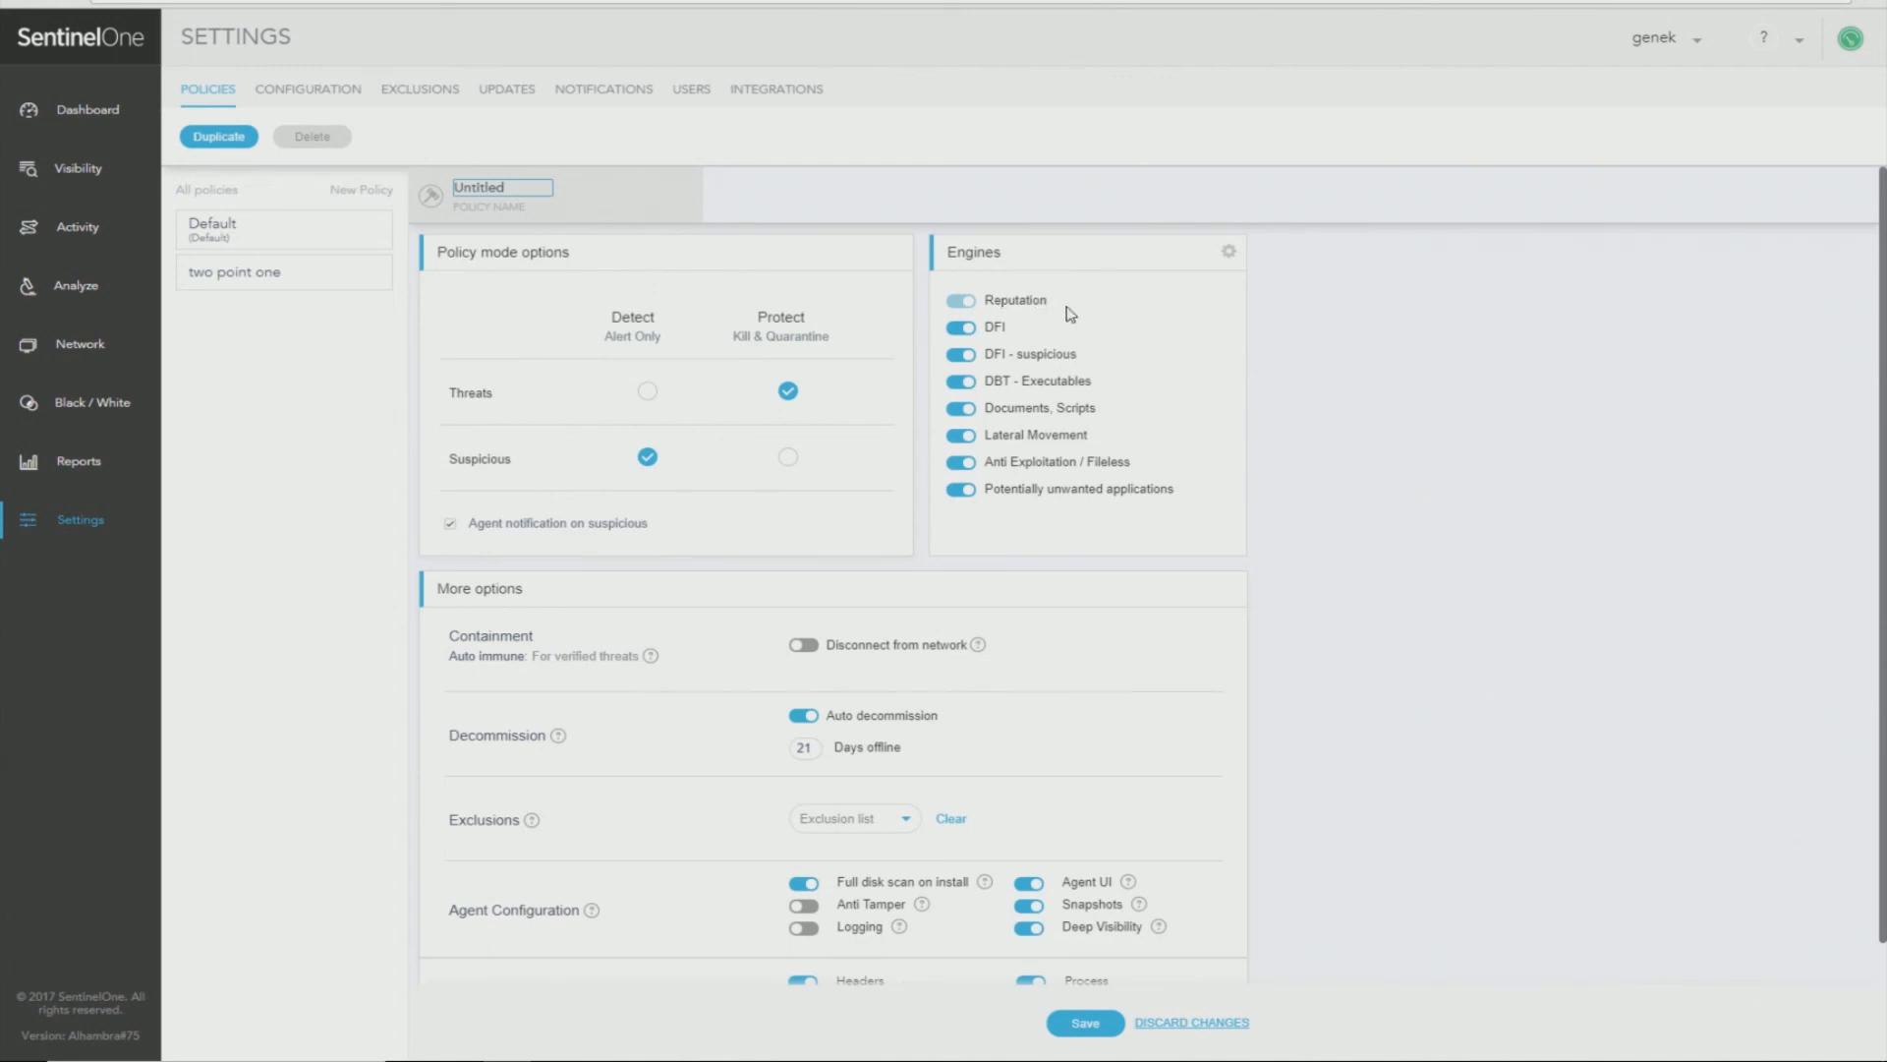
scroll(down, 3)
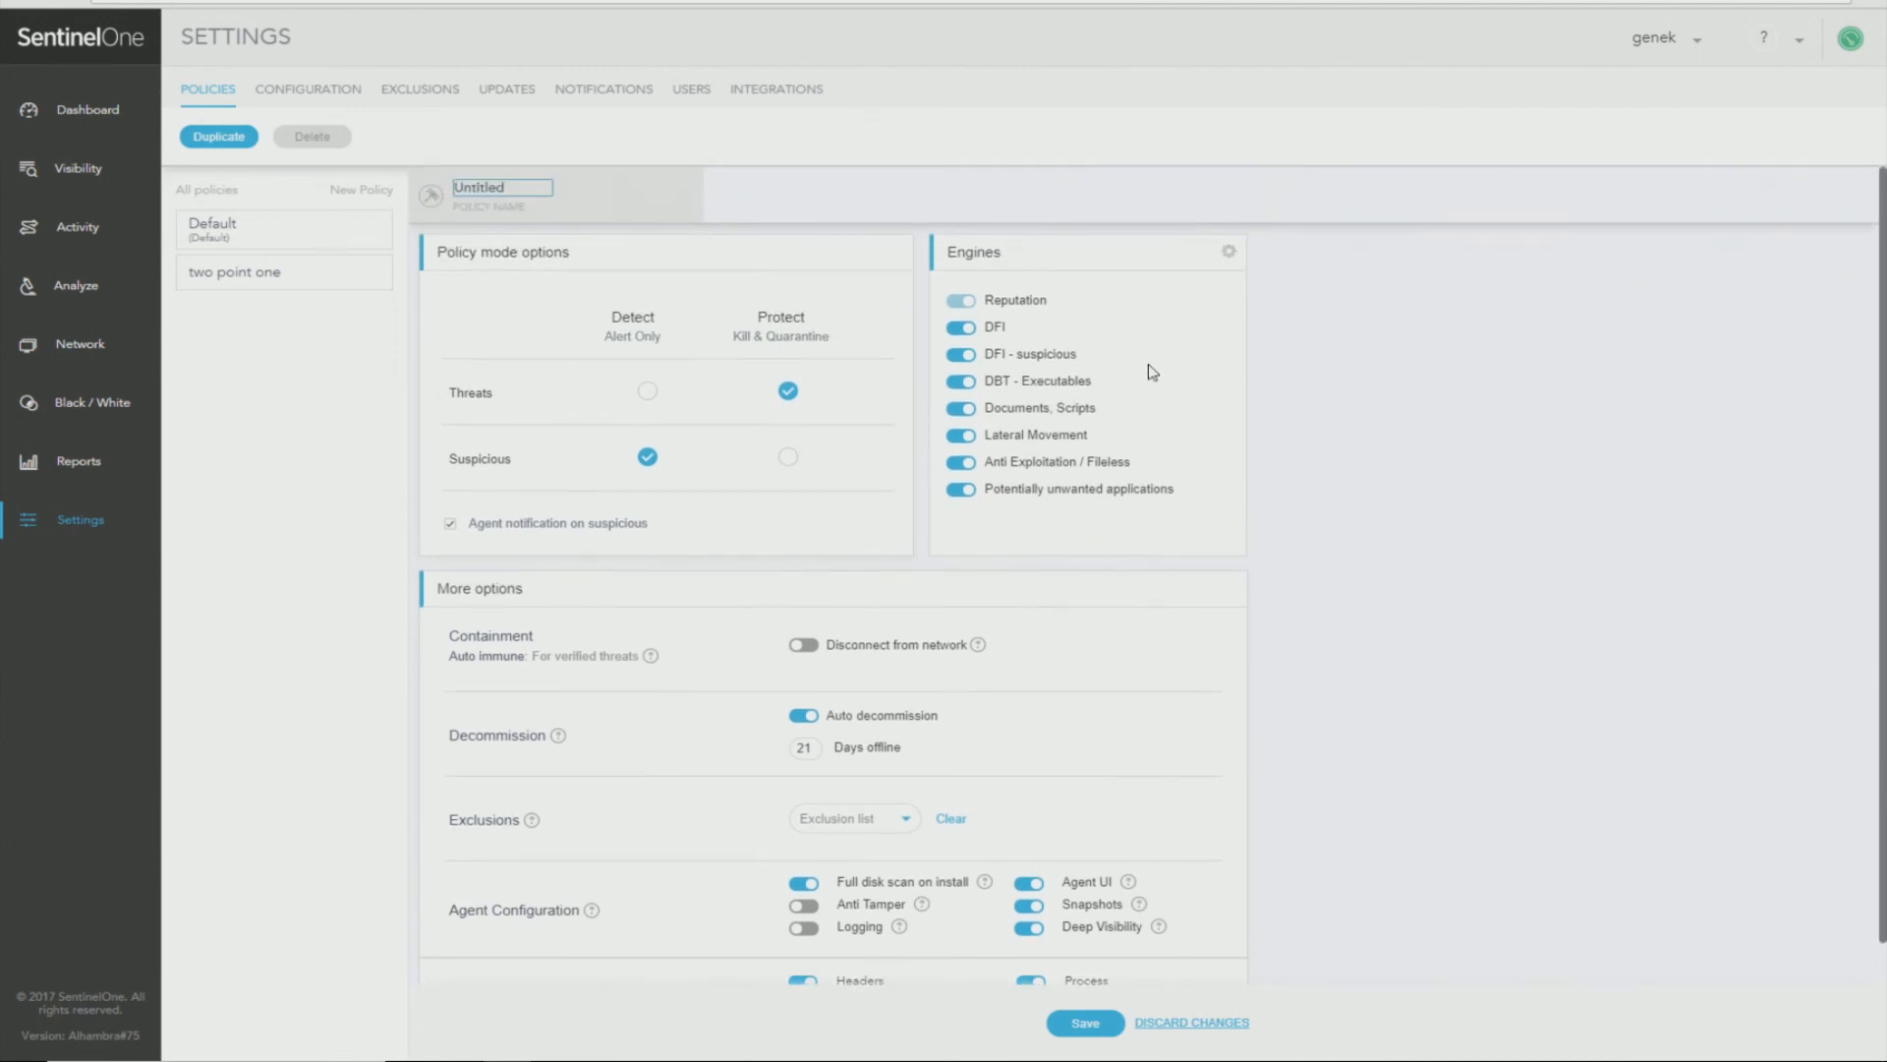
mouse_move(1140, 425)
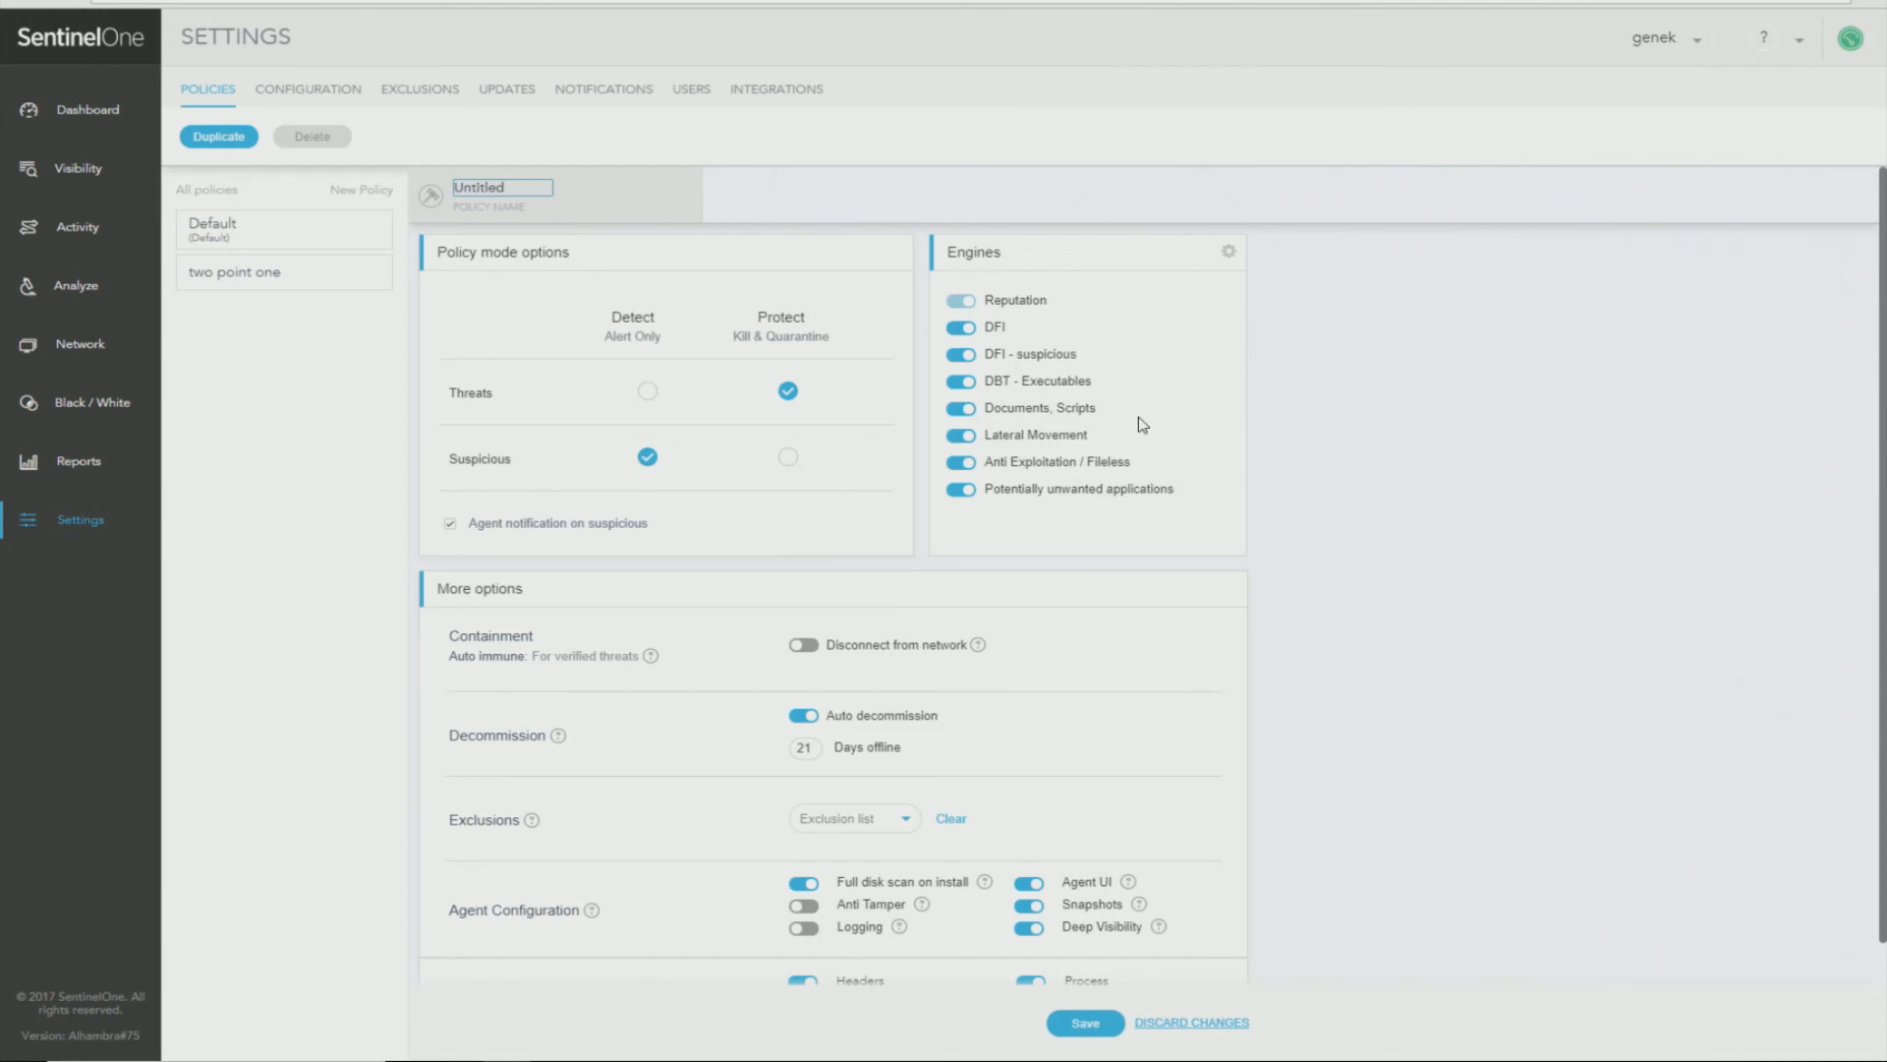
mouse_move(1130, 456)
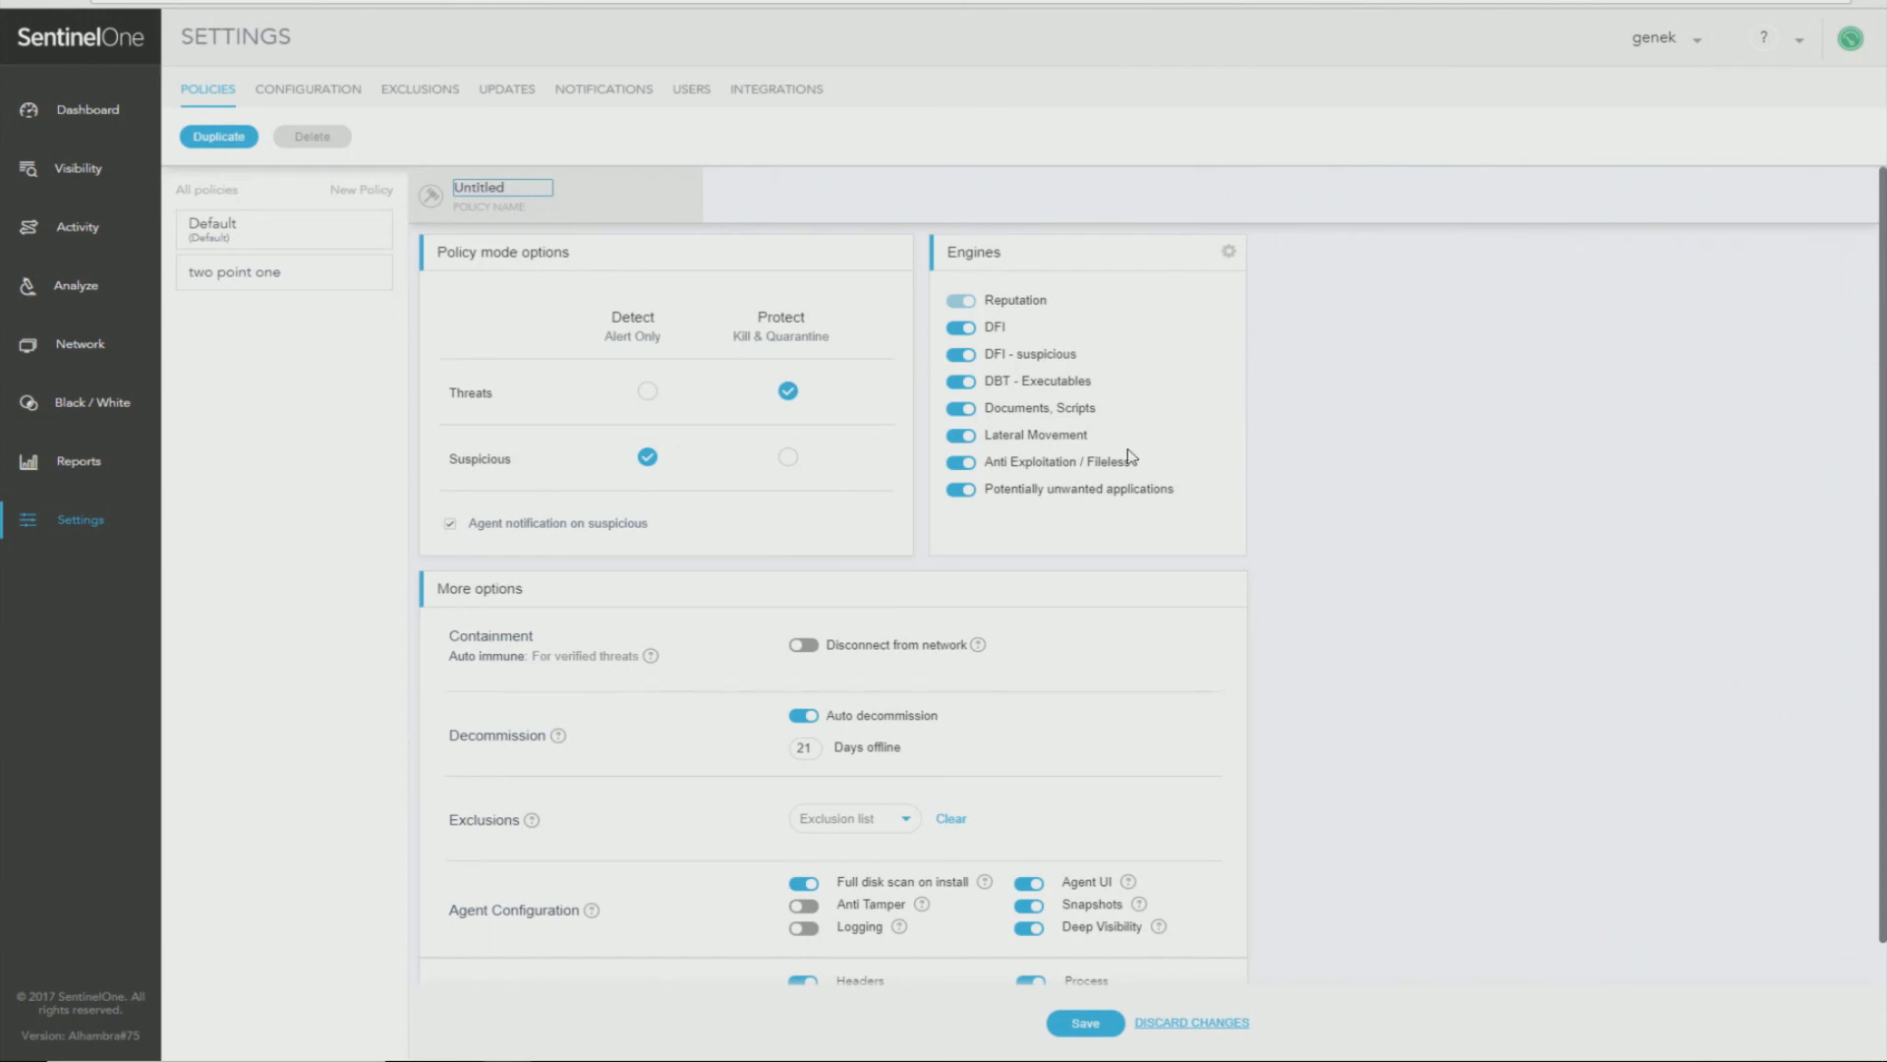
mouse_move(1138, 447)
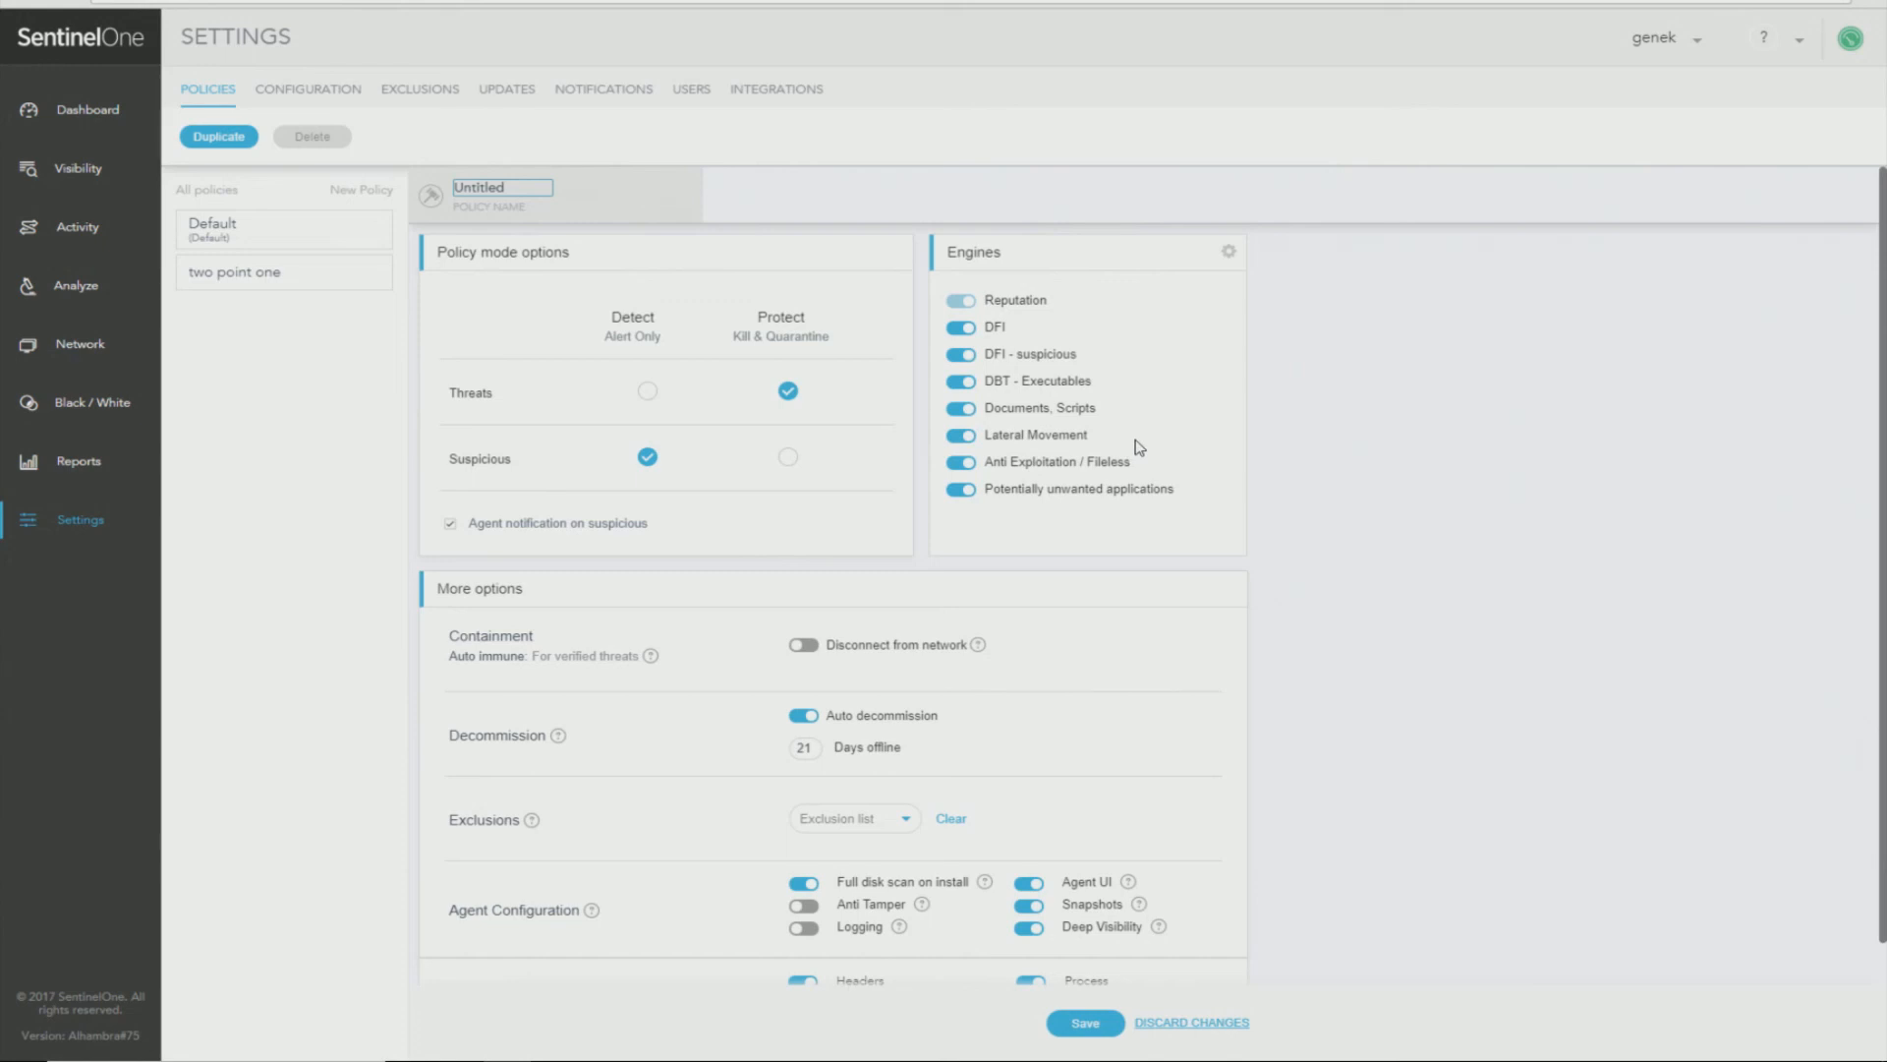
Under More options > Agent Configuration, switch Agent UI off for the policy draft.
scroll(down, 3)
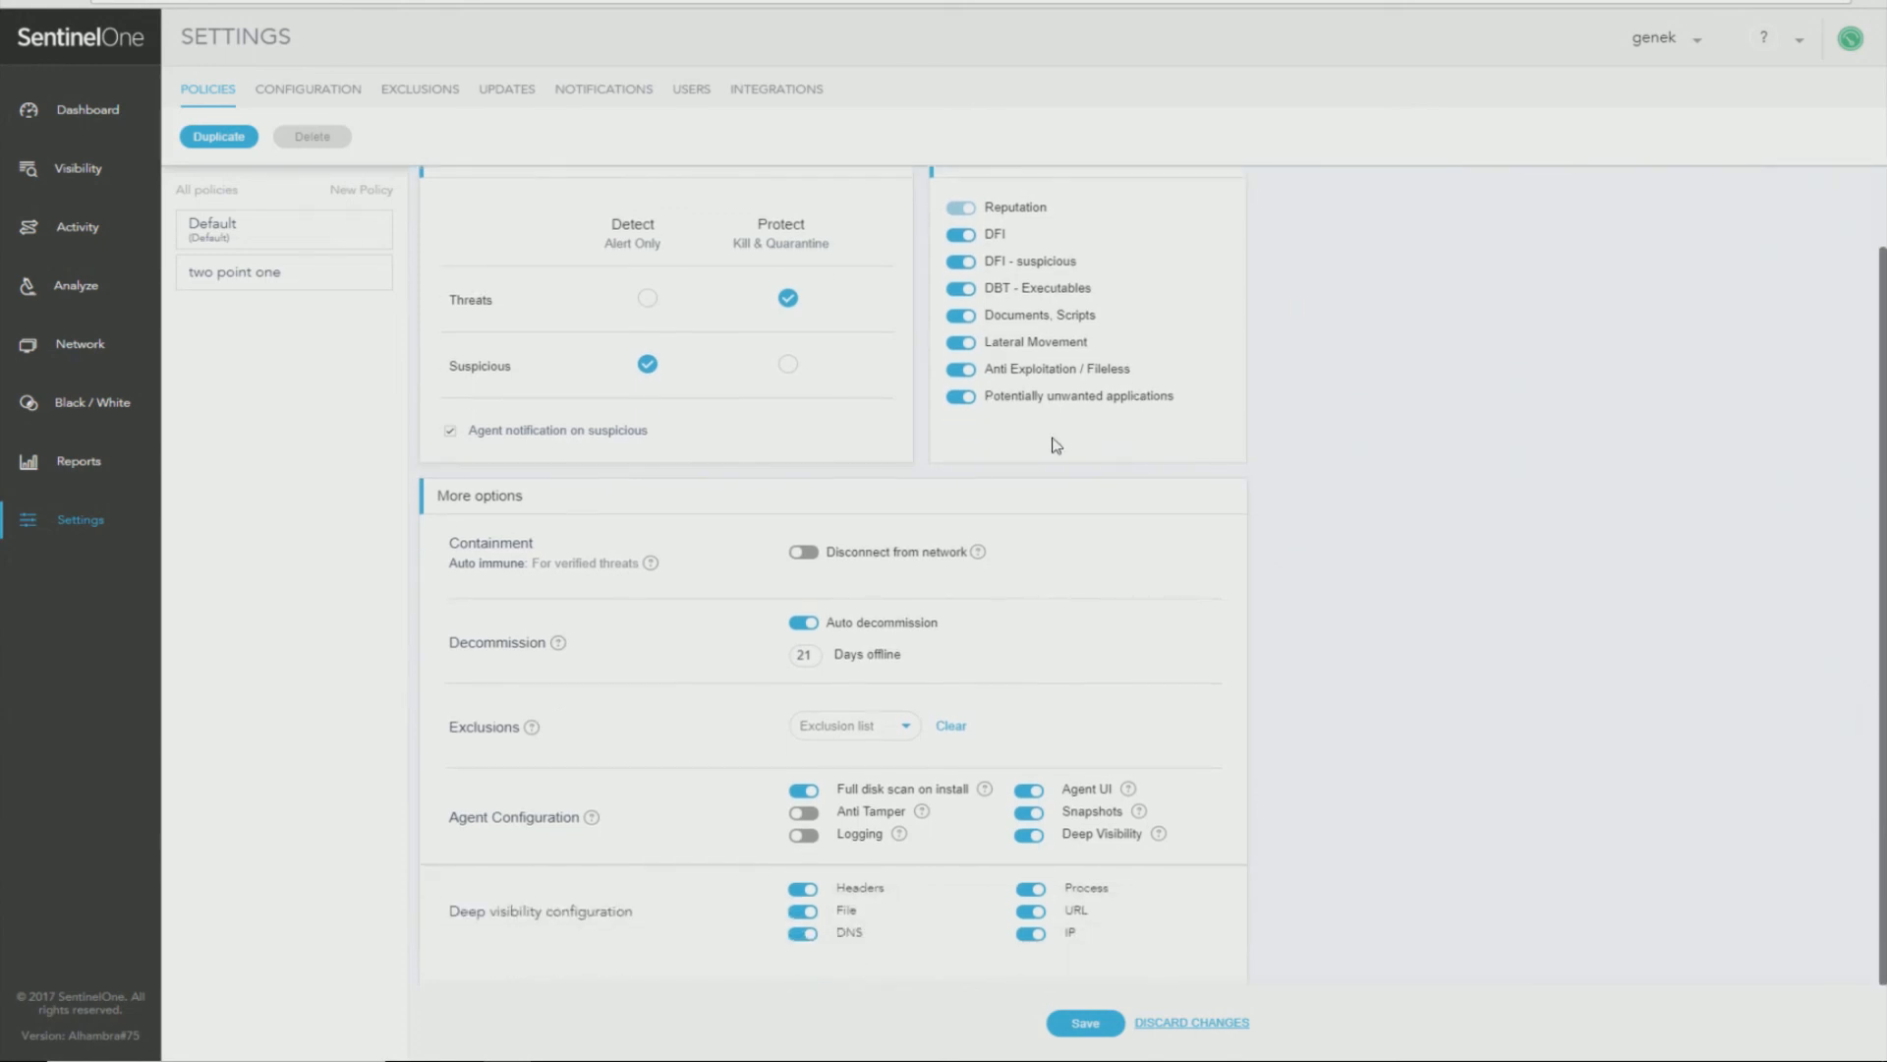
scroll(down, 3)
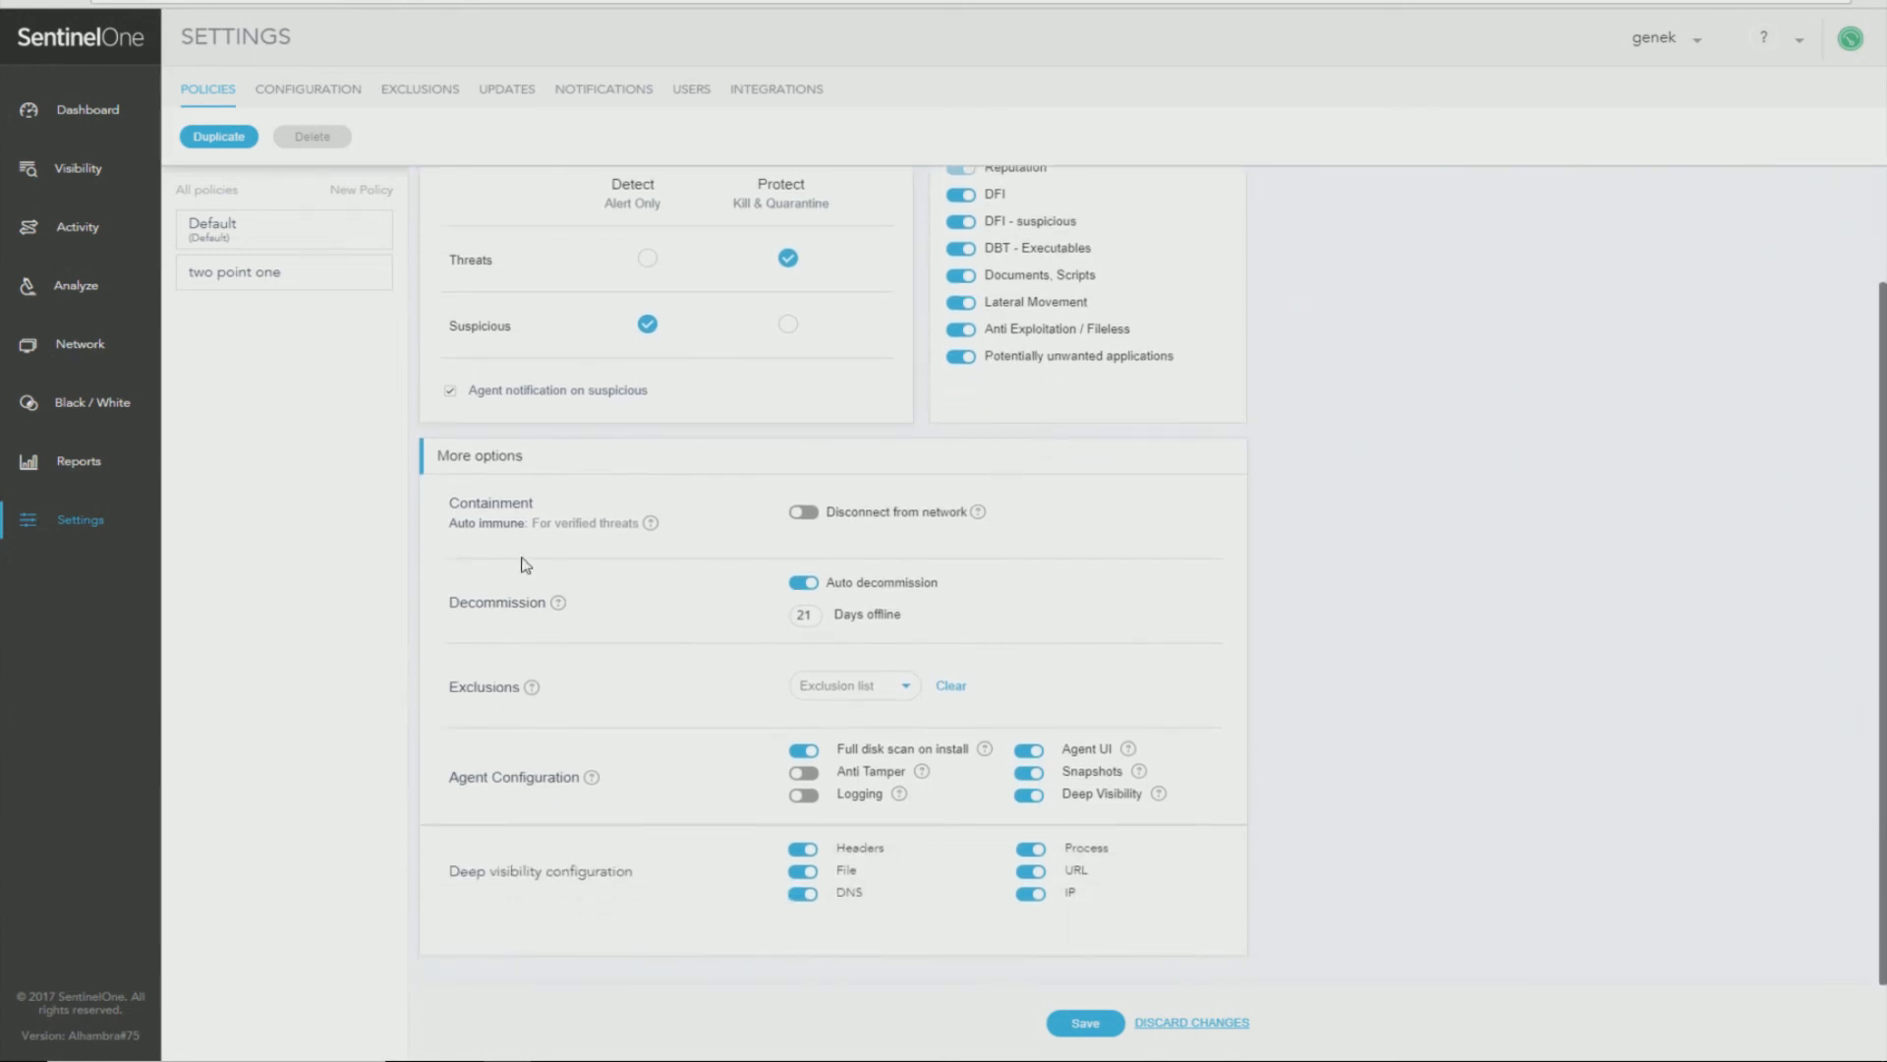
mouse_move(587, 570)
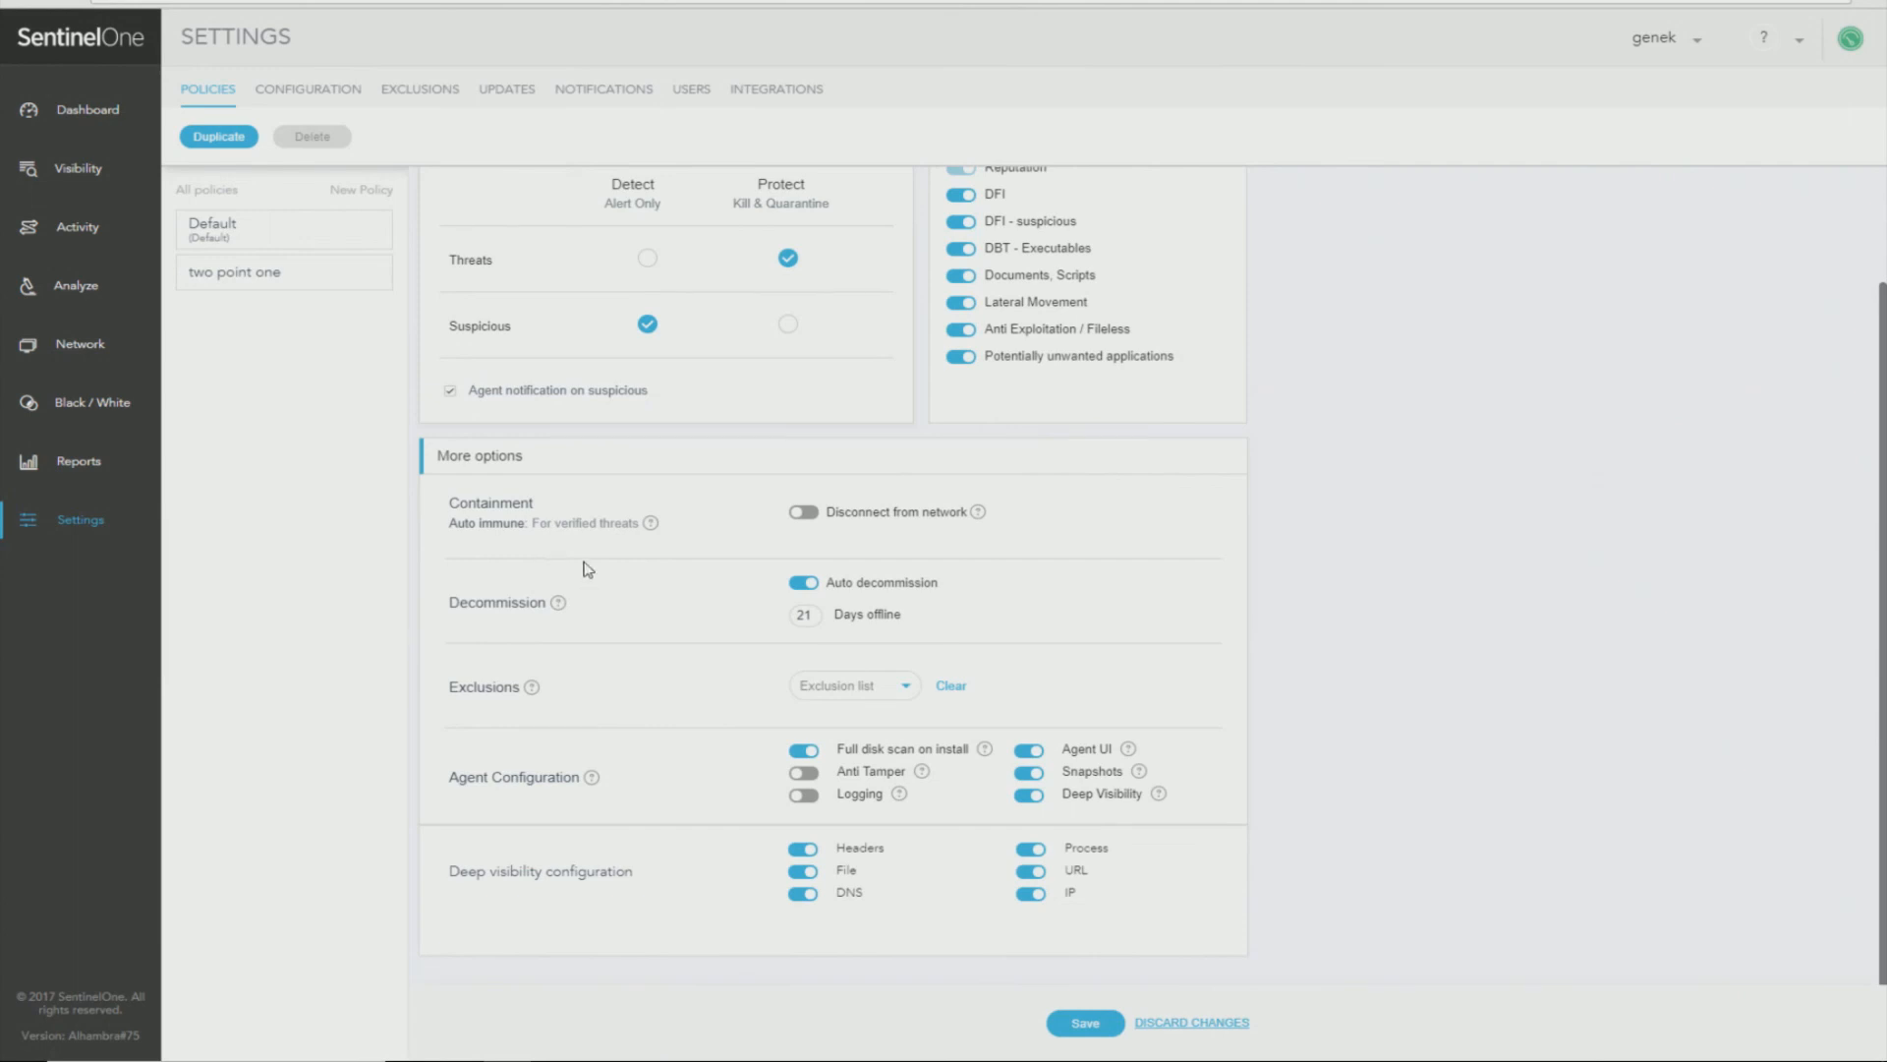
mouse_move(607, 609)
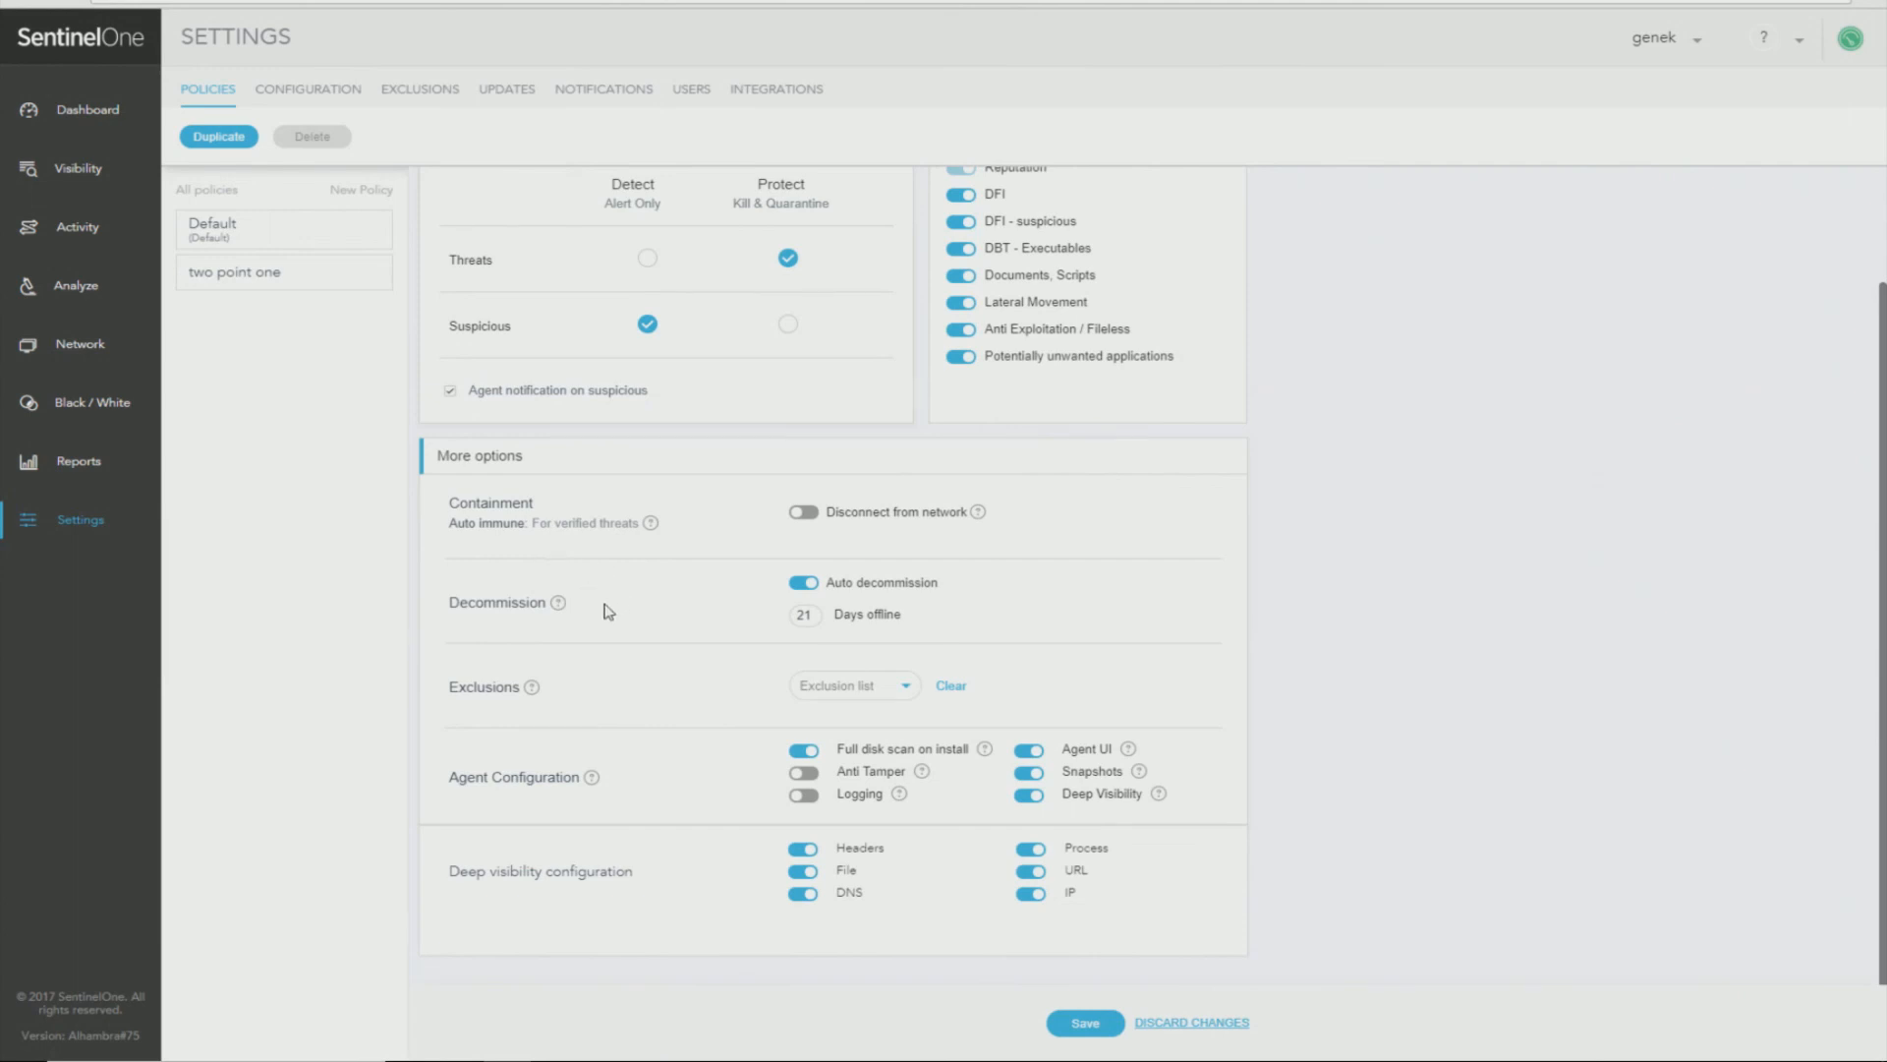
mouse_move(643, 607)
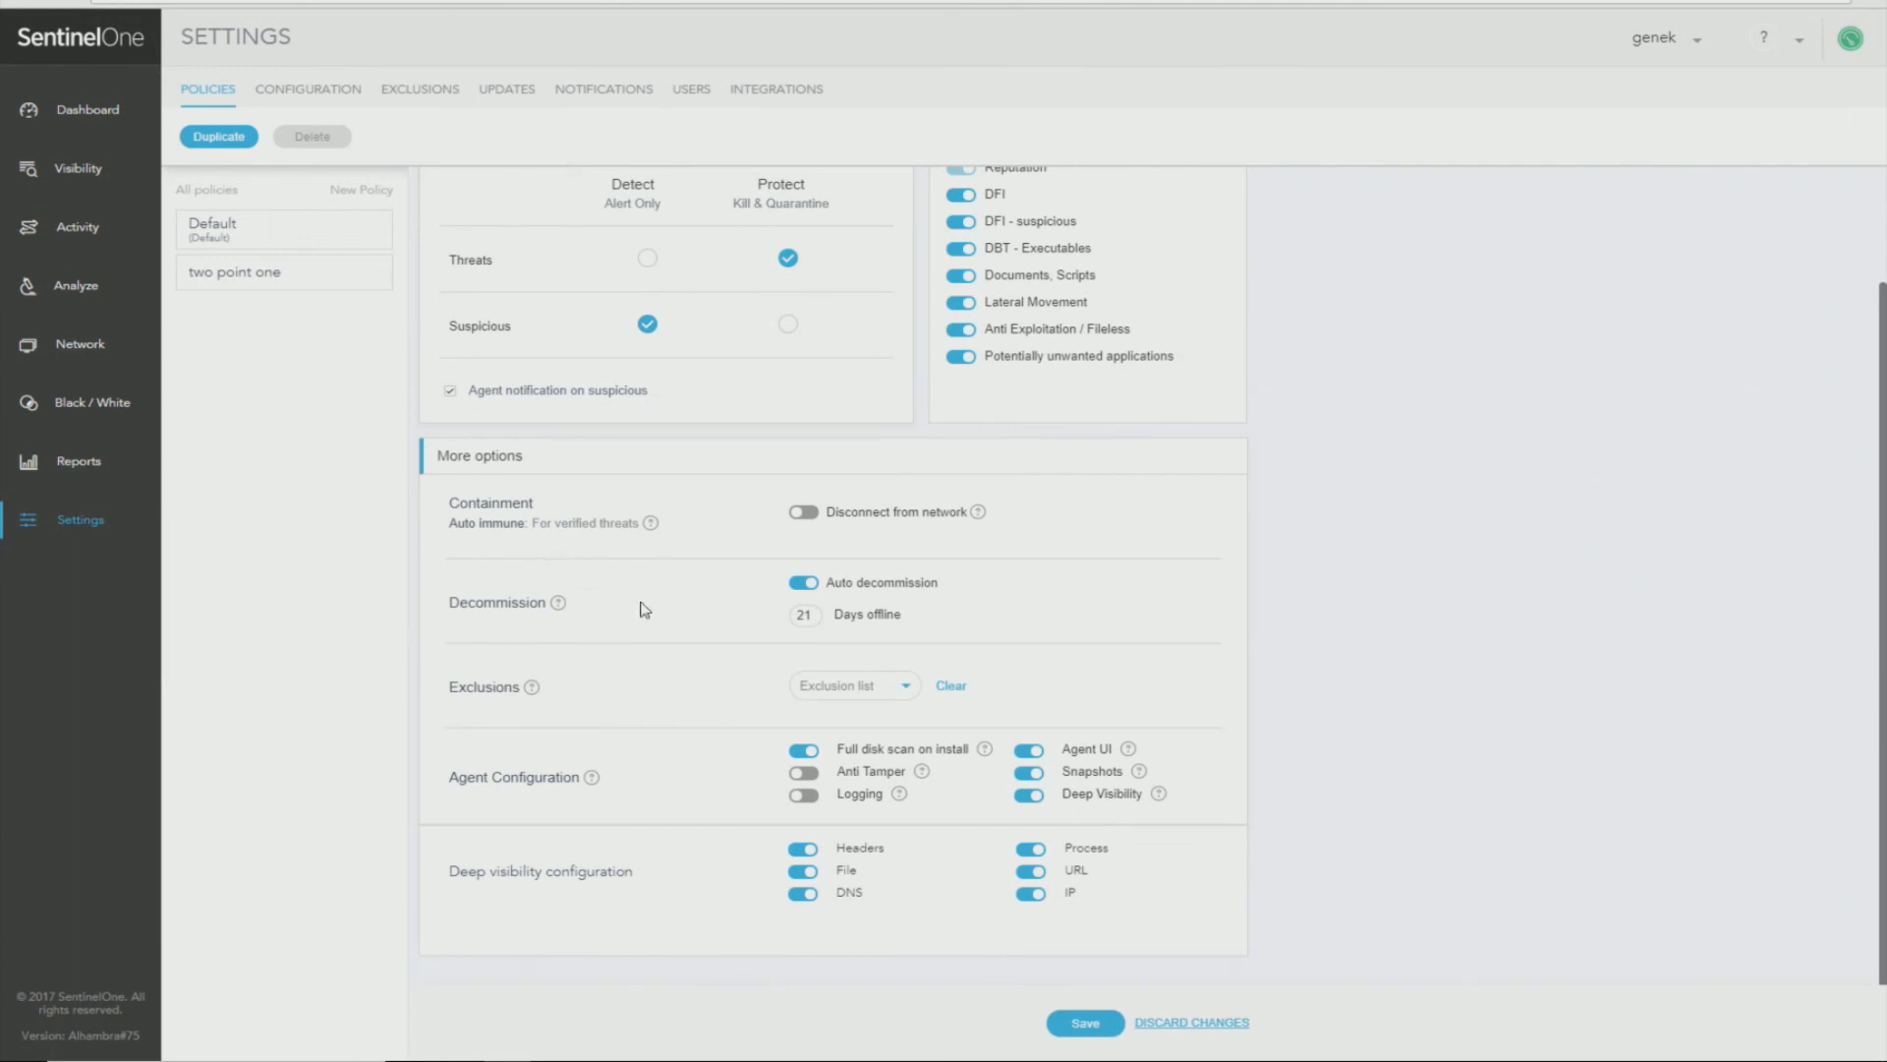
mouse_move(732, 639)
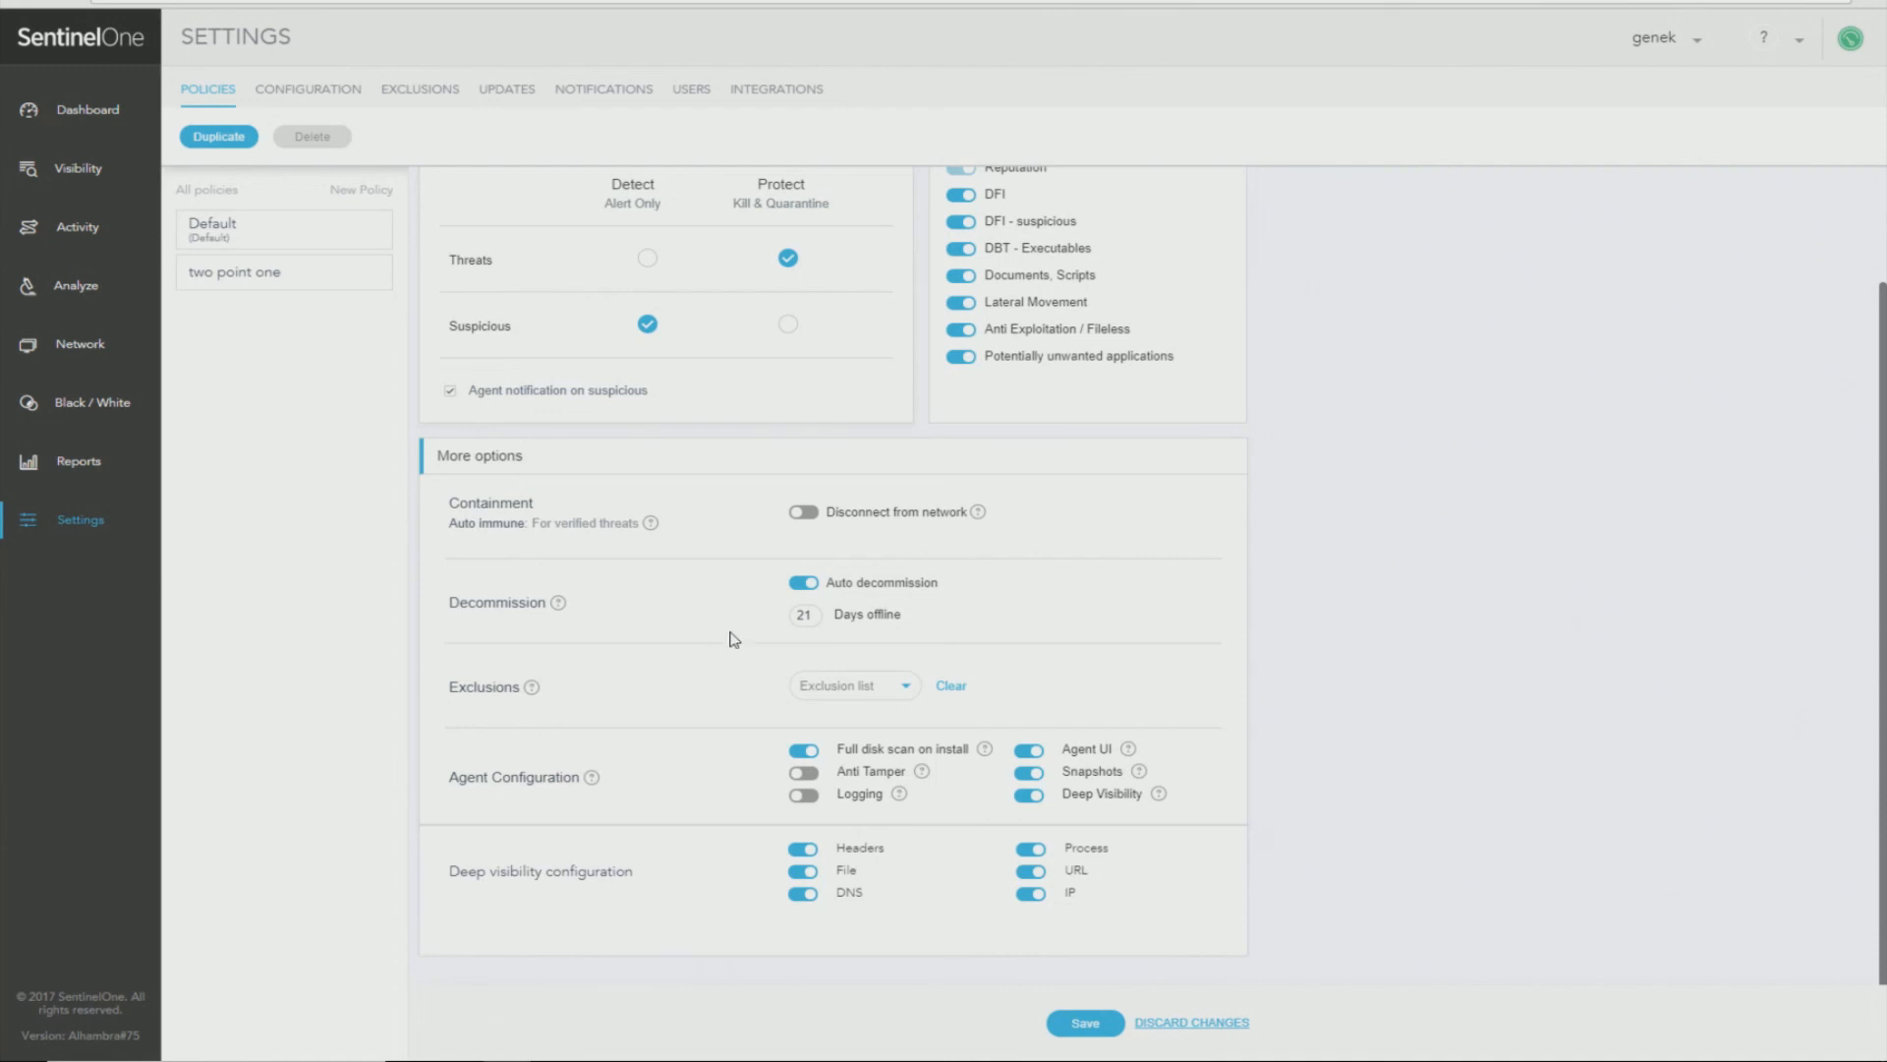
mouse_move(647, 706)
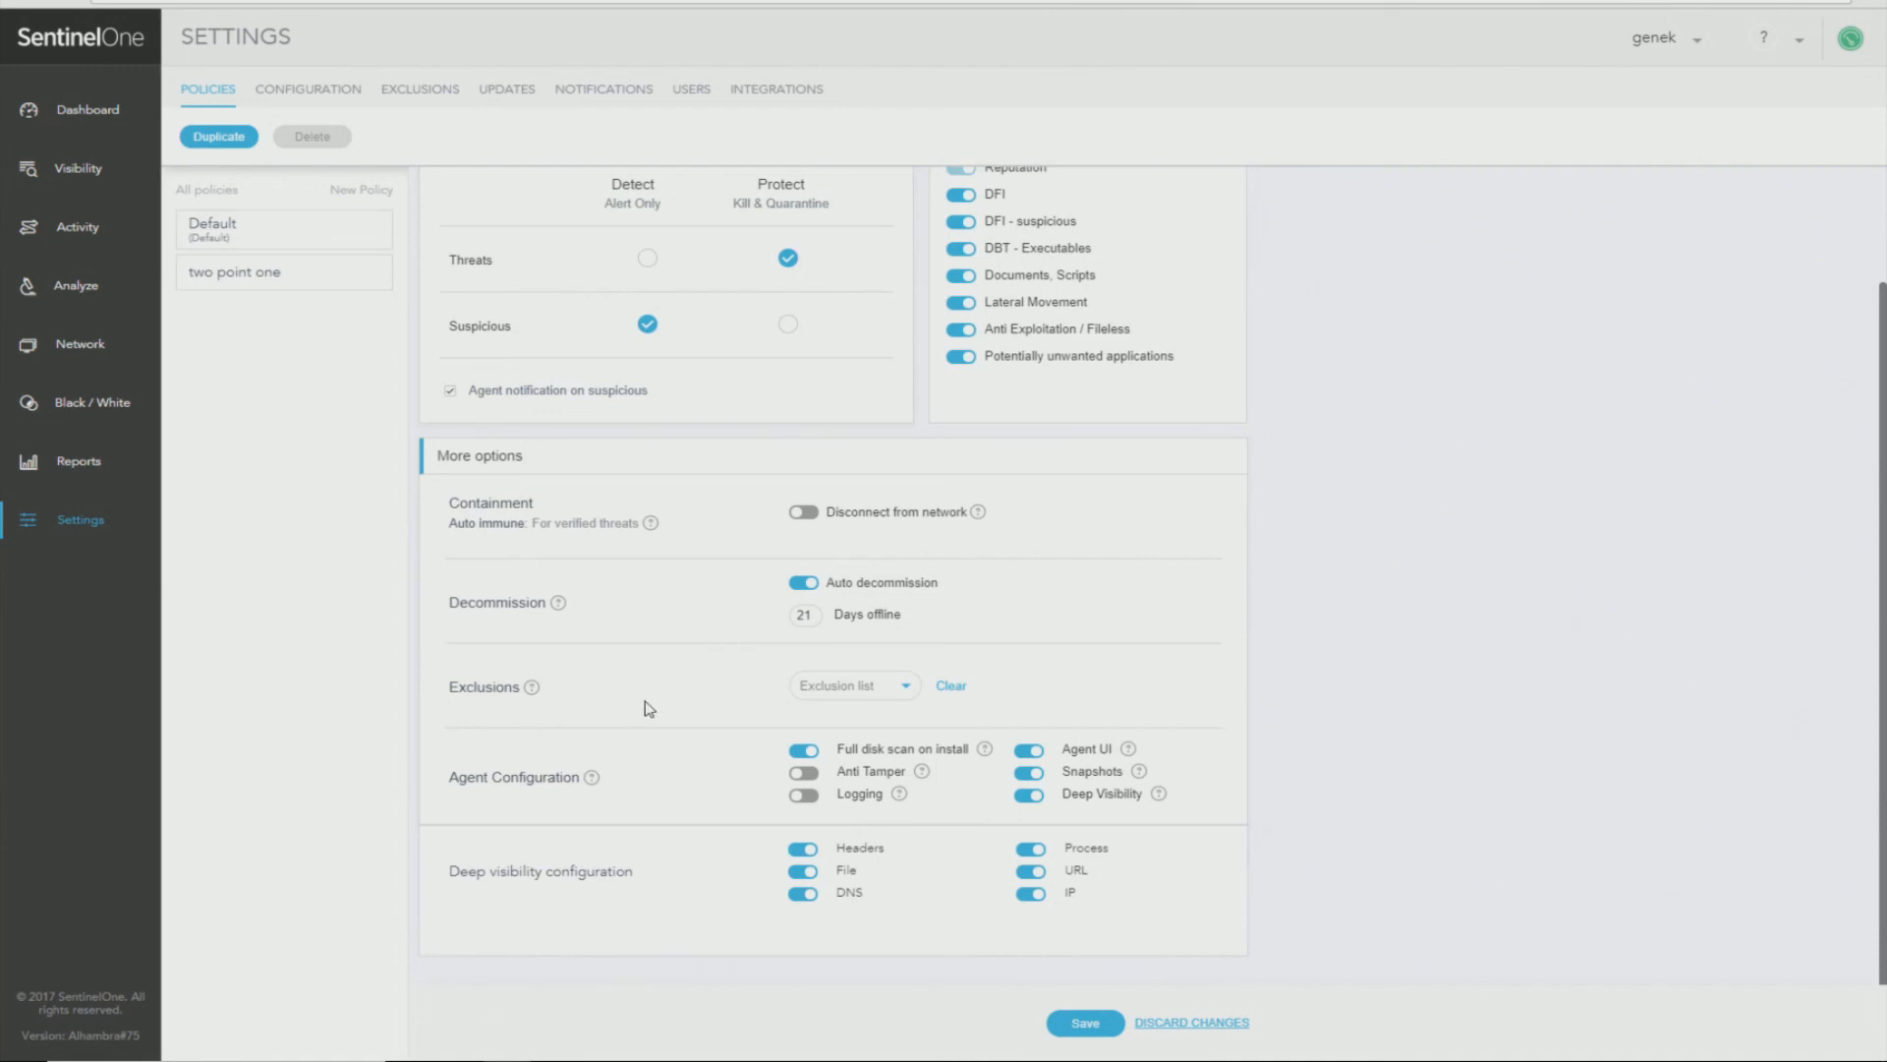
click(853, 684)
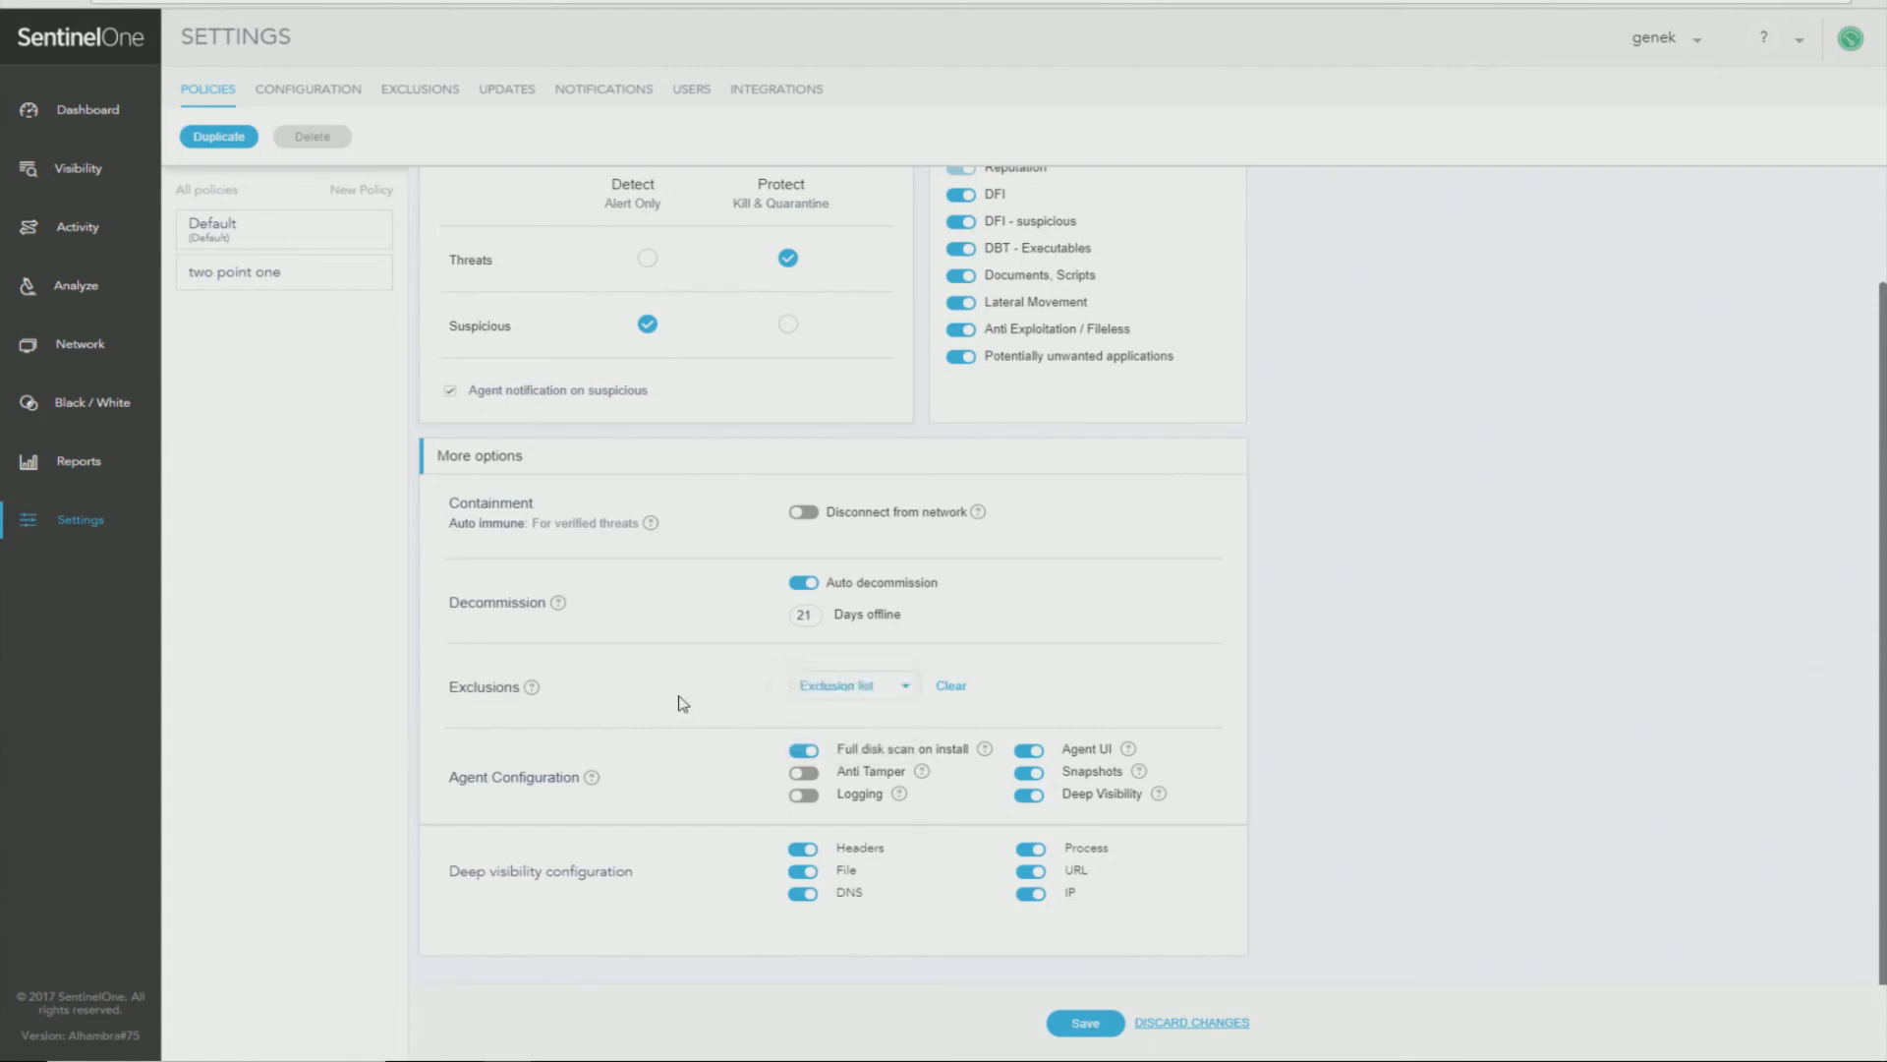
mouse_move(653, 800)
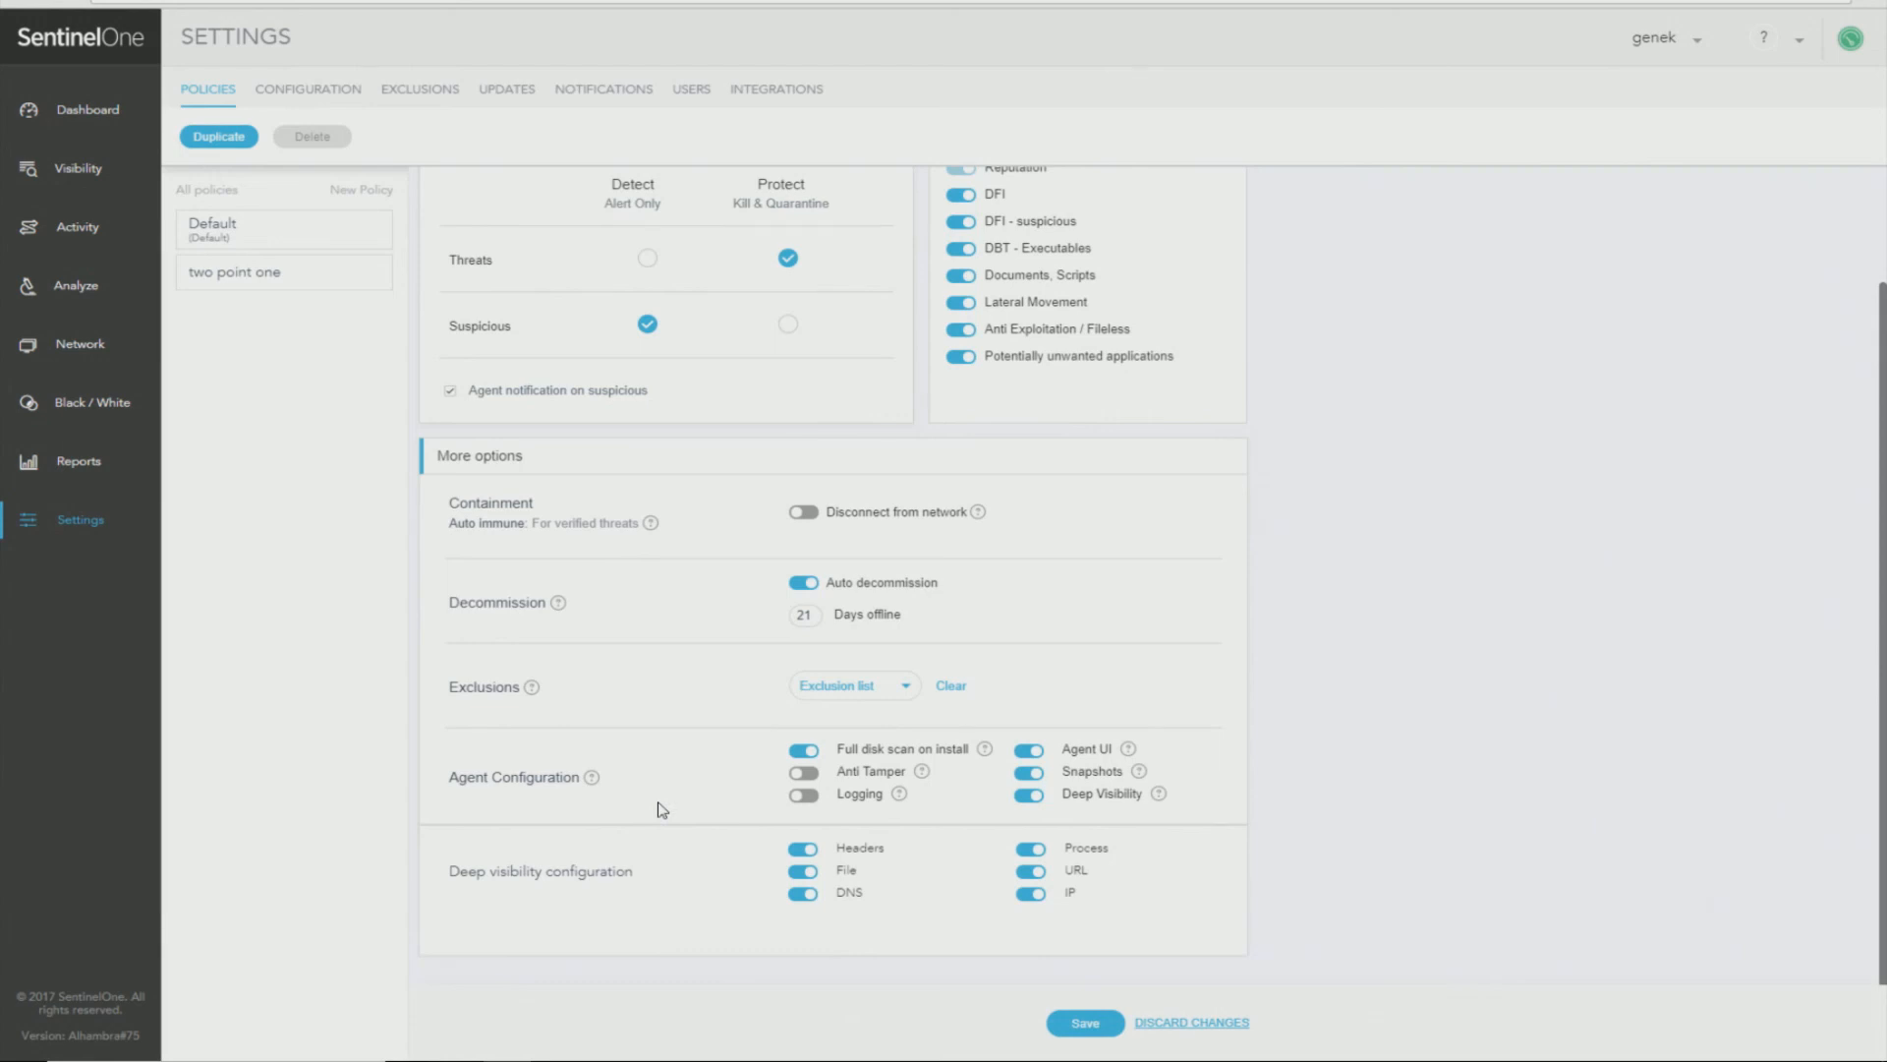
mouse_move(657, 802)
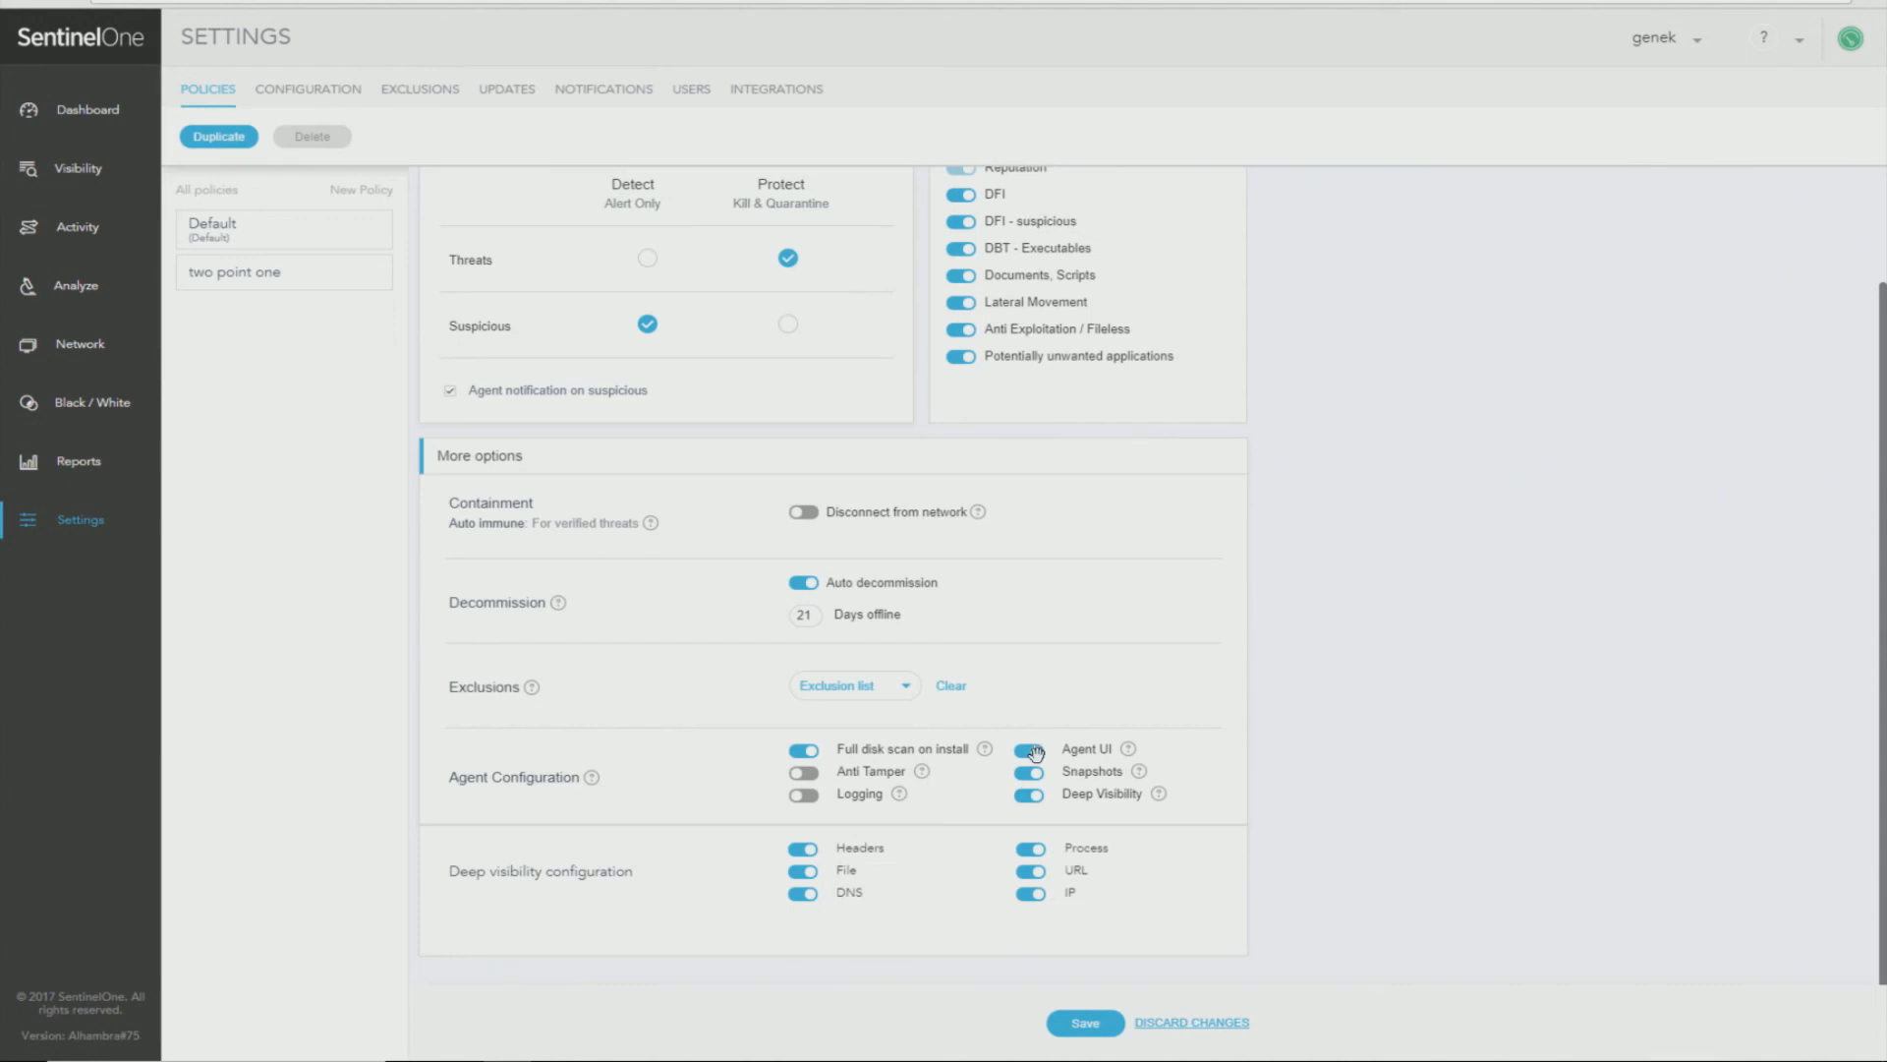
click(1030, 749)
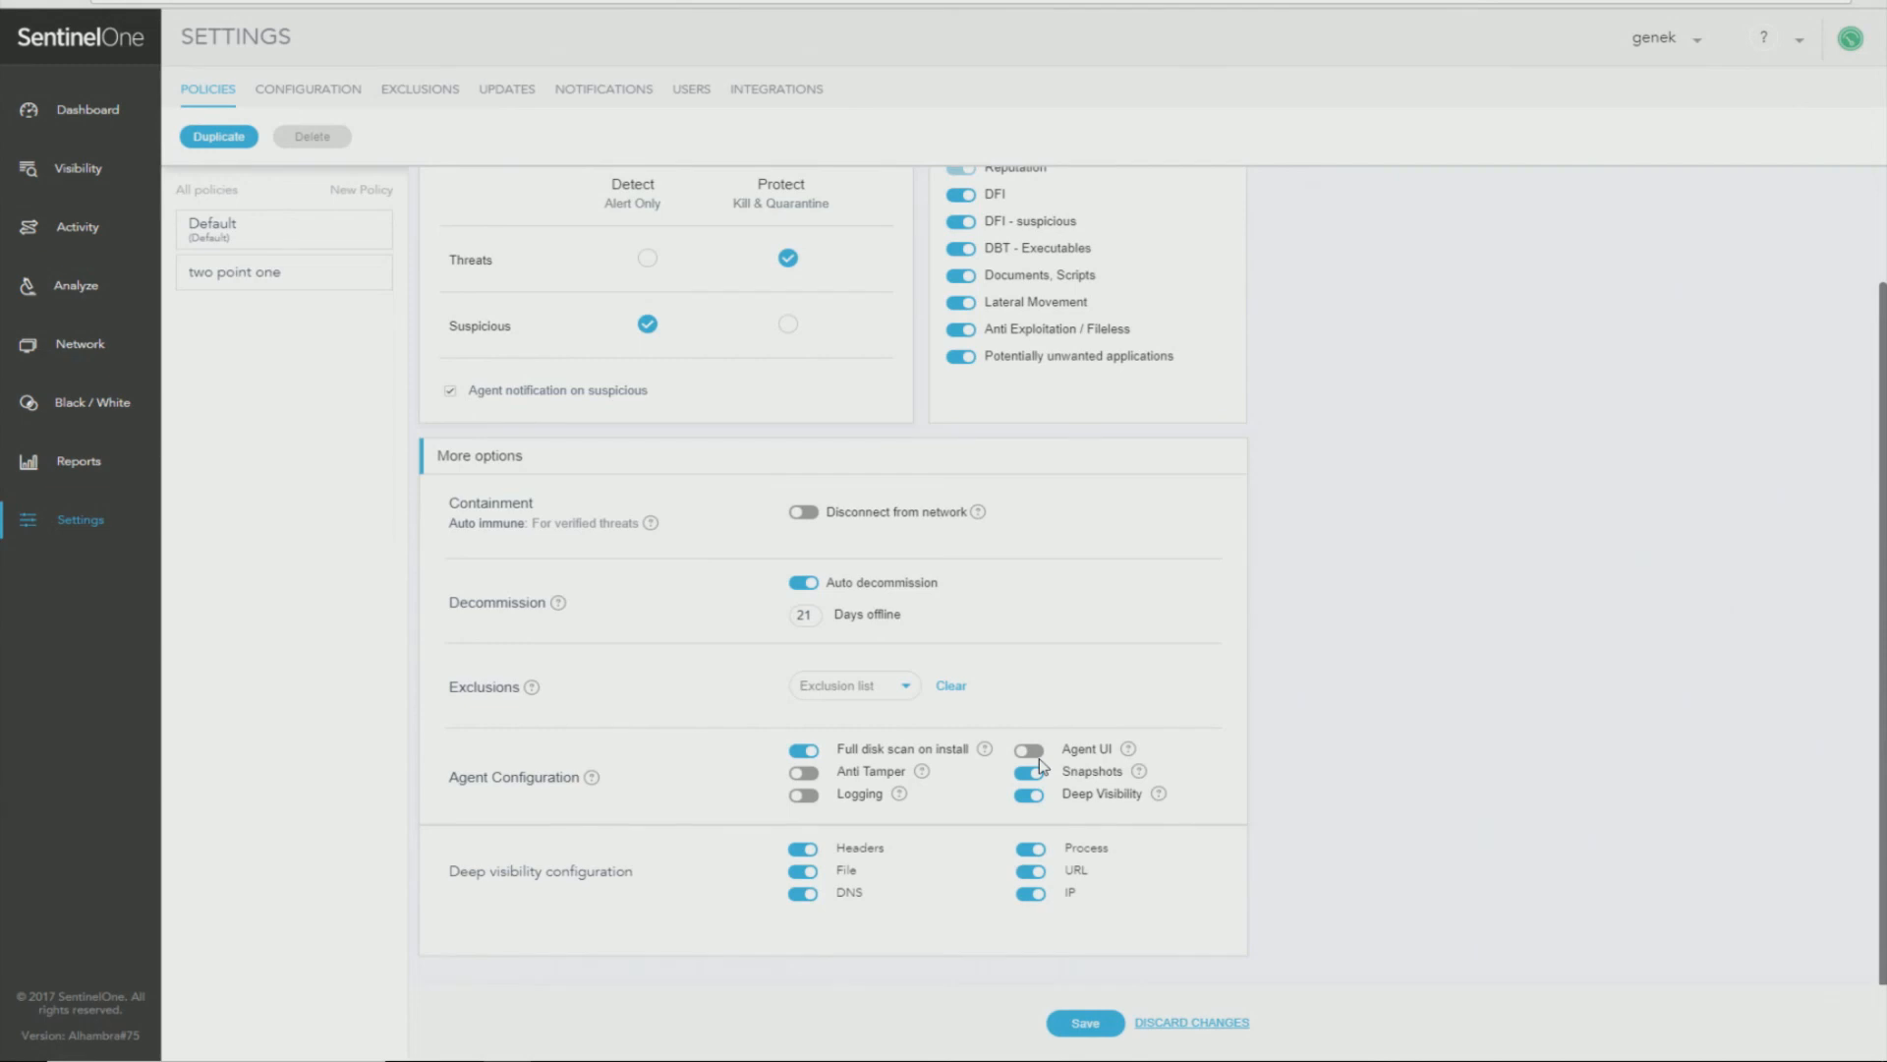
mouse_move(641, 946)
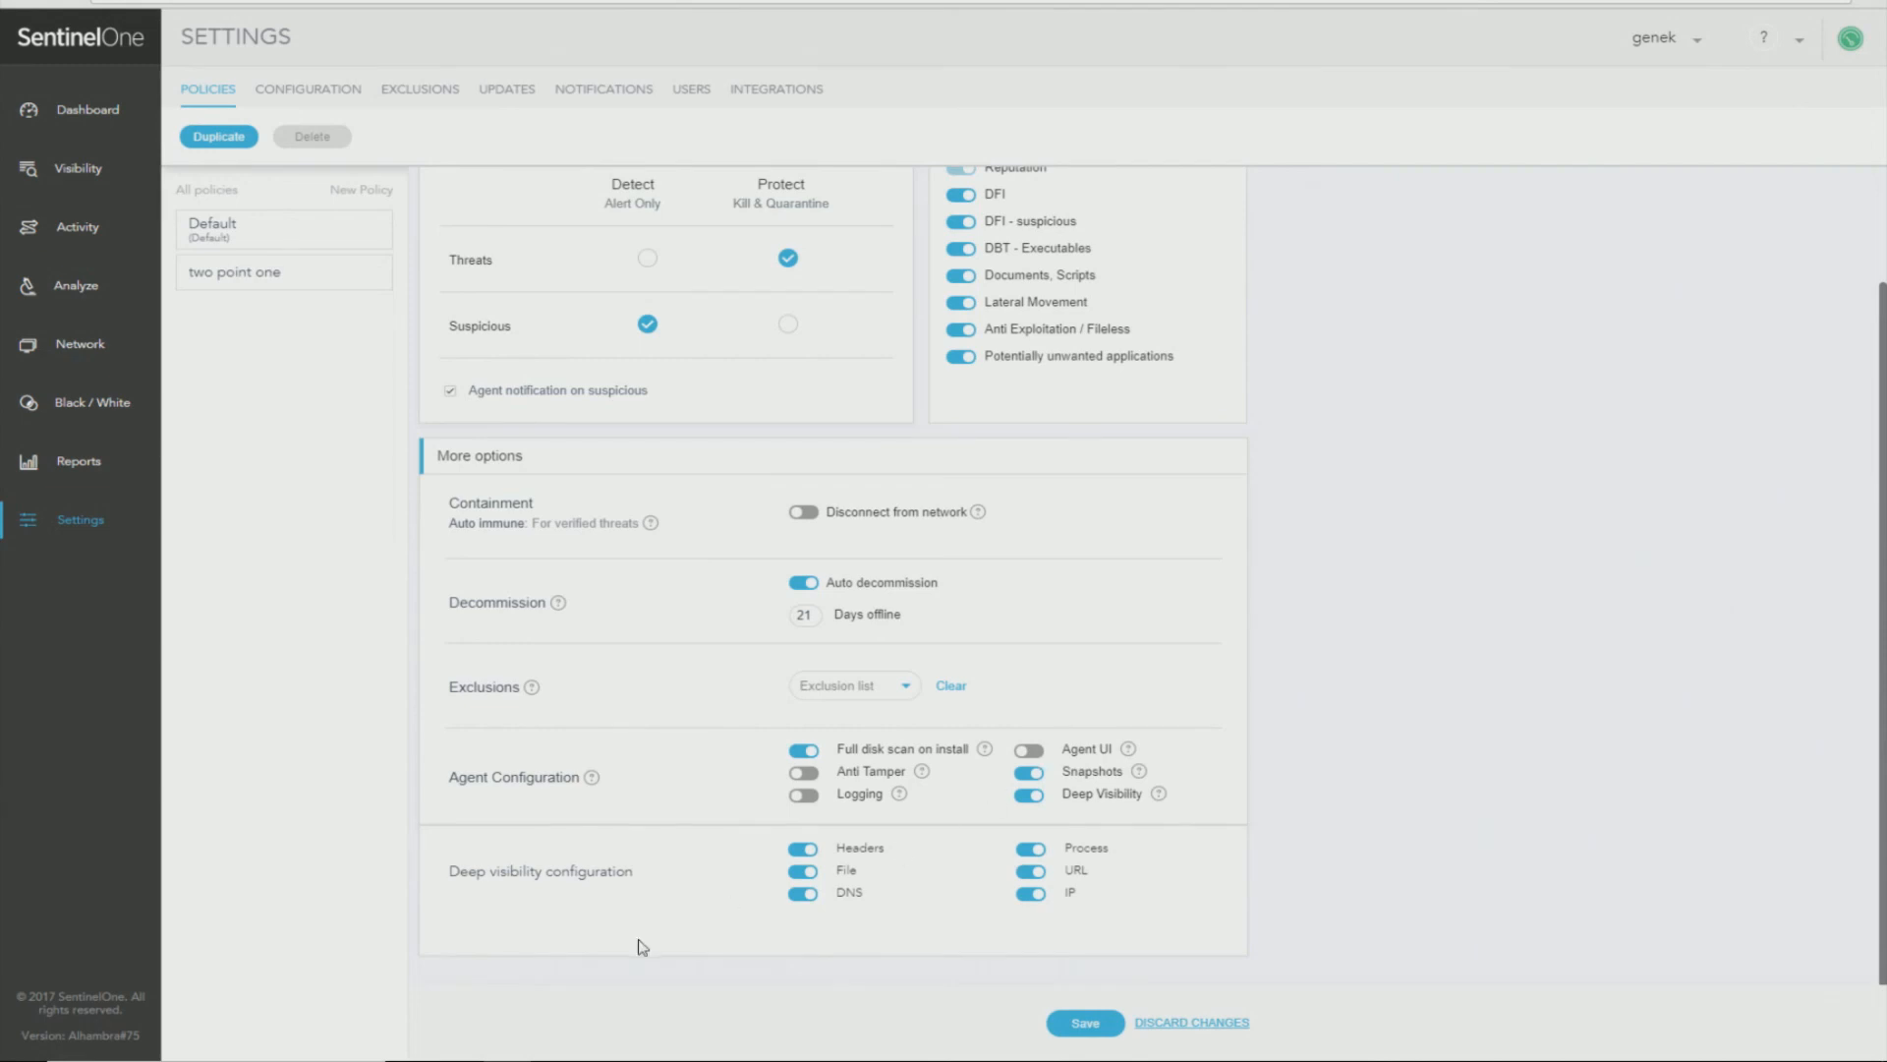
mouse_move(1005, 928)
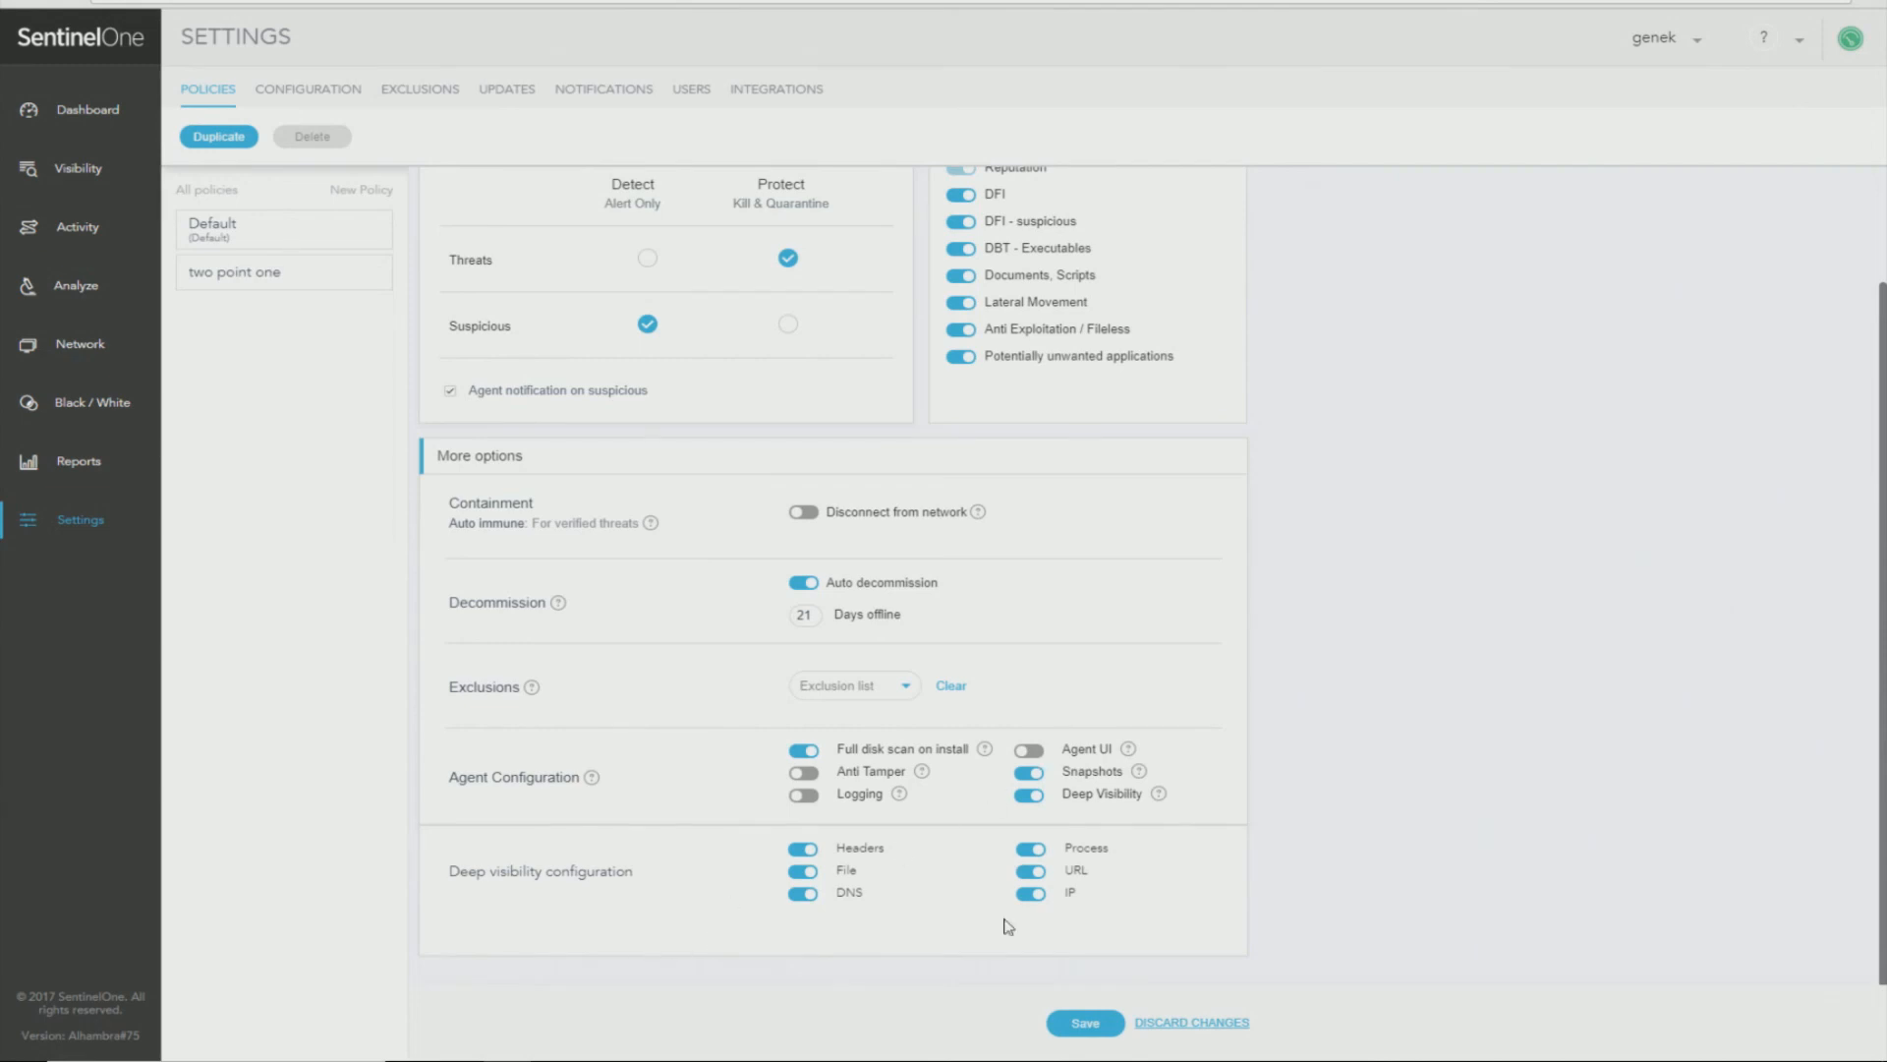